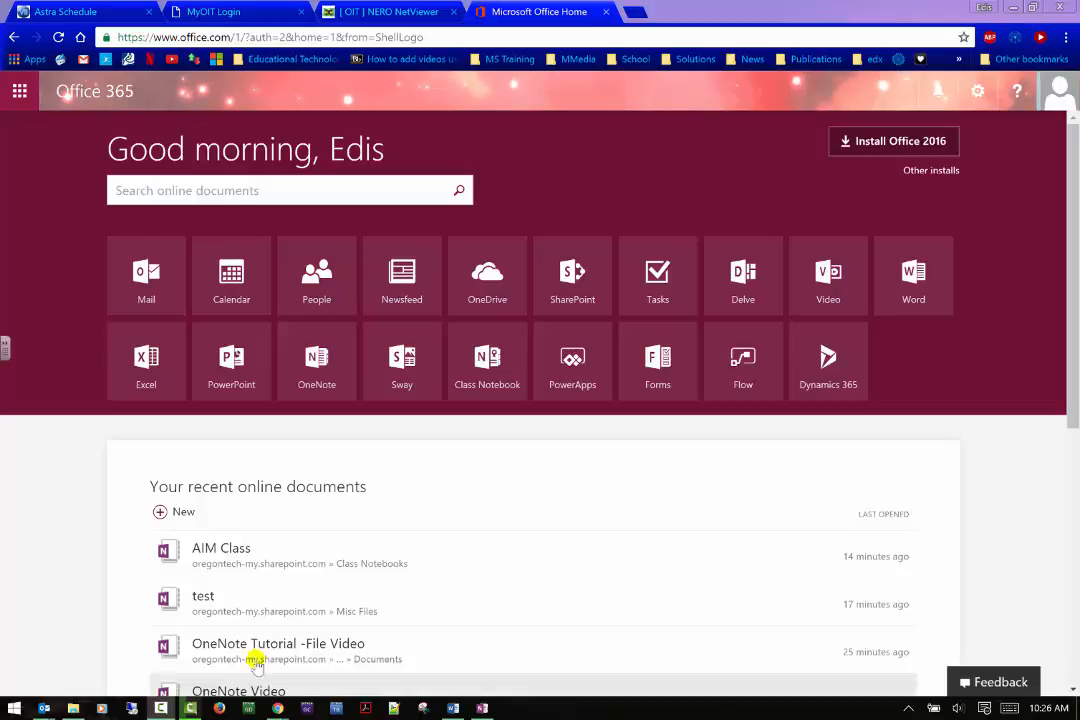
{"action": "mouse_move", "coordinate": [657, 360]}
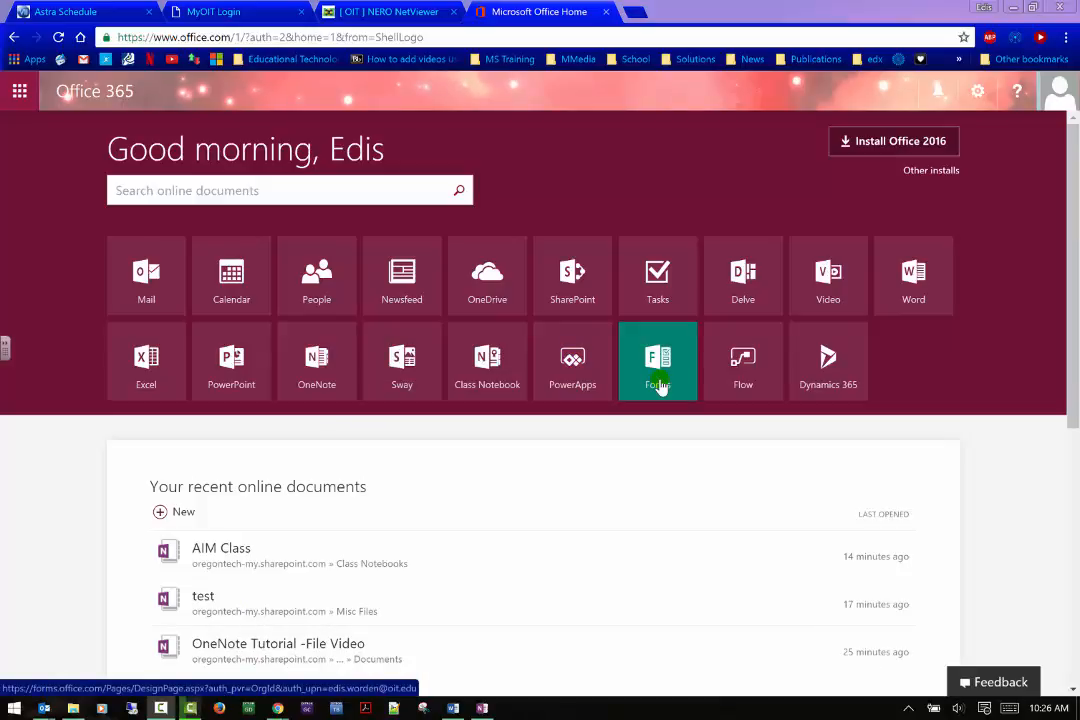
- Launch Microsoft Forms from its tile on the Office 365 home page
{"action": "left_click", "coordinate": [657, 360]}
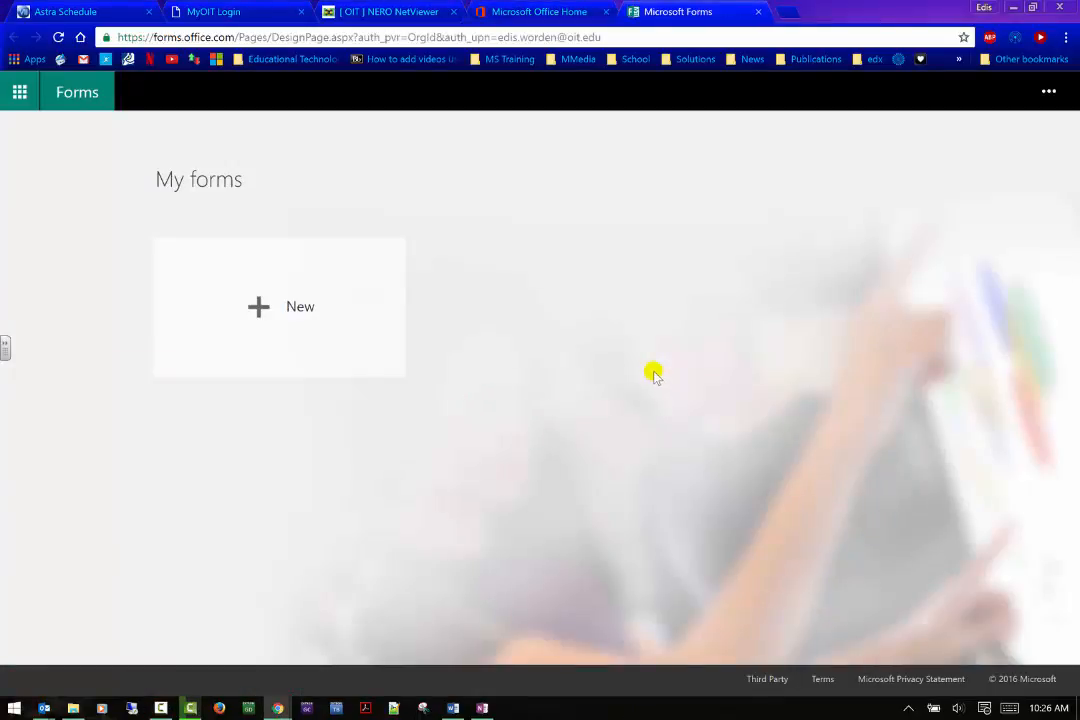
- Glance at the account options, then create a new blank form with + New
{"action": "left_click", "coordinate": [1049, 91]}
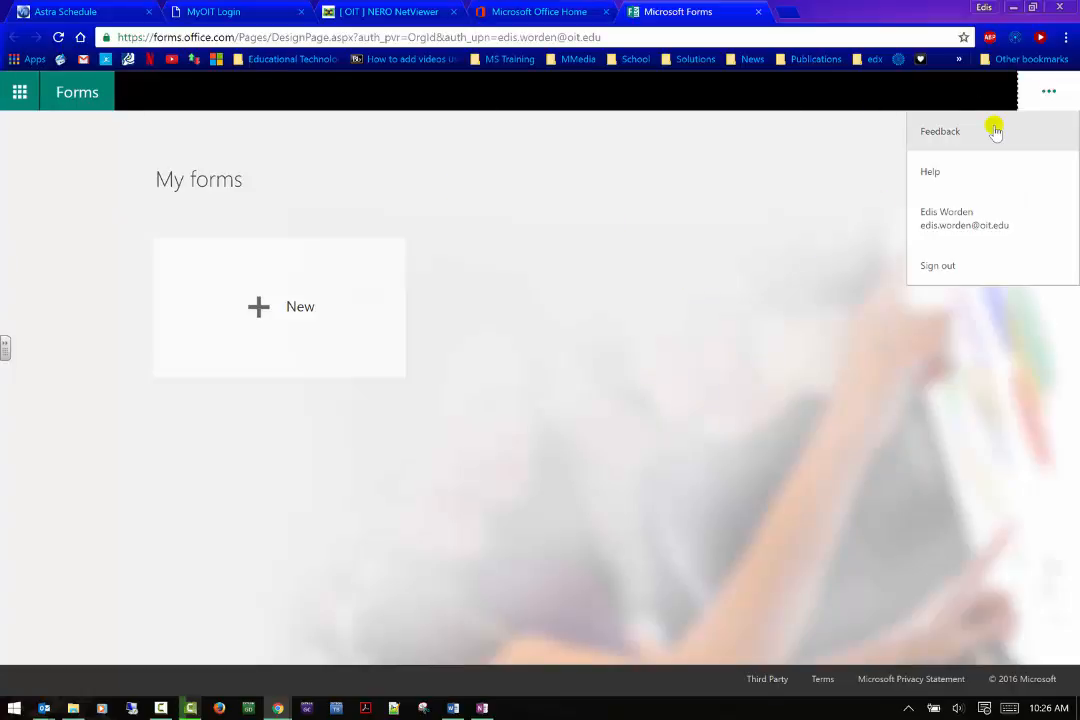
{"action": "mouse_move", "coordinate": [991, 171]}
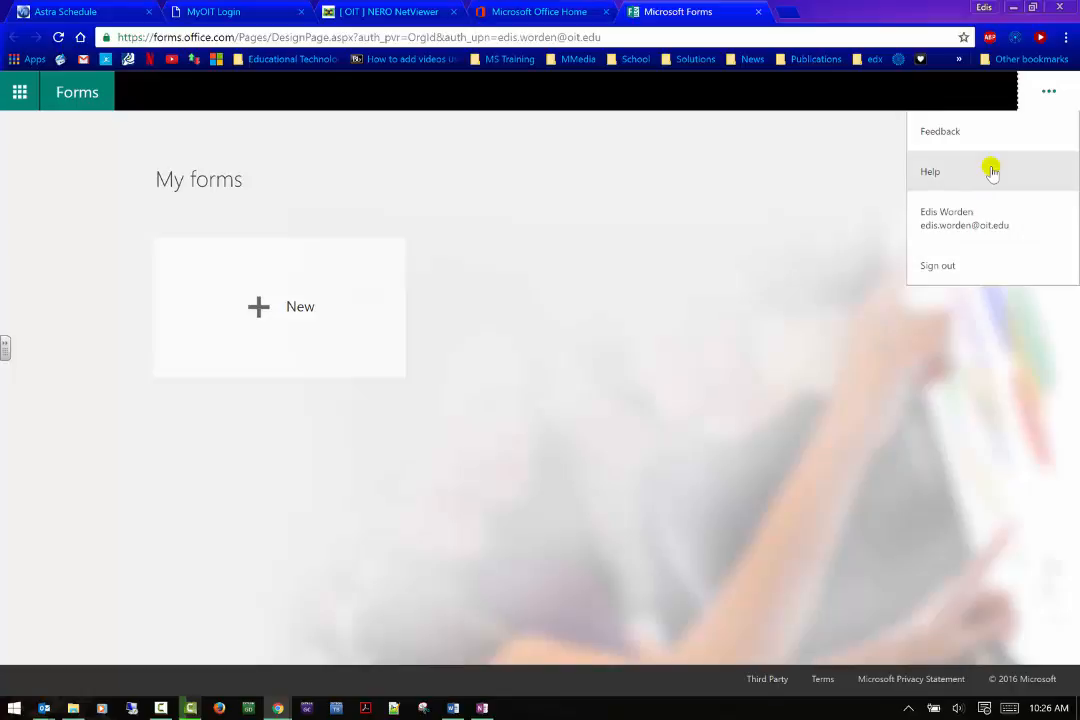
{"action": "mouse_move", "coordinate": [225, 318]}
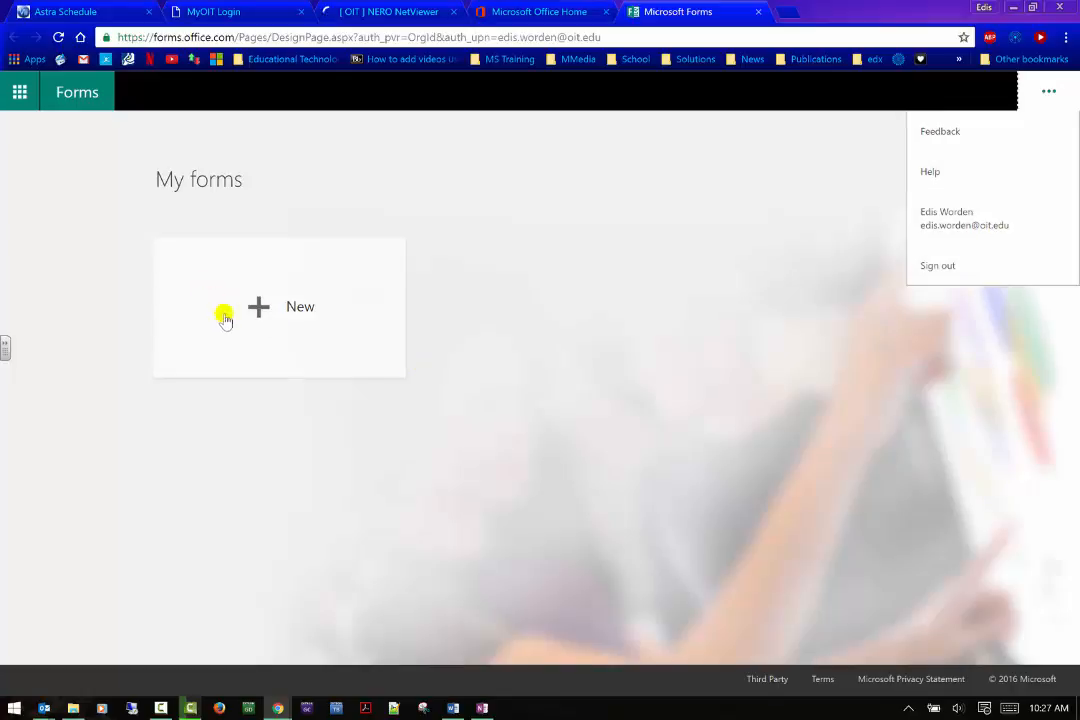
{"action": "left_click", "coordinate": [258, 307]}
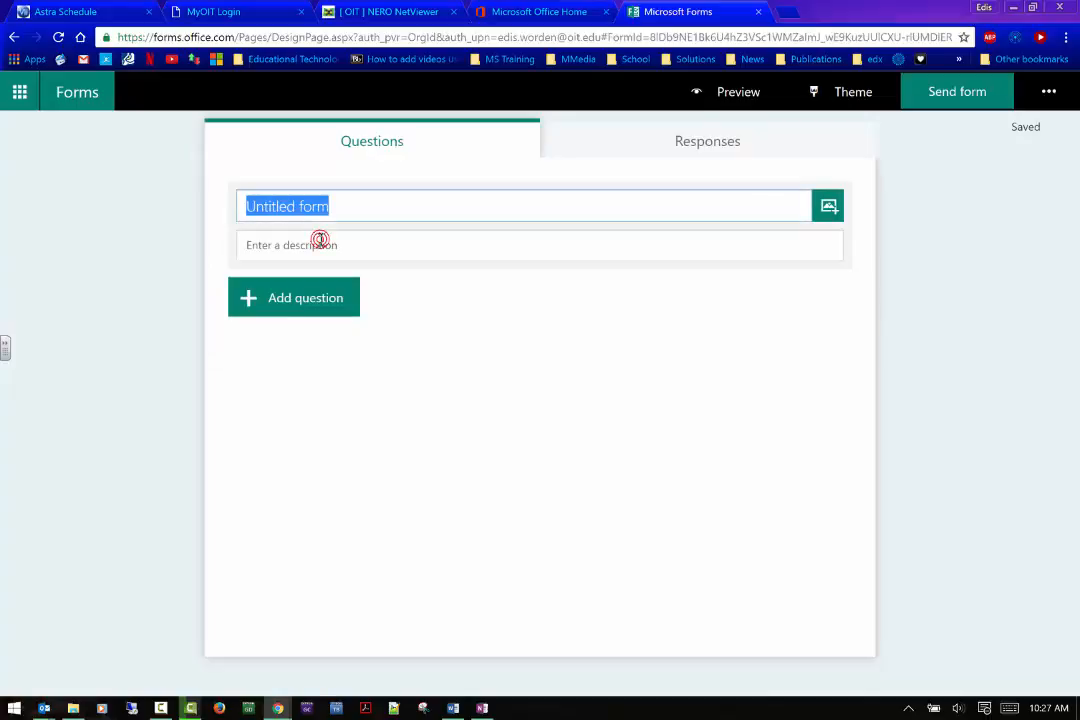
- Title the new form 'Forms Video'
{"action": "left_click", "coordinate": [320, 244]}
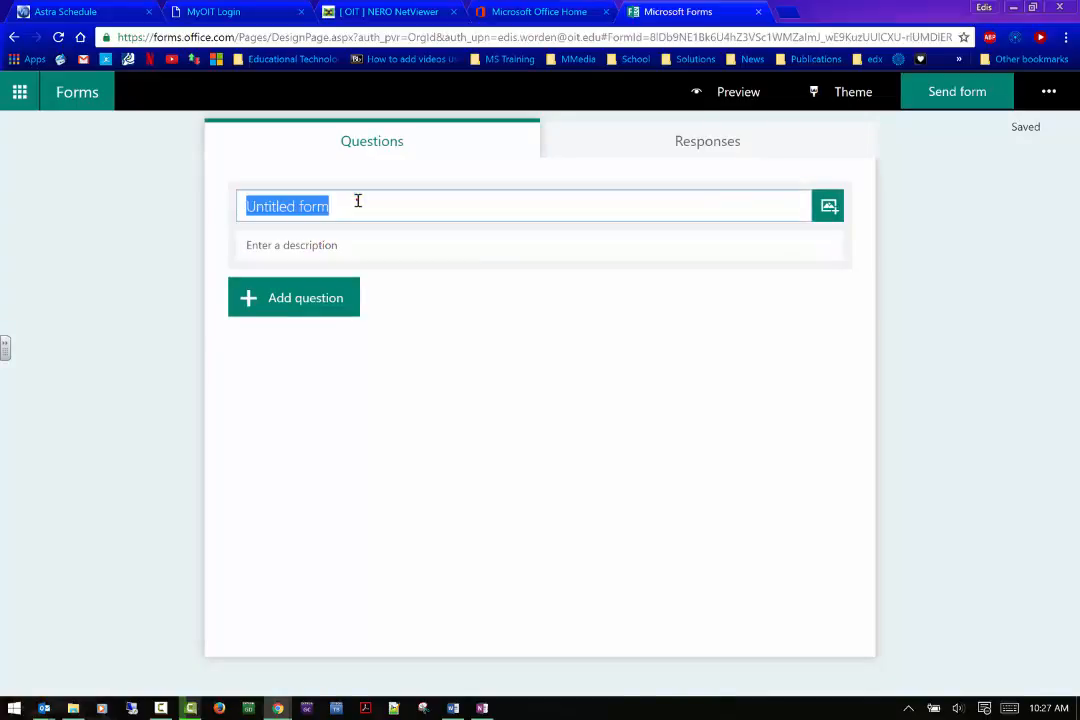
{"action": "type", "text": "Forms Vi"}
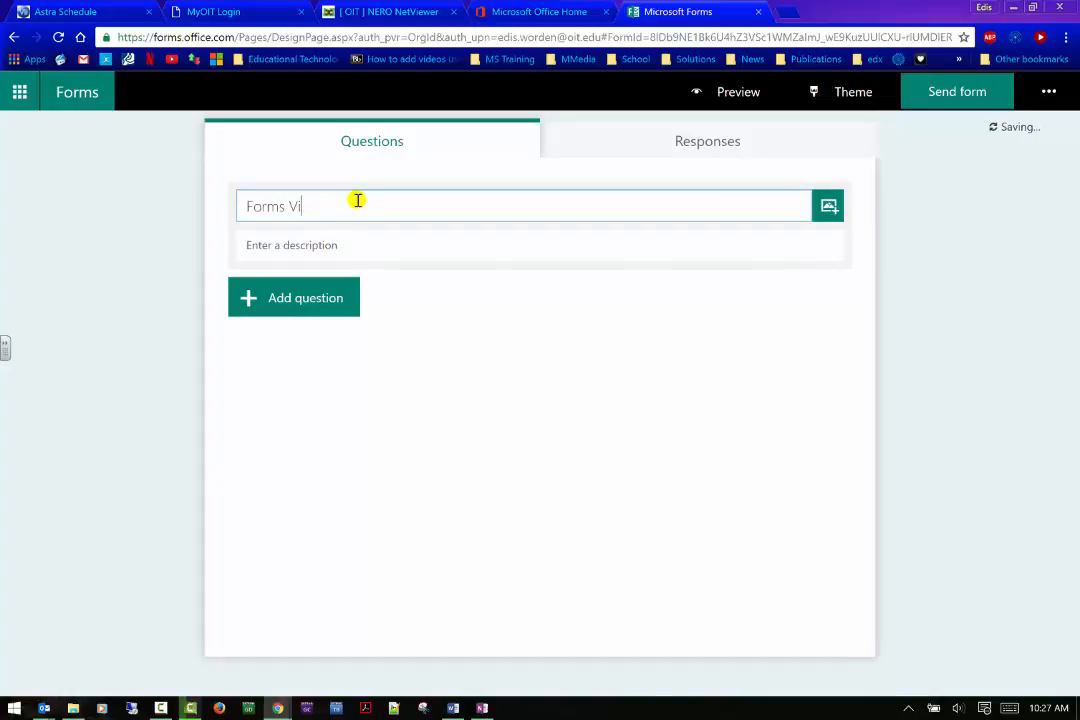
{"action": "type", "text": "deo"}
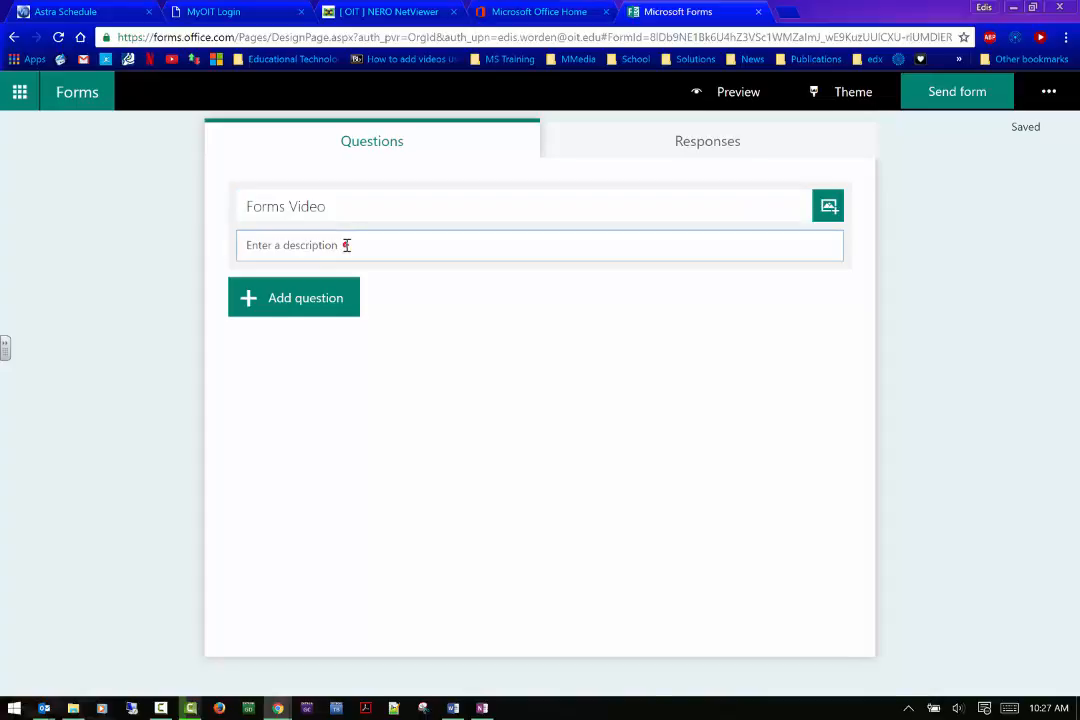
- Add the description 'Evaluate my forms video' after drafting other wording
{"action": "type", "text": "How"}
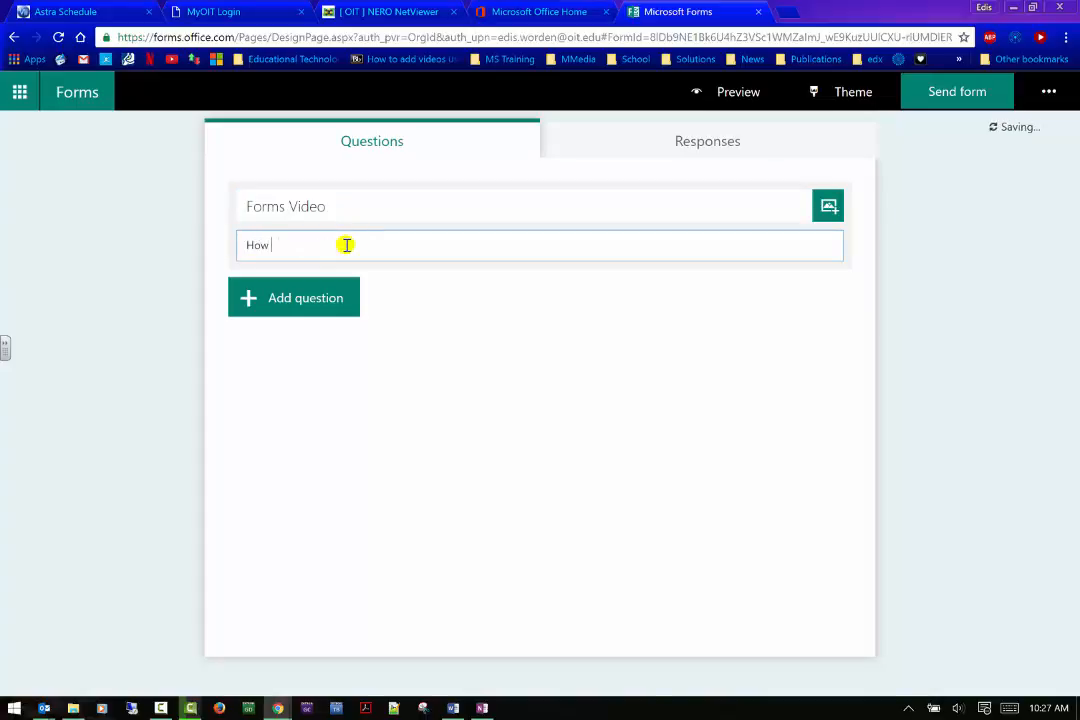
{"action": "type", "text": "others are"}
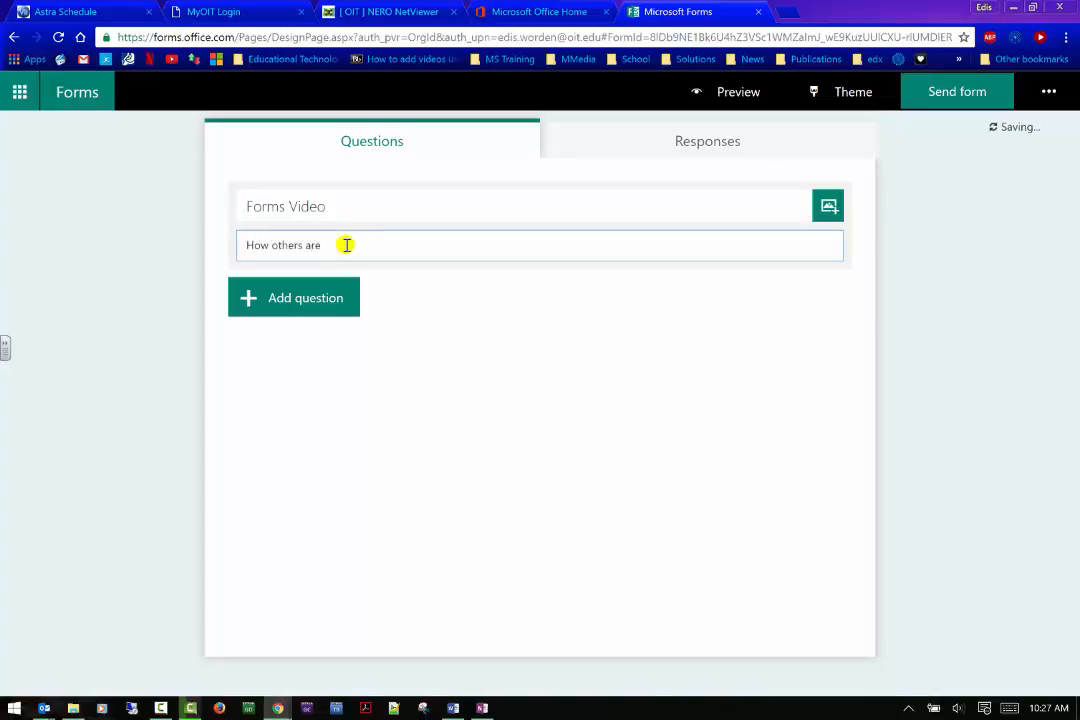
{"action": "type", "text": "seeing my"}
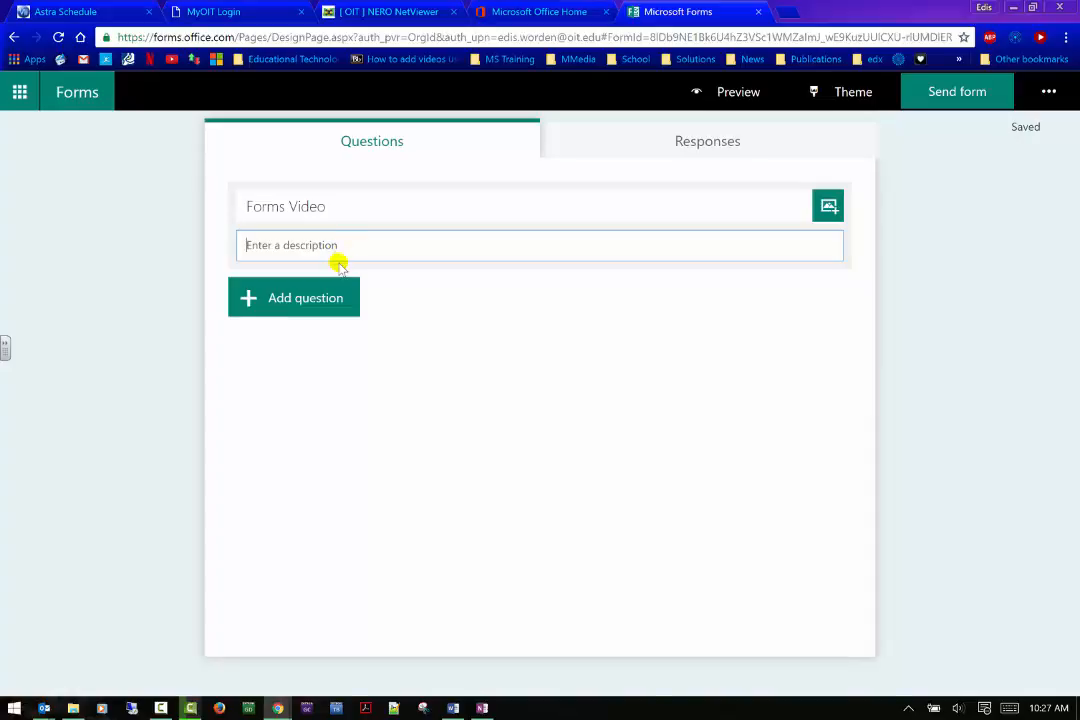
{"action": "mouse_move", "coordinate": [318, 232]}
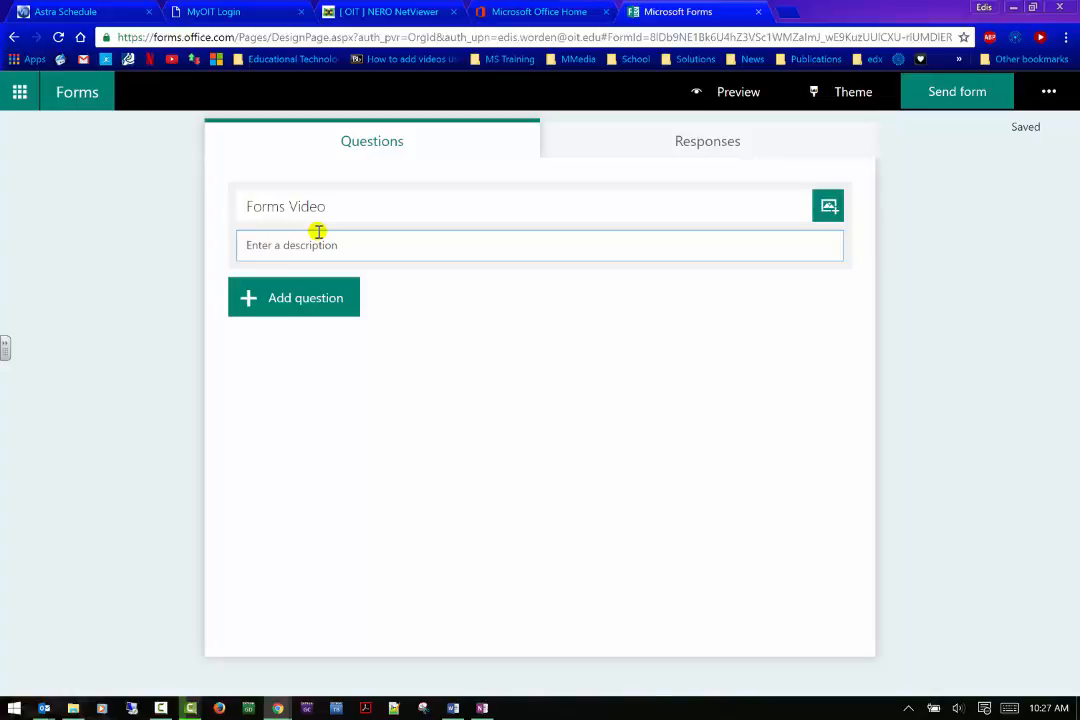
{"action": "type", "text": "Eval"}
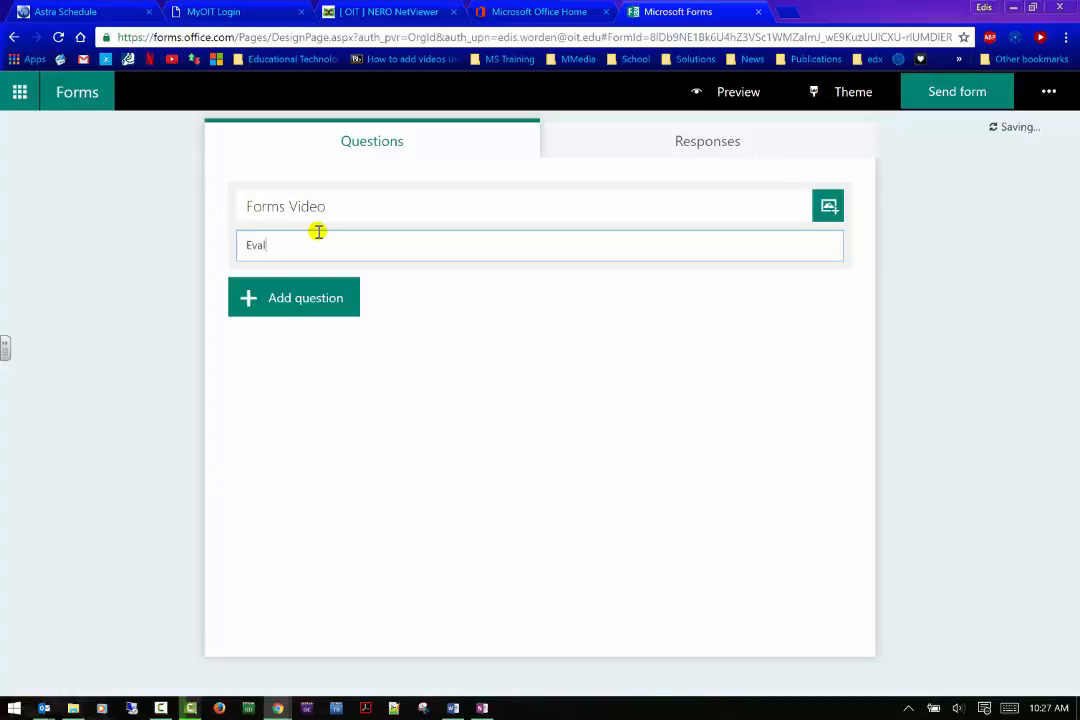
{"action": "type", "text": "uate my"}
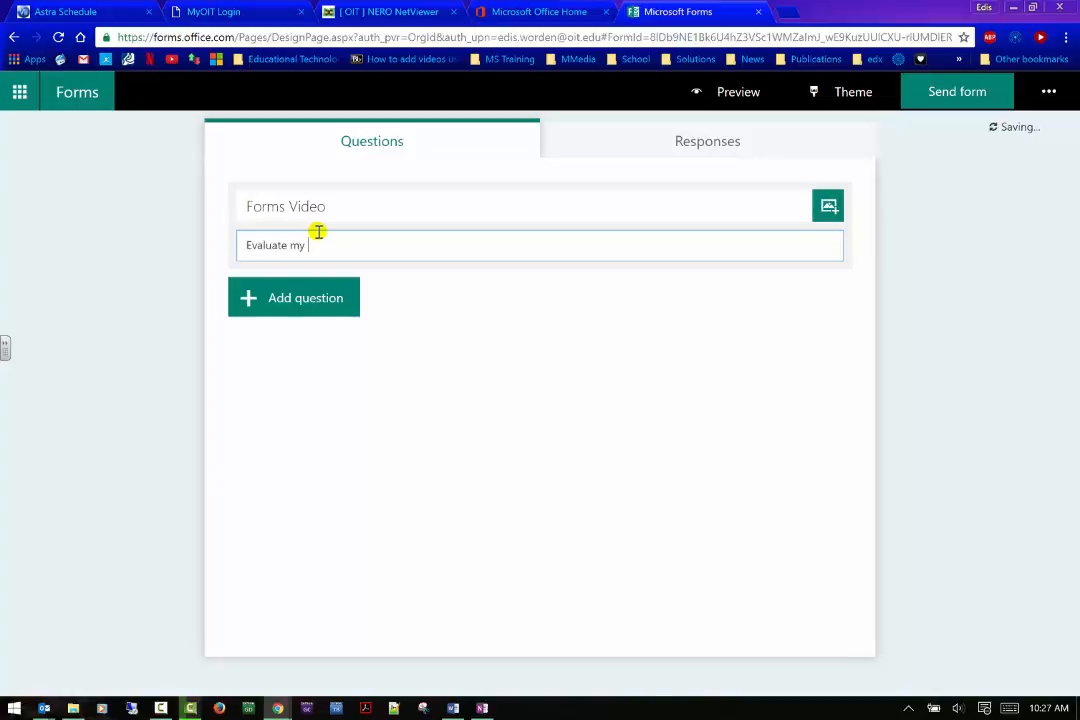
{"action": "type", "text": "forms v"}
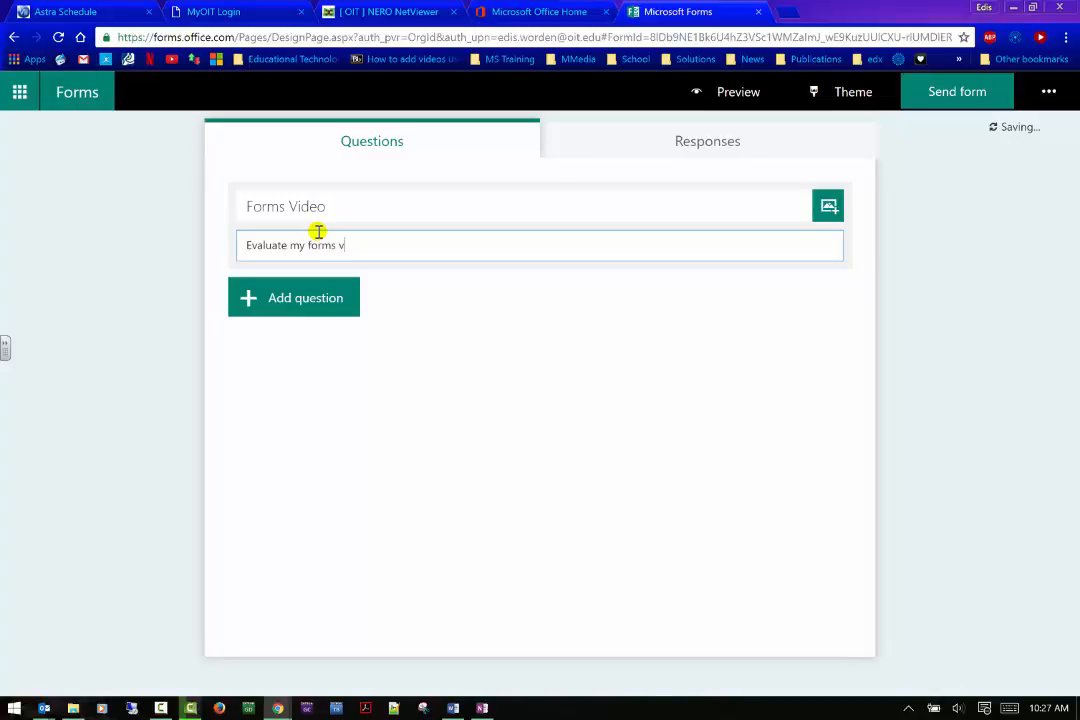
{"action": "type", "text": "ideo"}
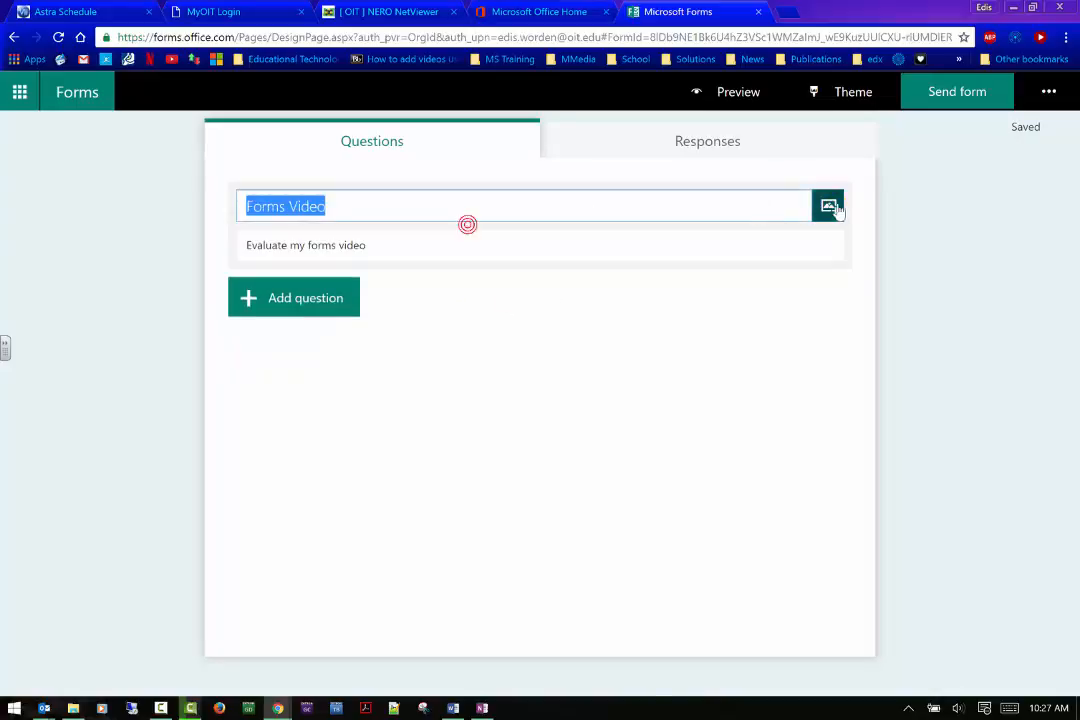
- Search Bing images for 'forms' and insert the first result as the title image
{"action": "left_click", "coordinate": [829, 206]}
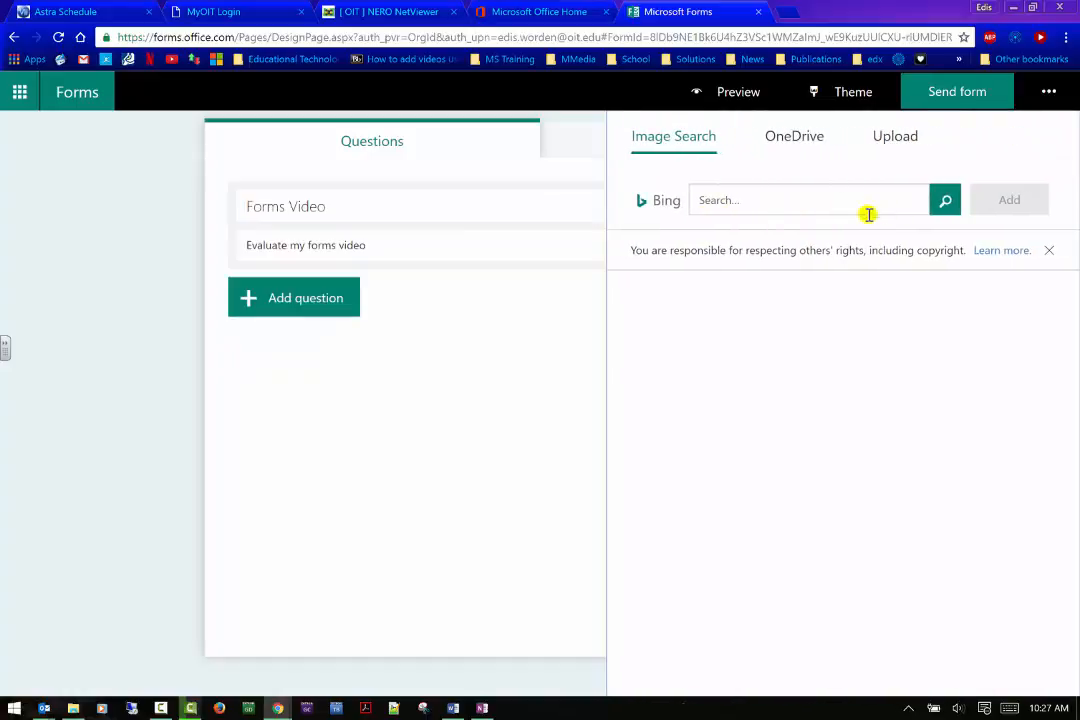
{"action": "type", "text": "forms"}
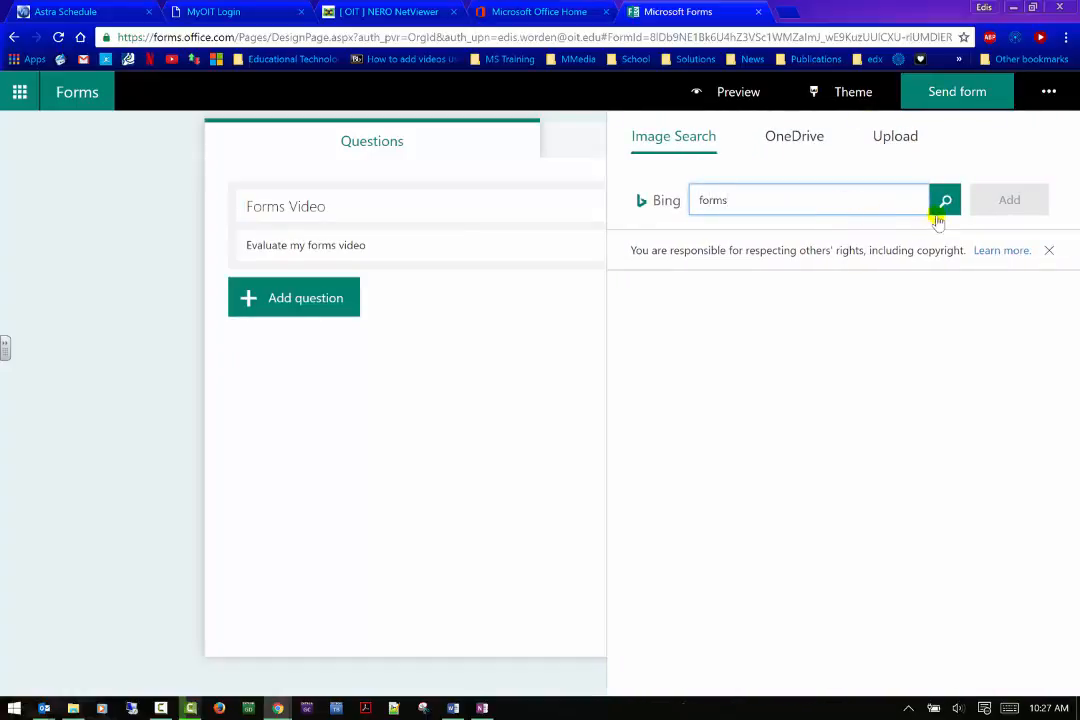
{"action": "left_click", "coordinate": [944, 199]}
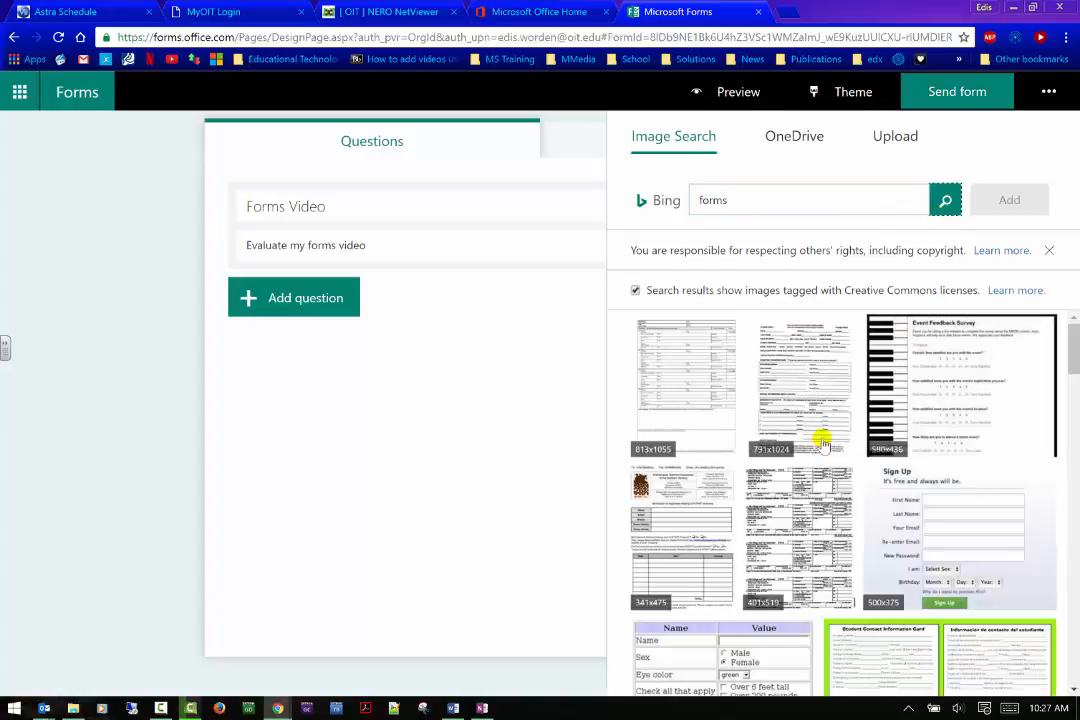
{"action": "left_click", "coordinate": [685, 385]}
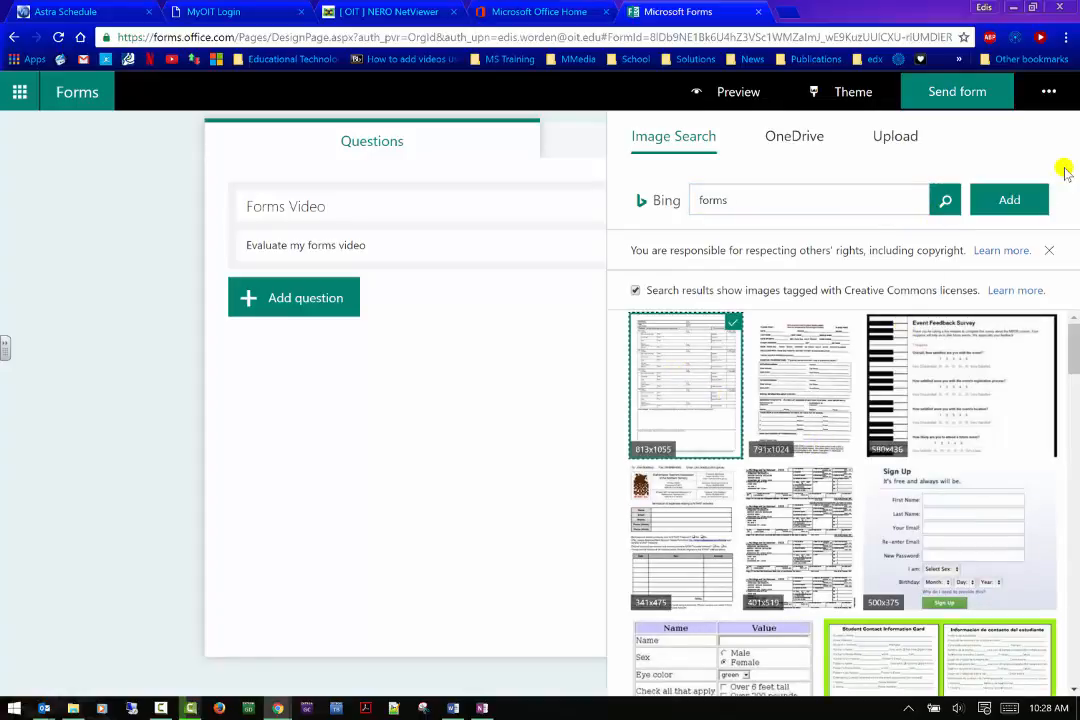
{"action": "left_click", "coordinate": [1009, 199]}
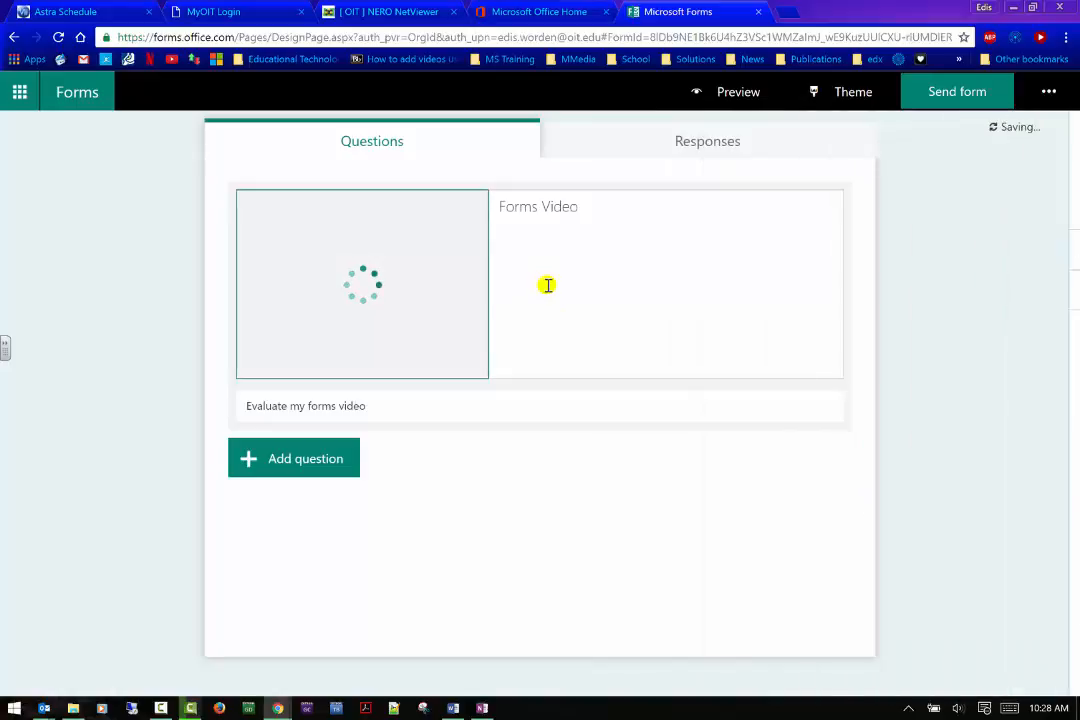
{"action": "mouse_move", "coordinate": [367, 314]}
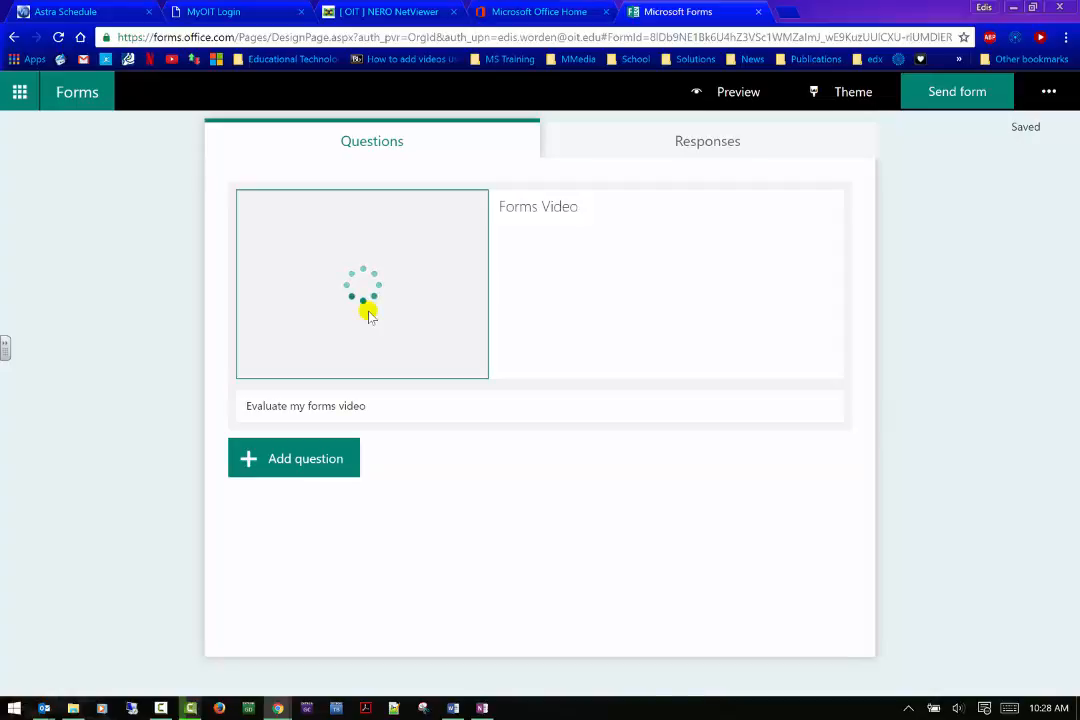
{"action": "mouse_move", "coordinate": [386, 458]}
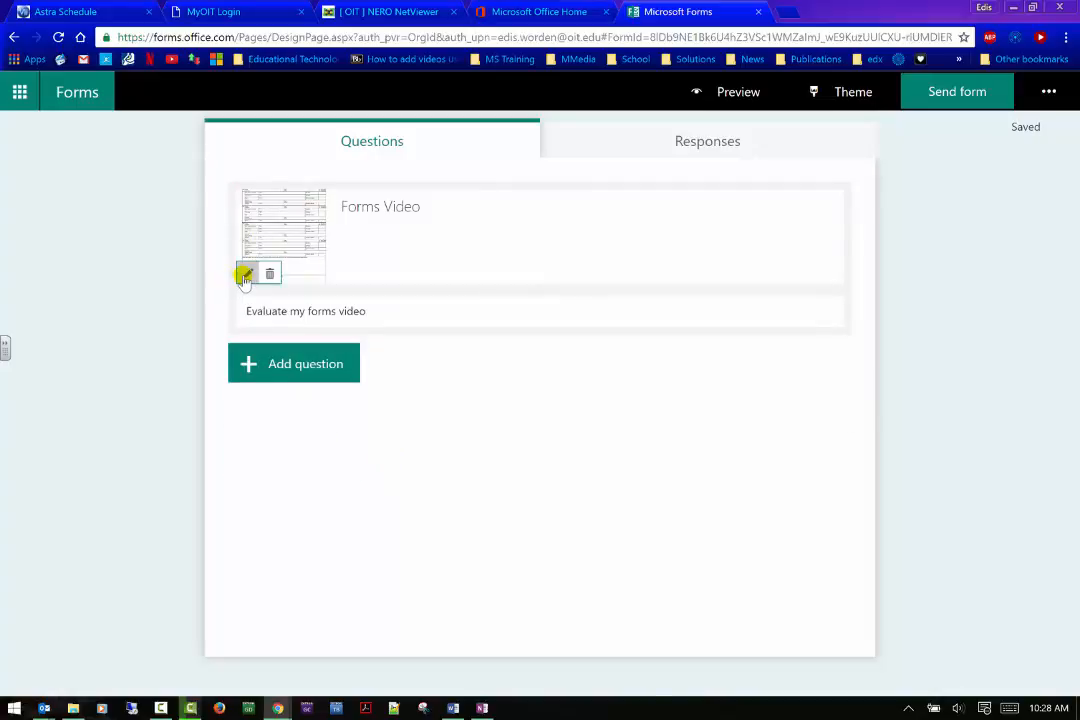
{"action": "mouse_move", "coordinate": [305, 363]}
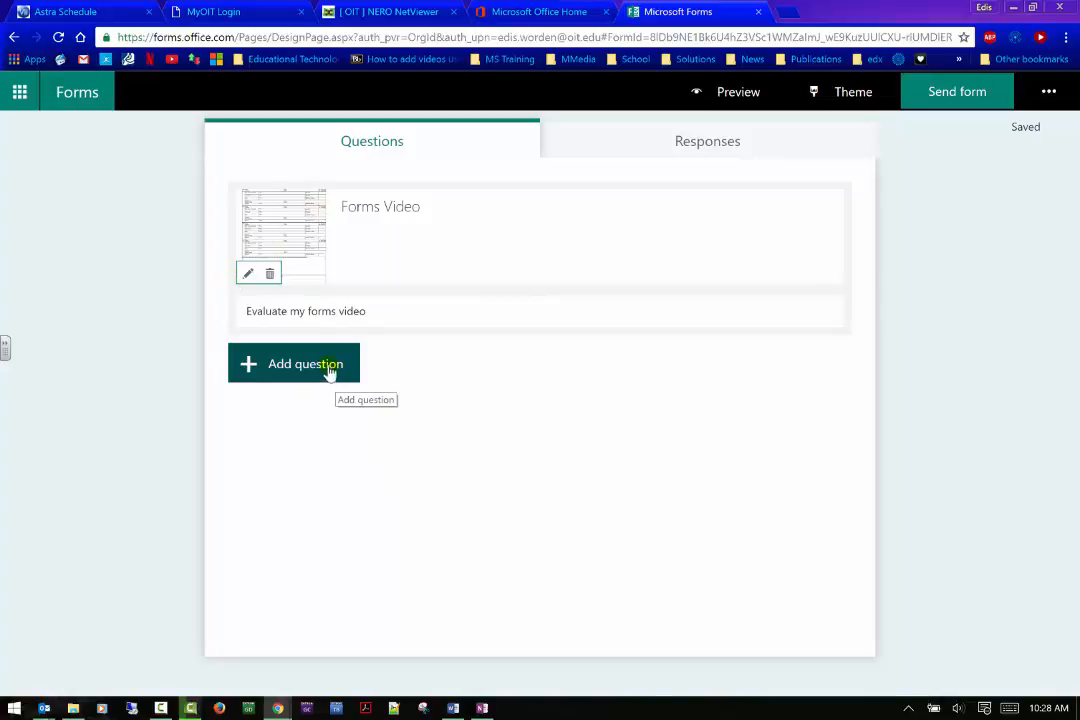
- Add a first question reading 'How are you enjoying the video so far?'
{"action": "left_click", "coordinate": [306, 363]}
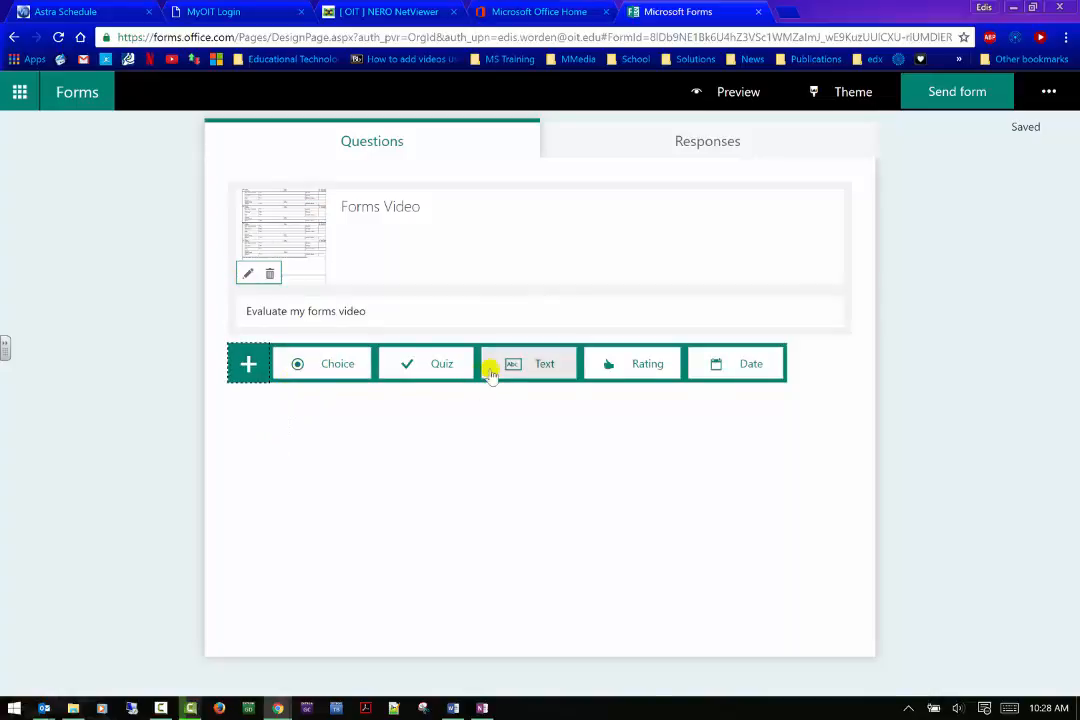
{"action": "mouse_move", "coordinate": [617, 370]}
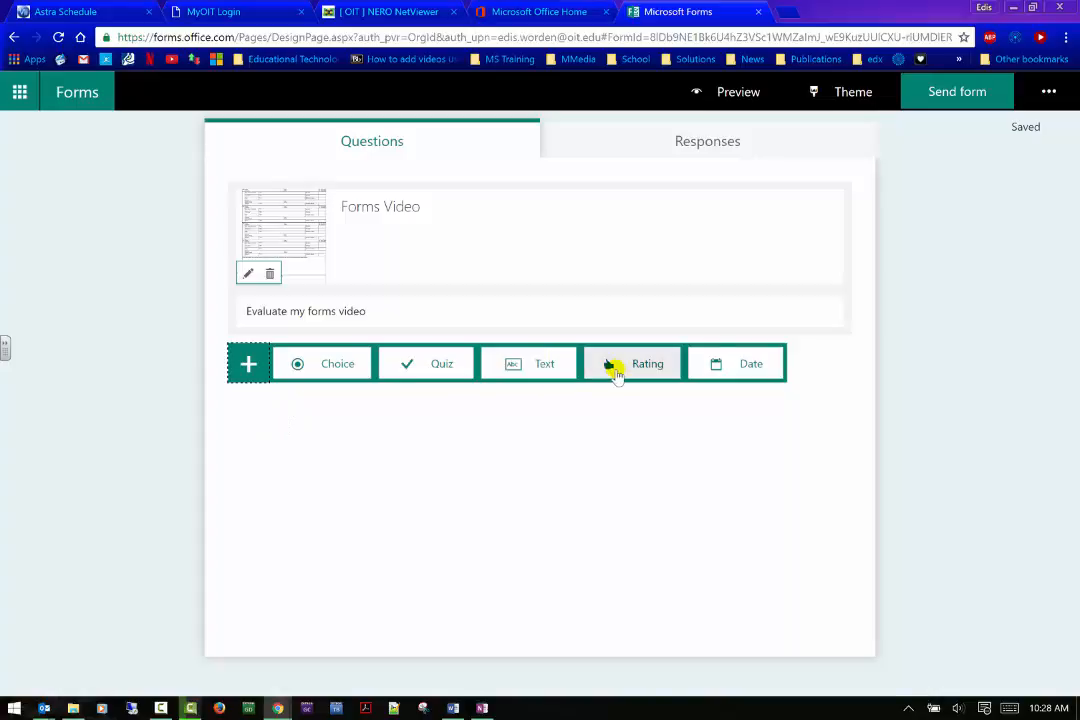
{"action": "mouse_move", "coordinate": [195, 390]}
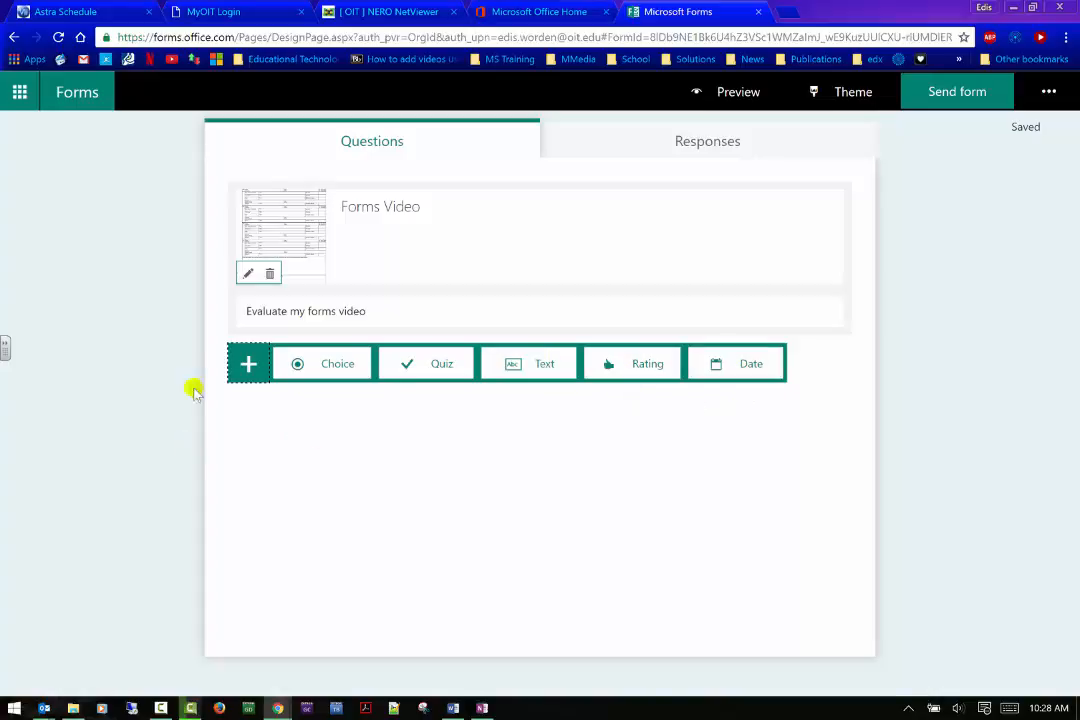
{"action": "left_click", "coordinate": [337, 363]}
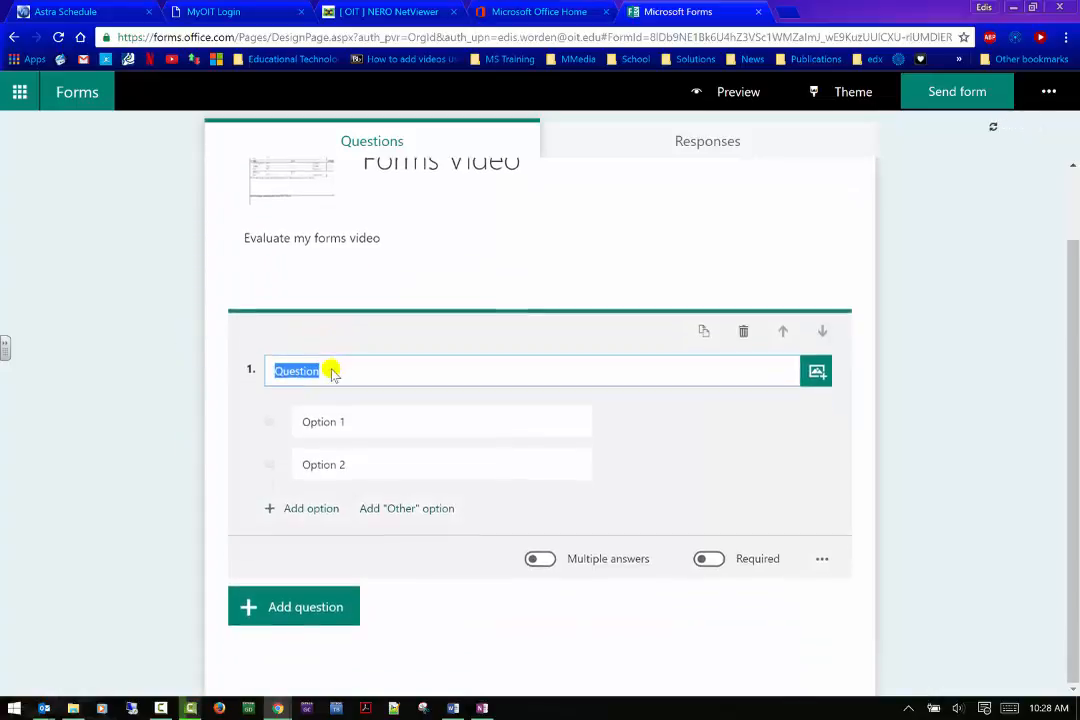
{"action": "type", "text": "Ho"}
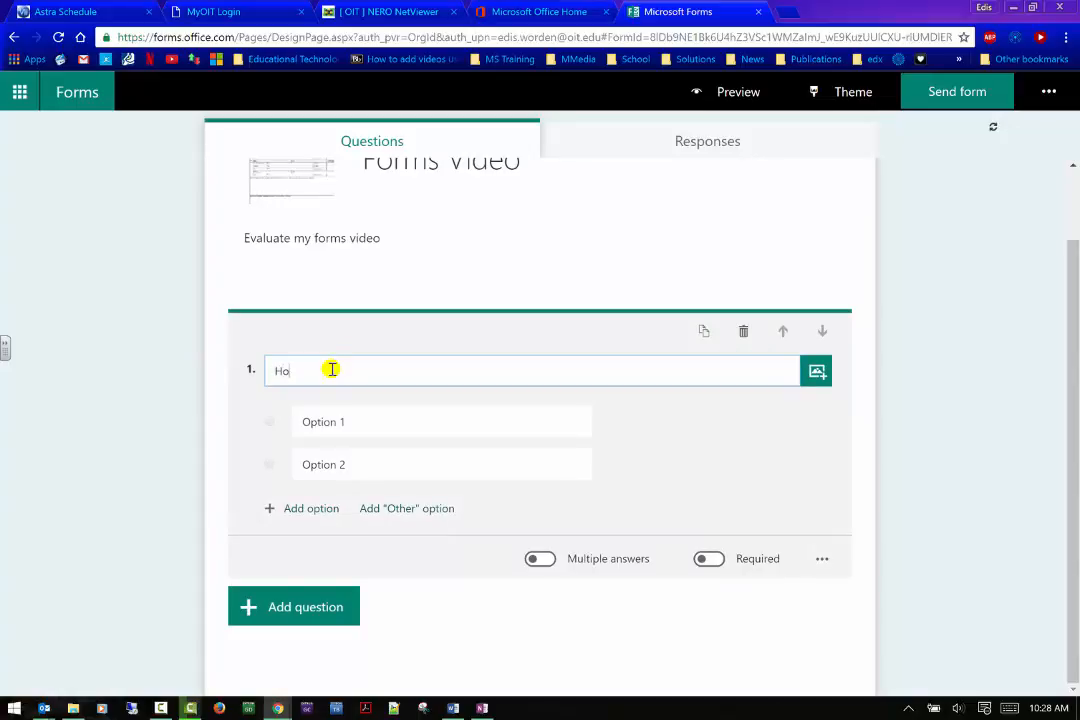
{"action": "type", "text": "w are you e"}
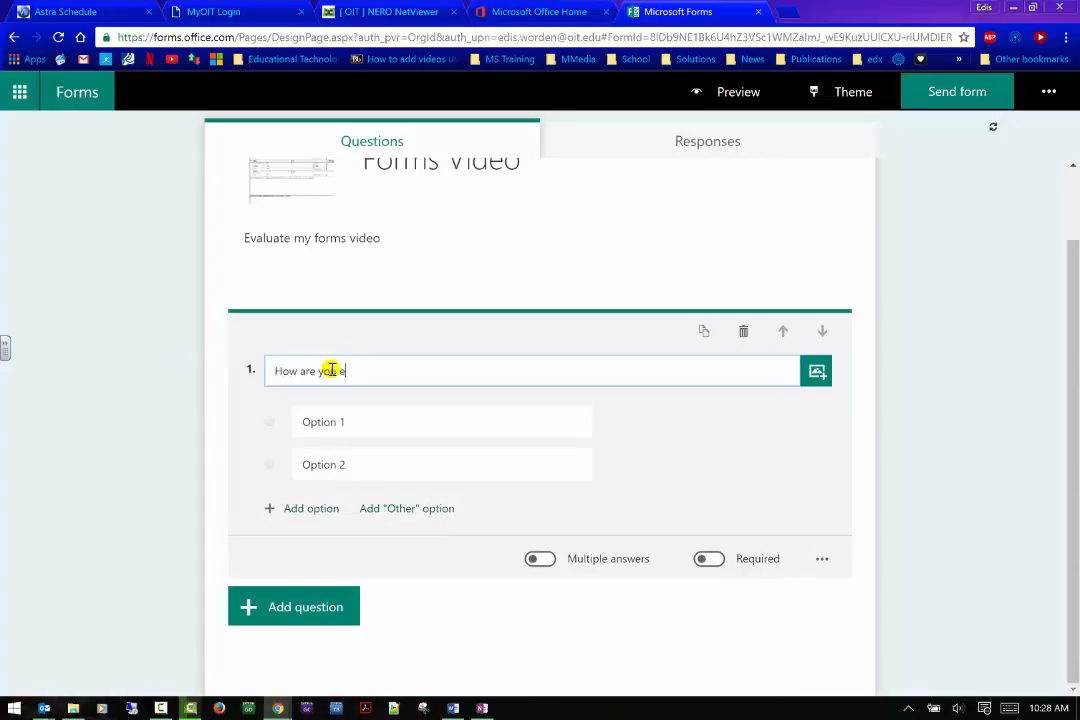
{"action": "type", "text": "njoying the v"}
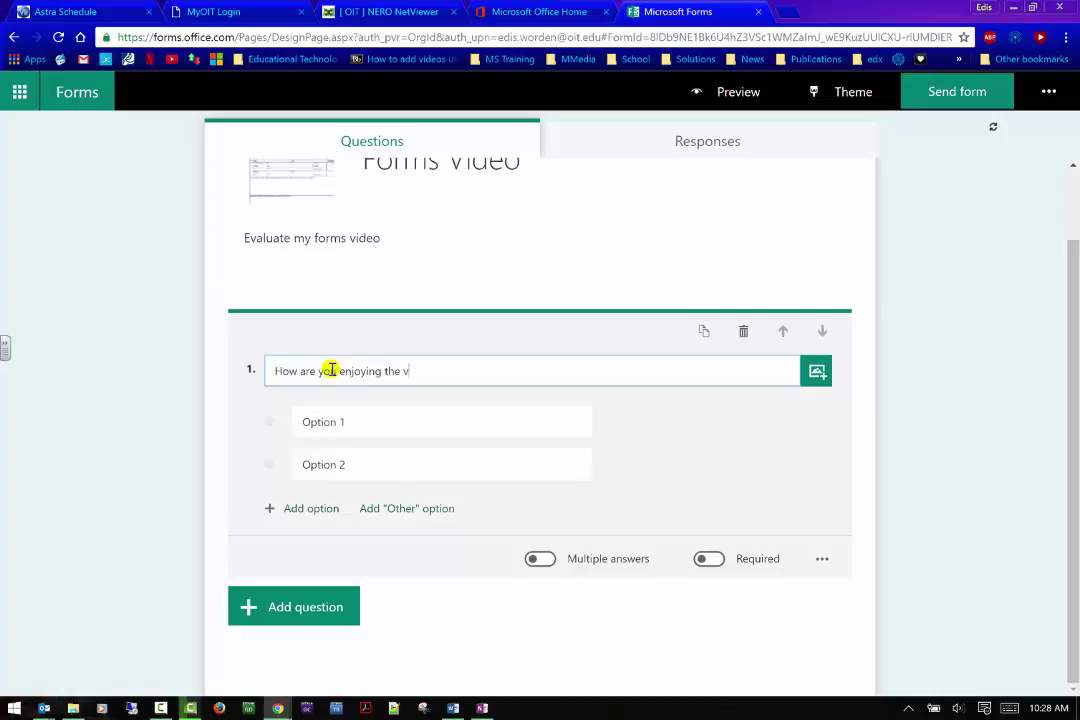
{"action": "type", "text": "ideo so far?"}
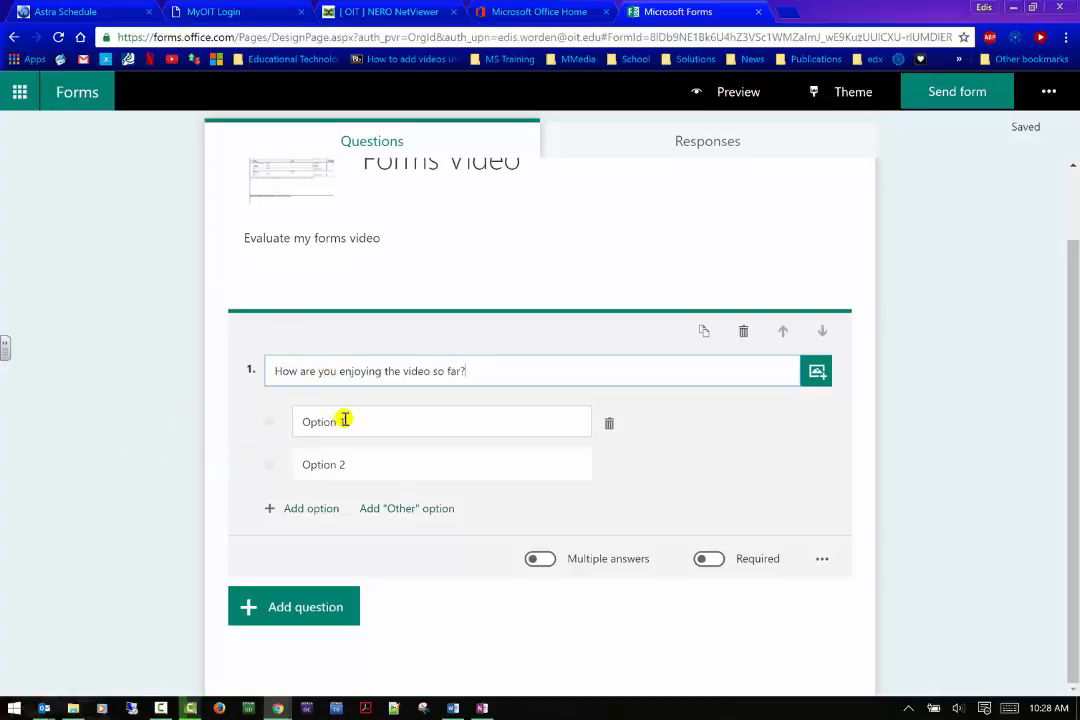
- Enter answers 'Enjoying it' and 'Waiting to see how it goes', adding a third option slot
{"action": "type", "text": "En"}
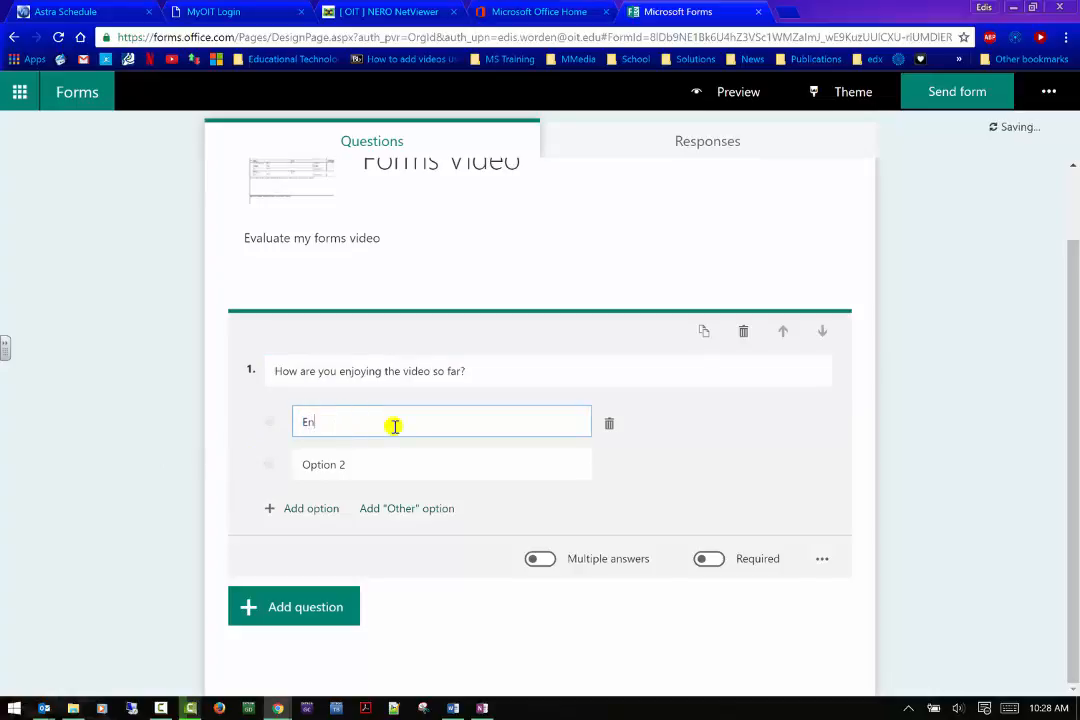
{"action": "type", "text": "joying it"}
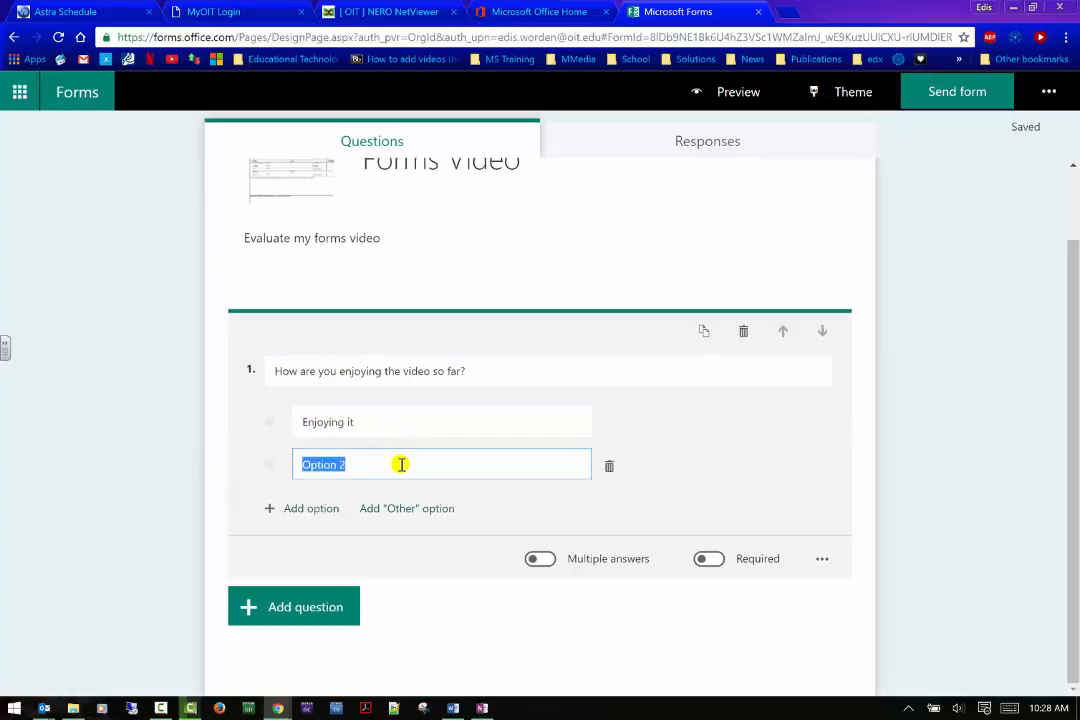
{"action": "type", "text": "Waiting to see"}
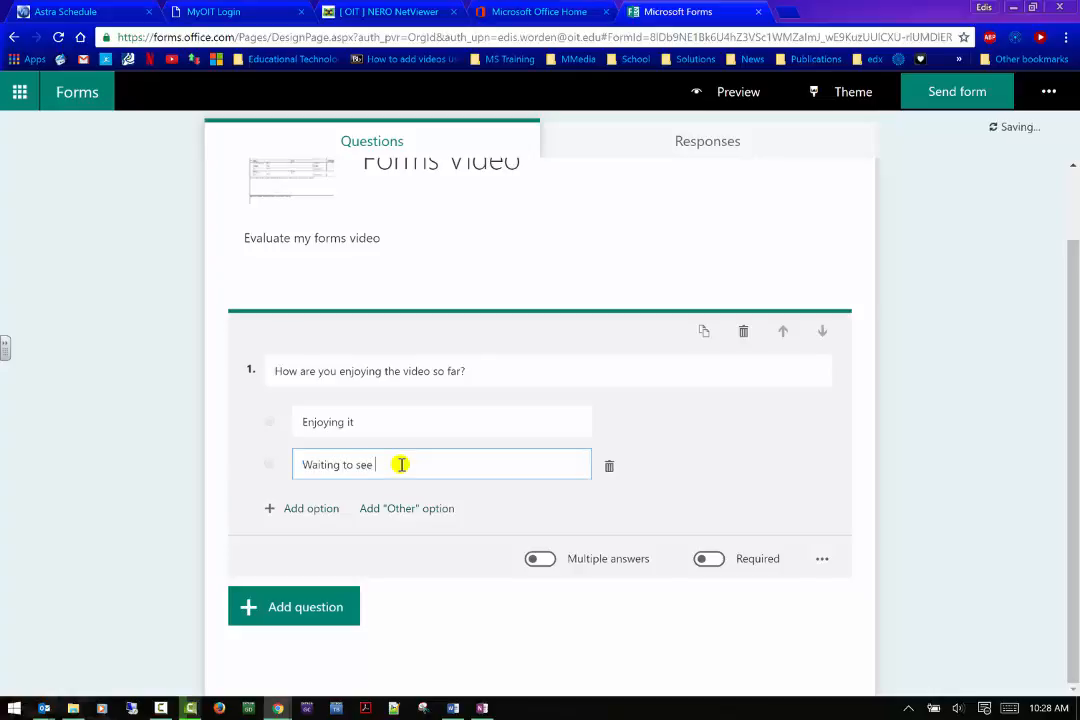
{"action": "type", "text": "how it goes"}
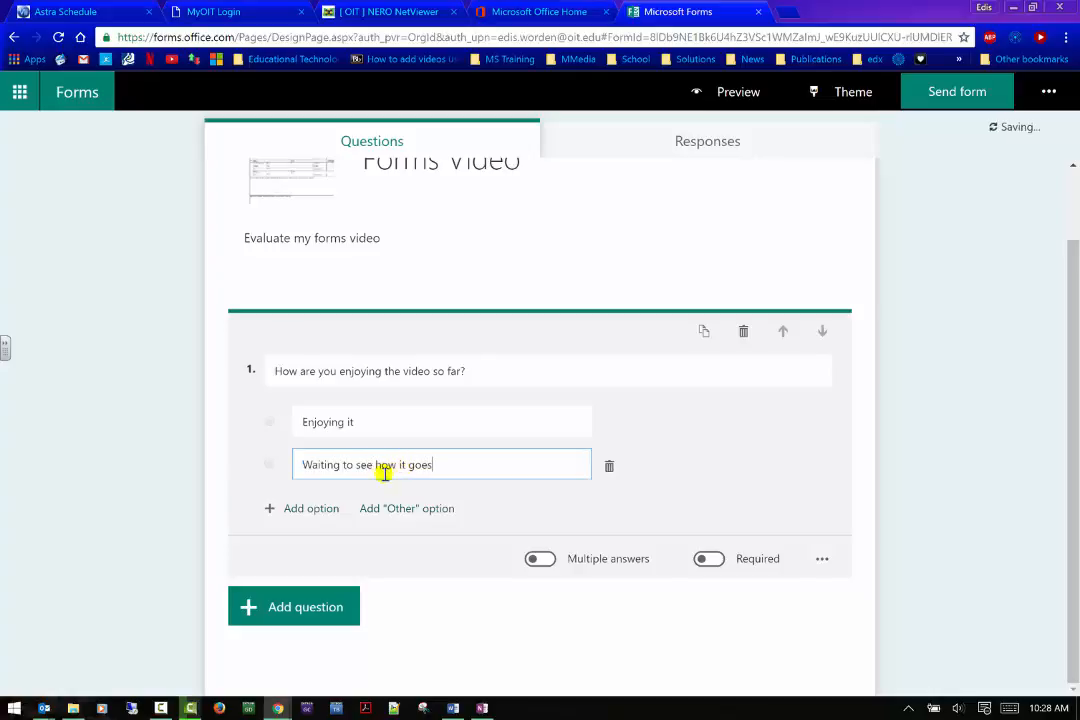
{"action": "left_click", "coordinate": [311, 508]}
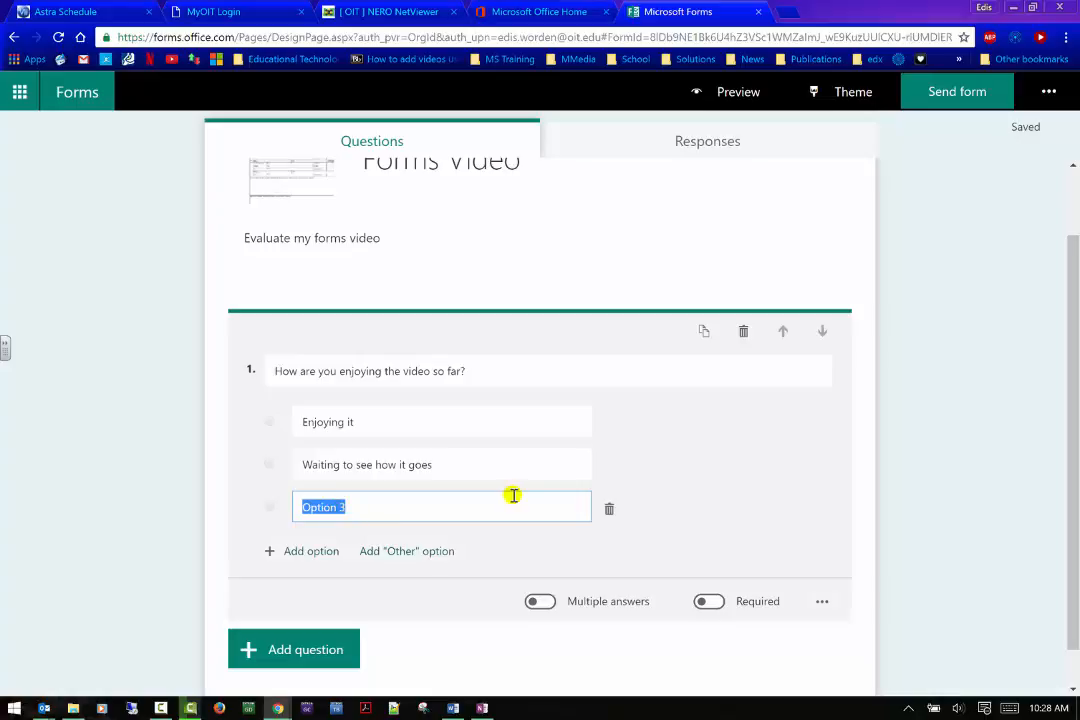
- Add answer 'Meh', keep single-answer, mark question 1 required, and enable a subtitle
{"action": "type", "text": "Meh"}
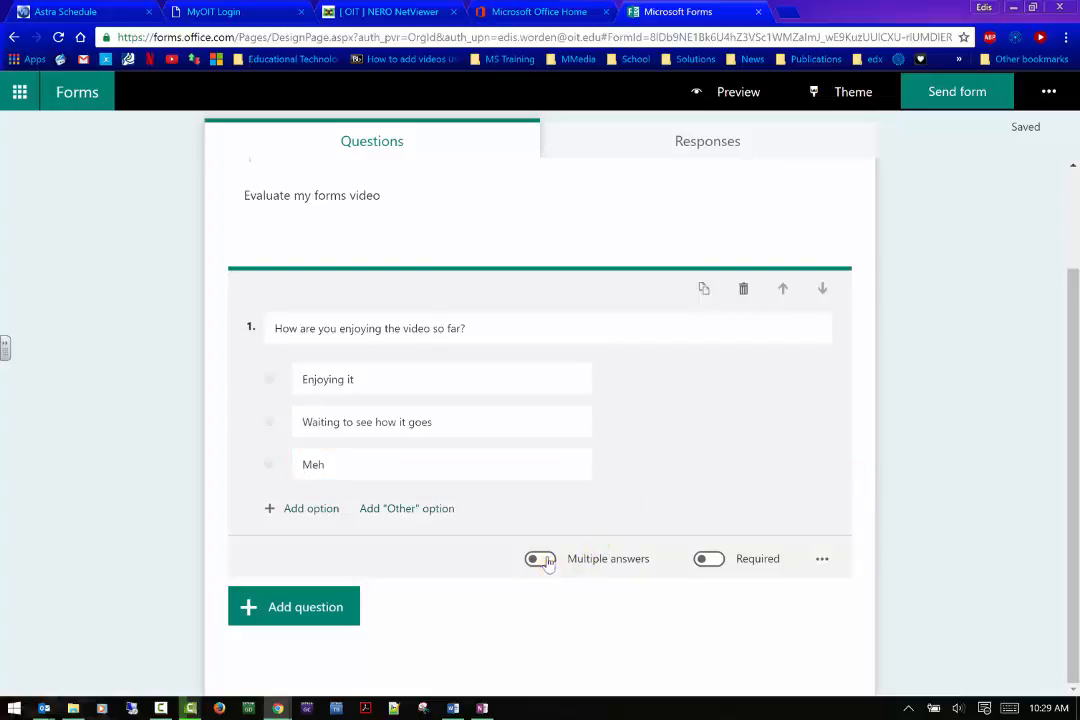
{"action": "left_click", "coordinate": [540, 558]}
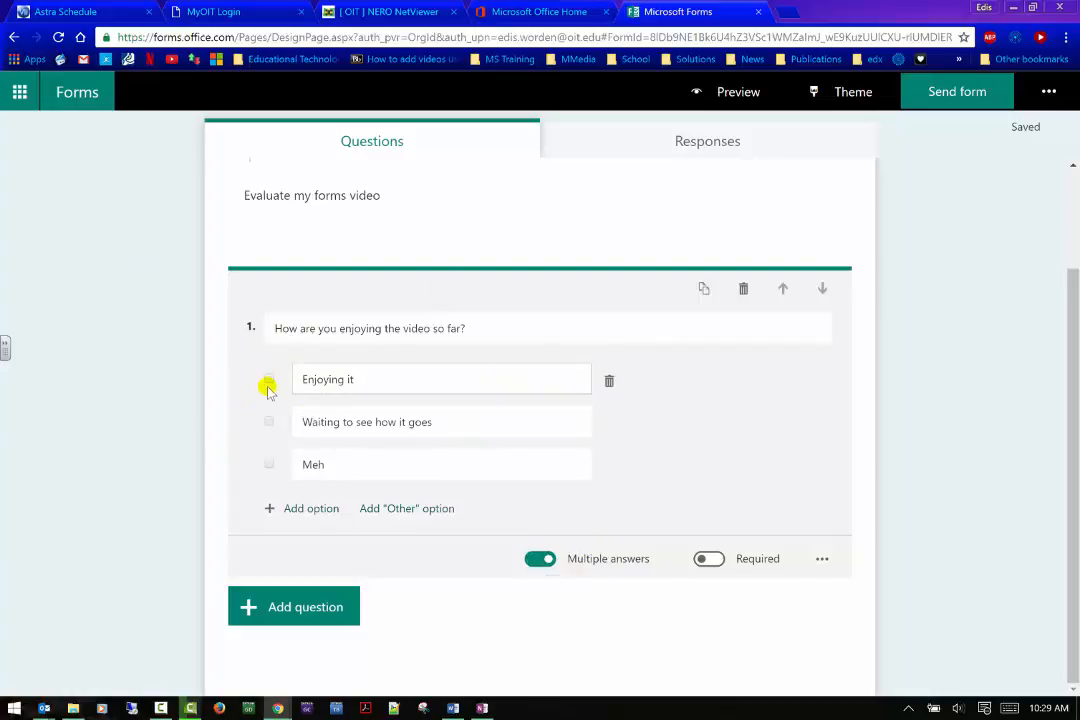
{"action": "mouse_move", "coordinate": [277, 461]}
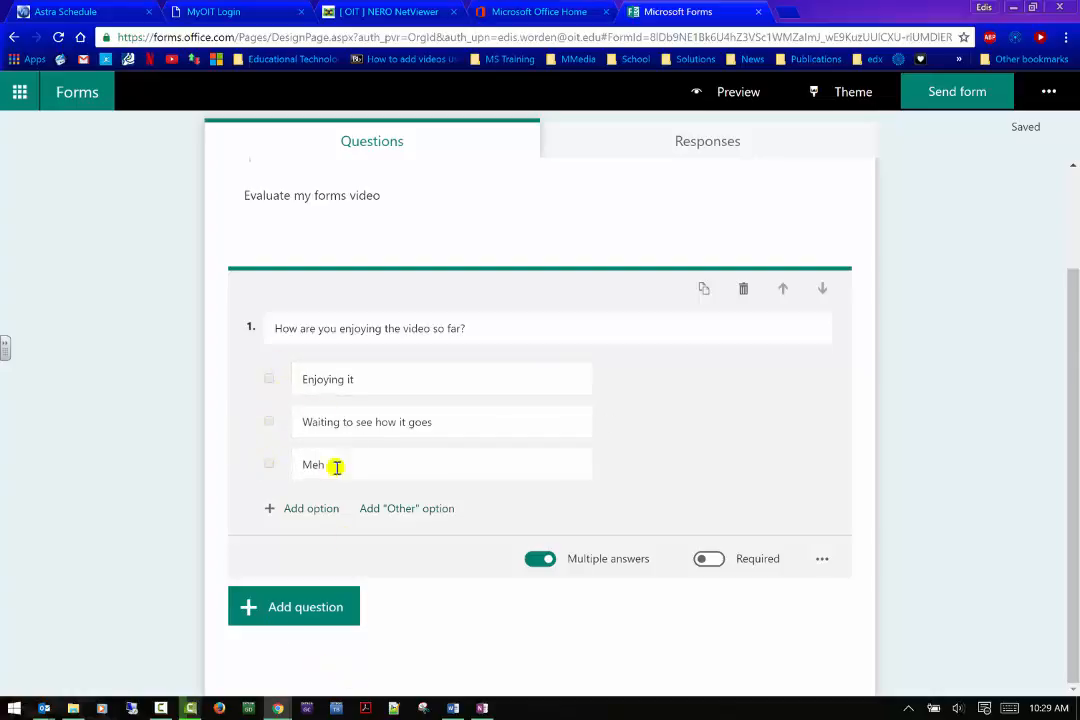
{"action": "mouse_move", "coordinate": [598, 352]}
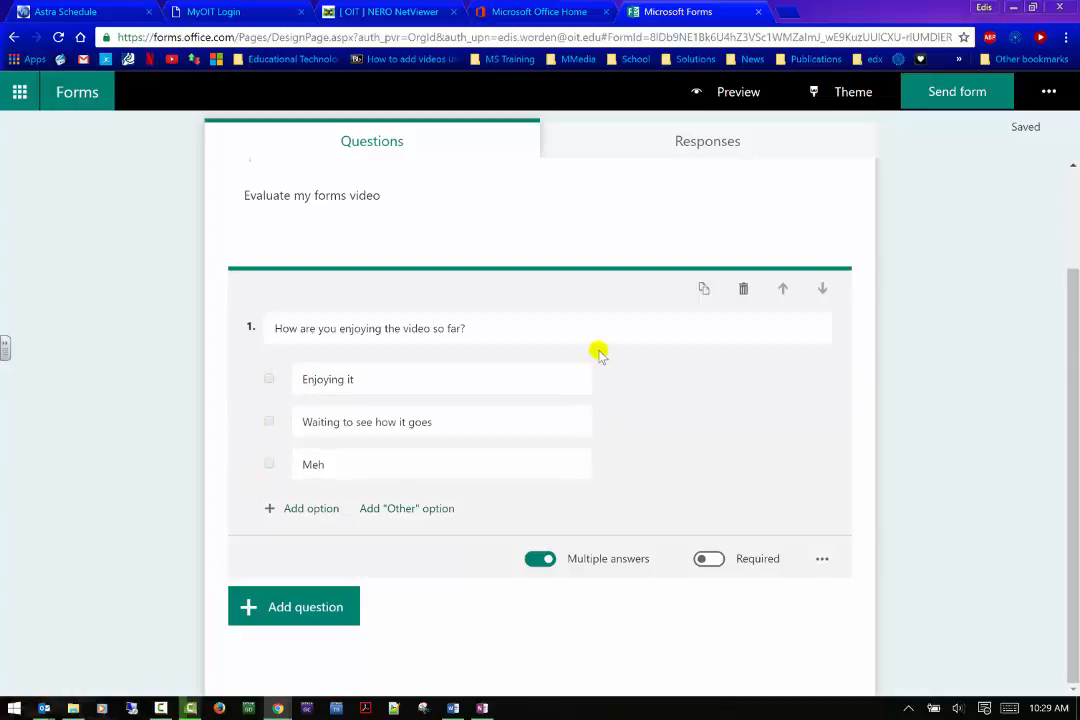
{"action": "mouse_move", "coordinate": [369, 513]}
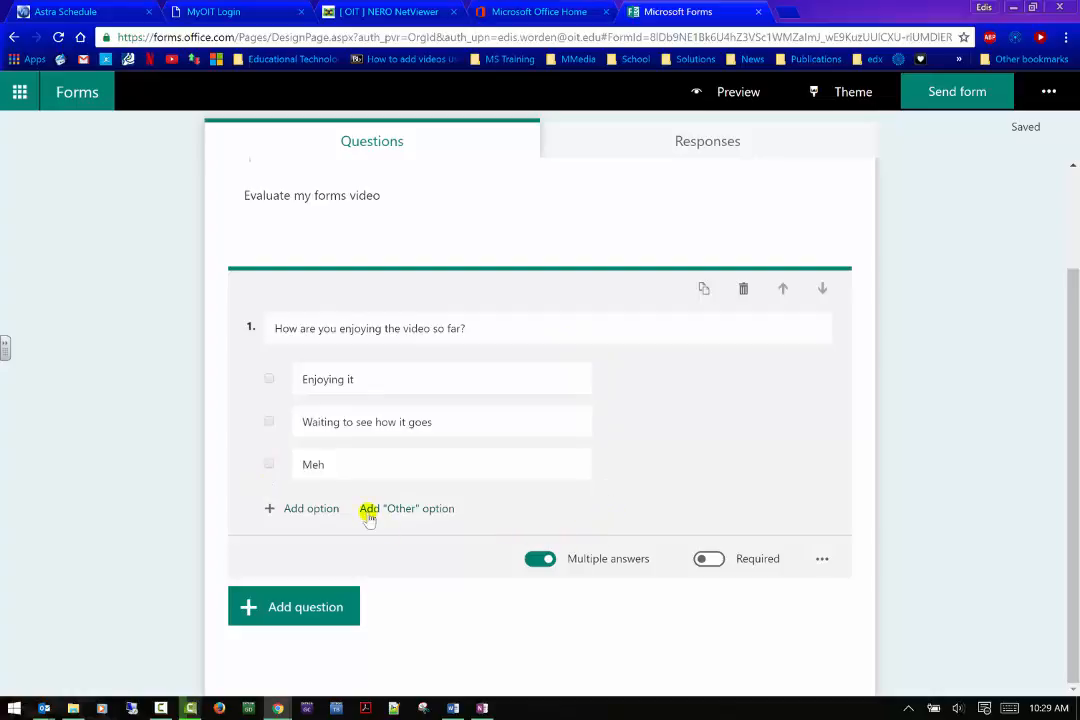
{"action": "left_click", "coordinate": [540, 558]}
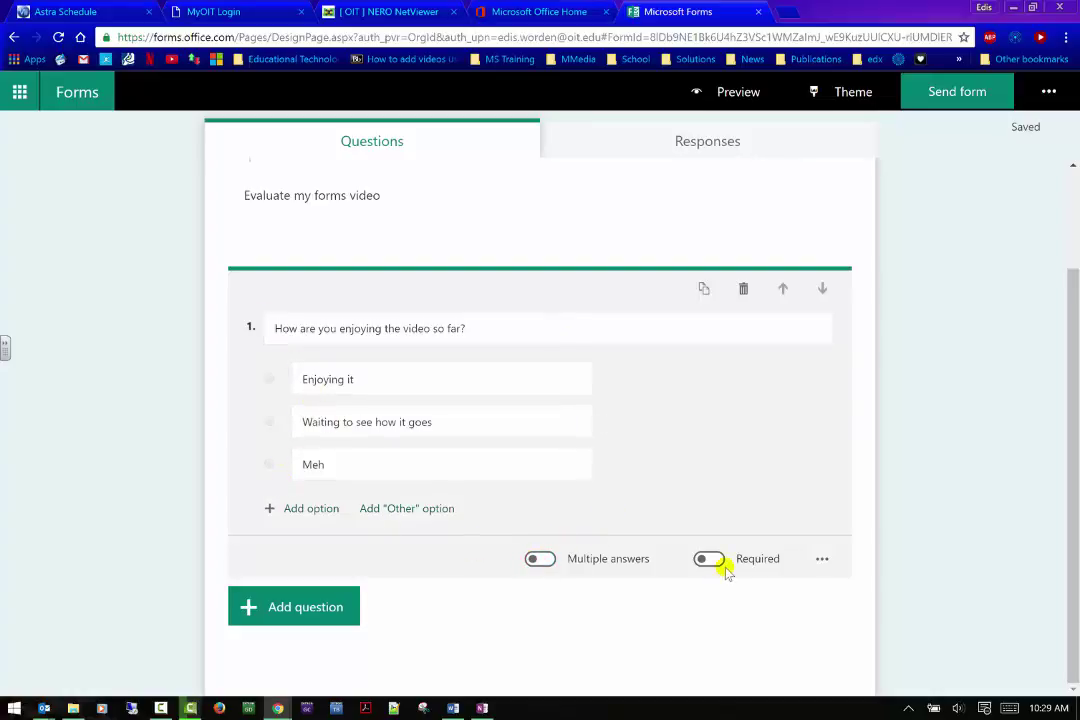
{"action": "left_click", "coordinate": [708, 558]}
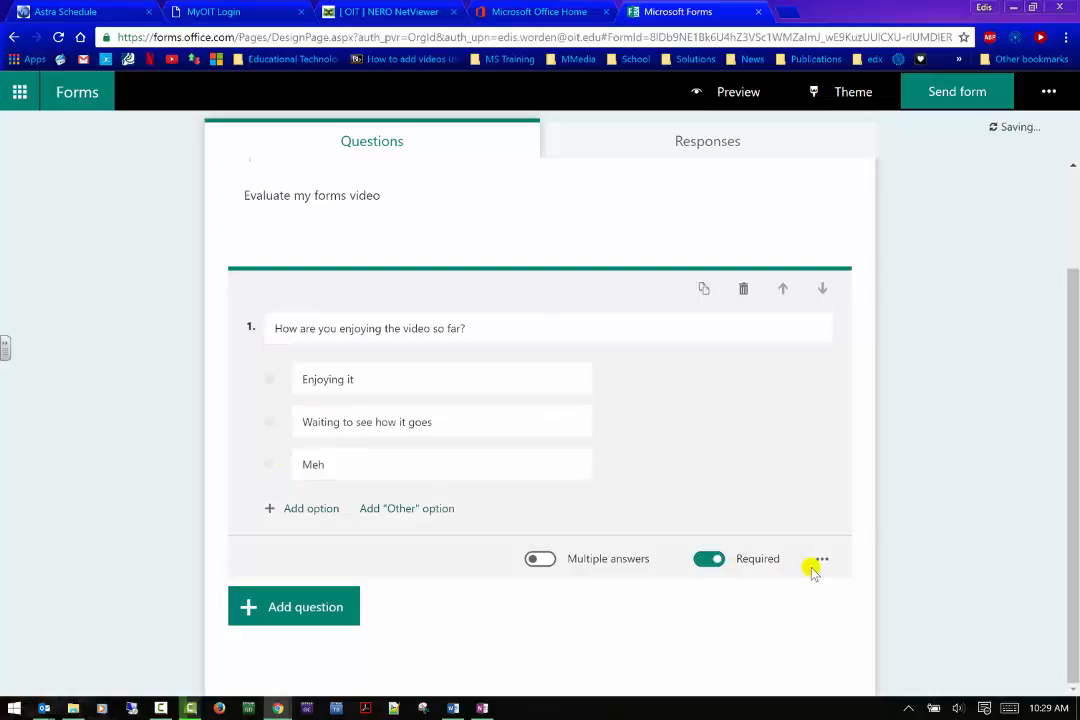
{"action": "left_click", "coordinate": [821, 558]}
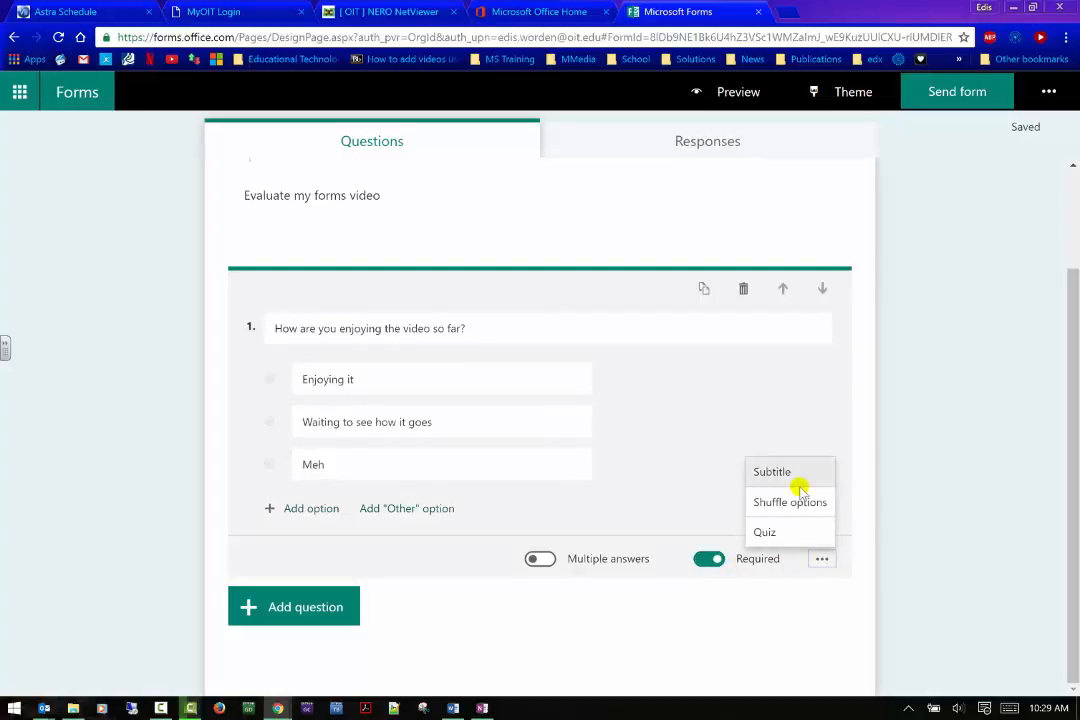
{"action": "left_click", "coordinate": [771, 471]}
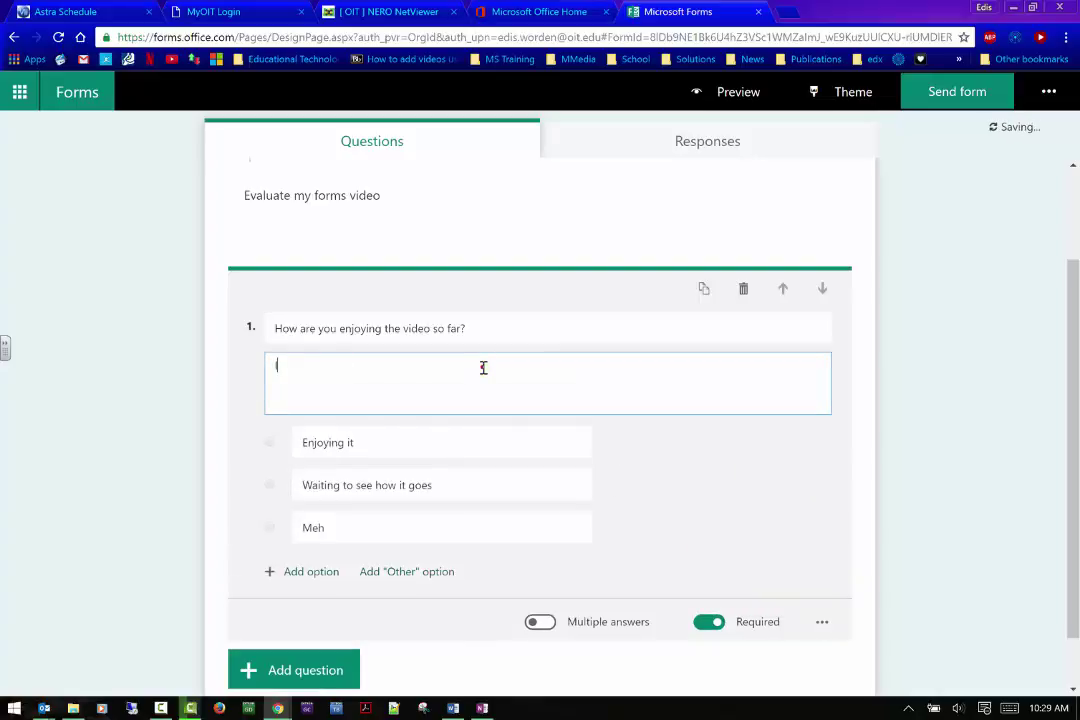
- Type the subtitle 'I know it is early to ask, so please wait until the end of the video'
{"action": "type", "text": "I know it is earl"}
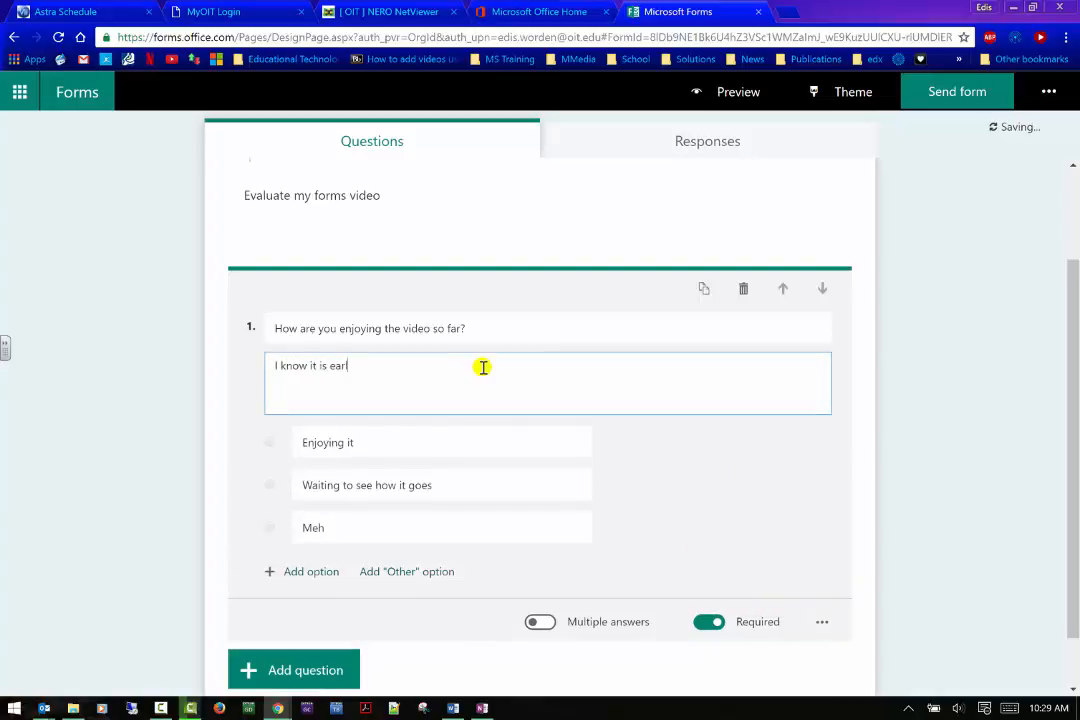
{"action": "type", "text": "y to ask,"}
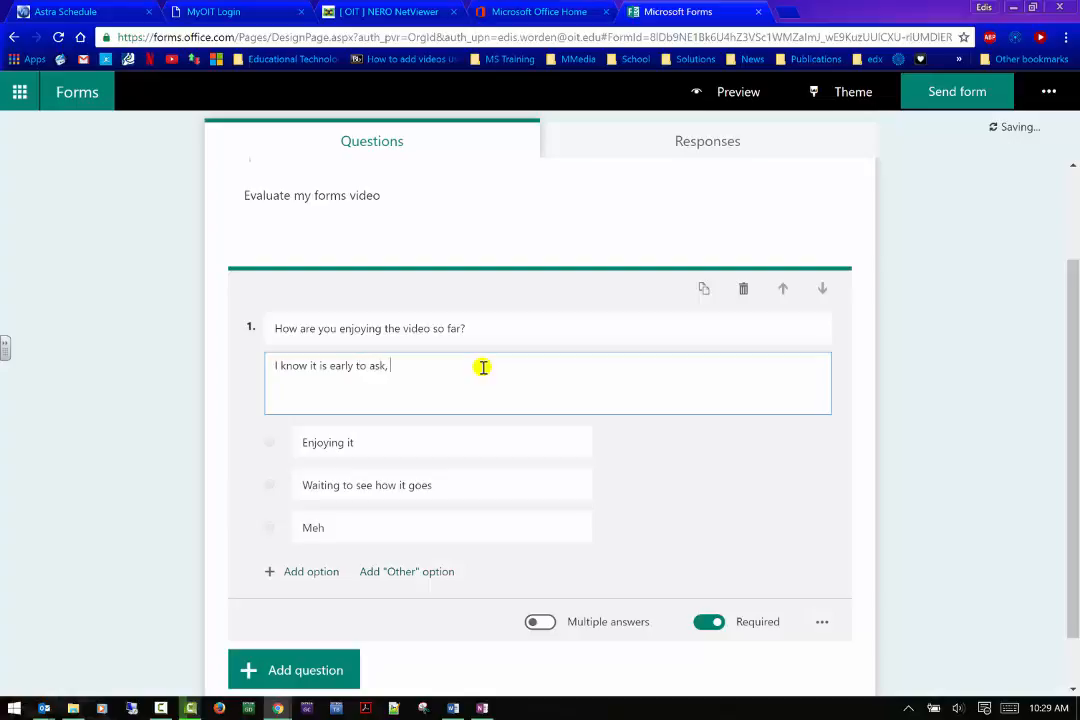
{"action": "type", "text": "so please"}
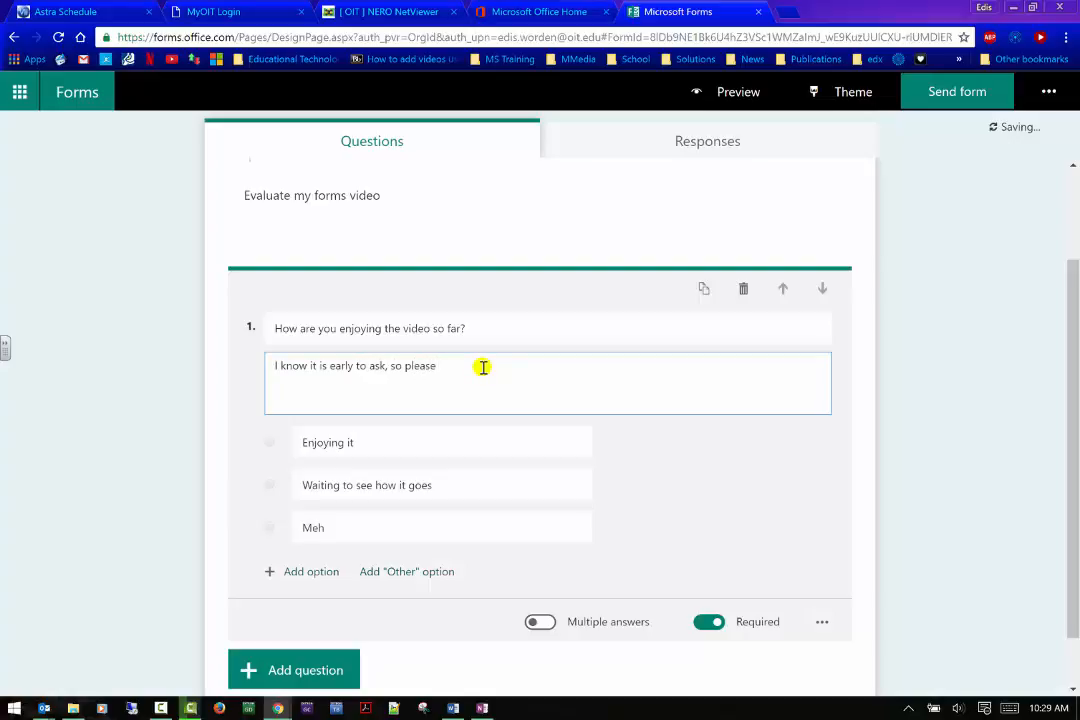
{"action": "type", "text": "wait until the en"}
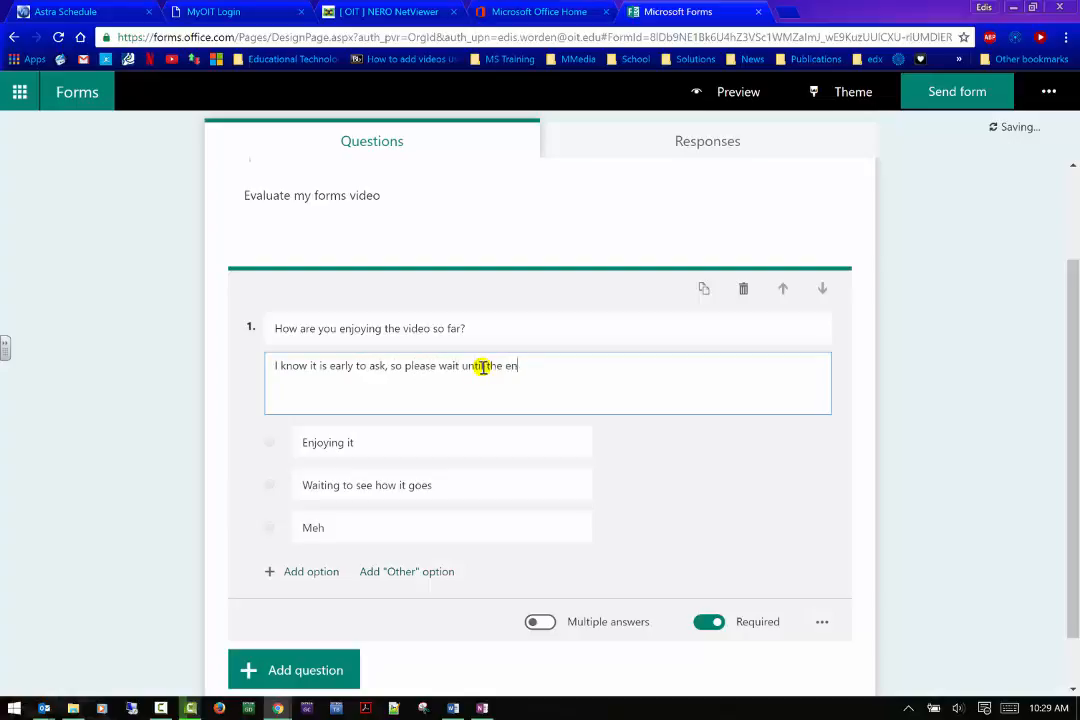
{"action": "type", "text": "til the end of the video"}
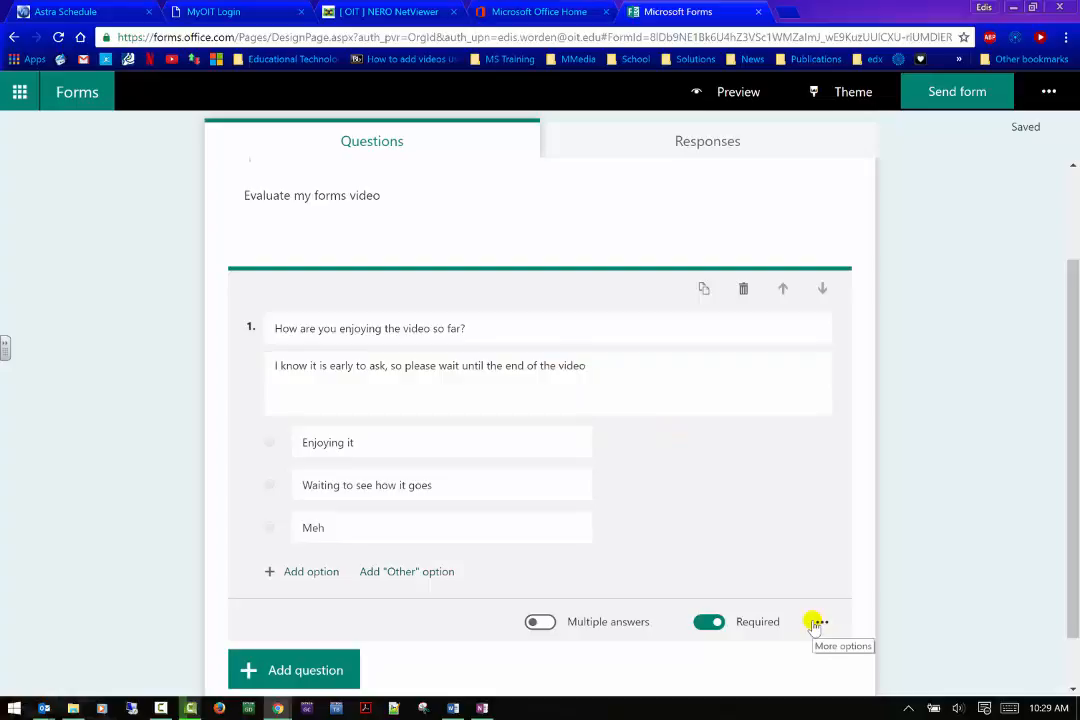
{"action": "mouse_move", "coordinate": [567, 513]}
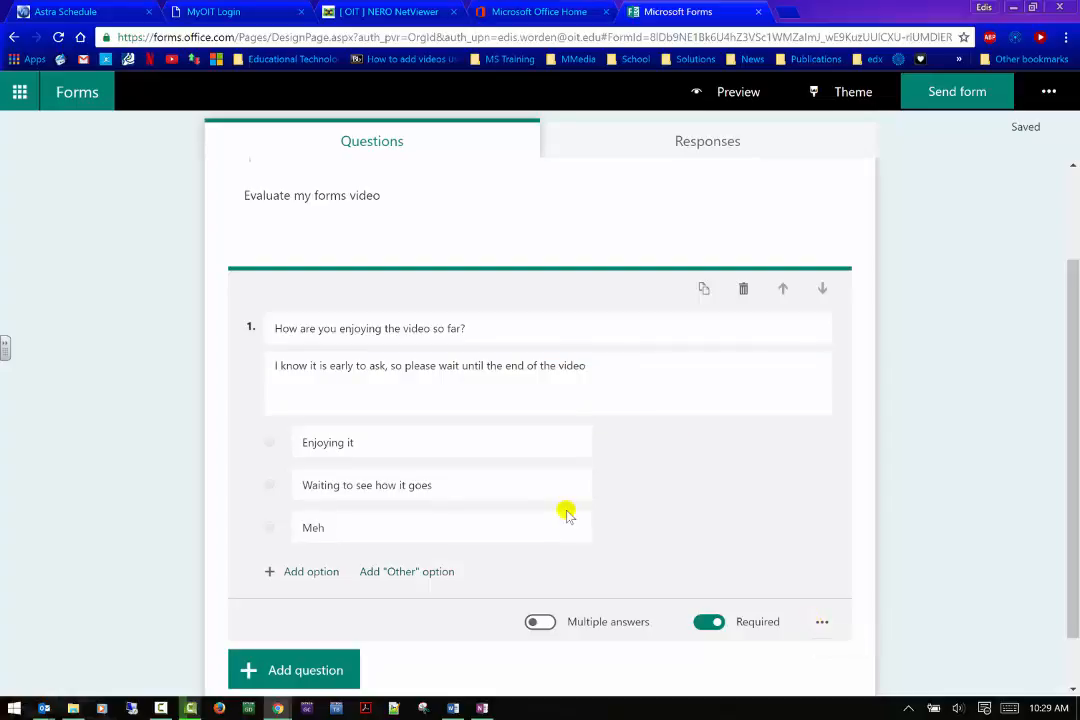
{"action": "mouse_move", "coordinate": [822, 622]}
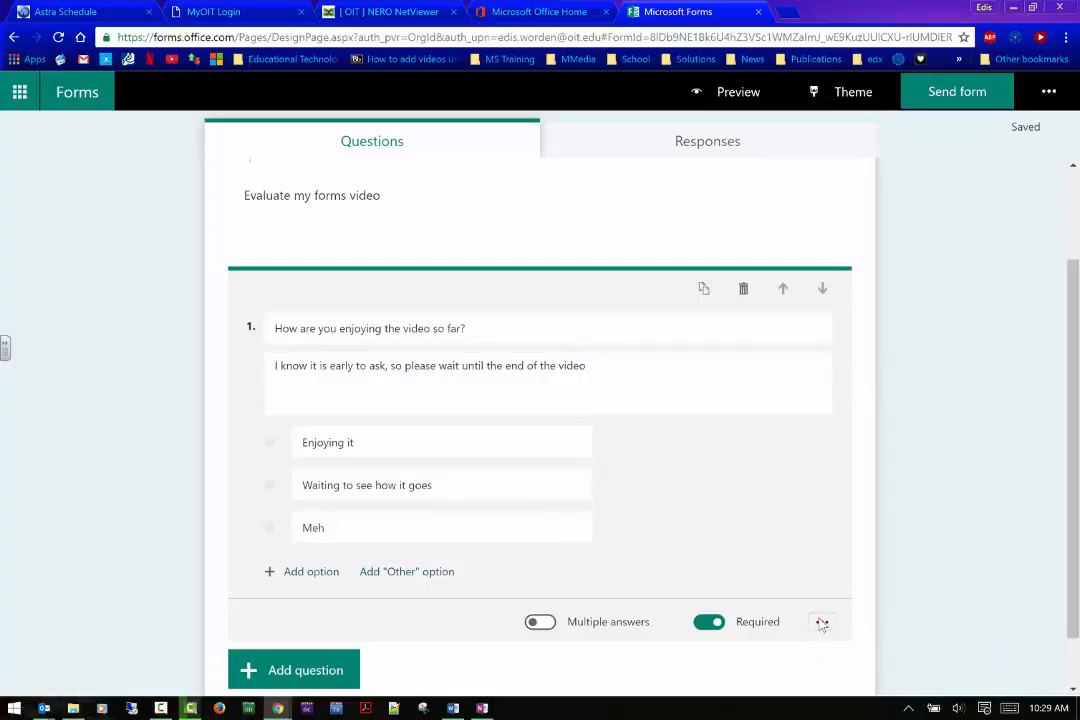
- Switch Quiz on for question 1, then turn it back off
{"action": "left_click", "coordinate": [821, 621]}
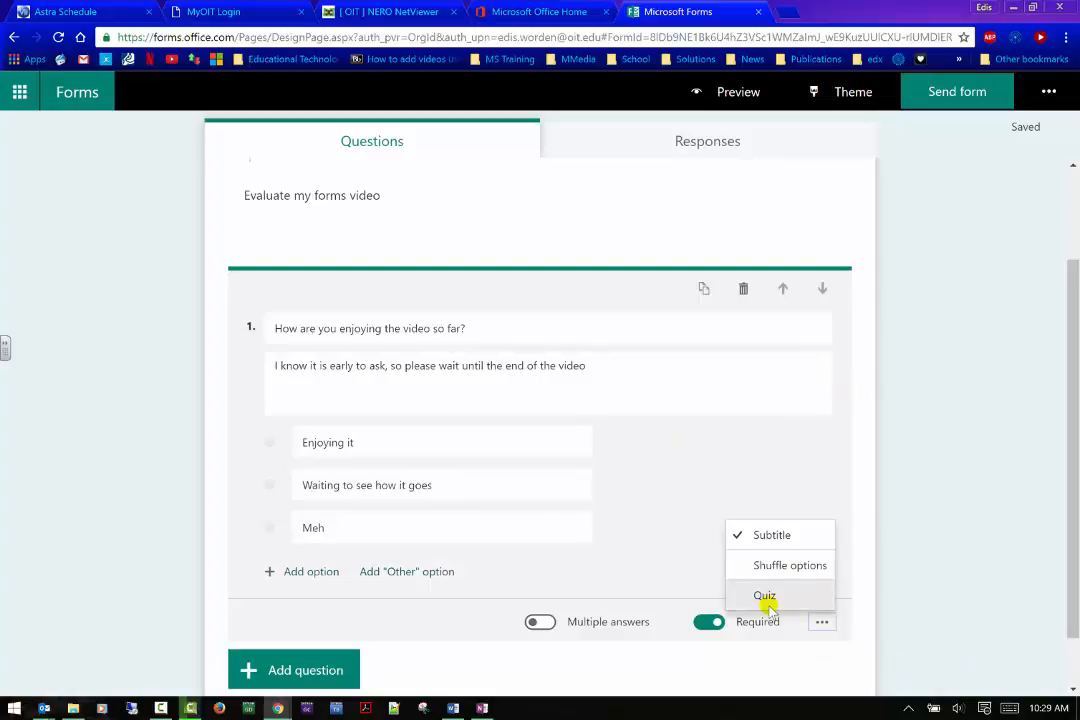
{"action": "left_click", "coordinate": [764, 595]}
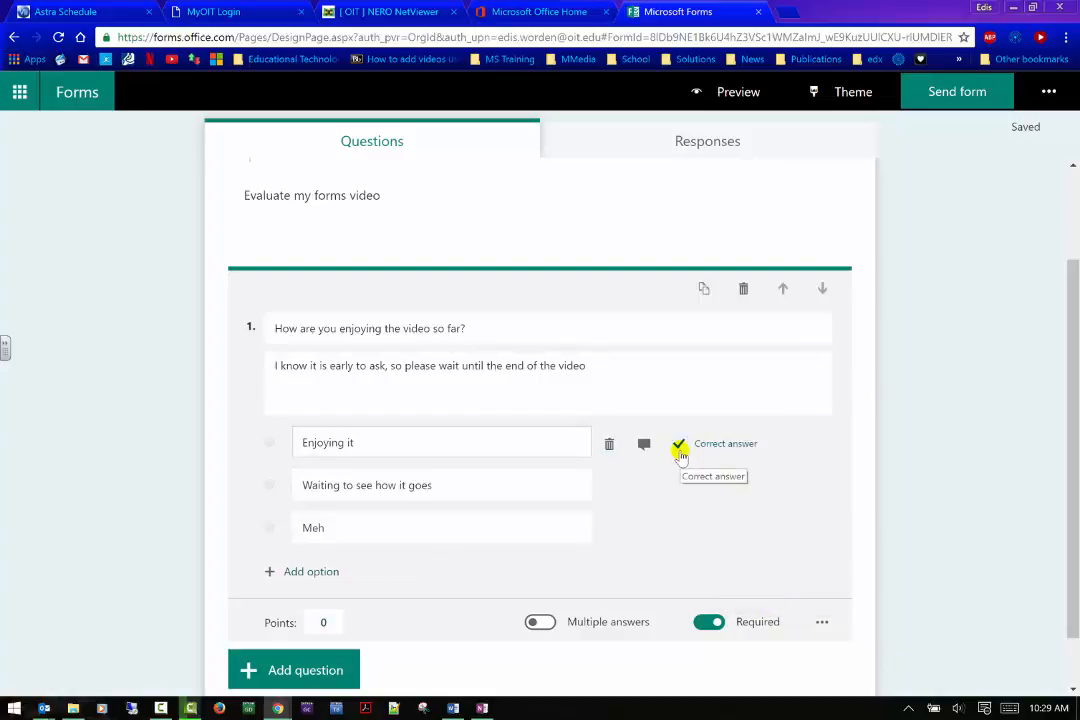
{"action": "scroll", "scroll_direction": "up", "scroll_amount": 3}
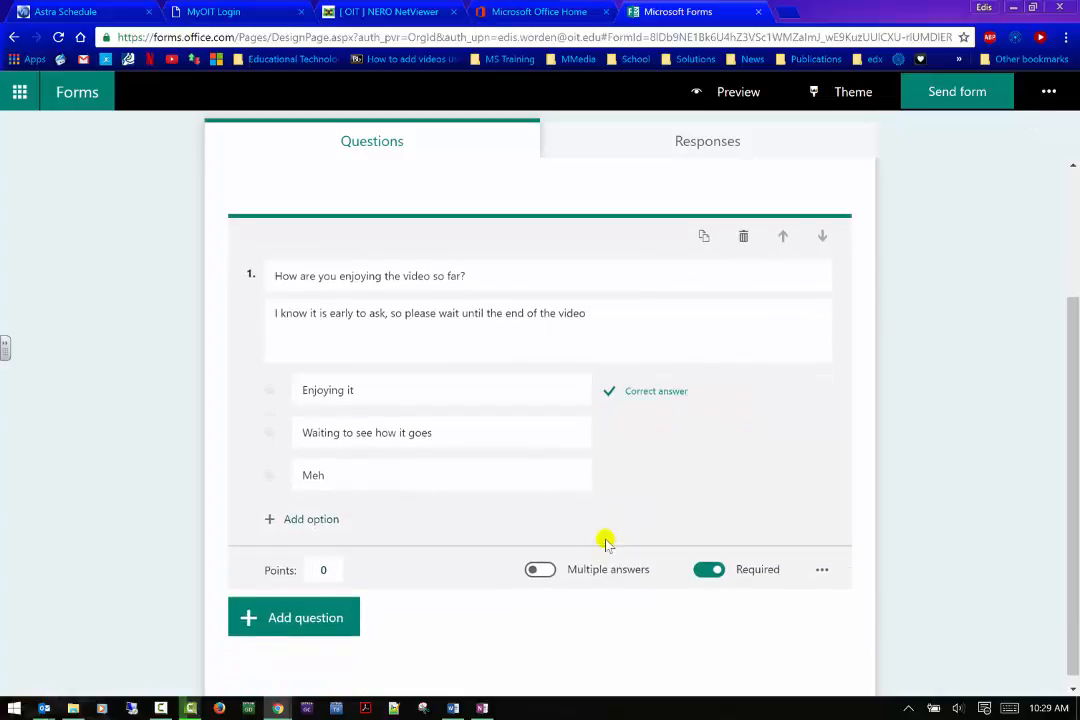
{"action": "left_click", "coordinate": [822, 569]}
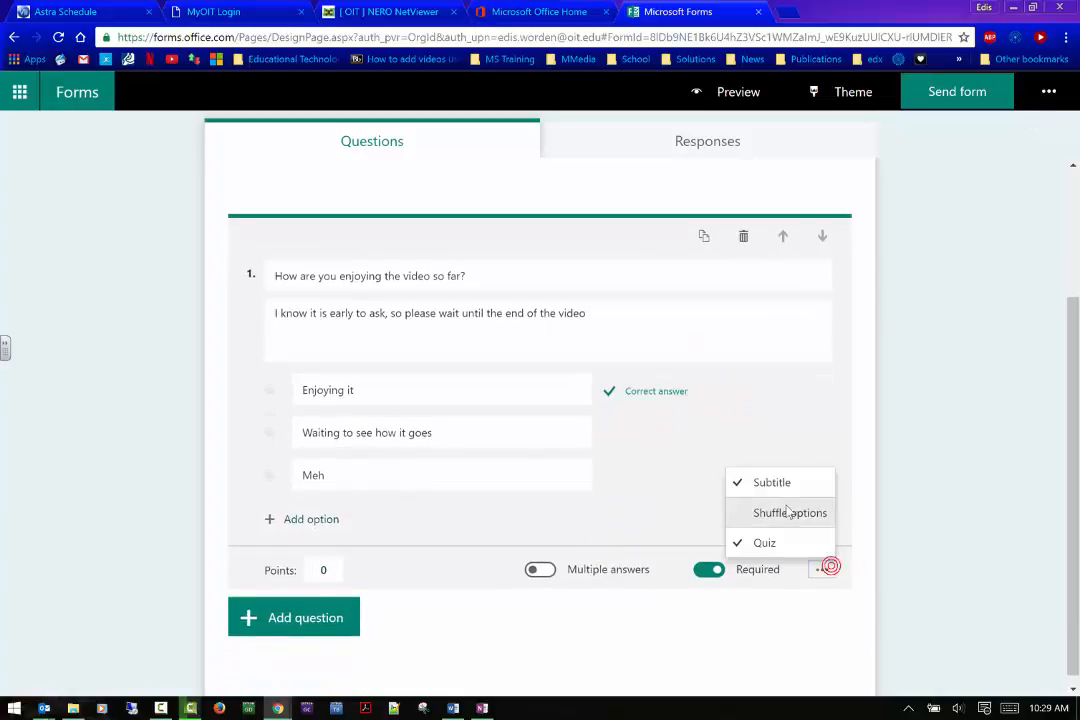
{"action": "left_click", "coordinate": [764, 542]}
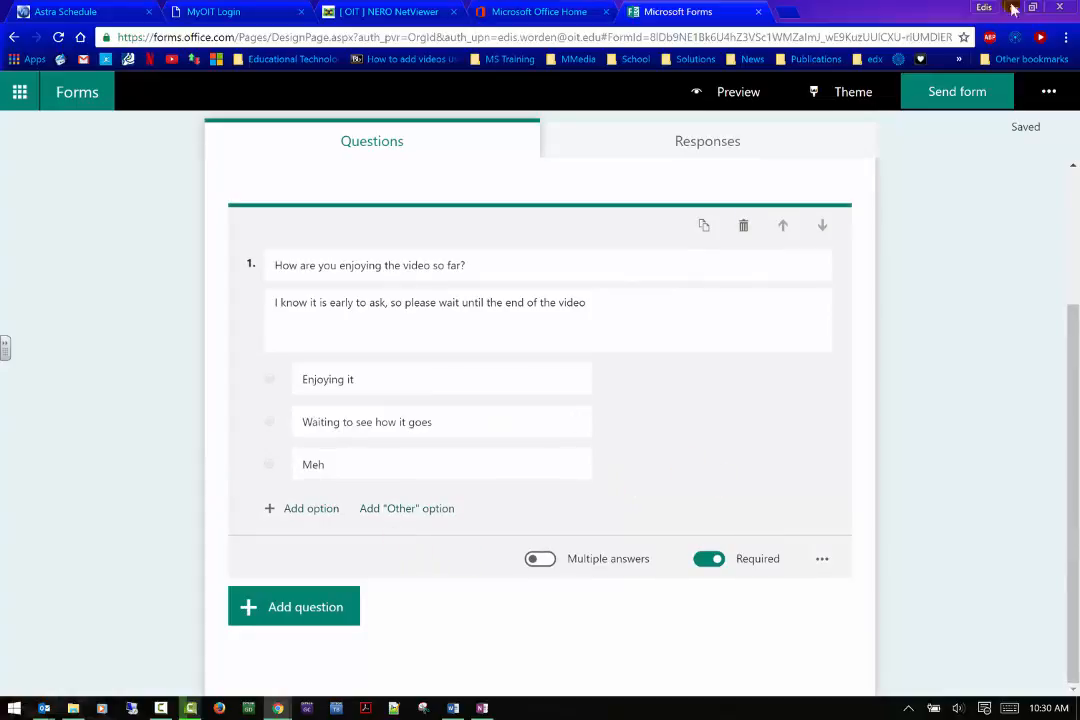
{"action": "mouse_move", "coordinate": [704, 225]}
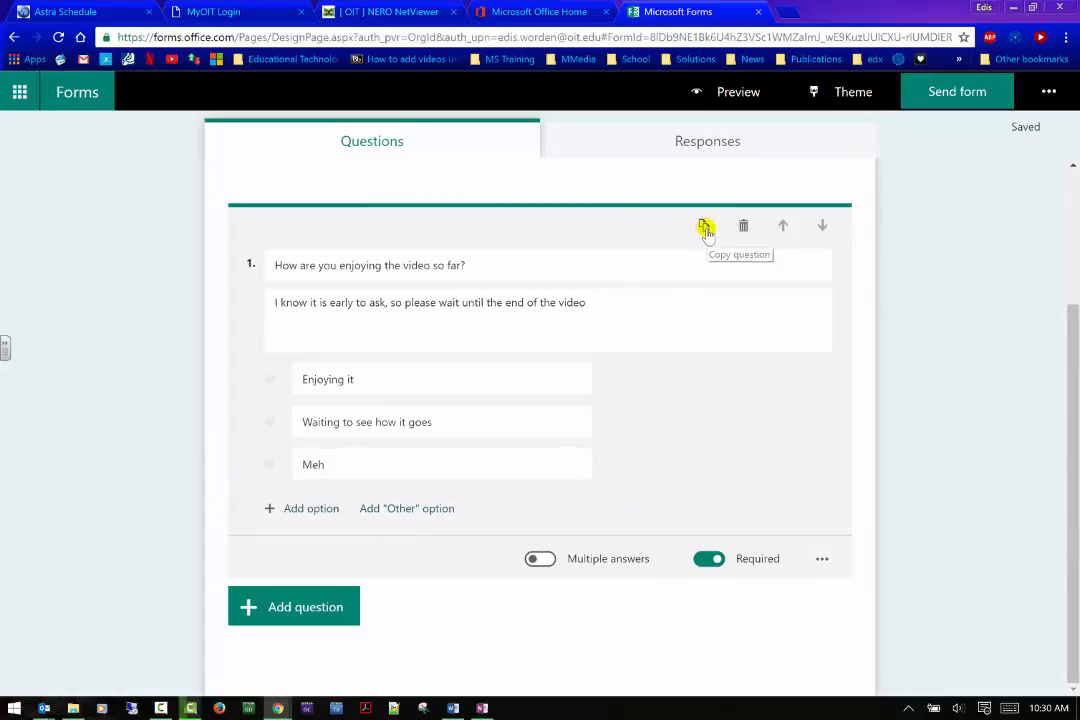
{"action": "mouse_move", "coordinate": [783, 225]}
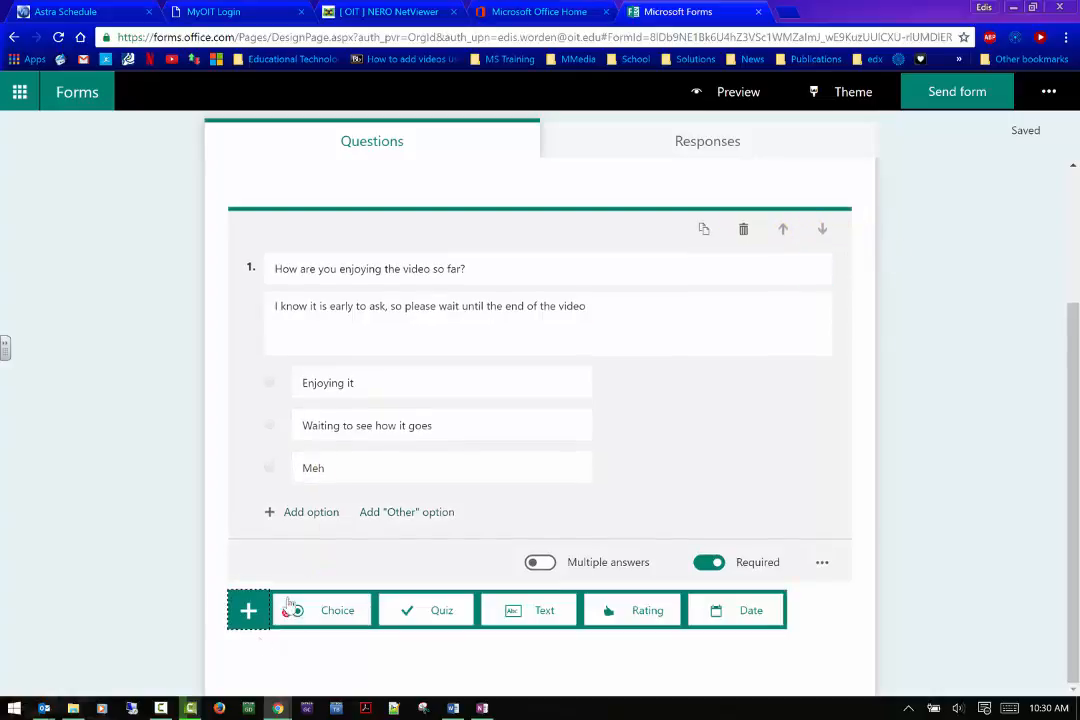
- Add quiz question 'Is it snowing out?' with Yes/No, marking No correct
{"action": "left_click", "coordinate": [441, 610]}
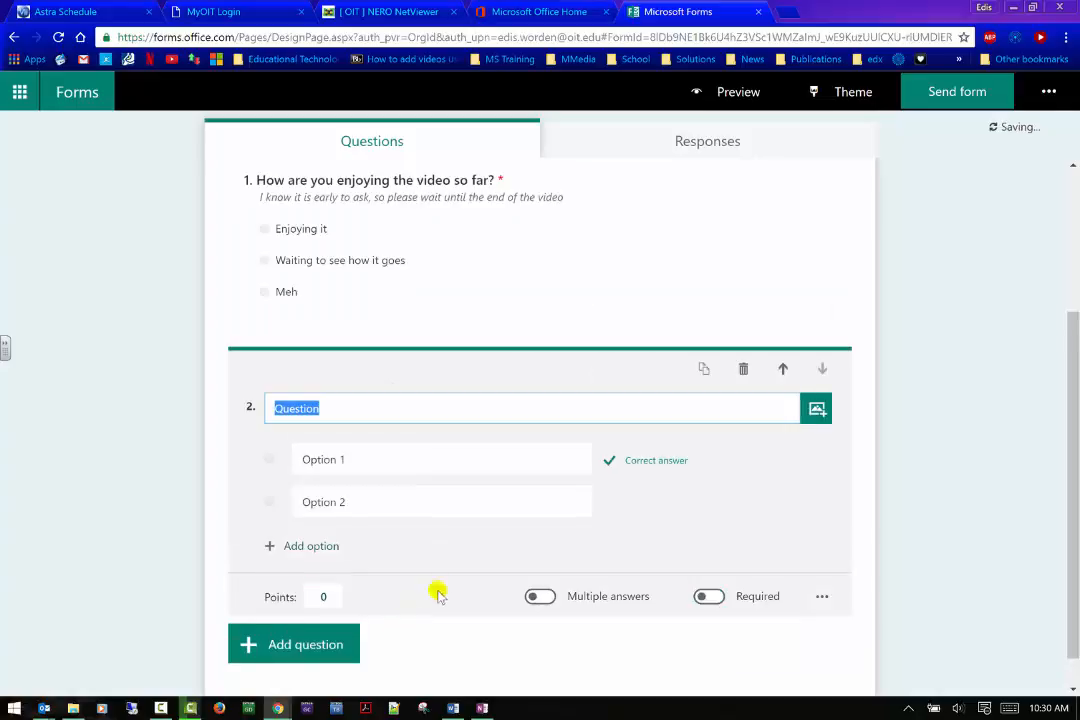
{"action": "type", "text": "Is it snowing out?"}
{"action": "left_click", "coordinate": [442, 459]}
{"action": "type", "text": "Yes"}
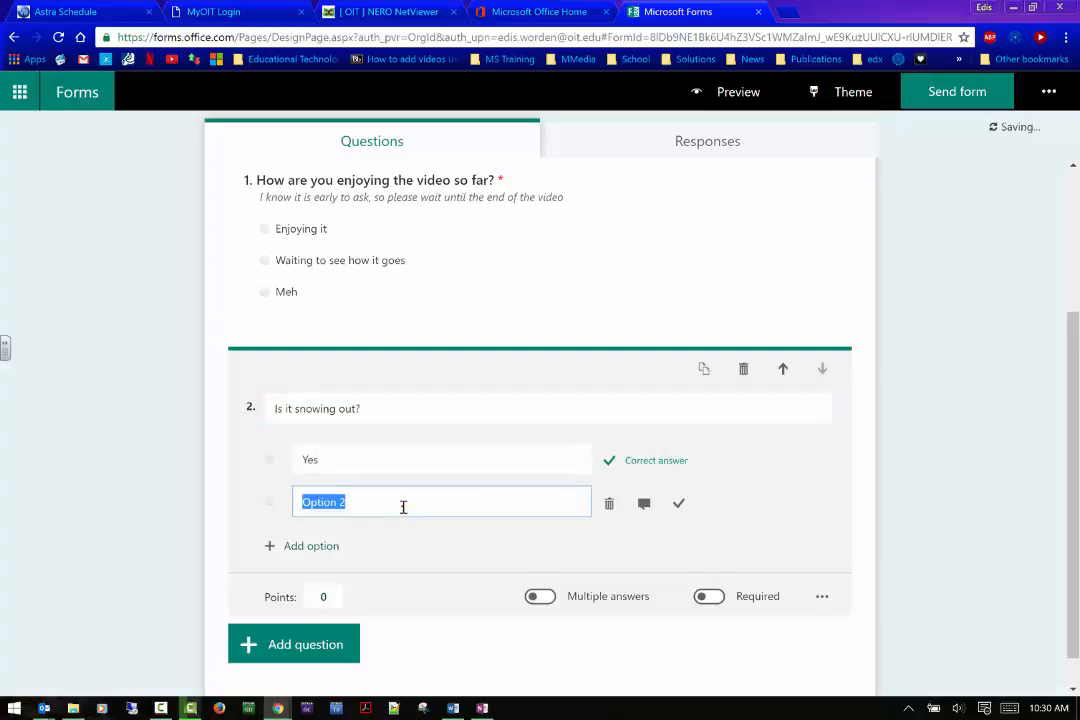
{"action": "type", "text": "No"}
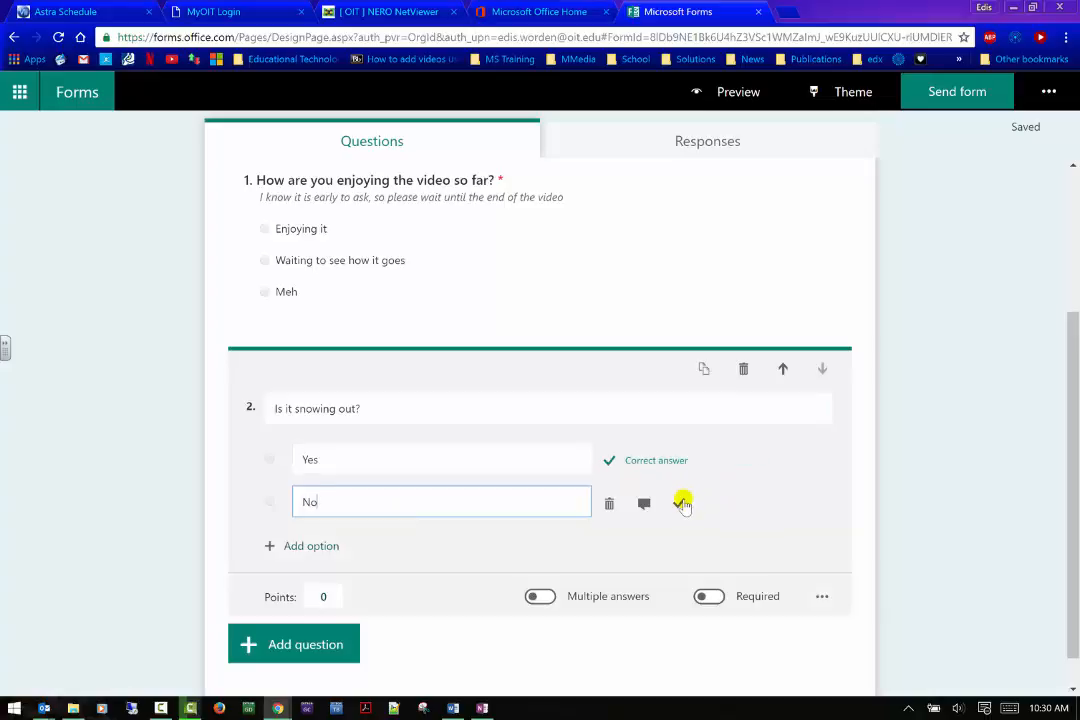
{"action": "left_click", "coordinate": [683, 503]}
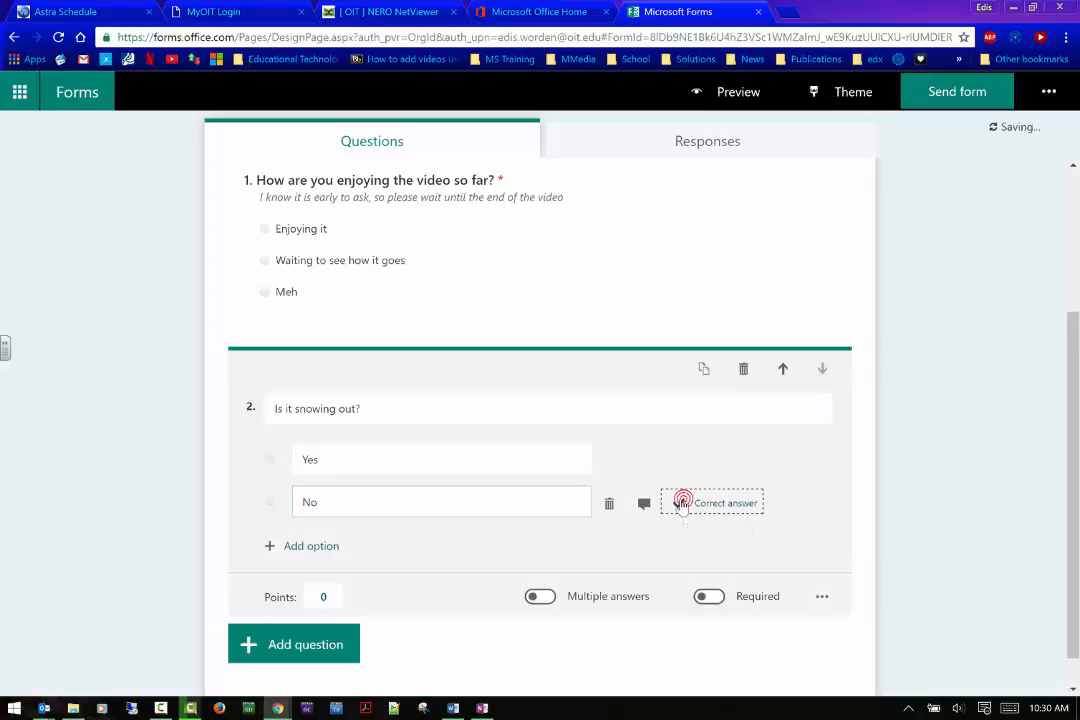
- Give the No answer feedback: 'It isn't supposed to snow today. Check outside.'
{"action": "left_click", "coordinate": [644, 503]}
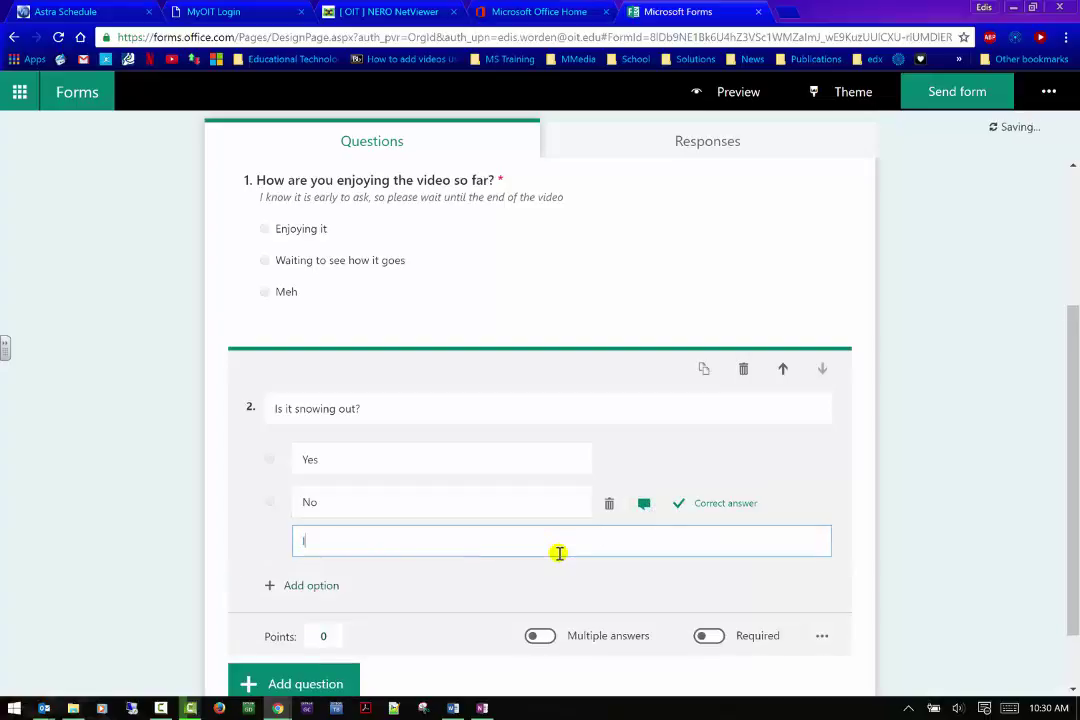
{"action": "type", "text": "It isj"}
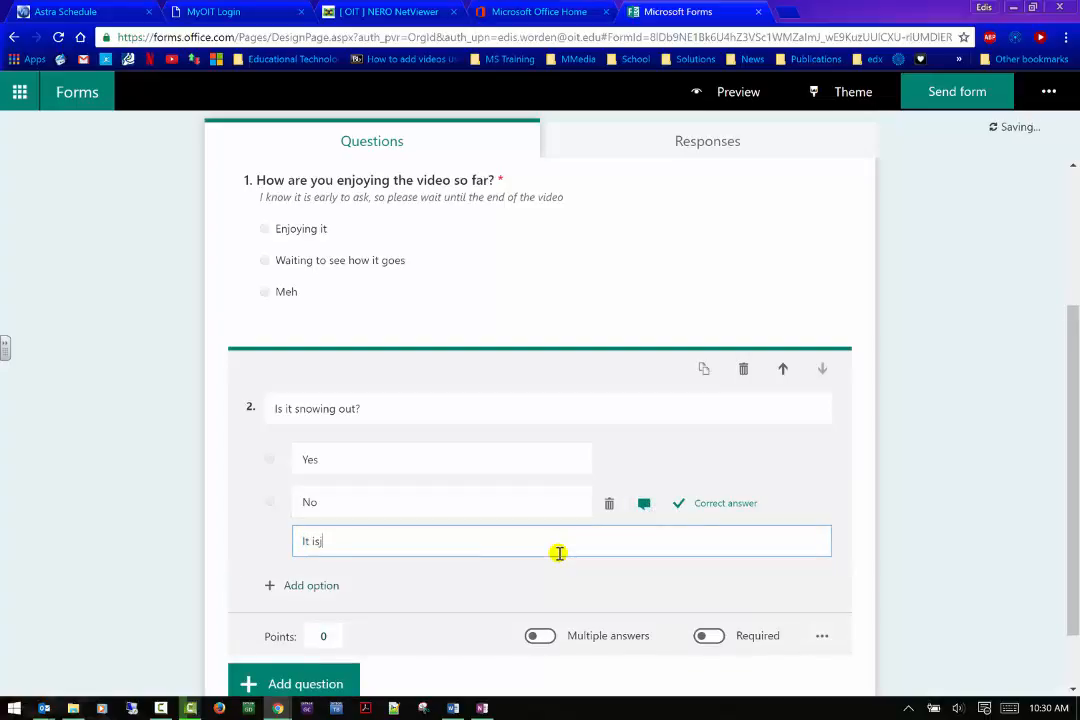
{"action": "type", "text": "n"}
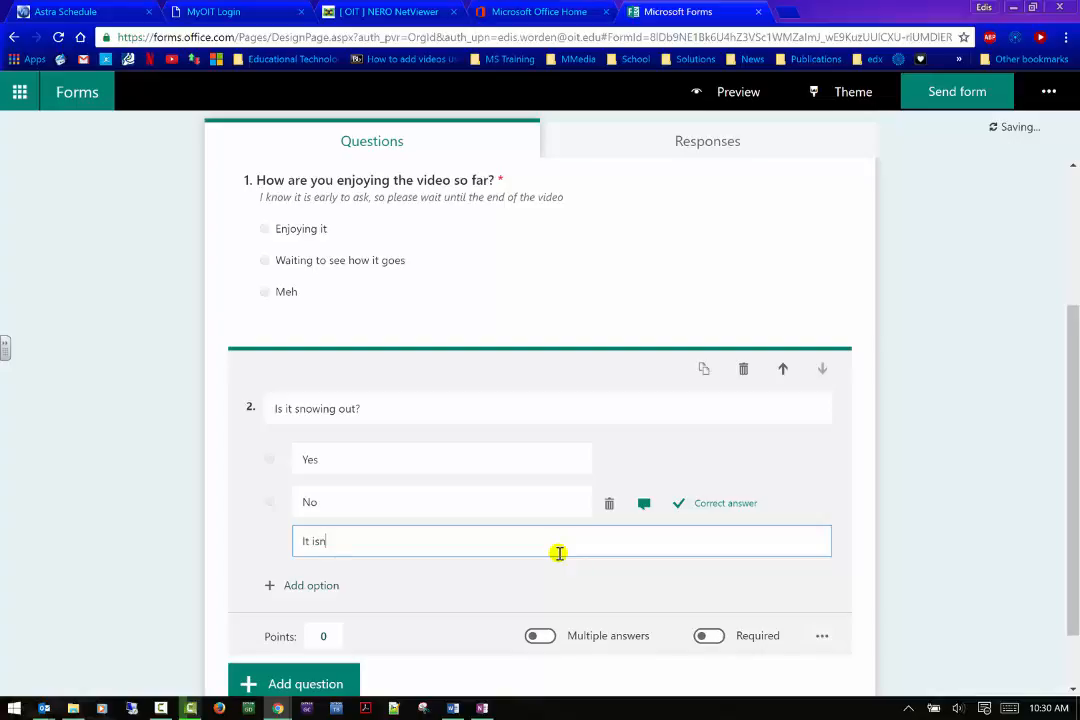
{"action": "type", "text": "'t supposed to"}
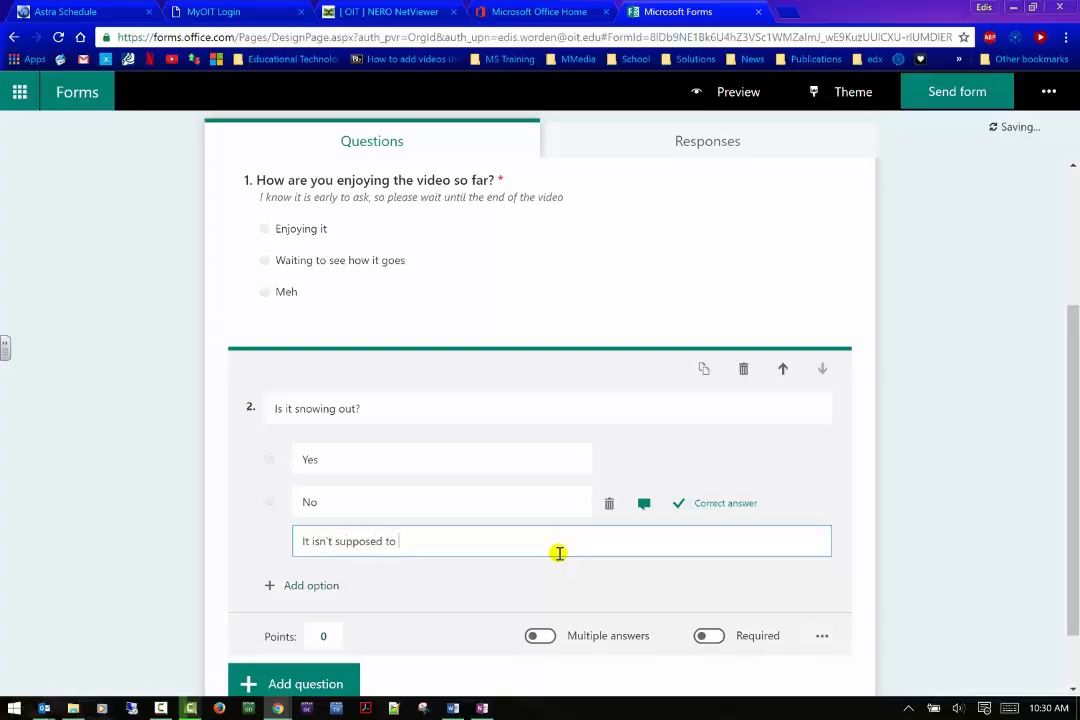
{"action": "type", "text": "snow today."}
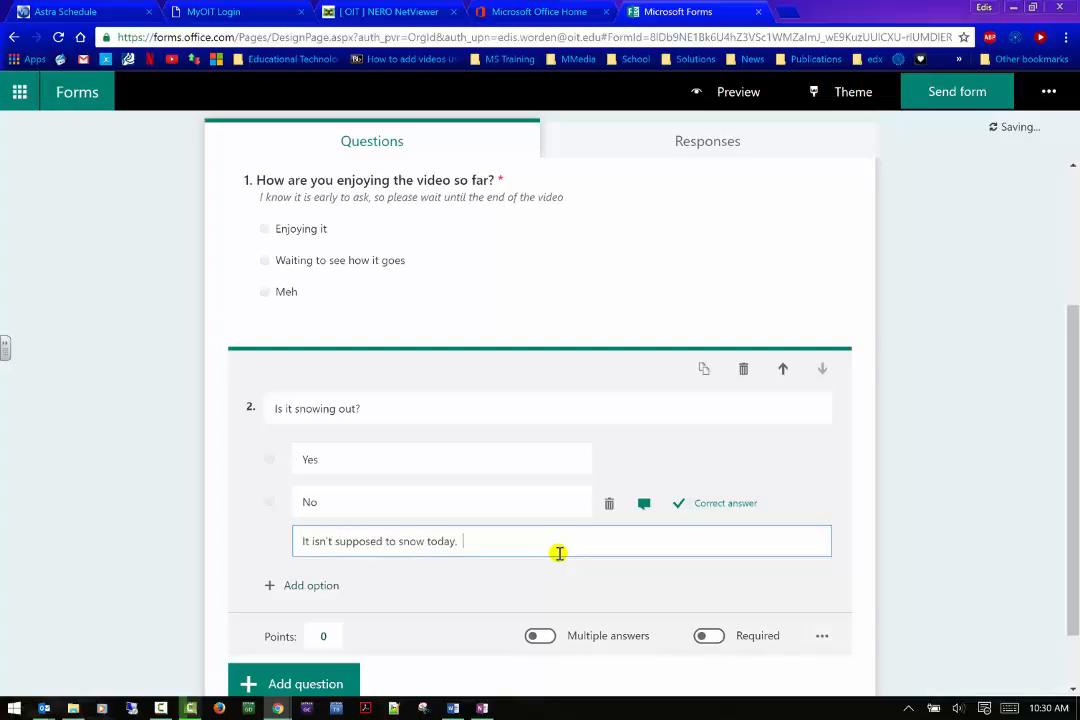
{"action": "type", "text": "Check ou"}
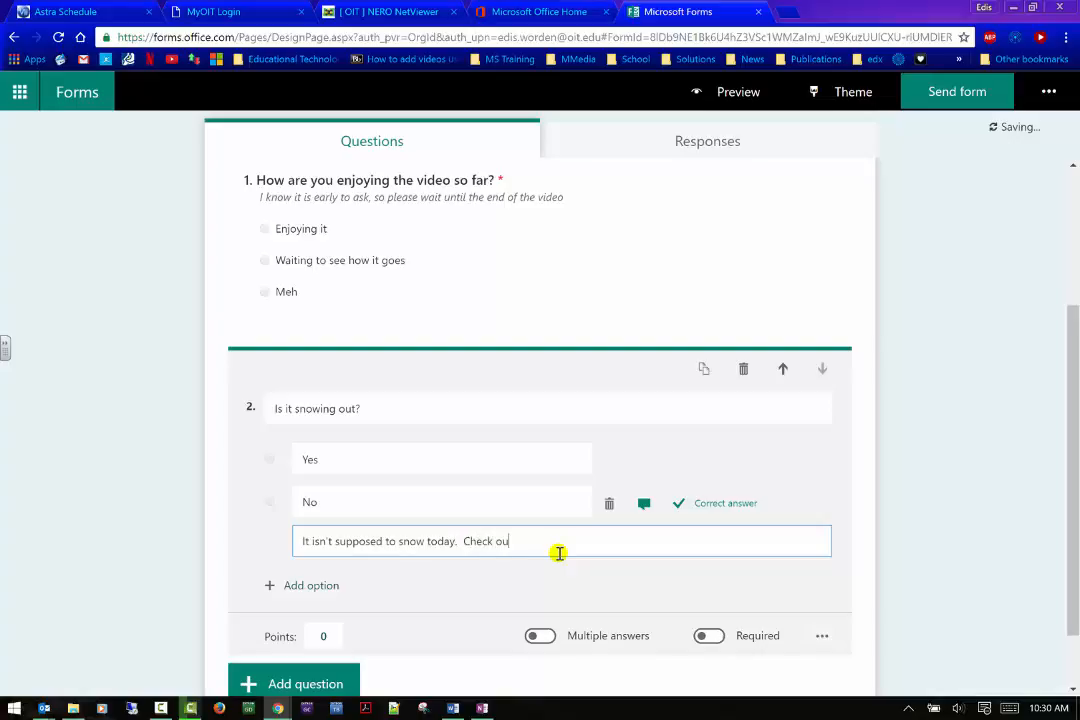
{"action": "type", "text": "tside aa"}
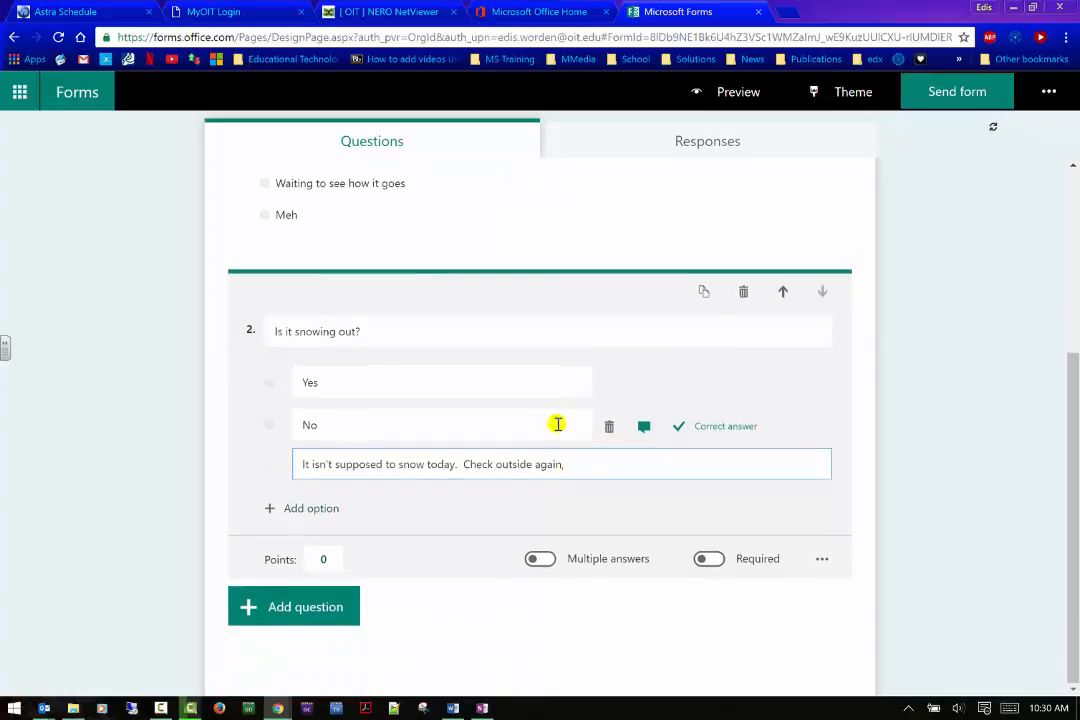
- Add option 'No, but it may soon.' to question 2 and make it required
{"action": "left_click", "coordinate": [311, 508]}
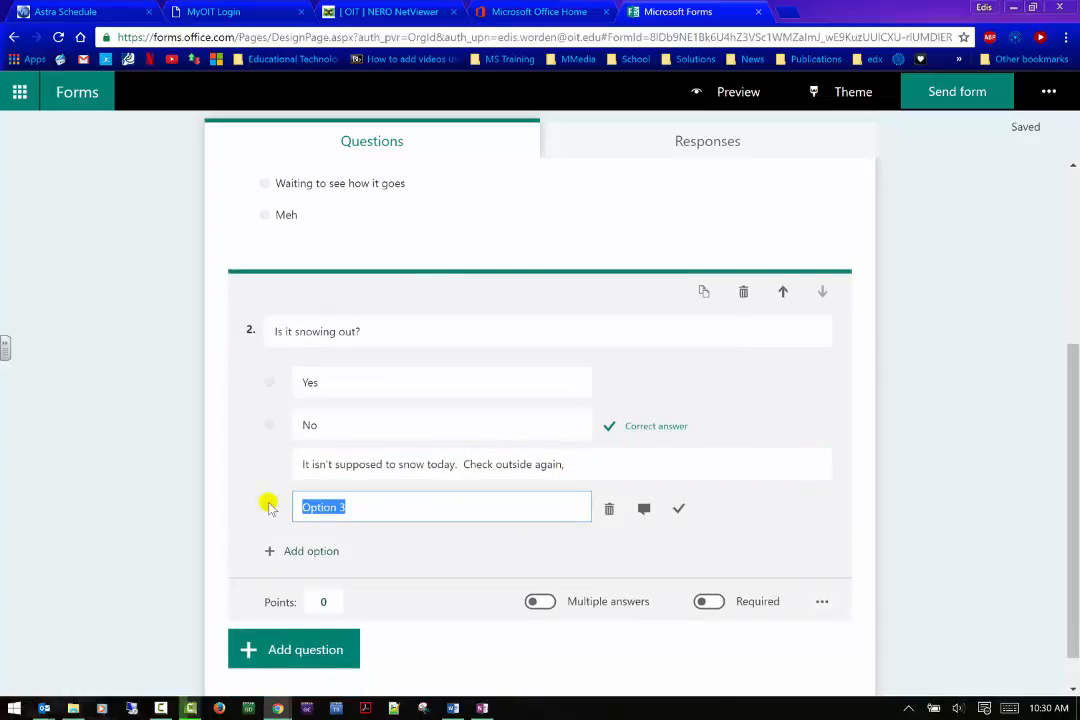
{"action": "type", "text": "No, but it"}
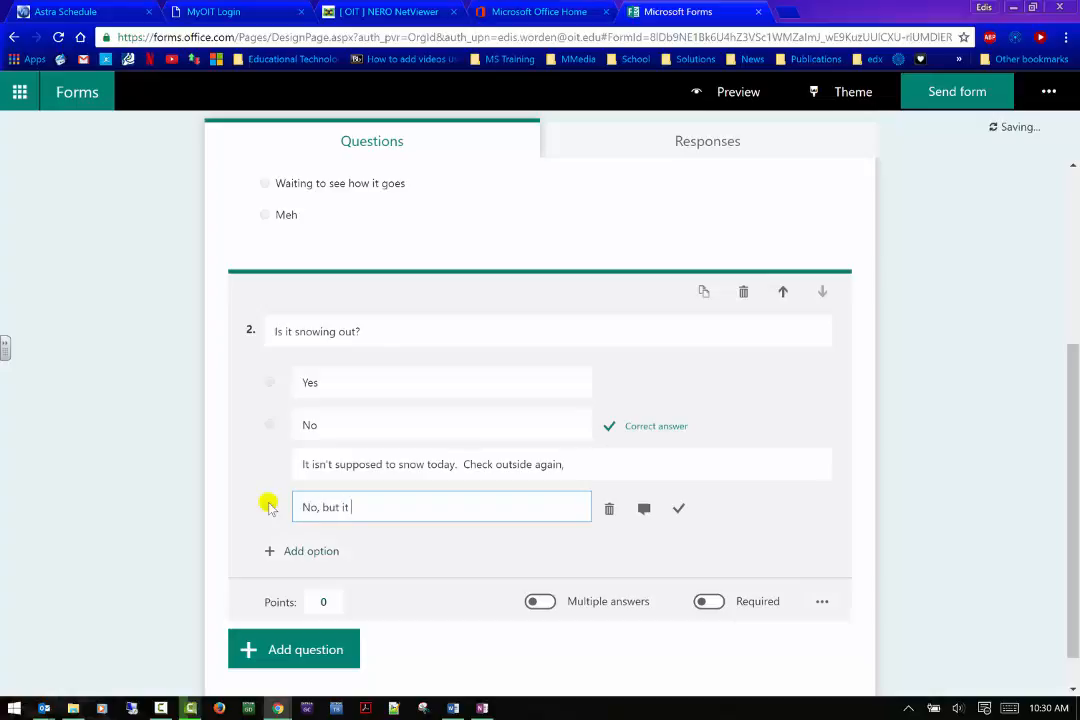
{"action": "type", "text": "may be"}
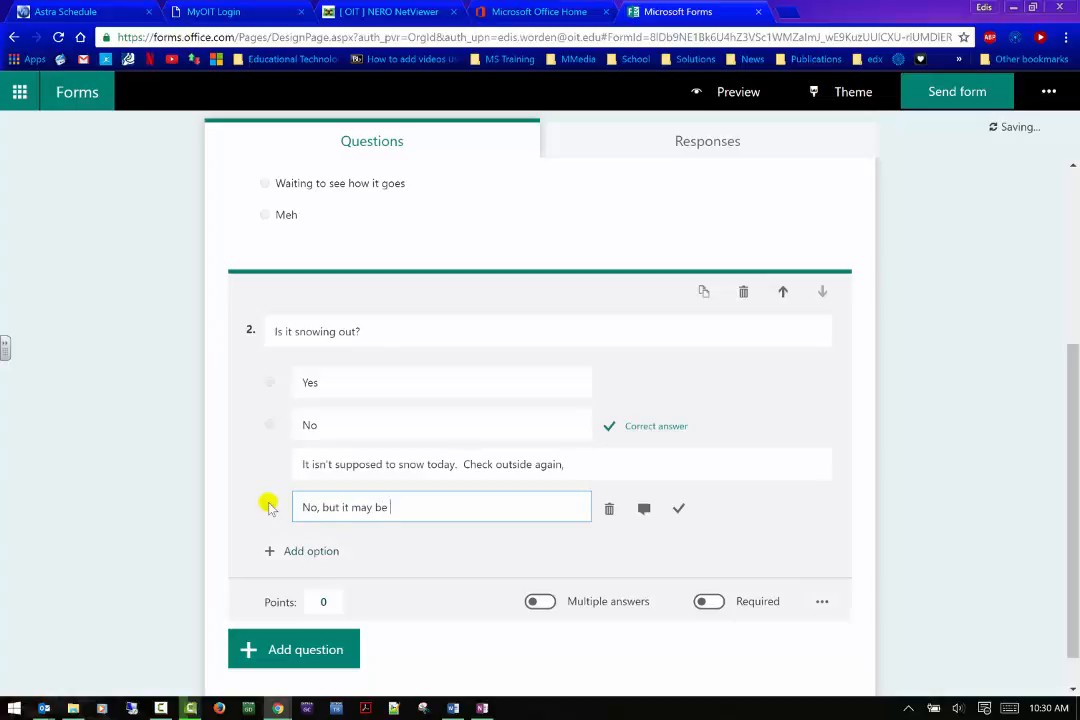
{"action": "type", "text": "soon."}
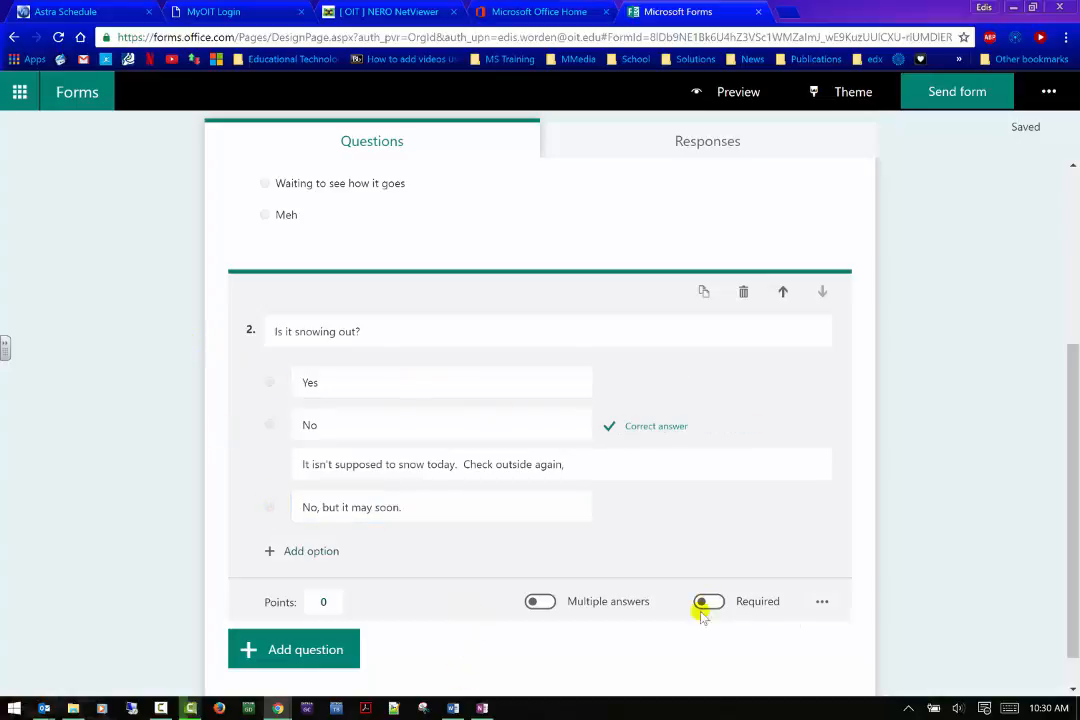
{"action": "left_click", "coordinate": [708, 601]}
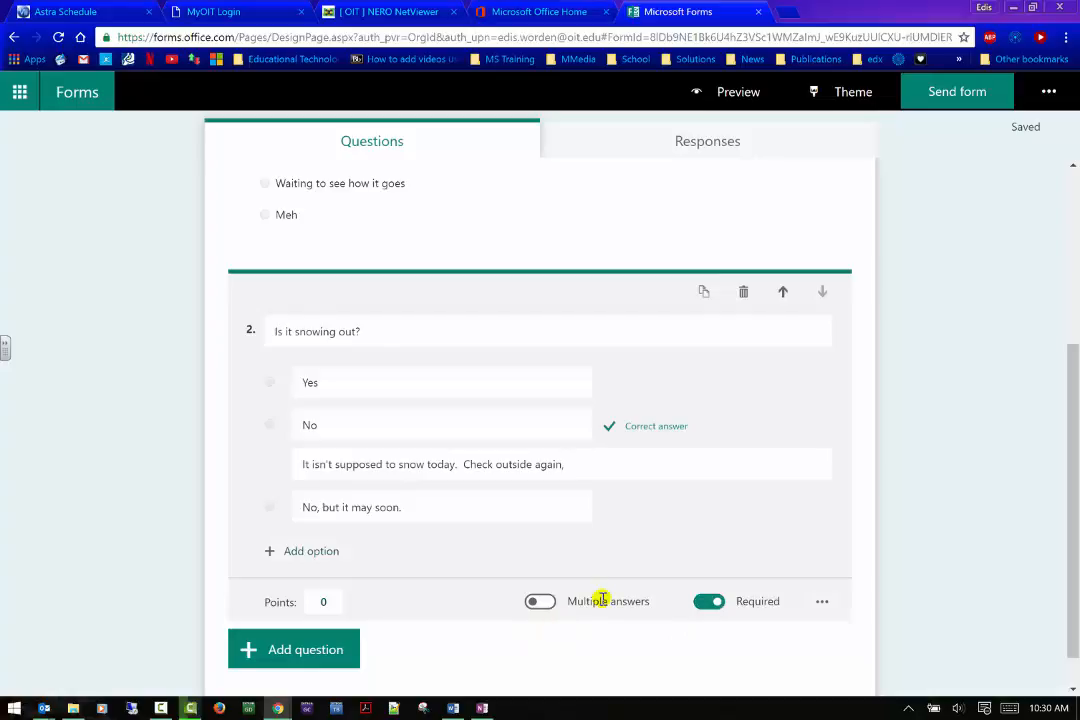
{"action": "scroll", "scroll_direction": "up", "scroll_amount": 3}
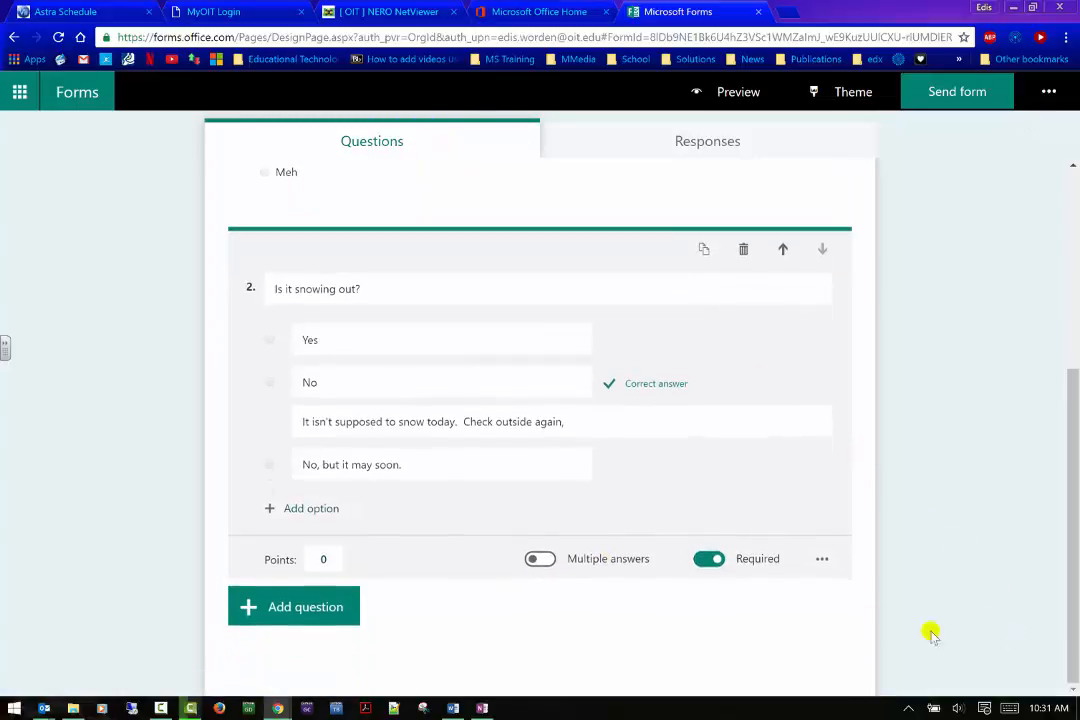
{"action": "left_click", "coordinate": [822, 558]}
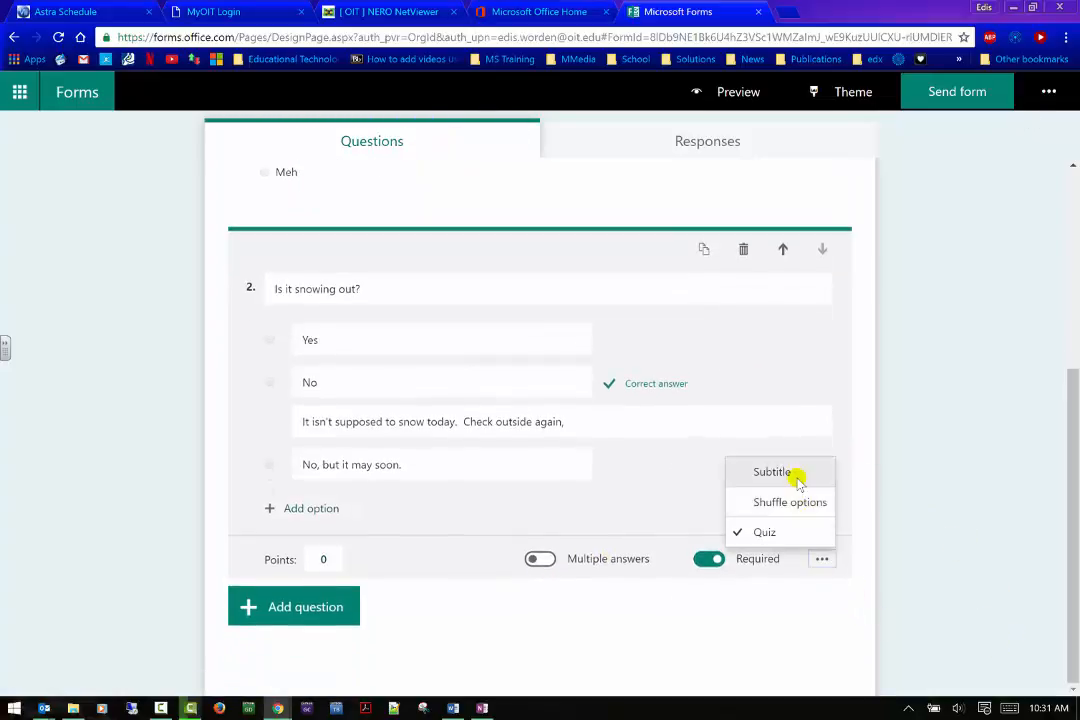
{"action": "mouse_move", "coordinate": [690, 613]}
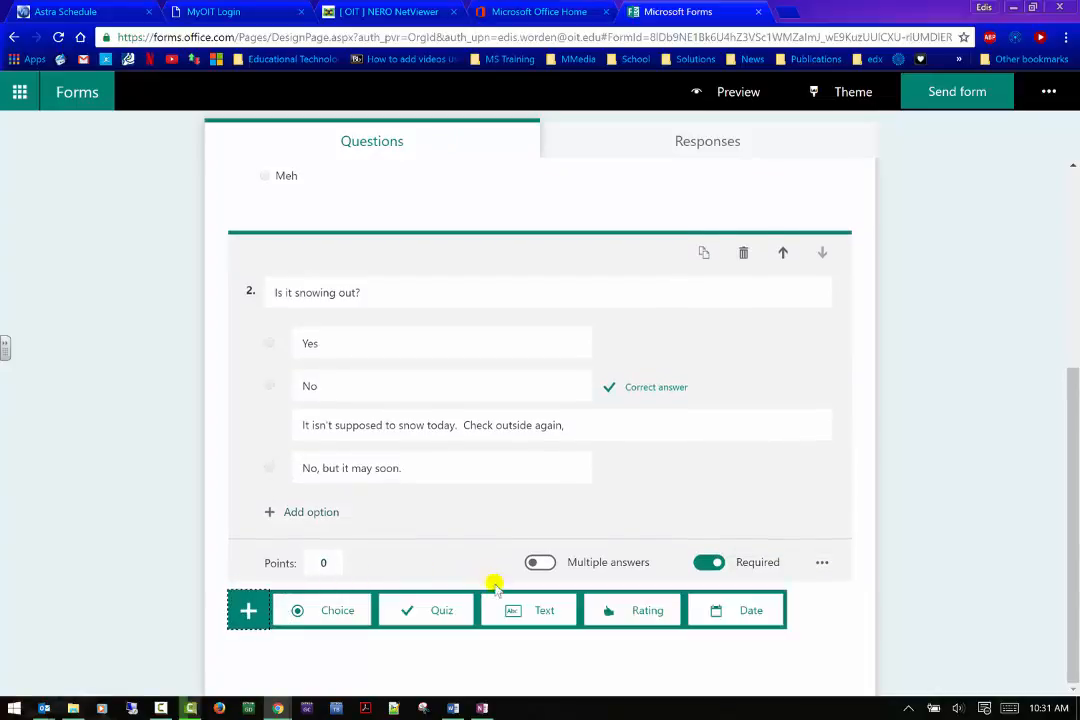
- Add text question 3 titled 'What do you do in the snow?'
{"action": "left_click", "coordinate": [544, 610]}
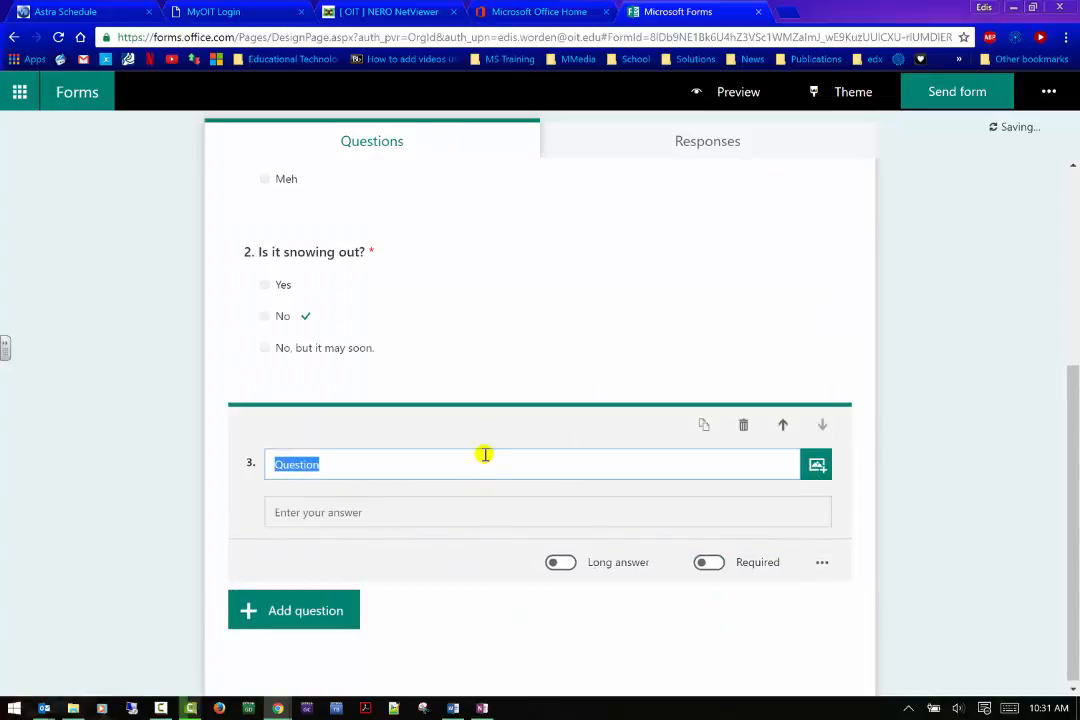
{"action": "type", "text": "What"}
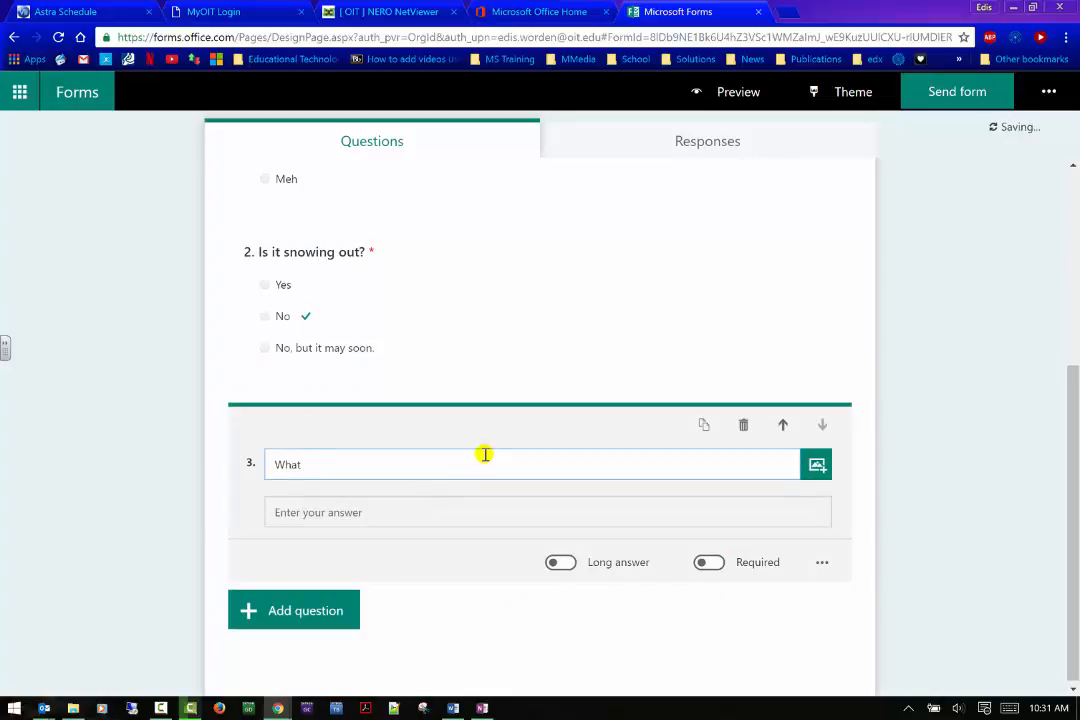
{"action": "type", "text": "do you do in th"}
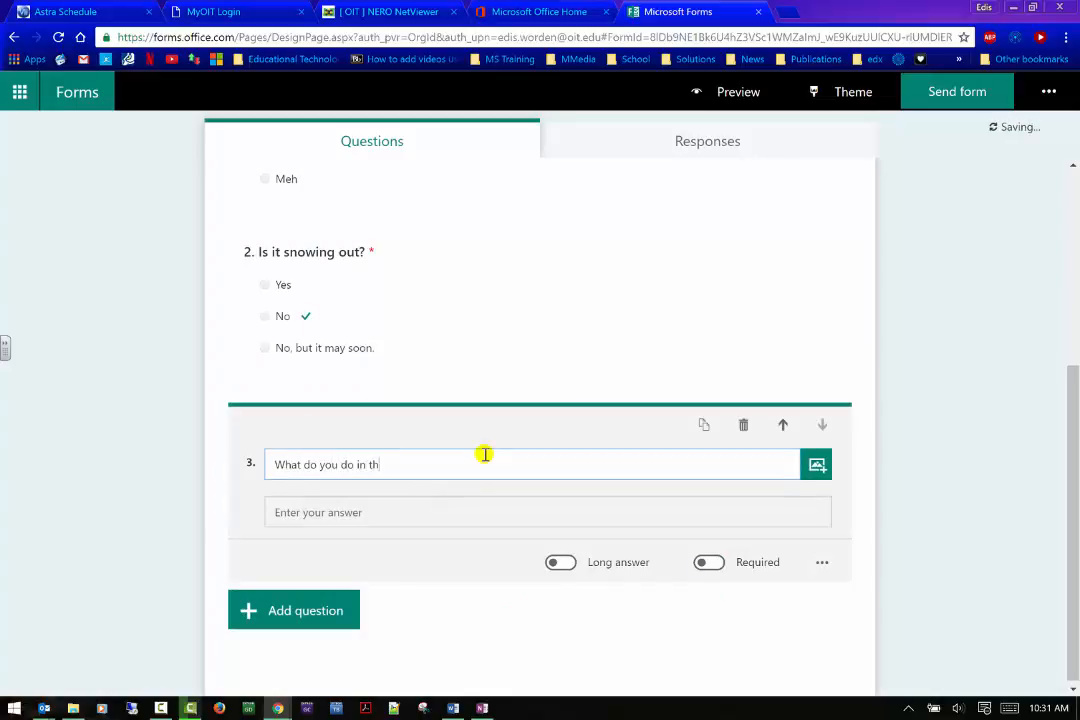
{"action": "type", "text": "e snow?"}
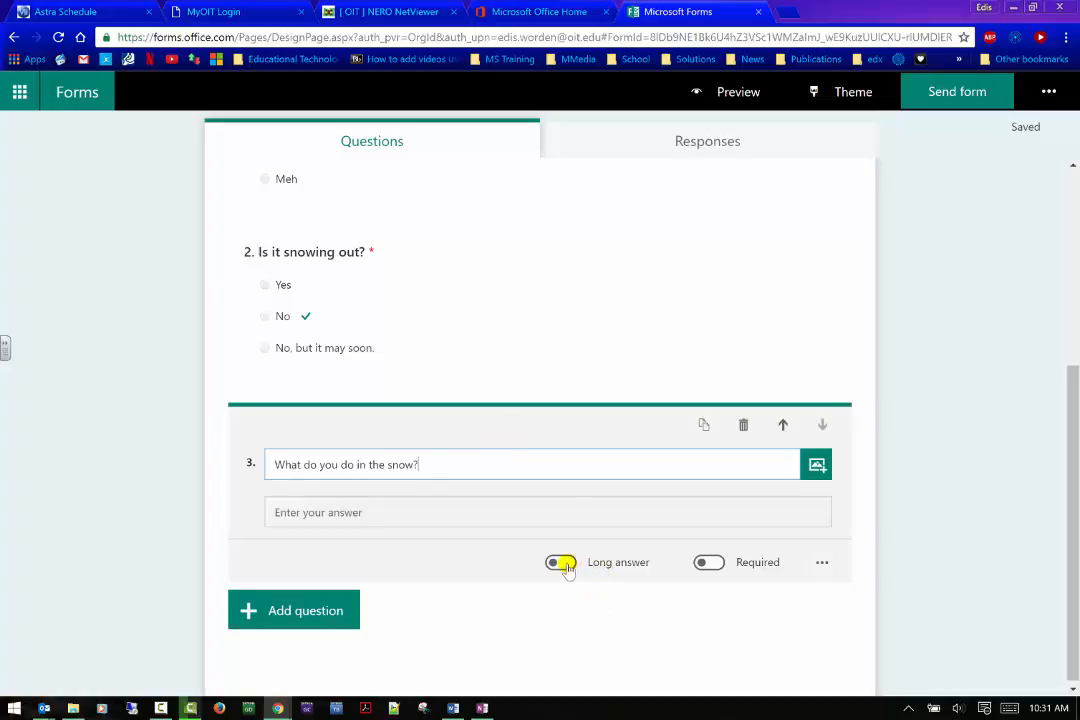
{"action": "left_click", "coordinate": [561, 561]}
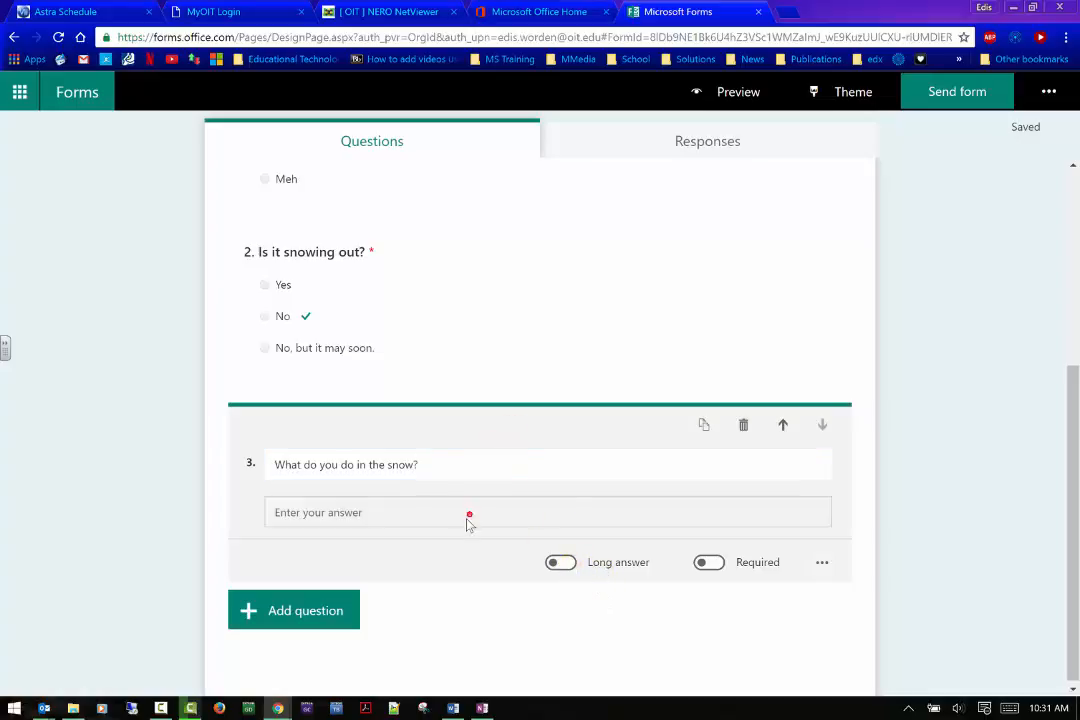
{"action": "left_click", "coordinate": [560, 562]}
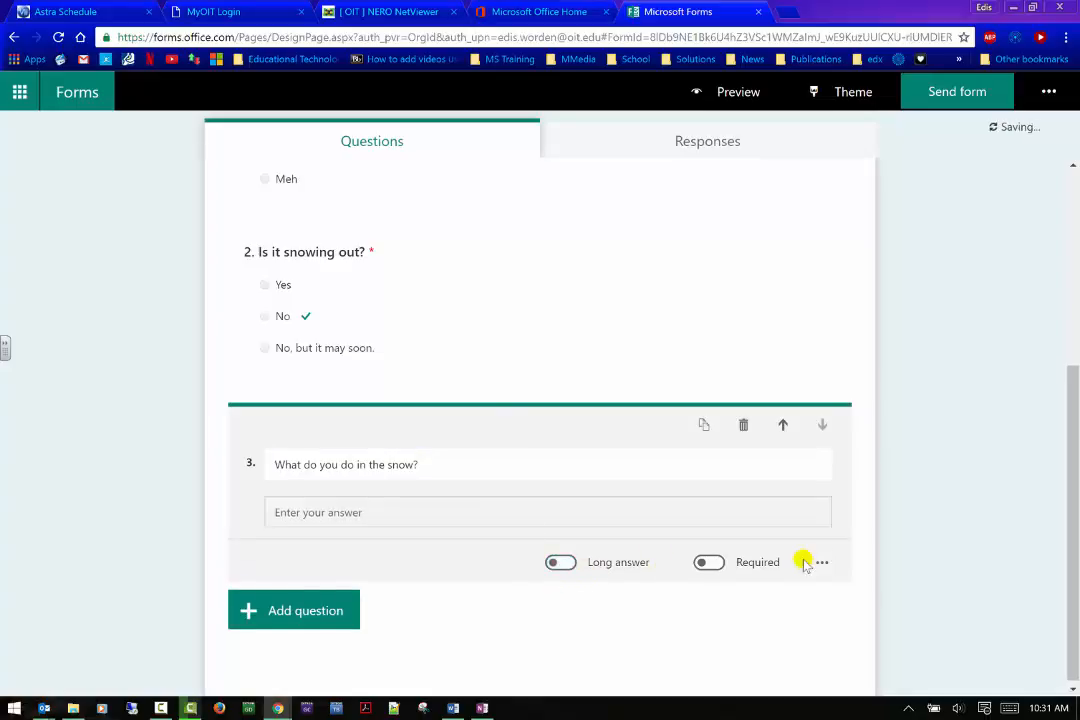
- Make question 3 required with subtitle 'examples: ski, snowboard, sit at home under a blanket'
{"action": "left_click", "coordinate": [709, 562]}
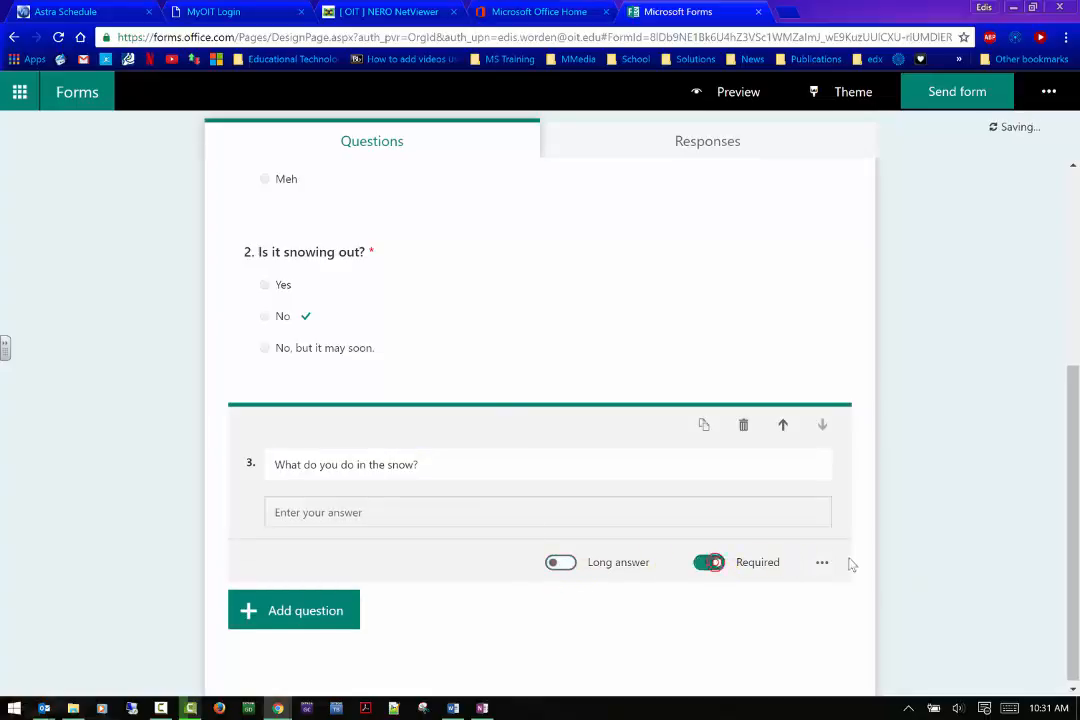
{"action": "left_click", "coordinate": [821, 562]}
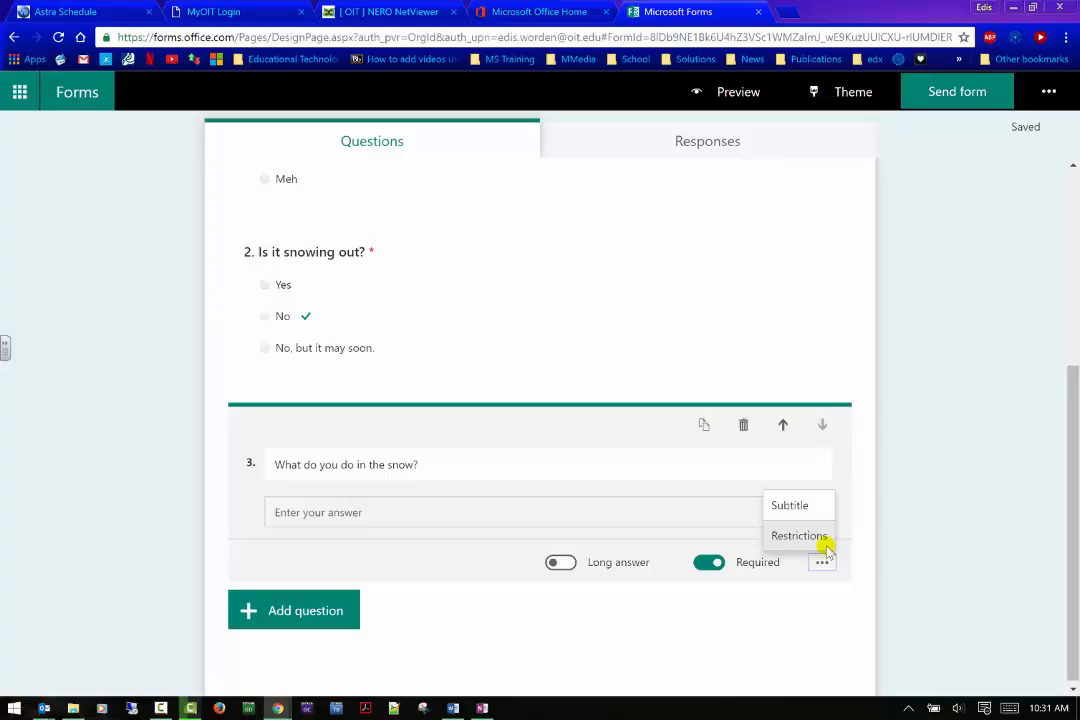
{"action": "mouse_move", "coordinate": [790, 505]}
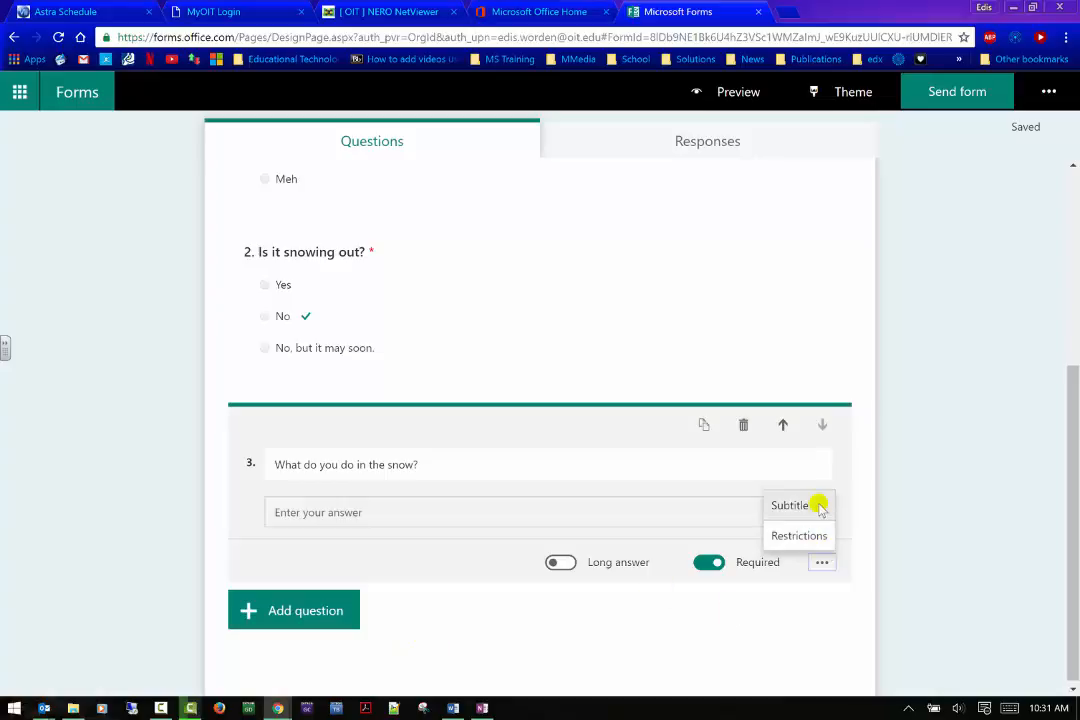
{"action": "left_click", "coordinate": [789, 505]}
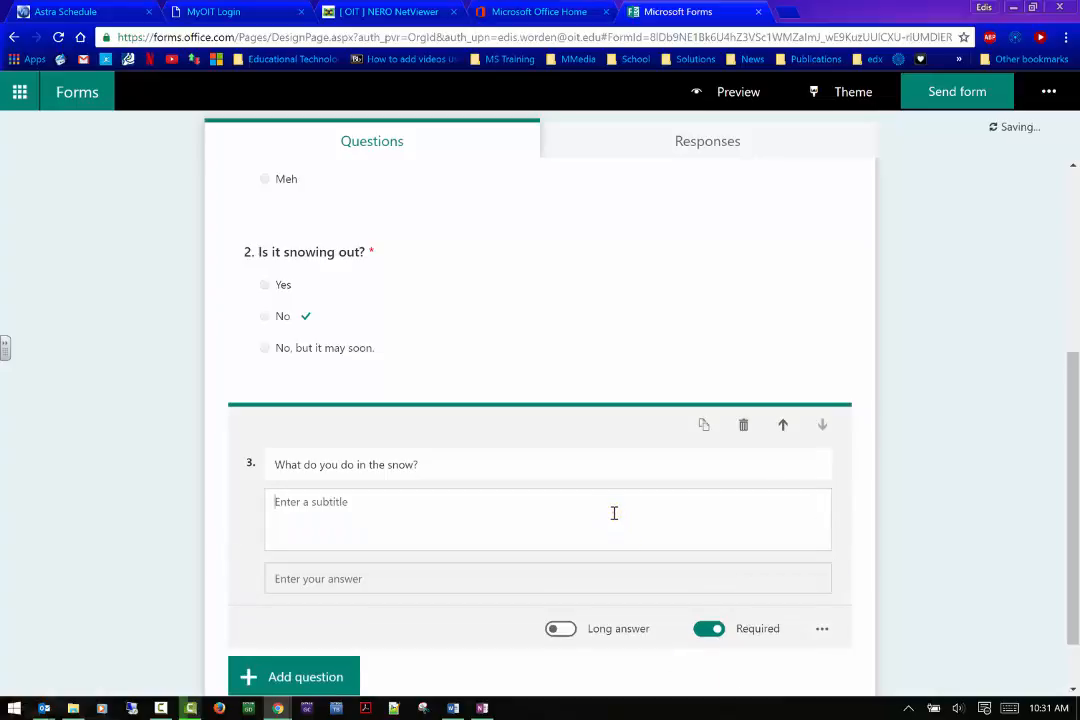
{"action": "left_click", "coordinate": [614, 513]}
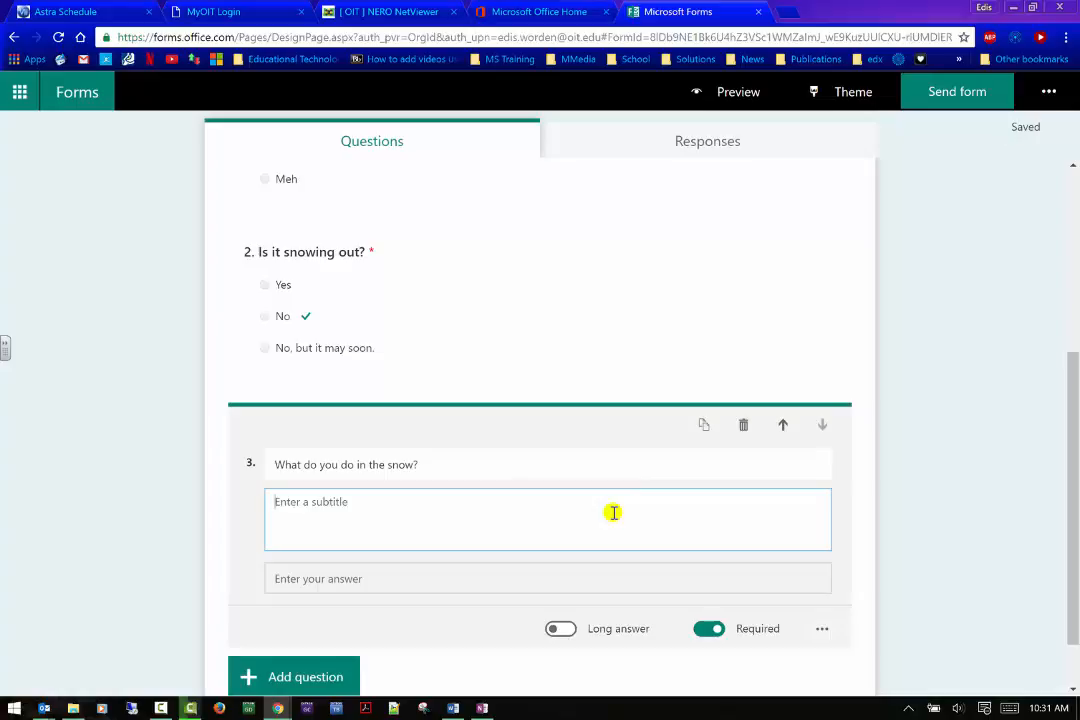
{"action": "type", "text": "examples:"}
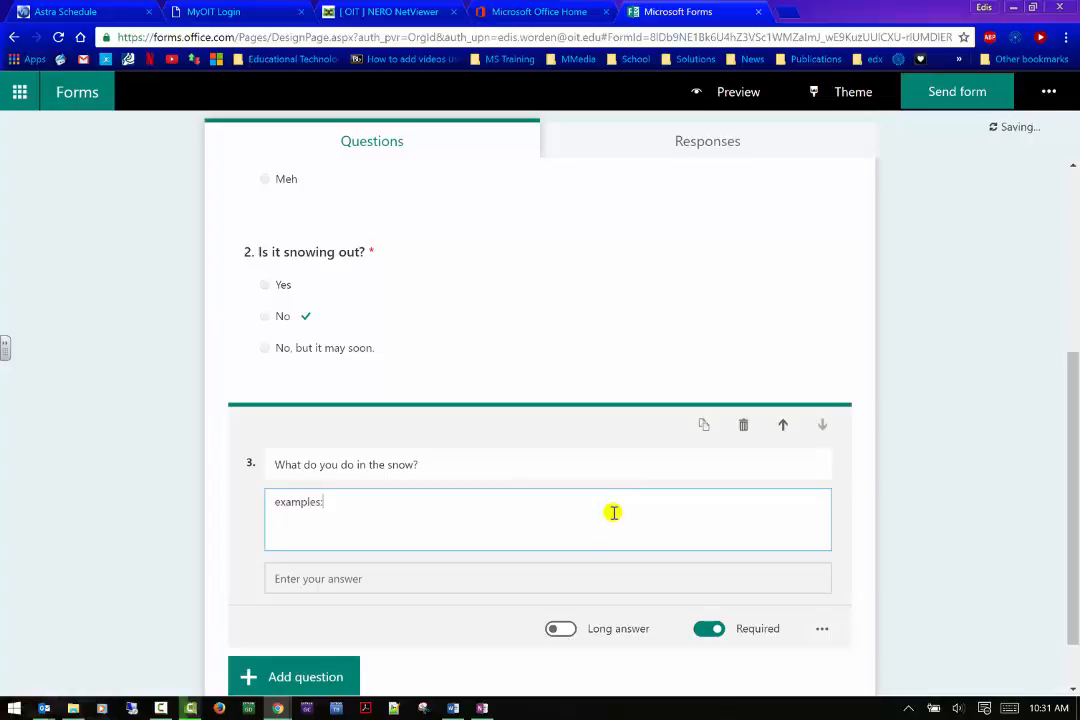
{"action": "type", "text": "sk"}
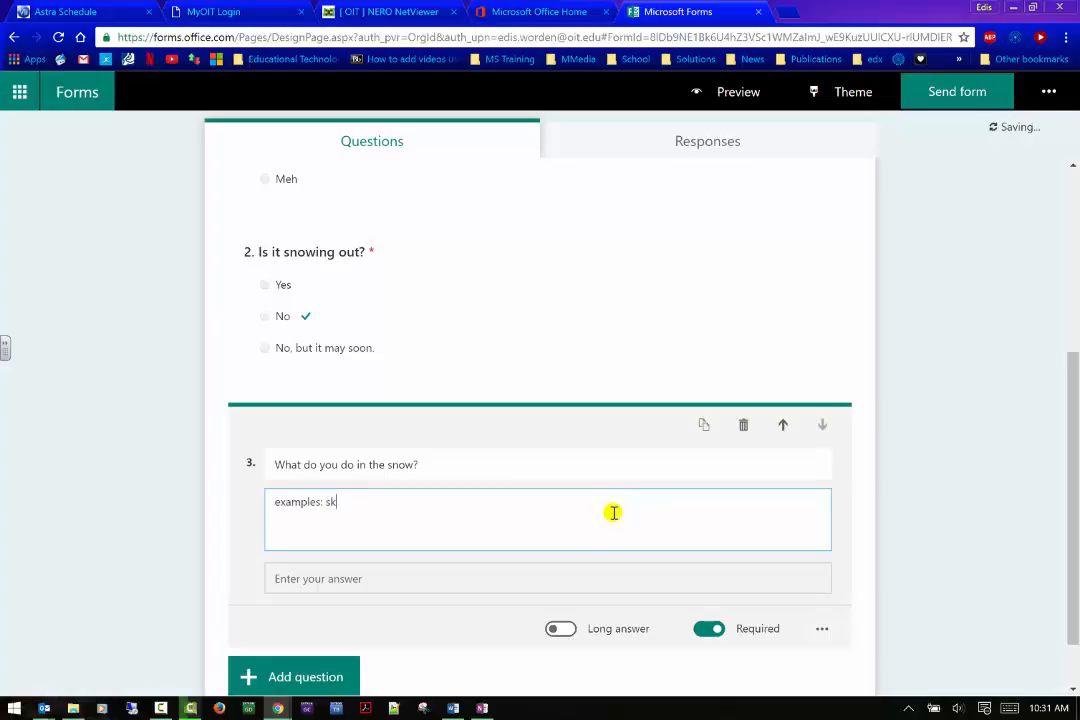
{"action": "type", "text": ", snowboa"}
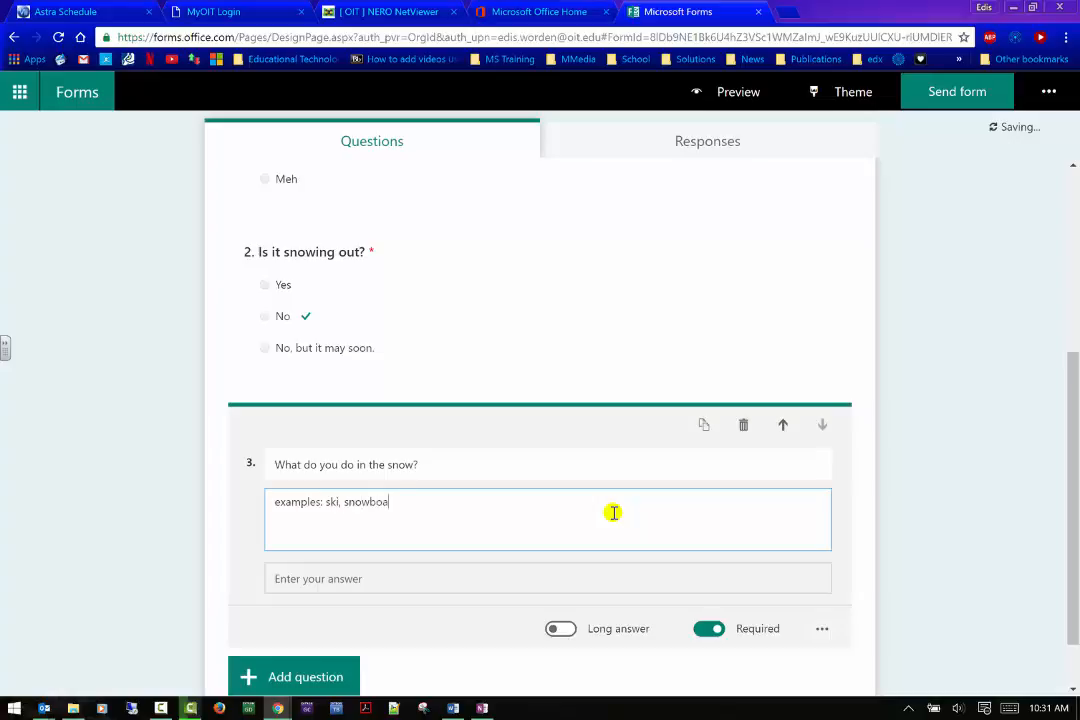
{"action": "type", "text": "rd, sita"}
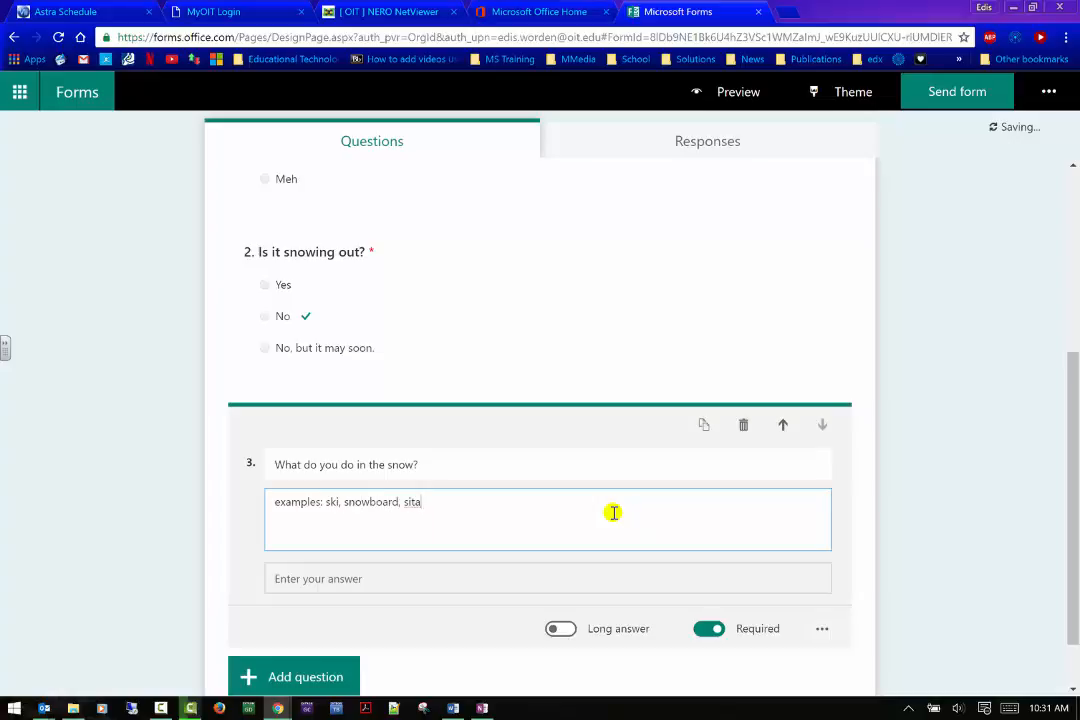
{"action": "type", "text": "at home under a b"}
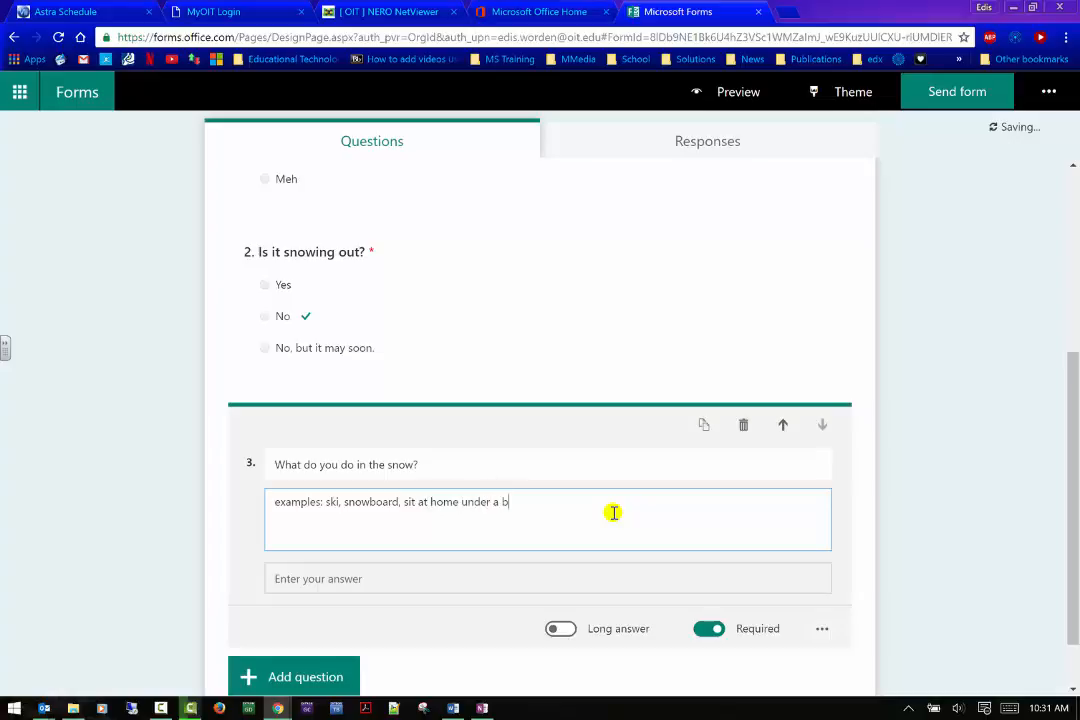
{"action": "type", "text": "lacke"}
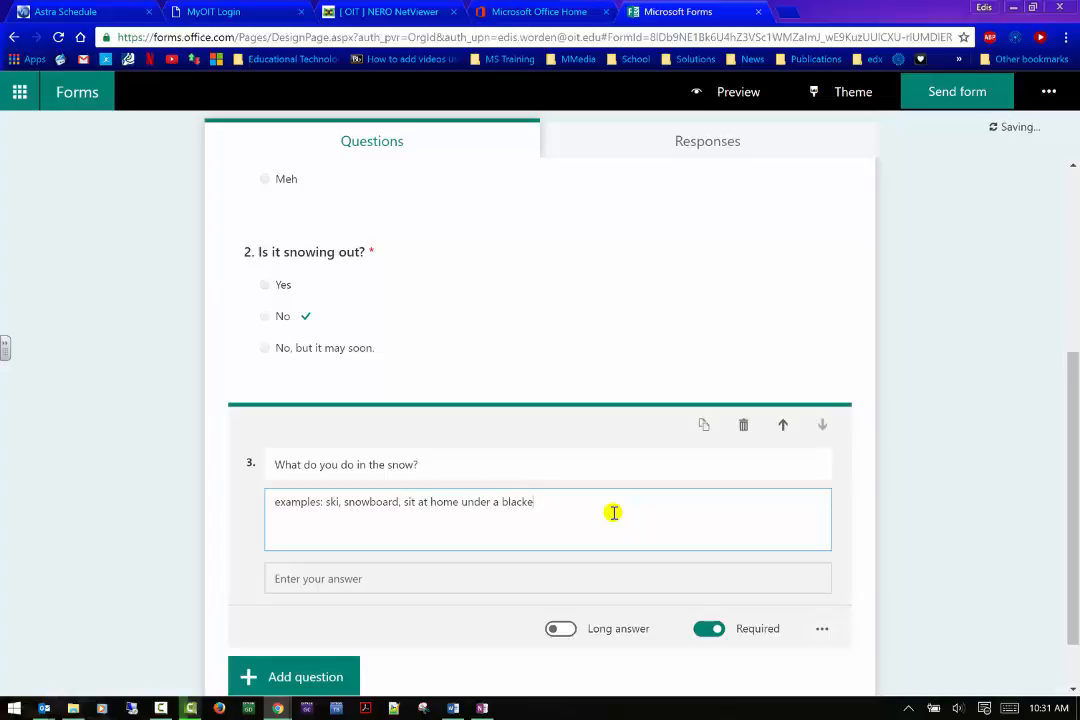
{"action": "type", "text": "t"}
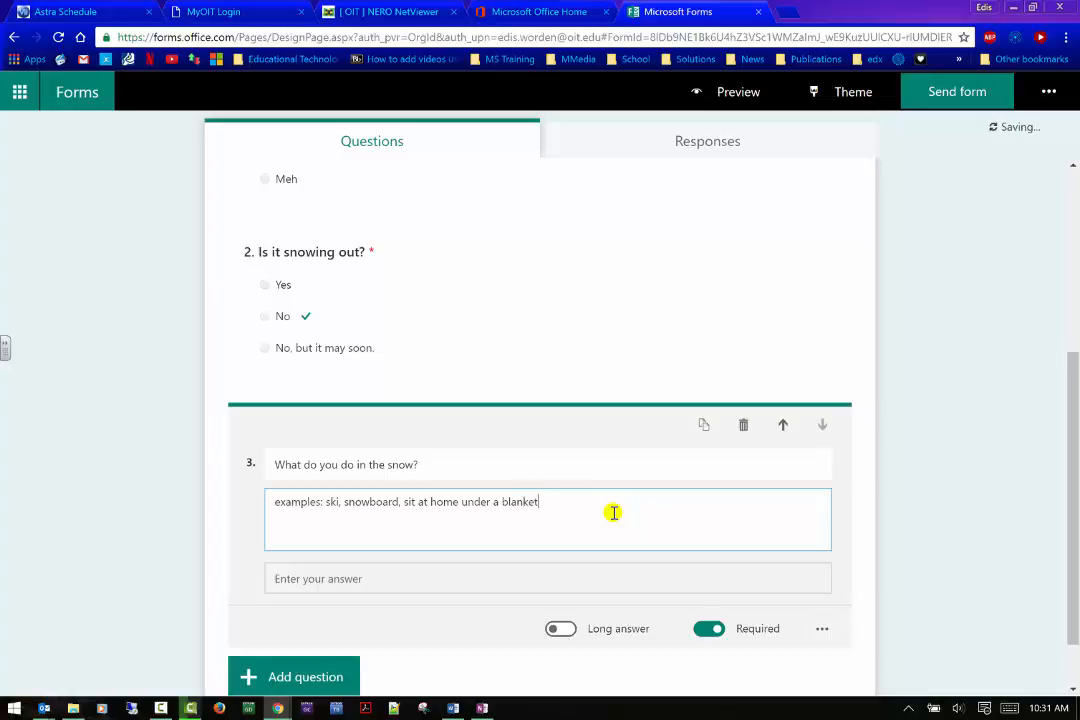
{"action": "left_click", "coordinate": [248, 610]}
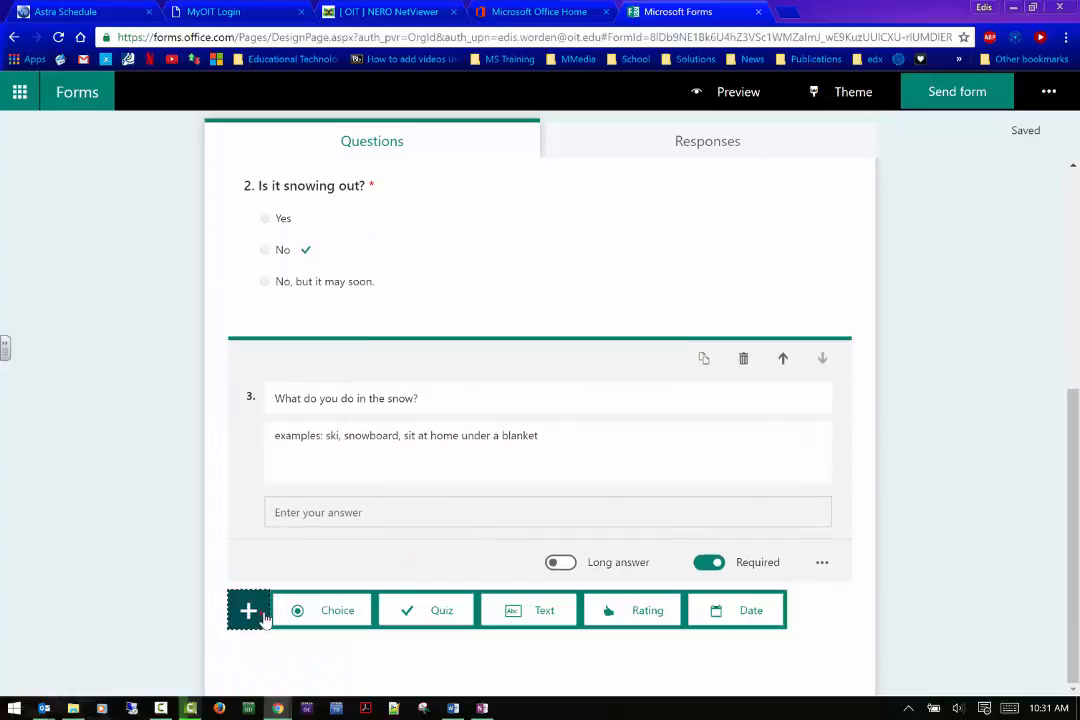
- Add rating question 4, 'How much do you like snow?', using 10 number levels
{"action": "left_click", "coordinate": [631, 610]}
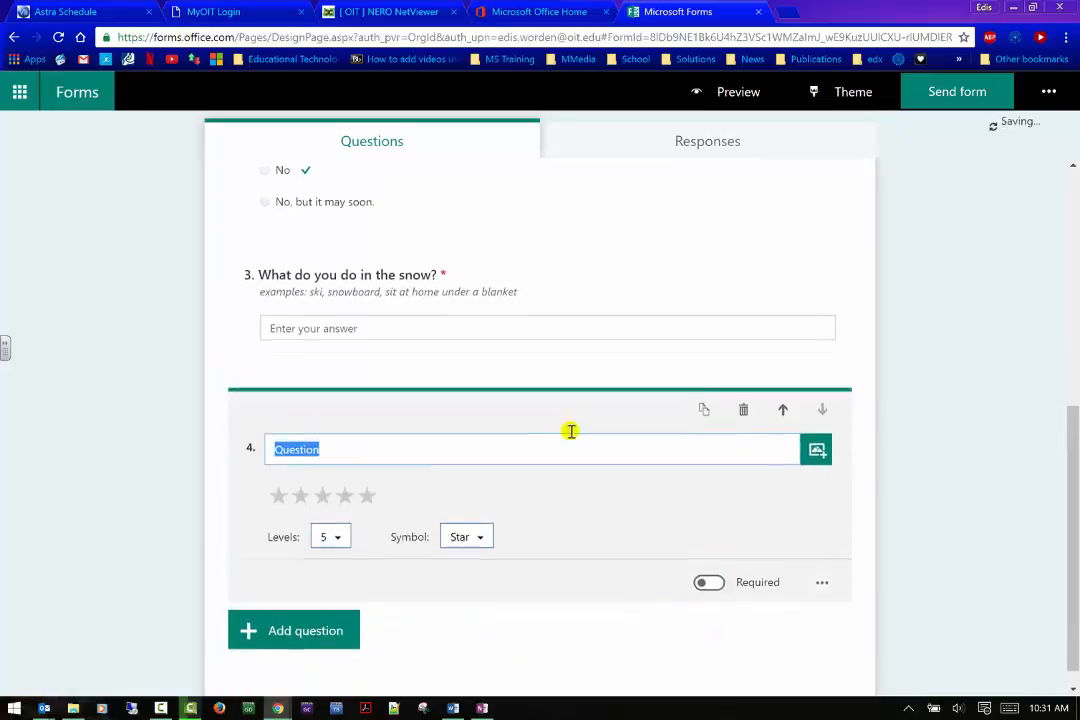
{"action": "type", "text": "So"}
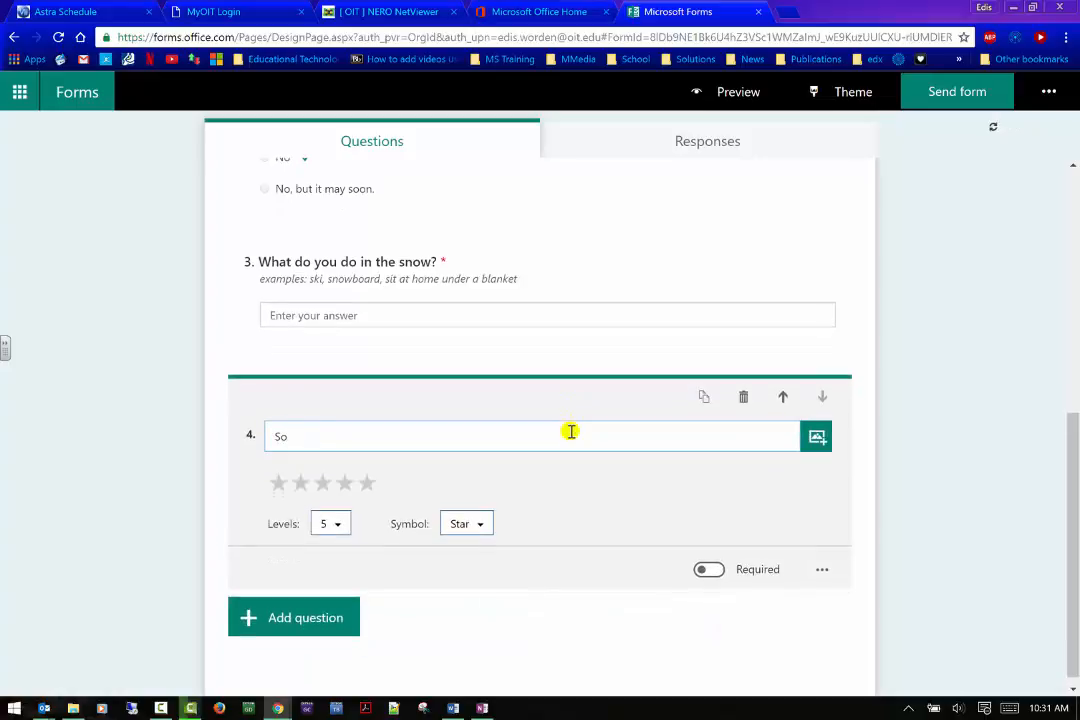
{"action": "type", "text": "How m"}
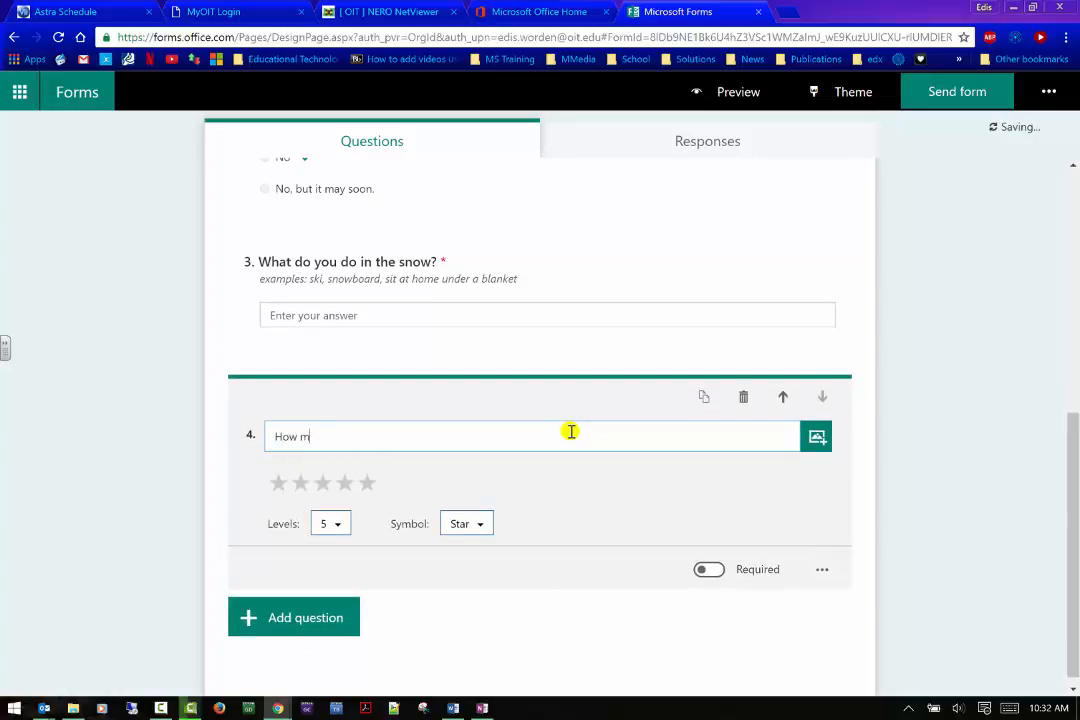
{"action": "type", "text": "uch do you like"}
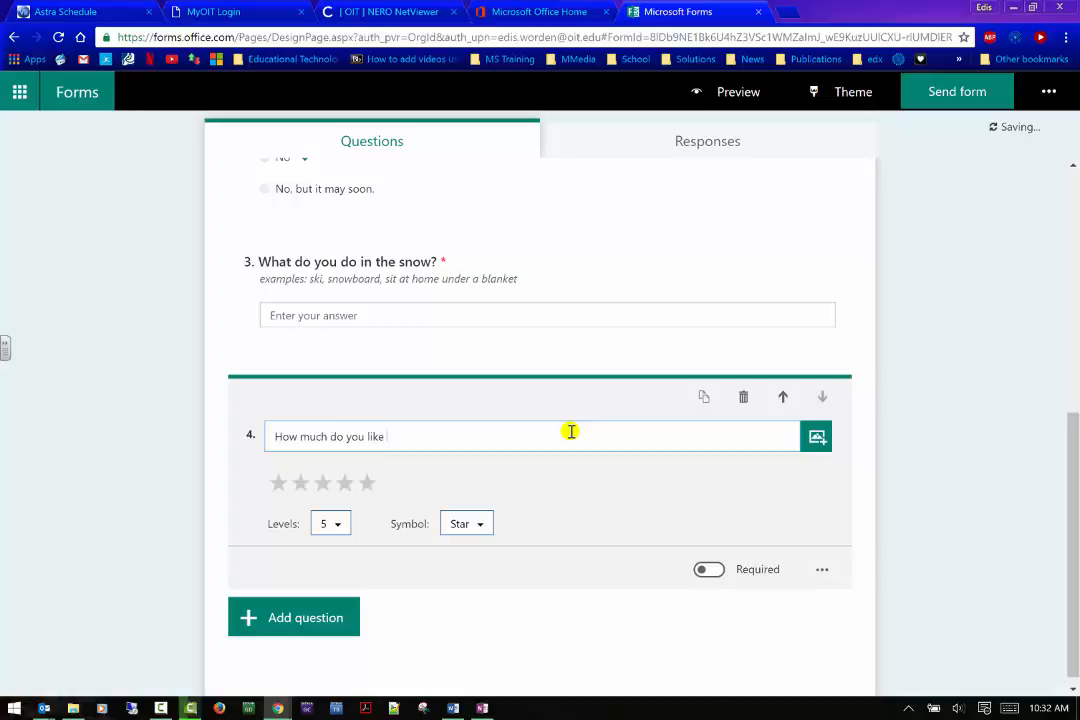
{"action": "type", "text": "snow?"}
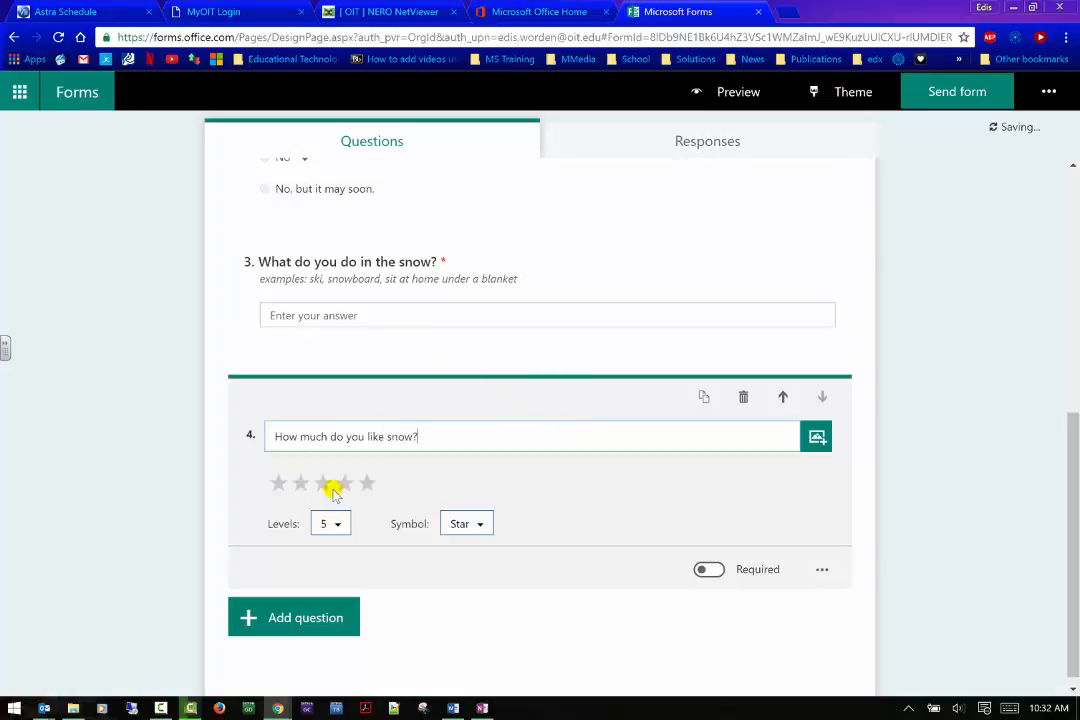
{"action": "left_click", "coordinate": [330, 523]}
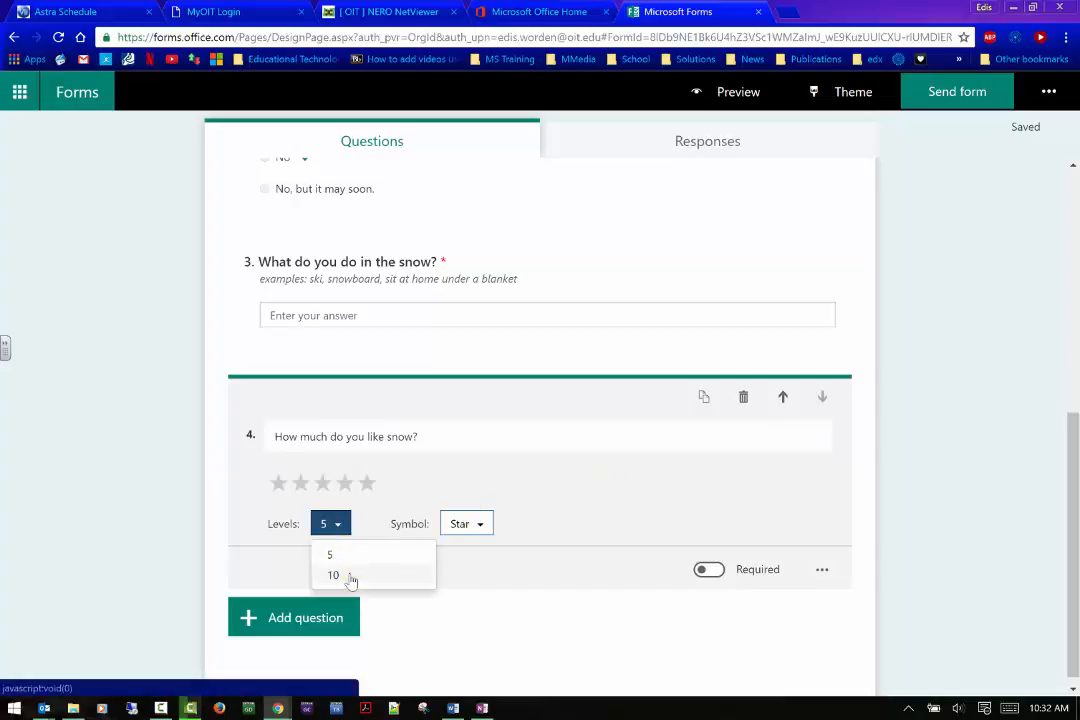
{"action": "left_click", "coordinate": [333, 574]}
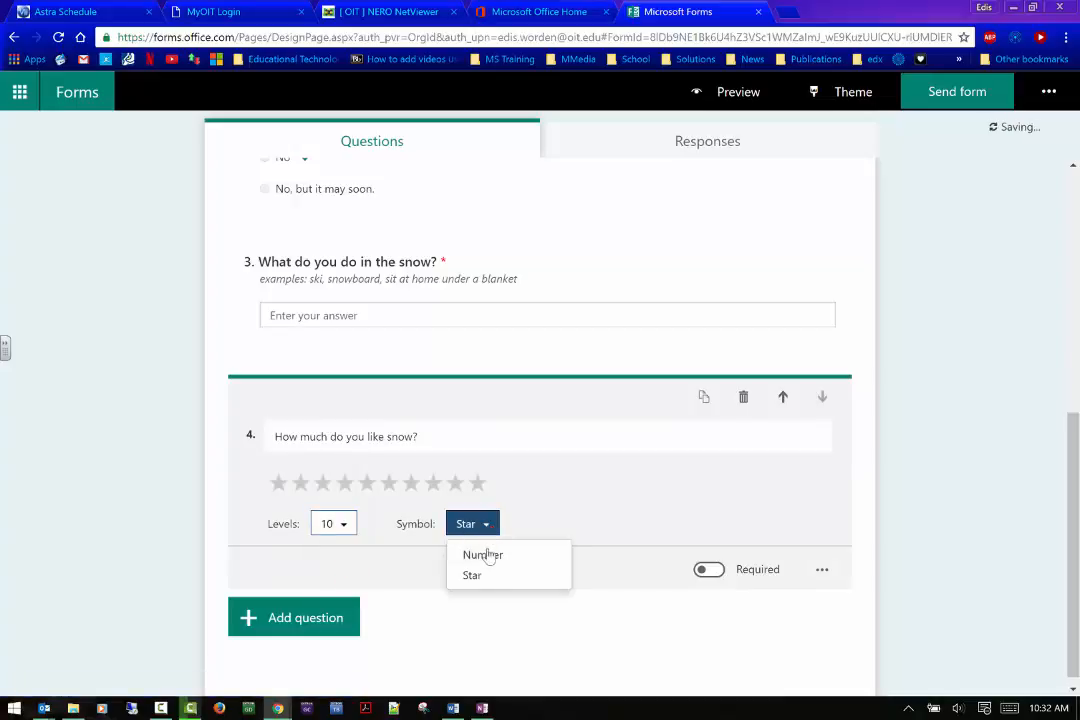
{"action": "left_click", "coordinate": [483, 555]}
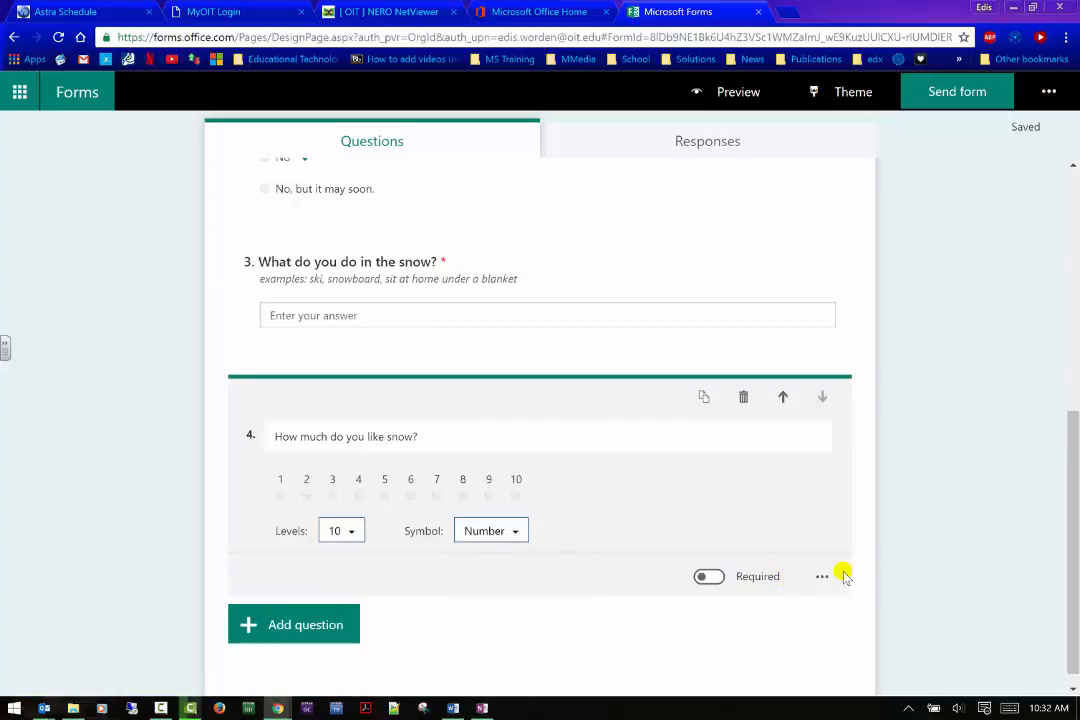
- Label the scale ends 'Not very much' and 'Love it!!!' and make question 4 required
{"action": "left_click", "coordinate": [822, 576]}
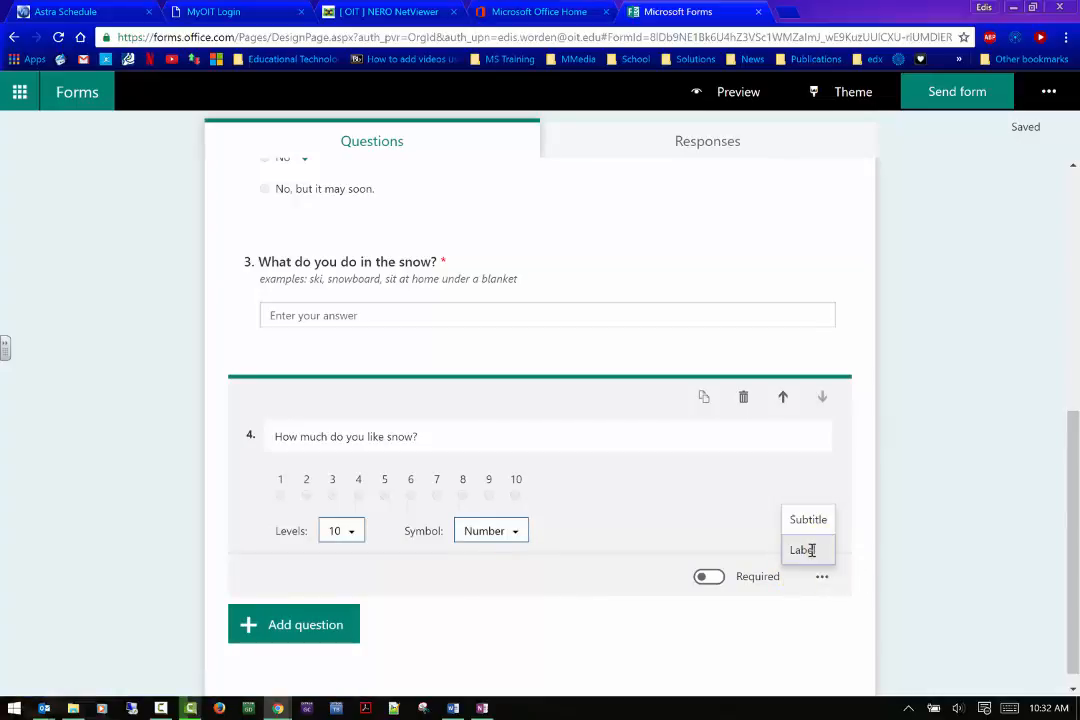
{"action": "left_click", "coordinate": [805, 549]}
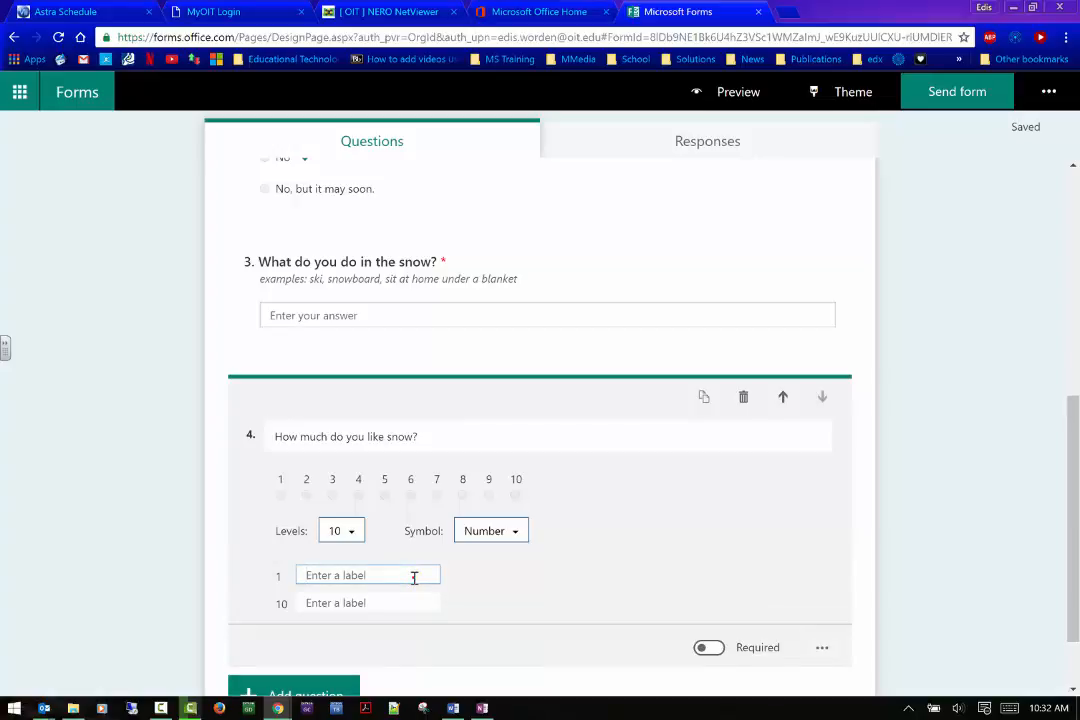
{"action": "type", "text": "Not very"}
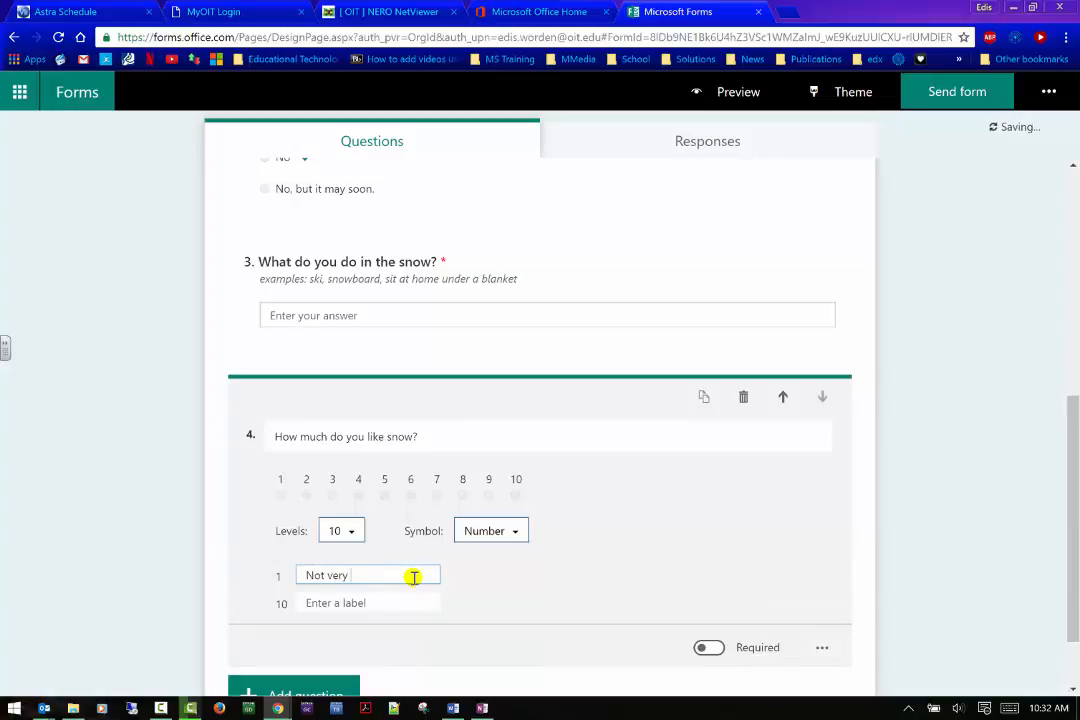
{"action": "type", "text": "much"}
{"action": "left_click", "coordinate": [367, 603]}
{"action": "type", "text": "Love i"}
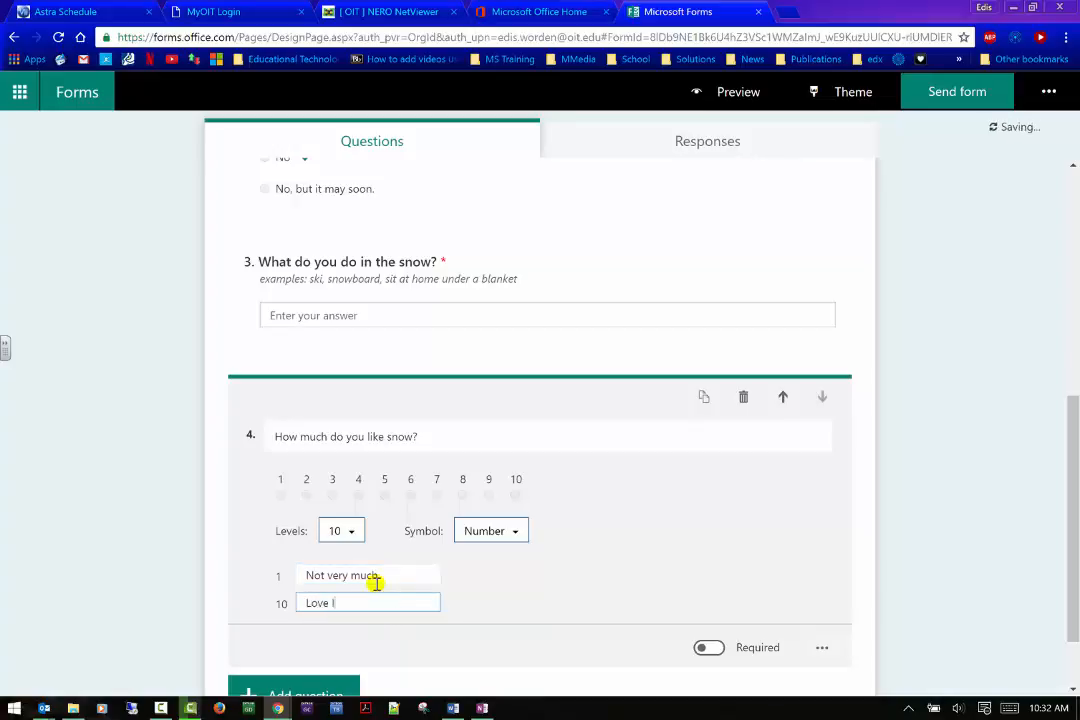
{"action": "type", "text": "t!!!"}
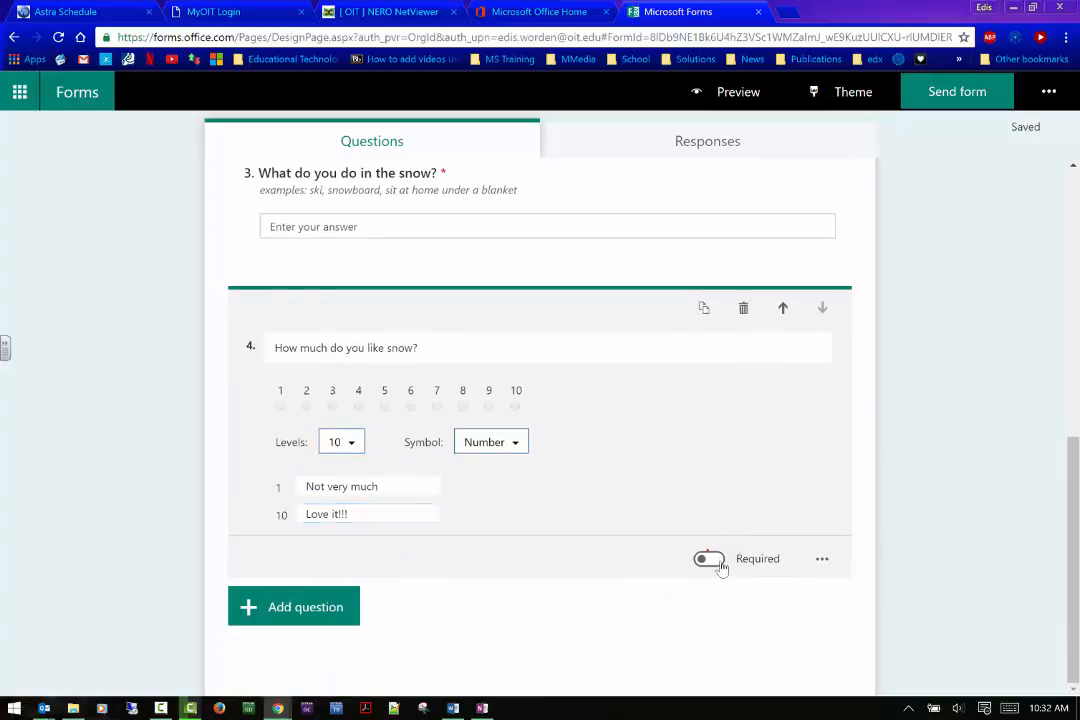
{"action": "left_click", "coordinate": [822, 558]}
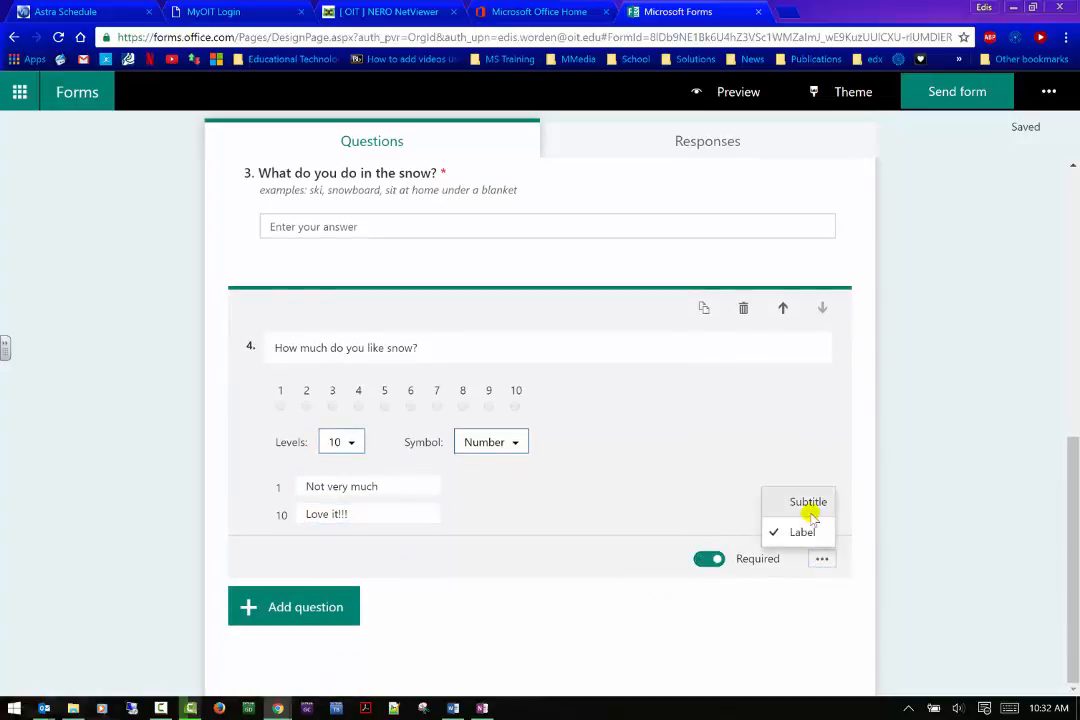
{"action": "mouse_move", "coordinate": [277, 623]}
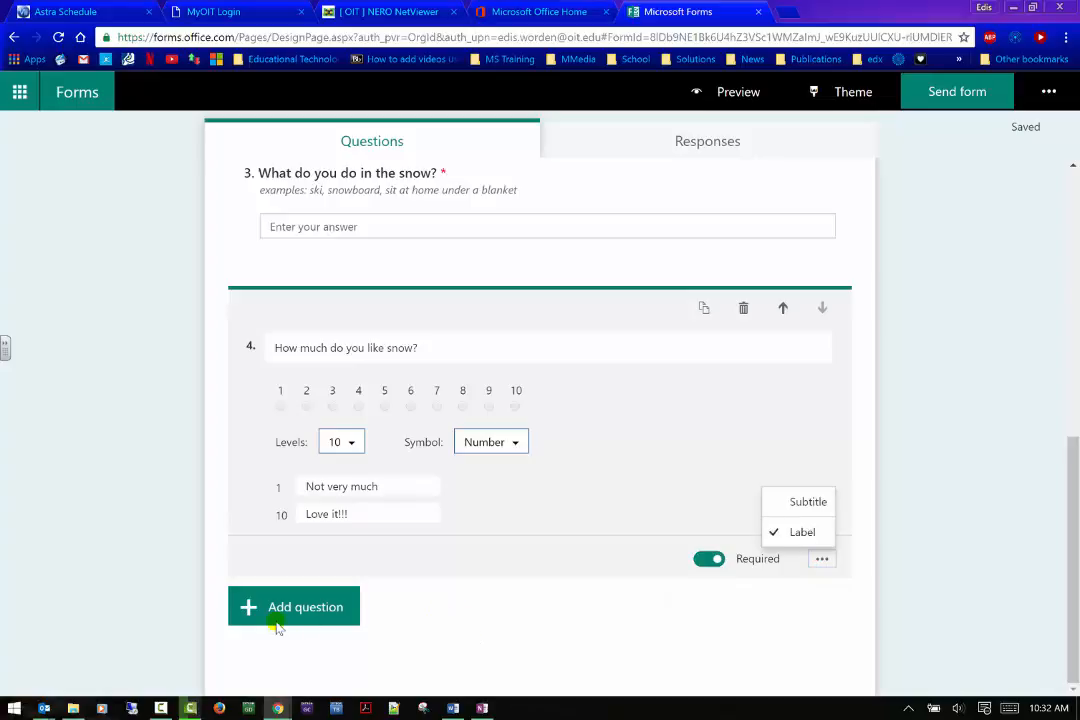
{"action": "left_click", "coordinate": [294, 606]}
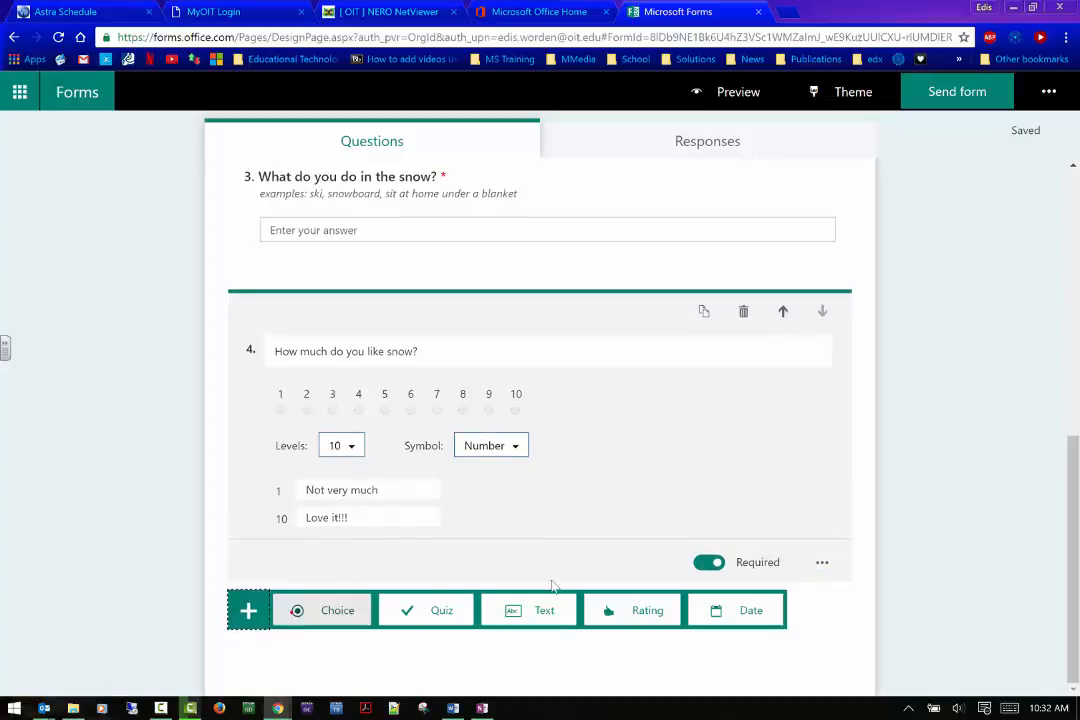
- Title date question 5 'What date is the winter solstice?', fixing the typo, and mark it required
{"action": "left_click", "coordinate": [751, 610]}
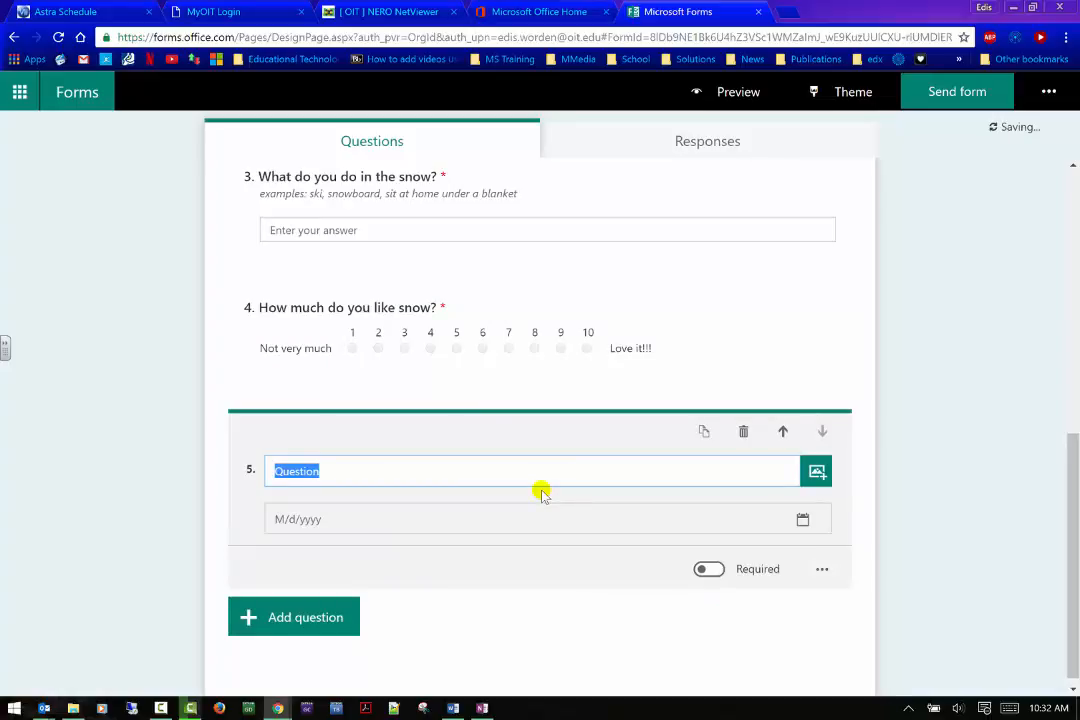
{"action": "type", "text": "W"}
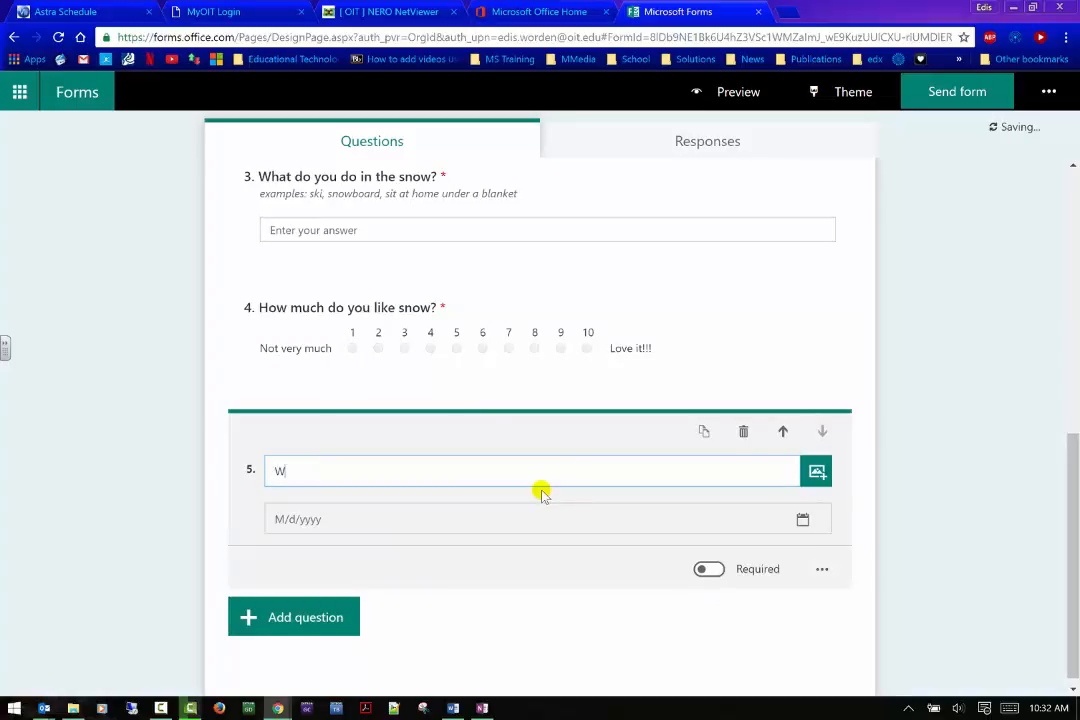
{"action": "type", "text": "hat day"}
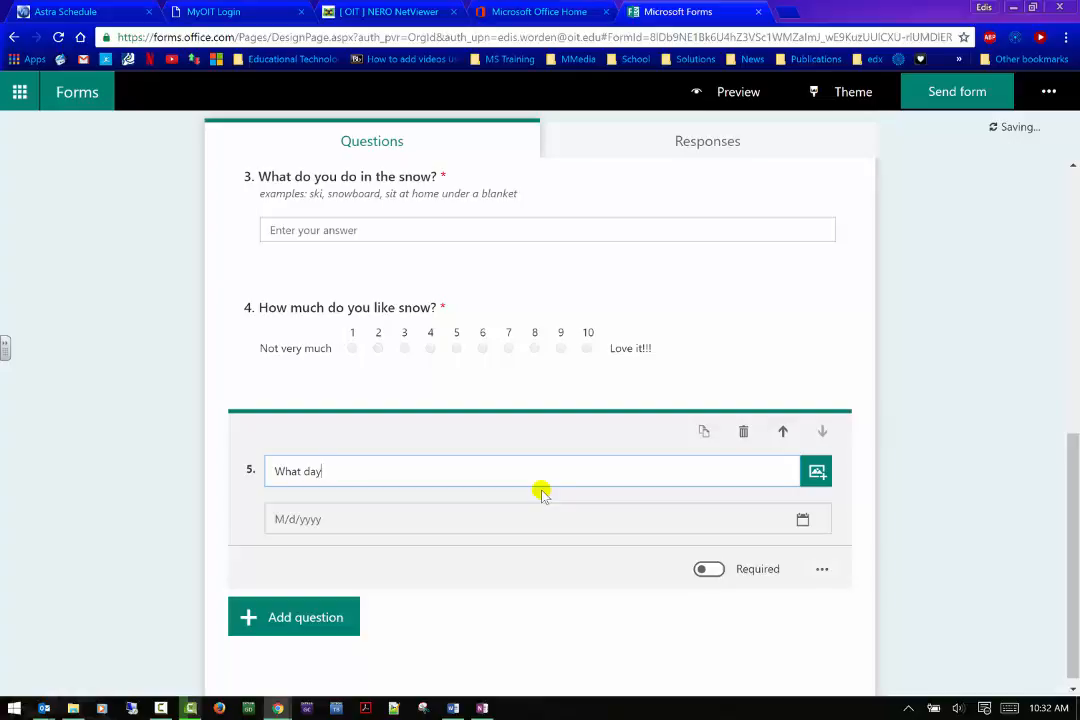
{"action": "type", "text": "date is"}
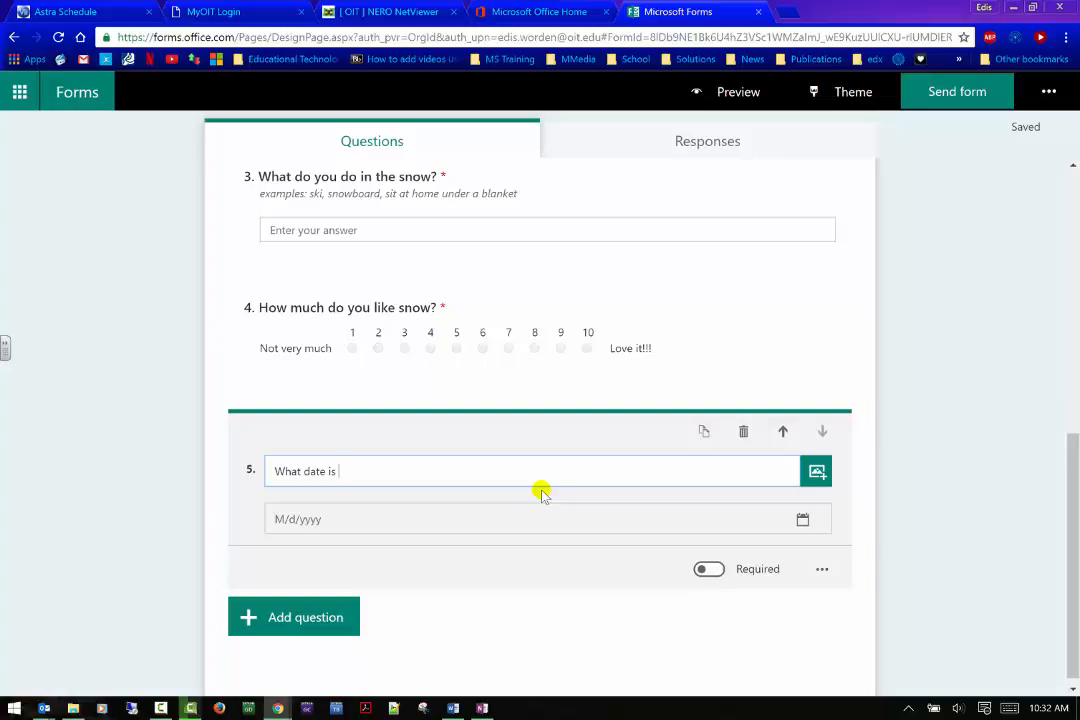
{"action": "type", "text": "the"}
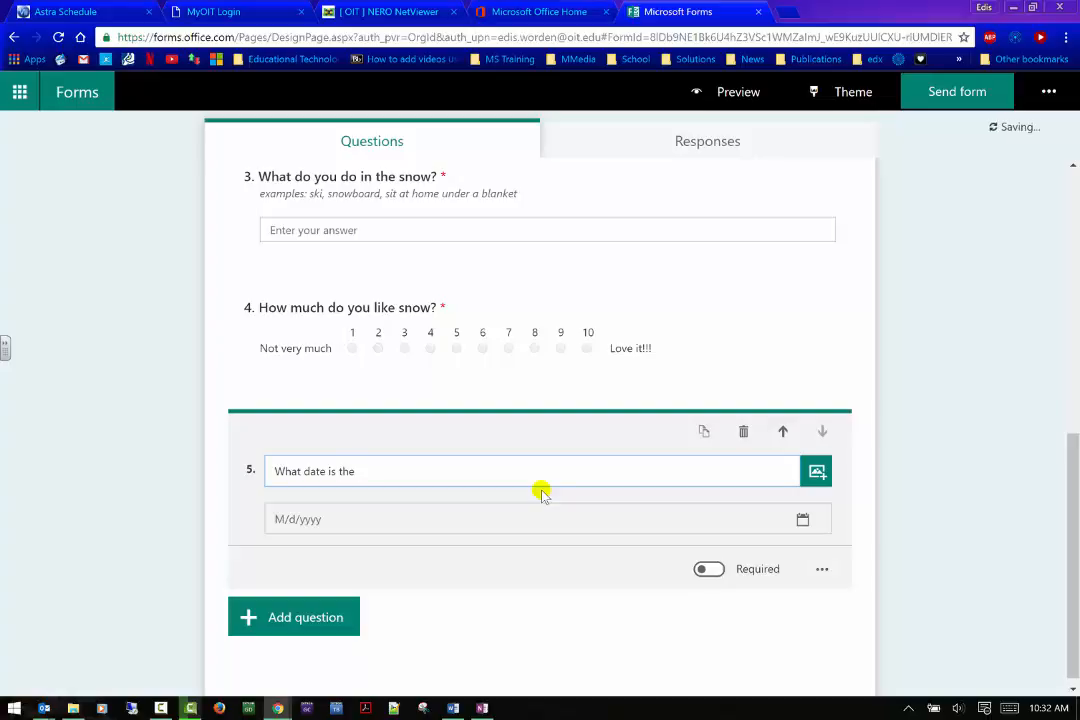
{"action": "type", "text": "winter"}
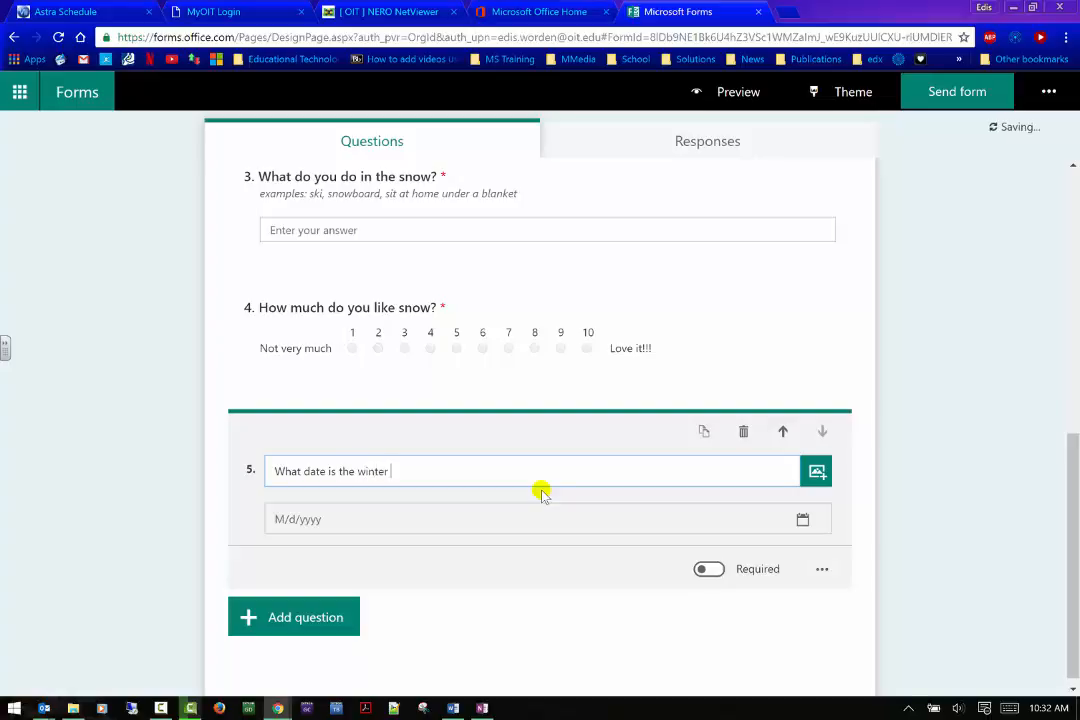
{"action": "type", "text": "solticse"}
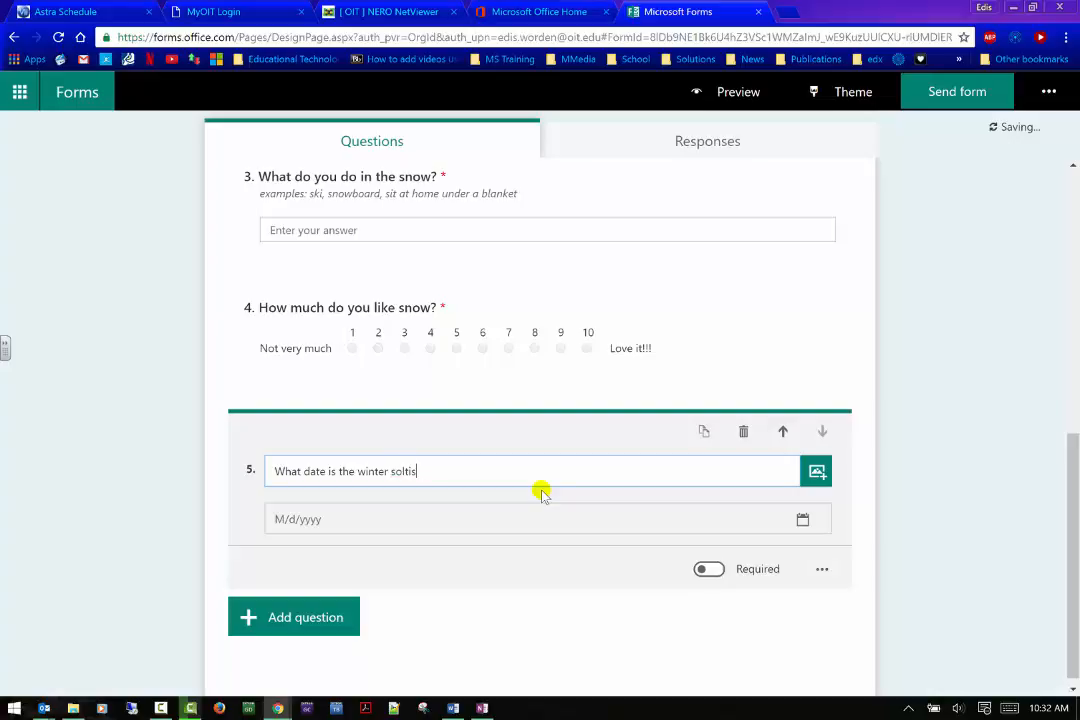
{"action": "key", "text": "Backspace"}
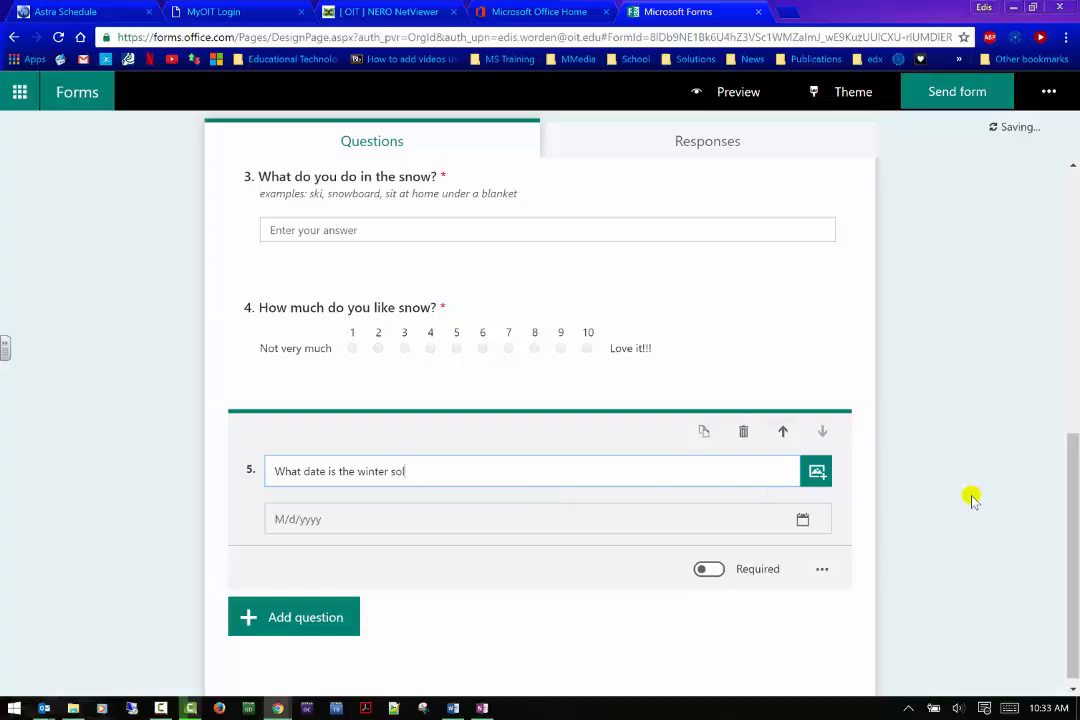
{"action": "mouse_move", "coordinate": [949, 525]}
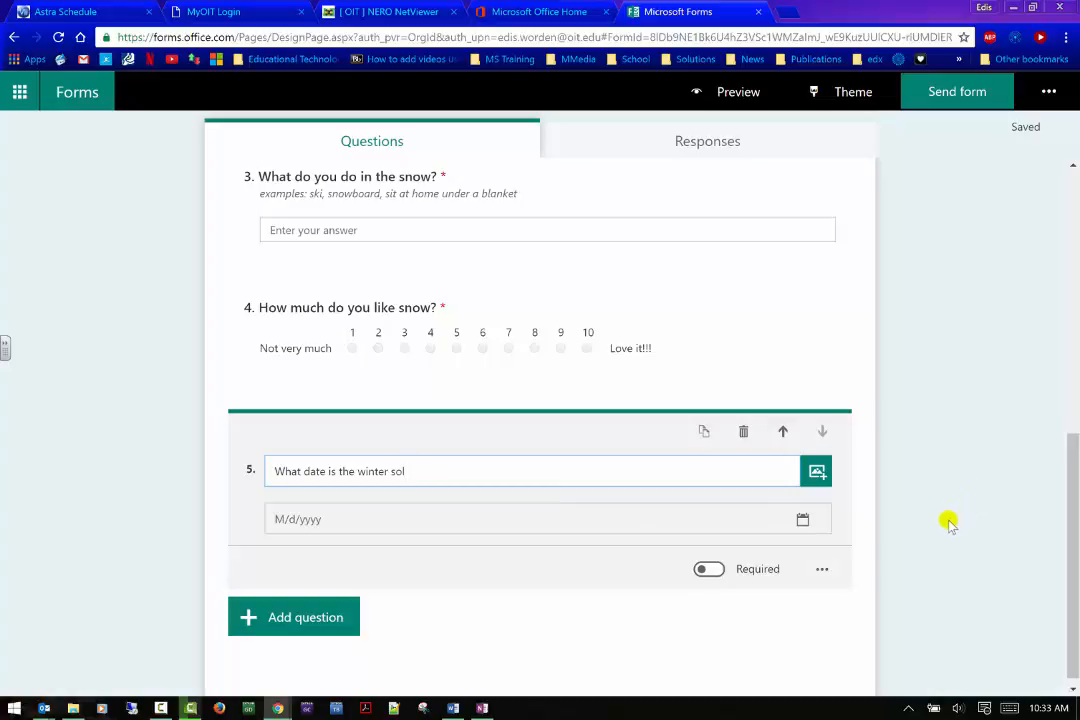
{"action": "mouse_move", "coordinate": [943, 531]}
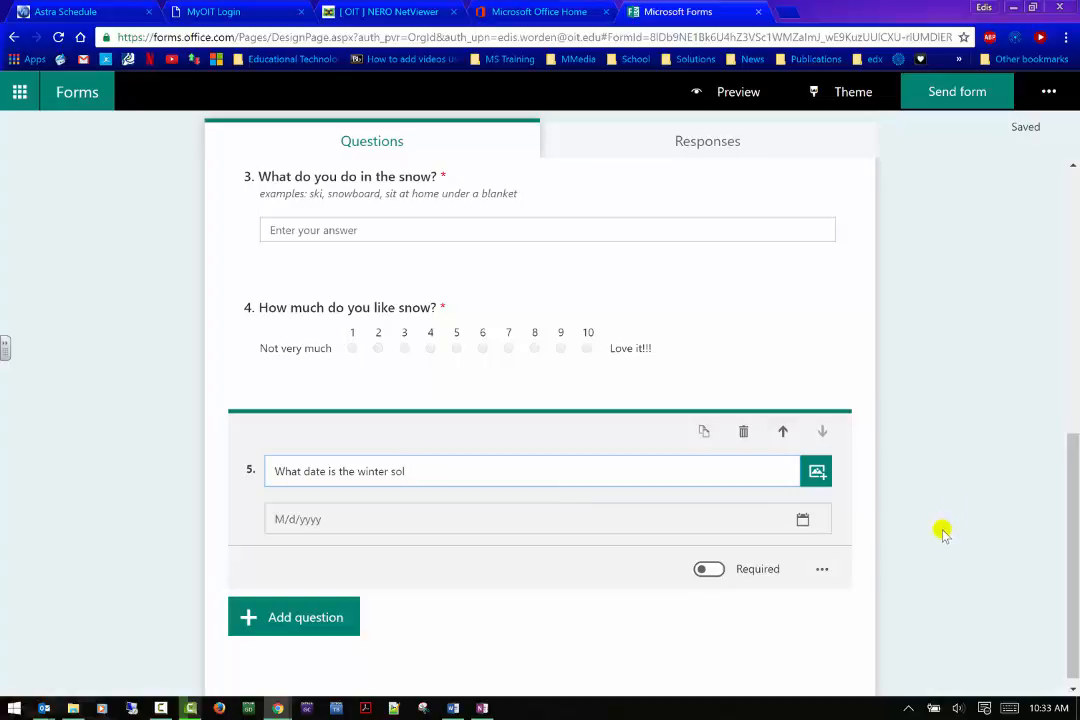
{"action": "mouse_move", "coordinate": [932, 542]}
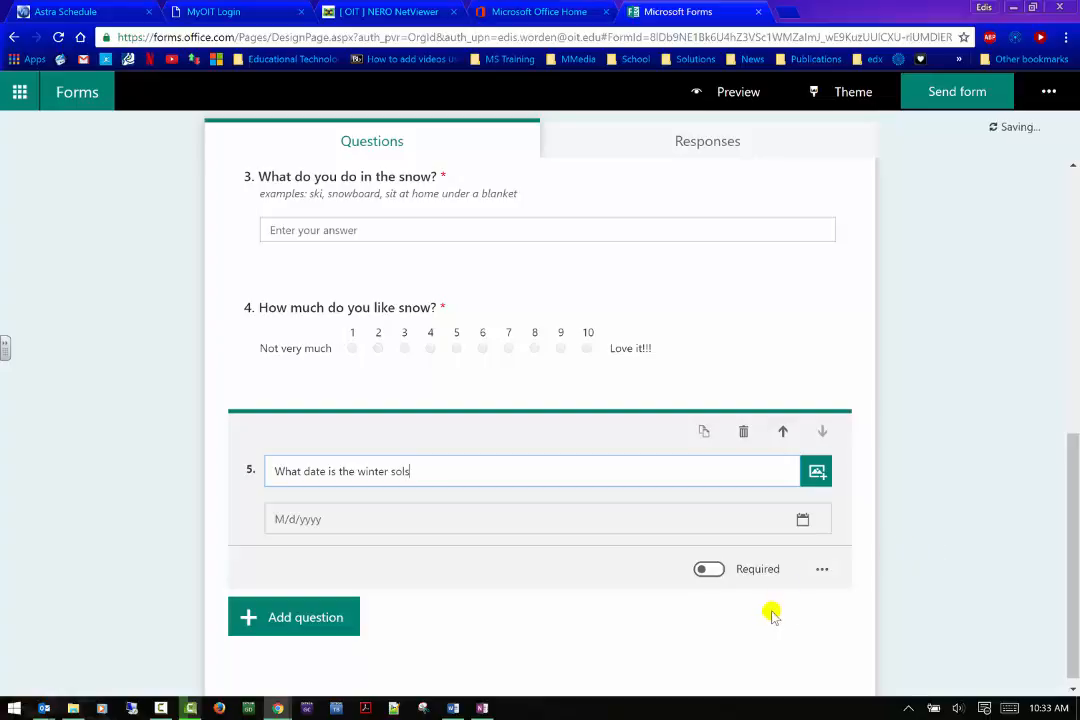
{"action": "type", "text": "tice"}
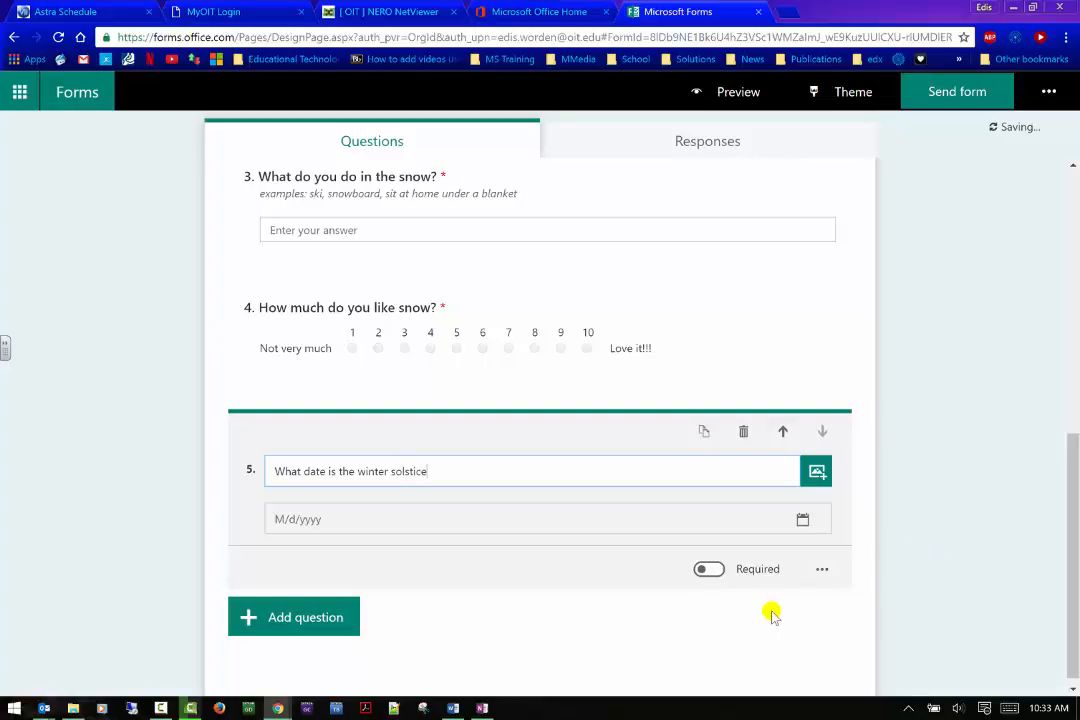
{"action": "type", "text": "?"}
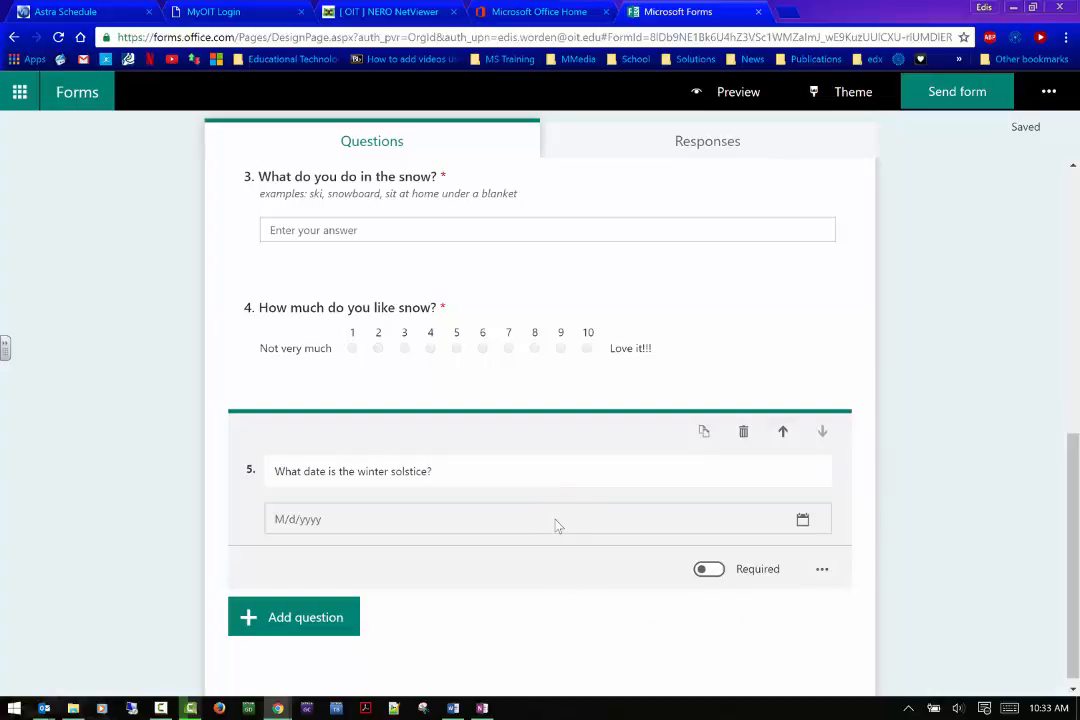
{"action": "mouse_move", "coordinate": [532, 527]}
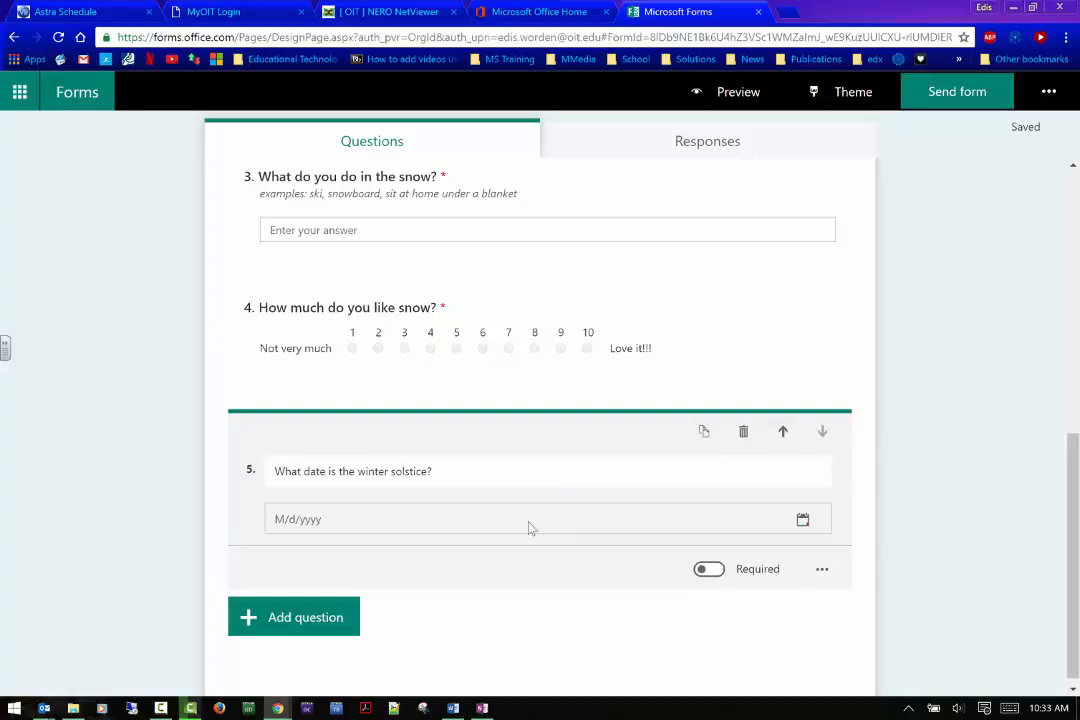
{"action": "mouse_move", "coordinate": [311, 650]}
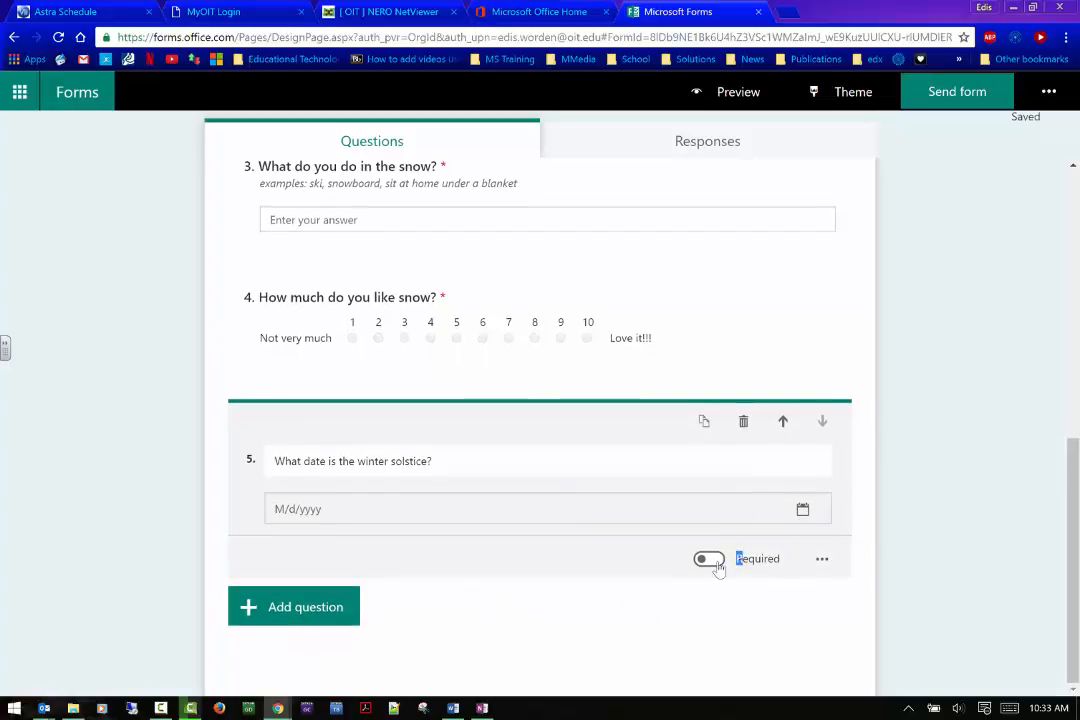
{"action": "left_click", "coordinate": [709, 558]}
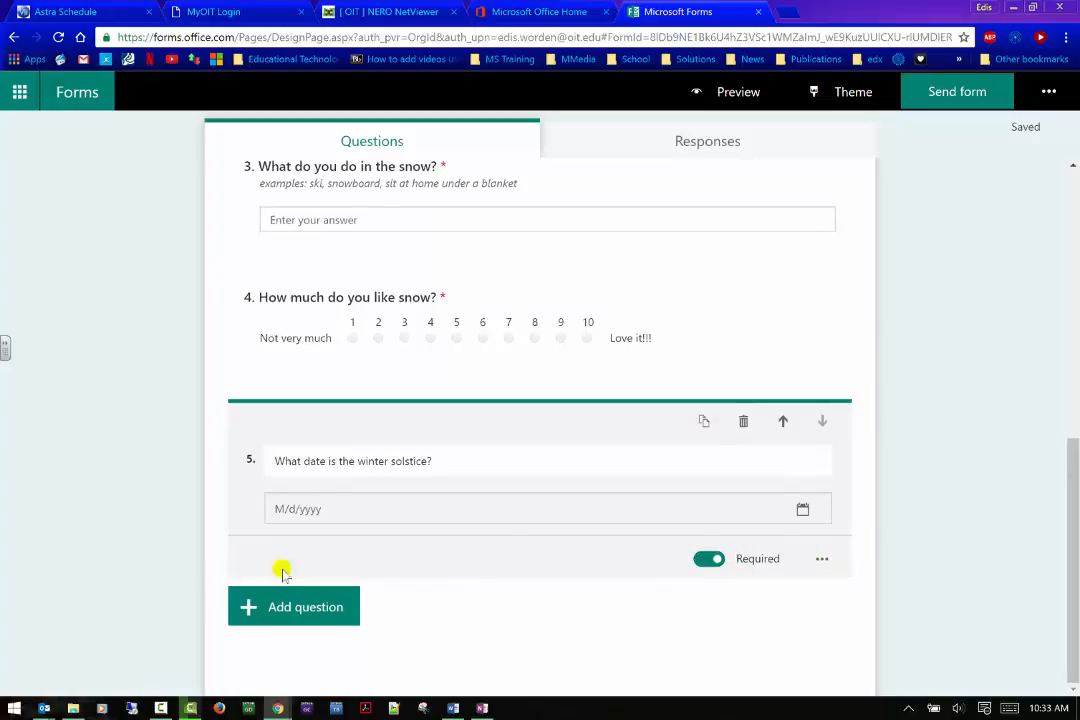
{"action": "mouse_move", "coordinate": [275, 572]}
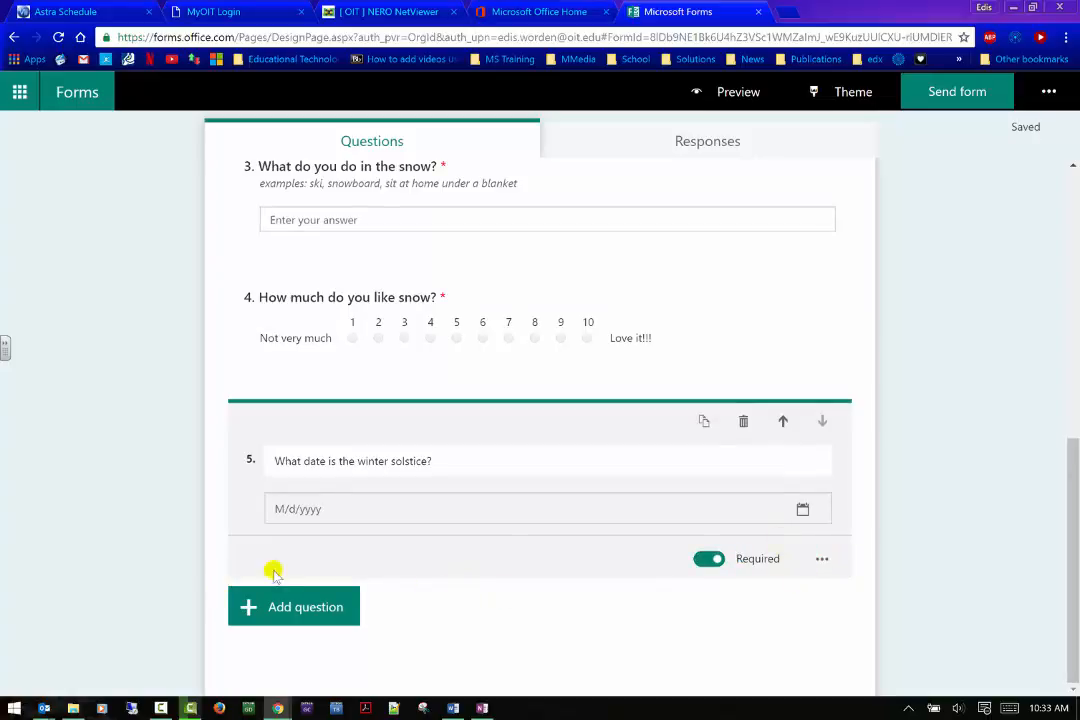
- Check the empty Responses summary and individual view, then return to the Questions tab
{"action": "scroll", "scroll_direction": "up", "scroll_amount": 3}
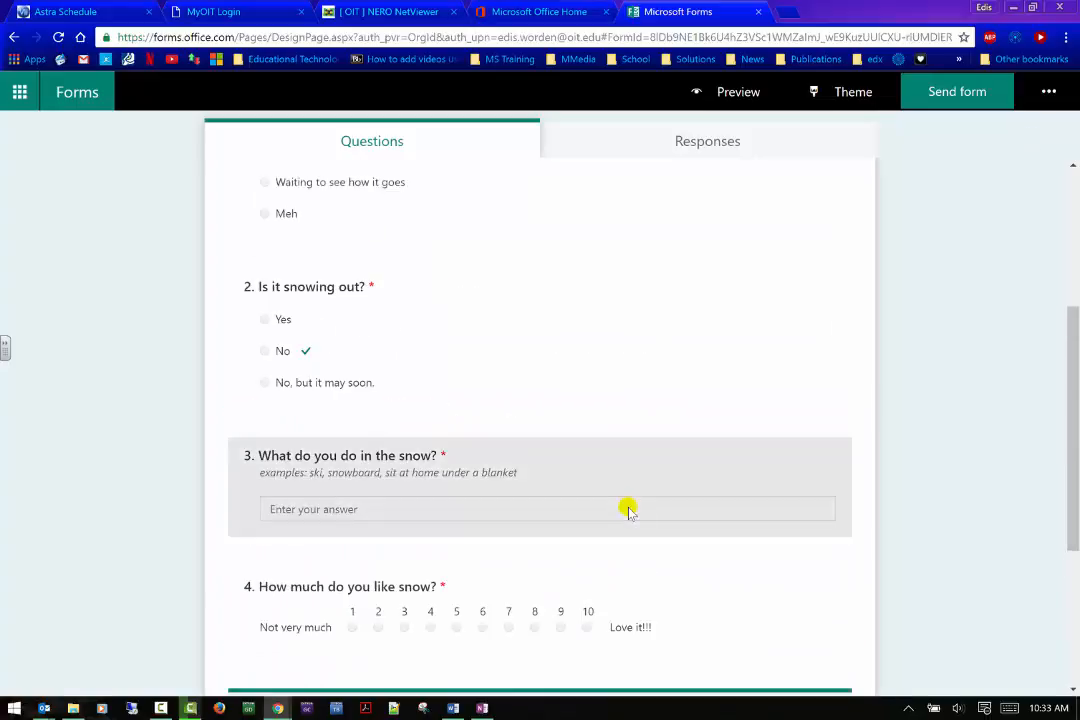
{"action": "scroll", "scroll_direction": "up", "scroll_amount": 3}
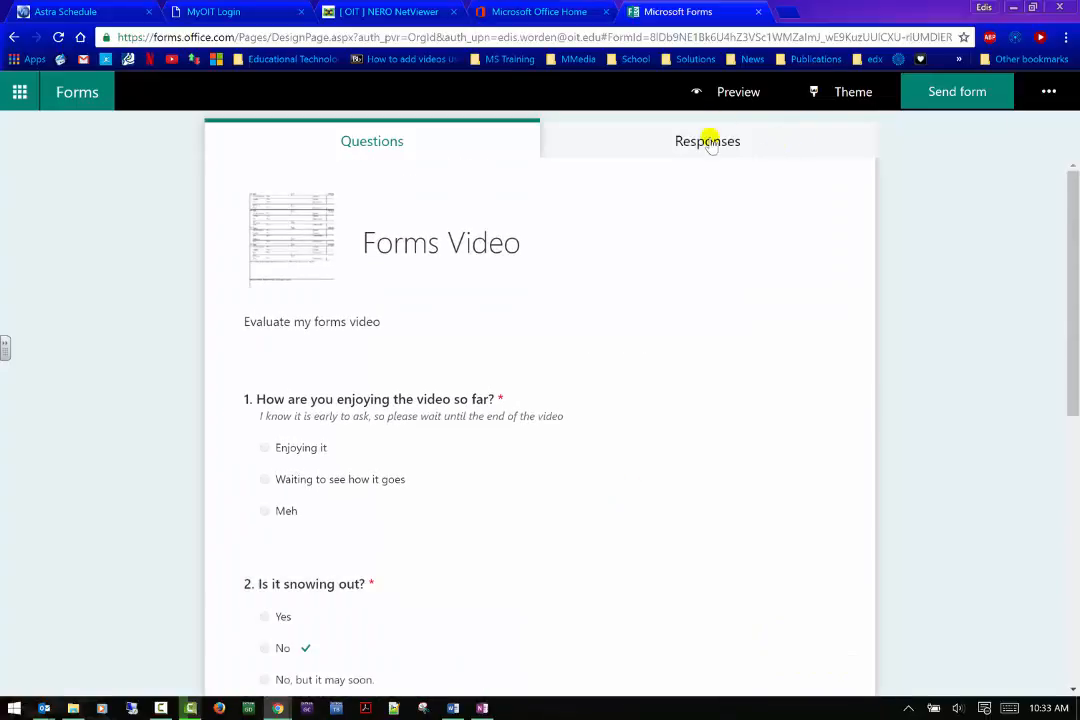
{"action": "scroll", "scroll_direction": "down", "scroll_amount": 3}
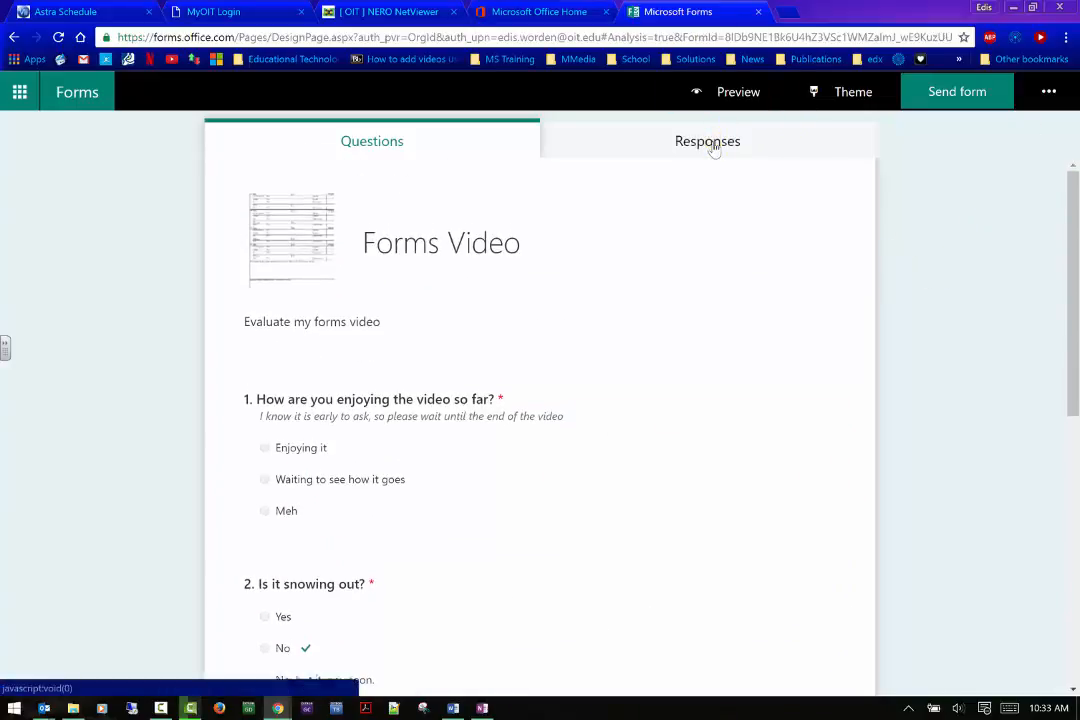
{"action": "left_click", "coordinate": [707, 141]}
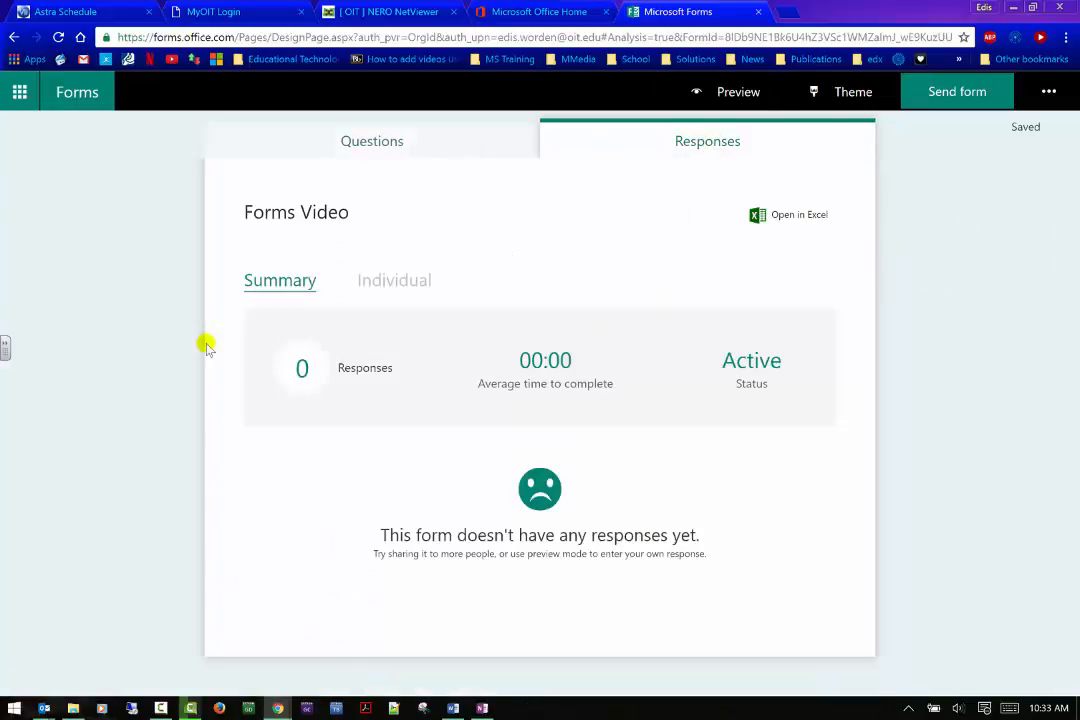
{"action": "mouse_move", "coordinate": [170, 325]}
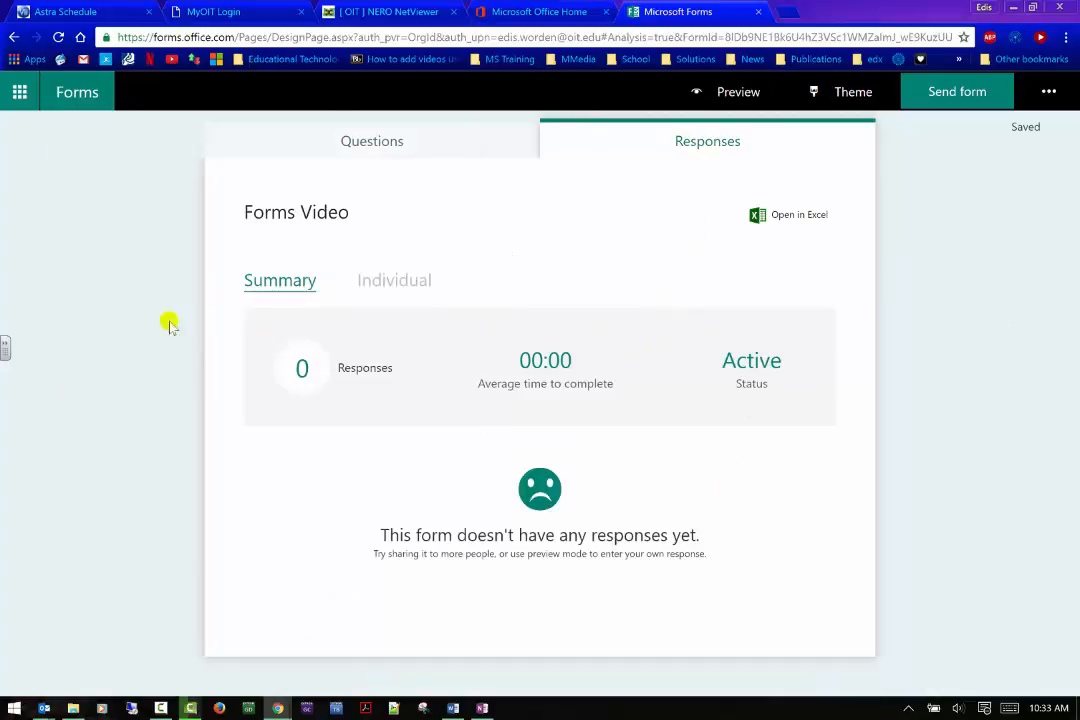
{"action": "mouse_move", "coordinate": [695, 338]}
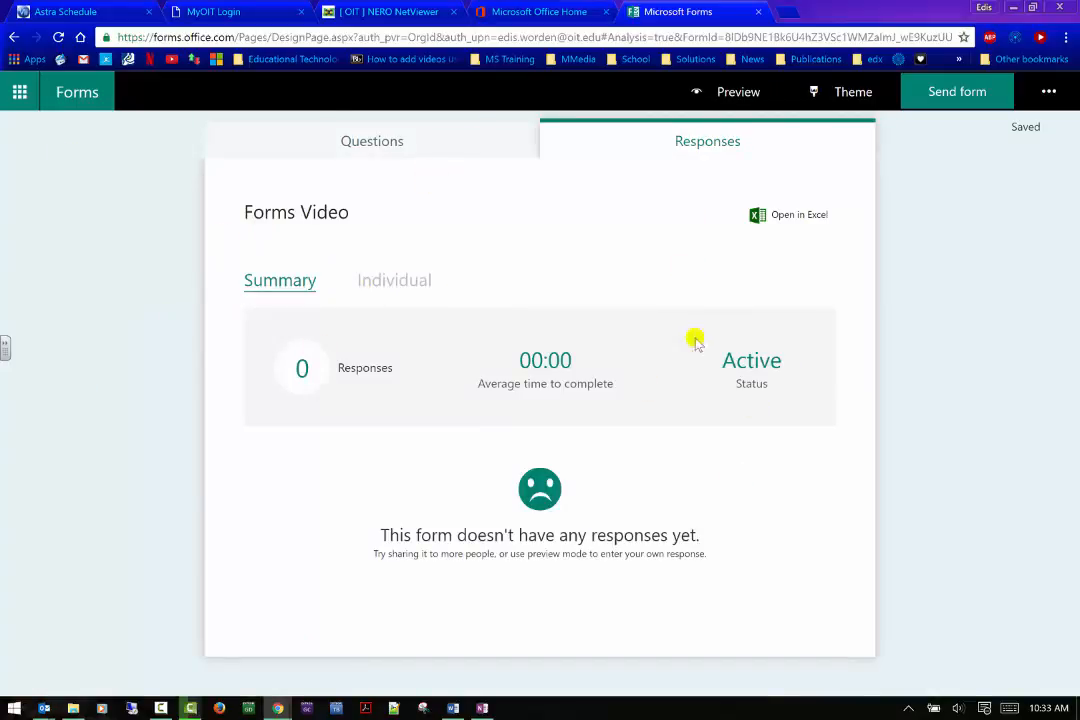
{"action": "left_click", "coordinate": [394, 280]}
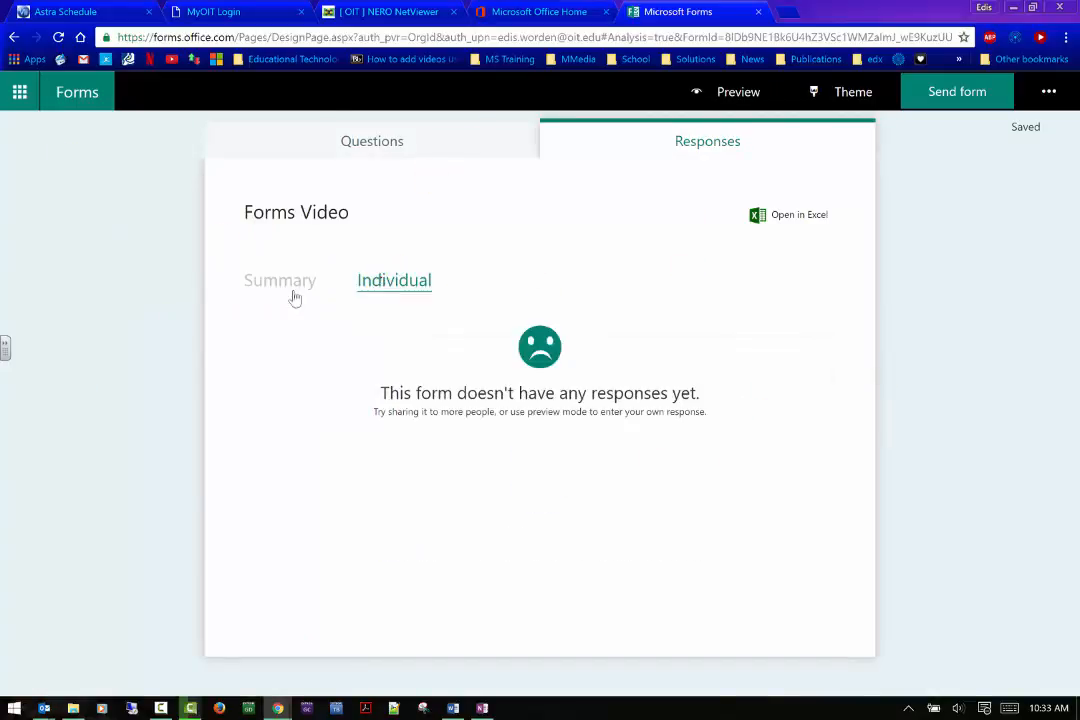
{"action": "left_click", "coordinate": [280, 280]}
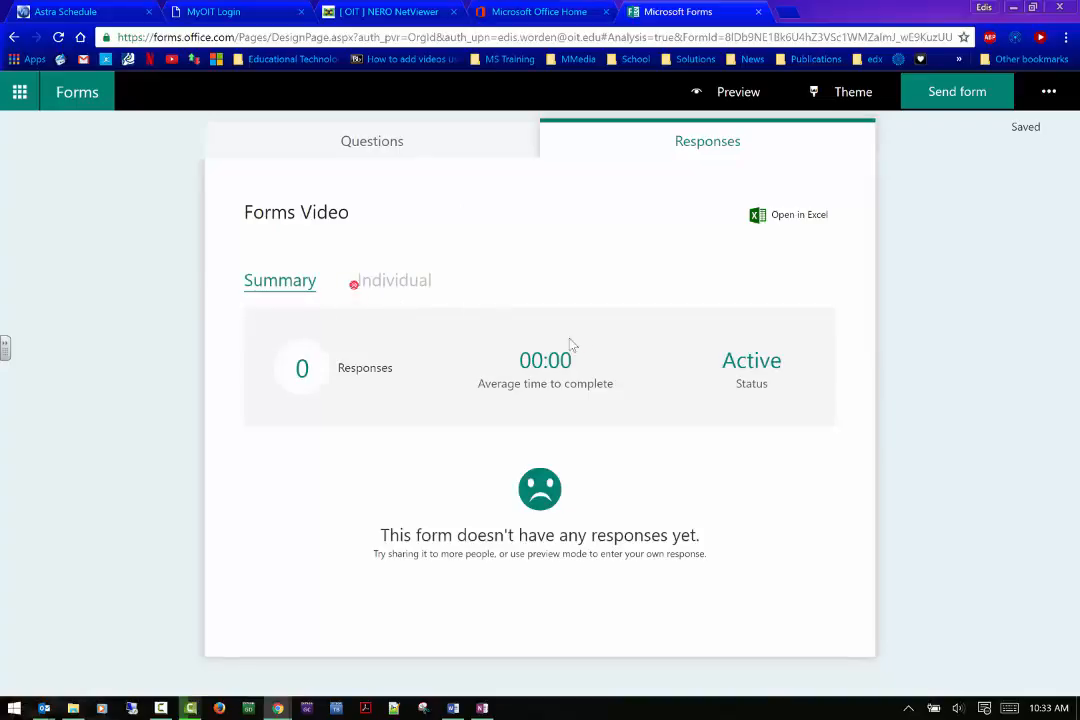
{"action": "mouse_move", "coordinate": [566, 360]}
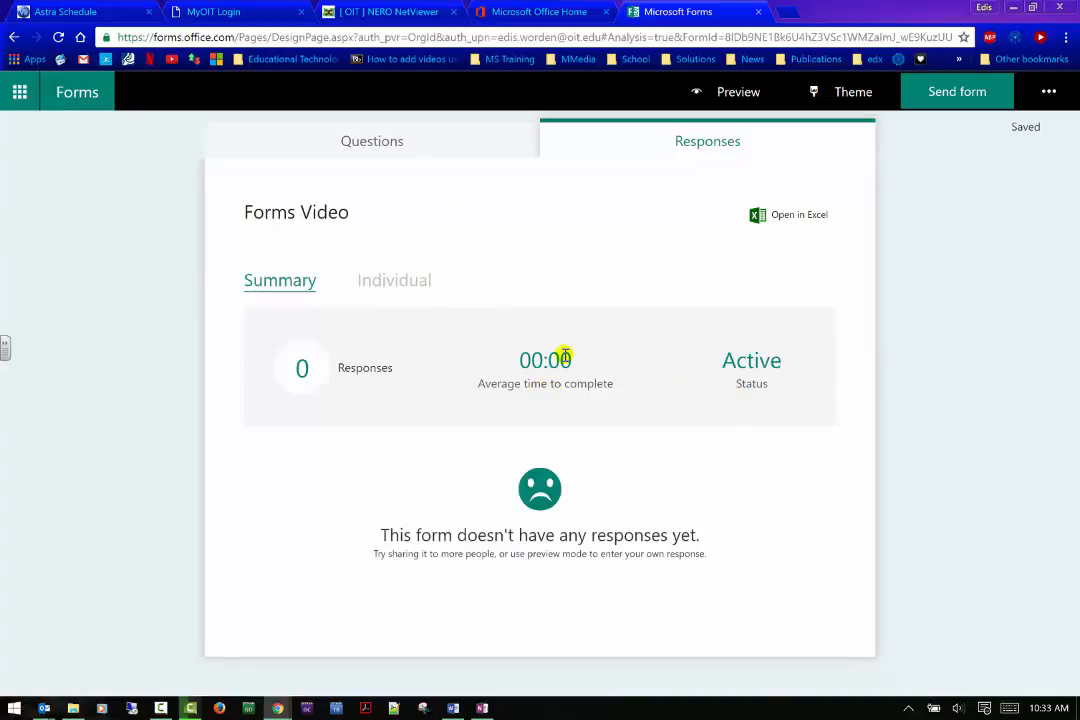
{"action": "mouse_move", "coordinate": [734, 346]}
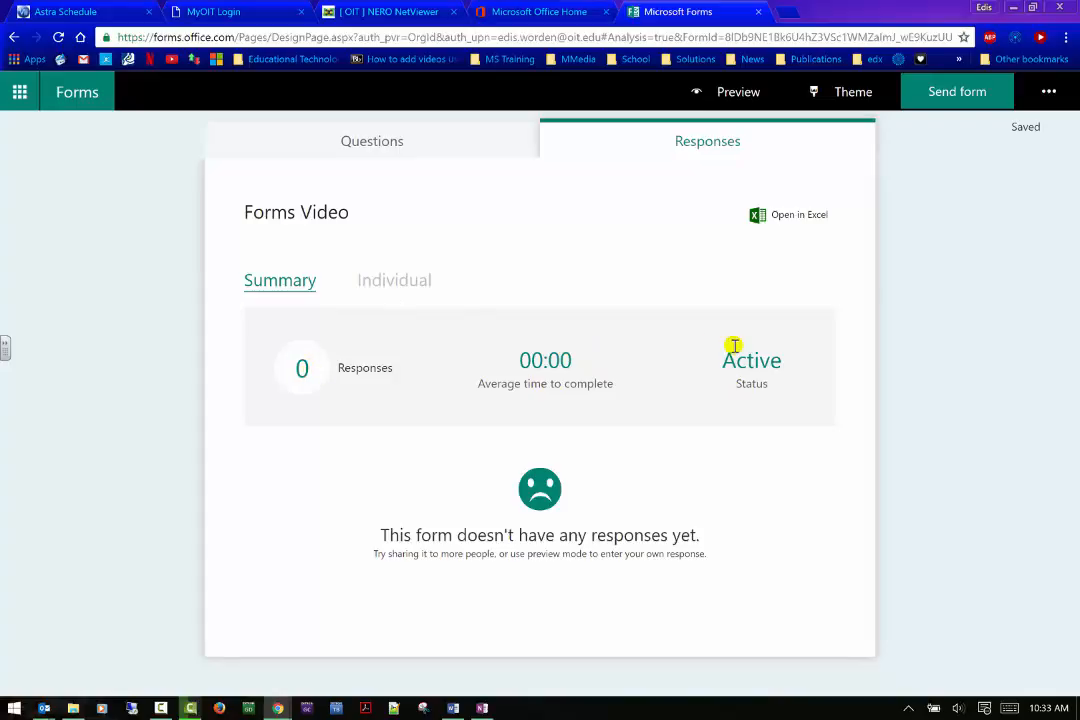
{"action": "mouse_move", "coordinate": [748, 238]}
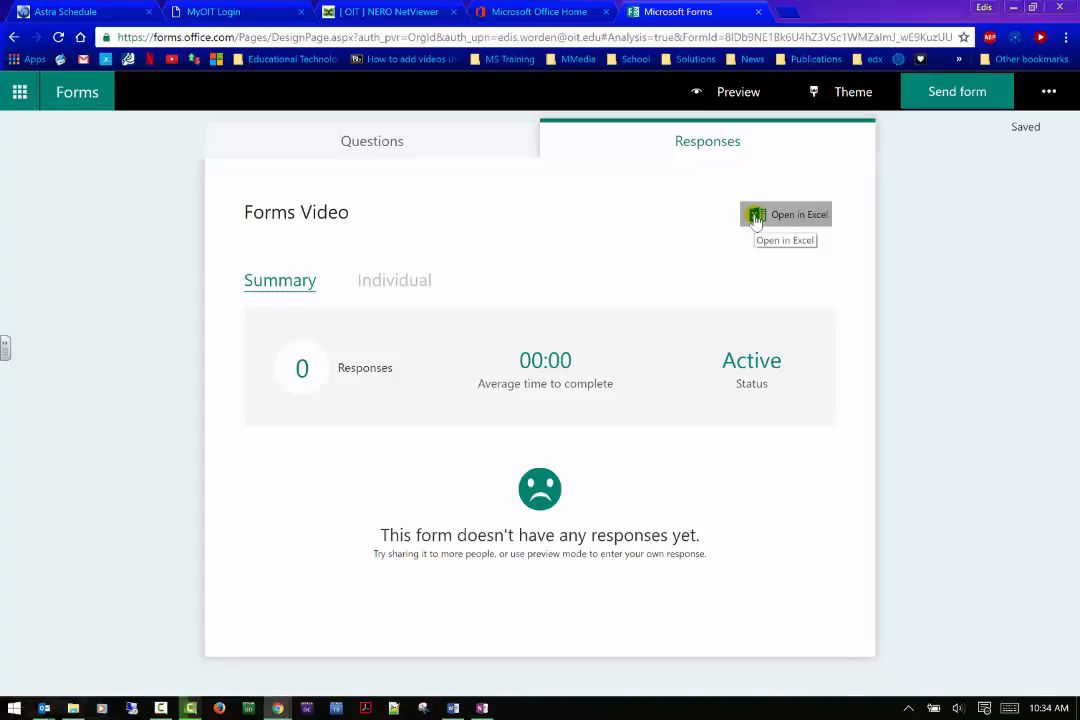
{"action": "mouse_move", "coordinate": [393, 137]}
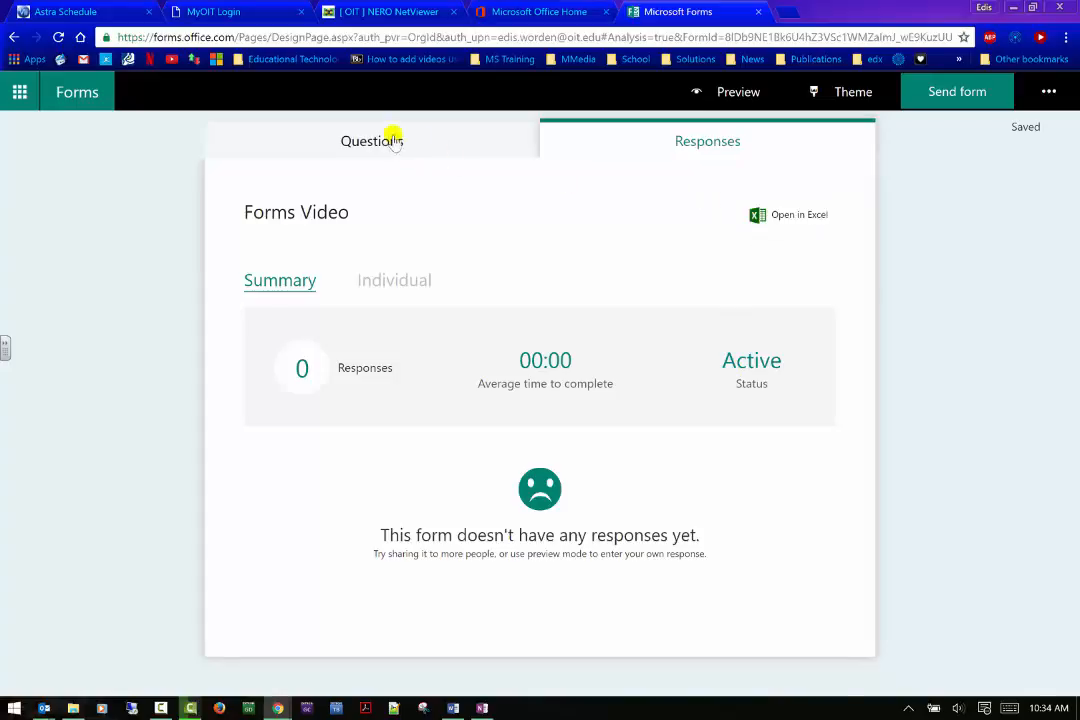
{"action": "left_click", "coordinate": [372, 141]}
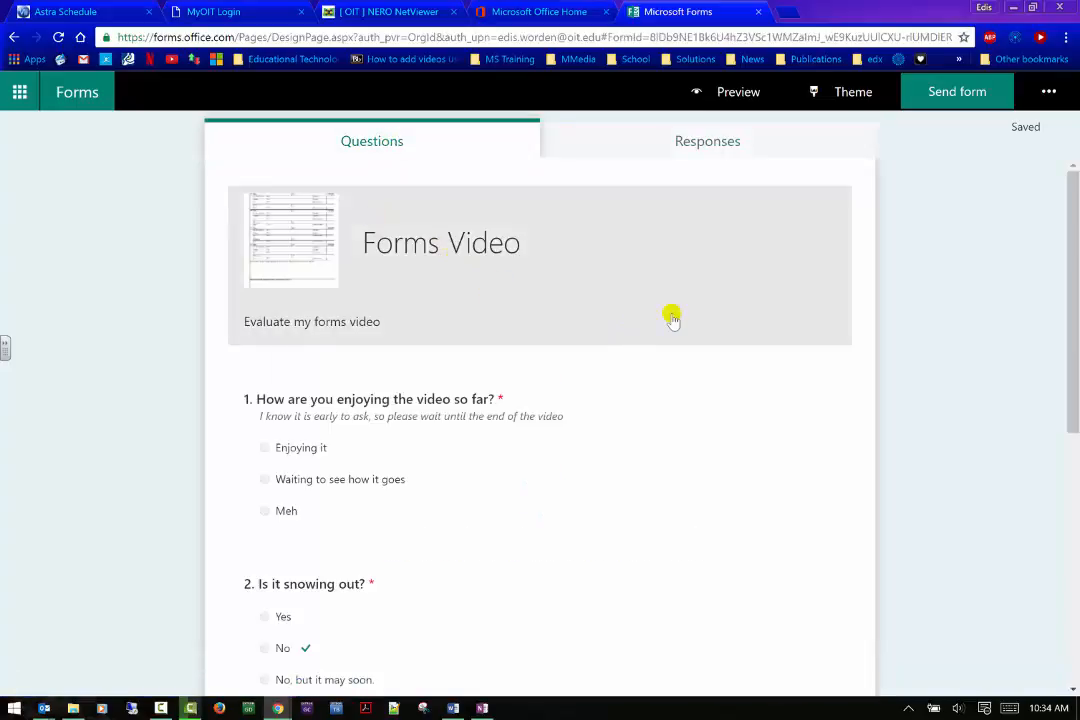
- Preview the quiz and answer Yes to whether it is snowing out
{"action": "left_click", "coordinate": [738, 91]}
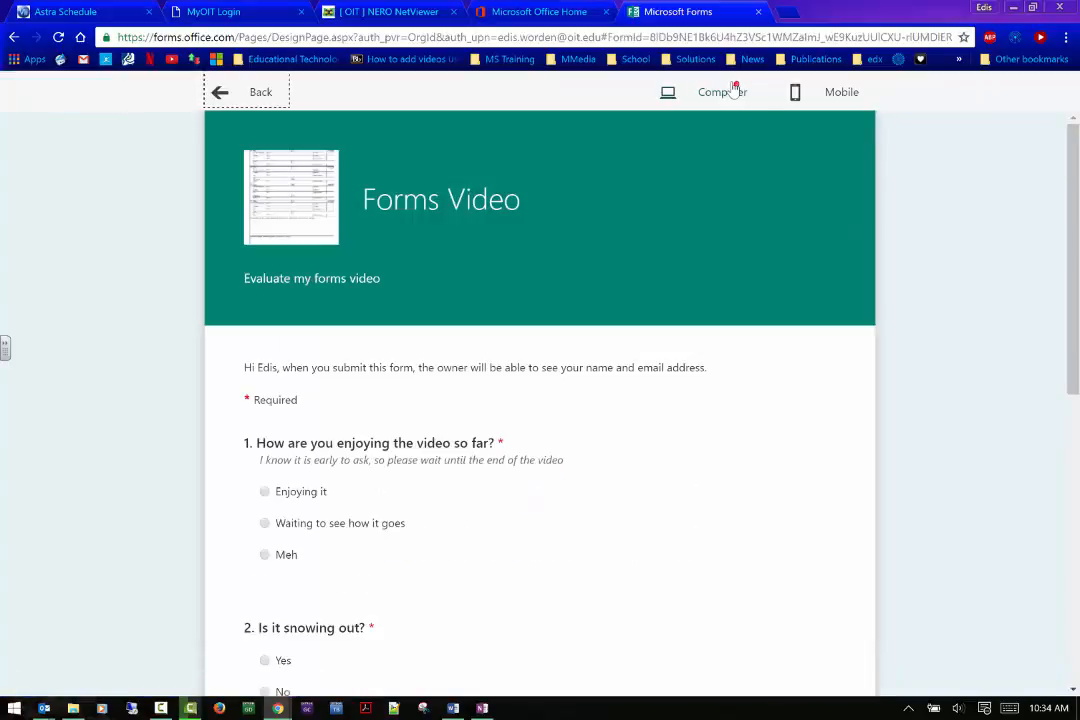
{"action": "scroll", "scroll_direction": "down", "scroll_amount": 3}
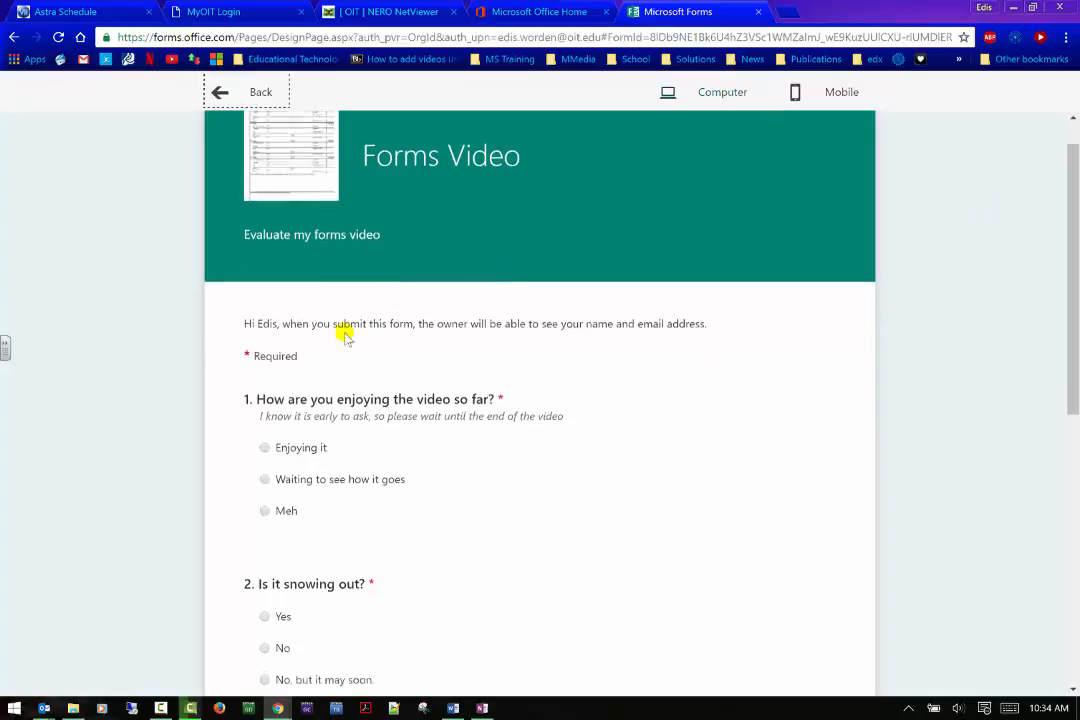
{"action": "scroll", "scroll_direction": "down", "scroll_amount": 3}
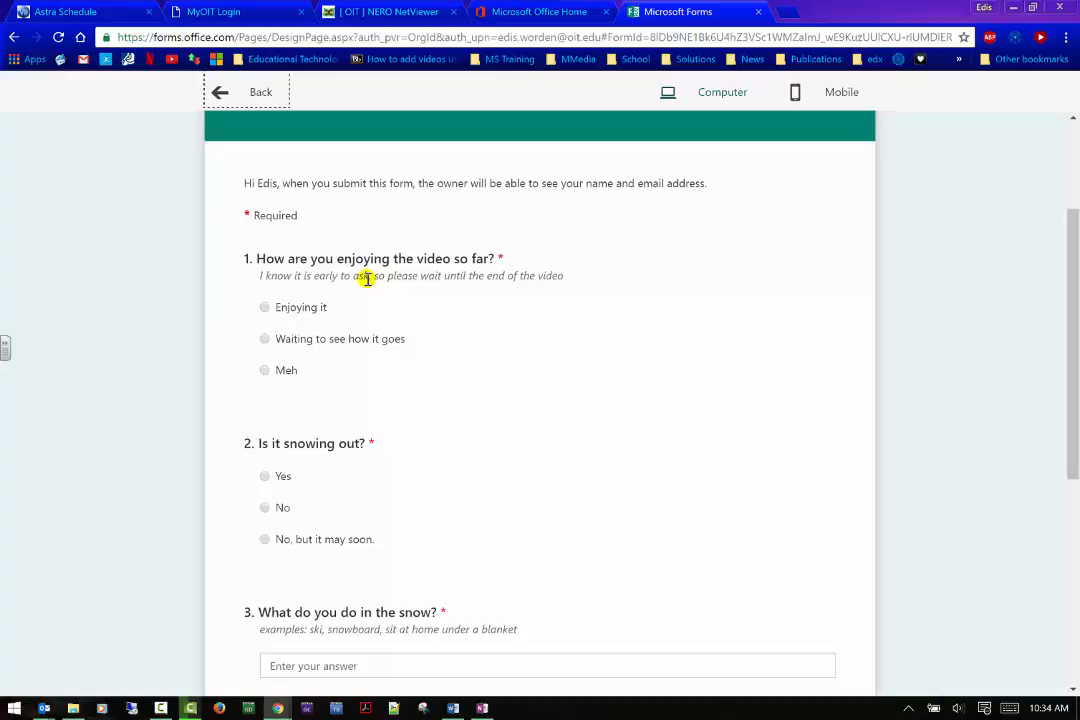
{"action": "scroll", "scroll_direction": "up", "scroll_amount": 3}
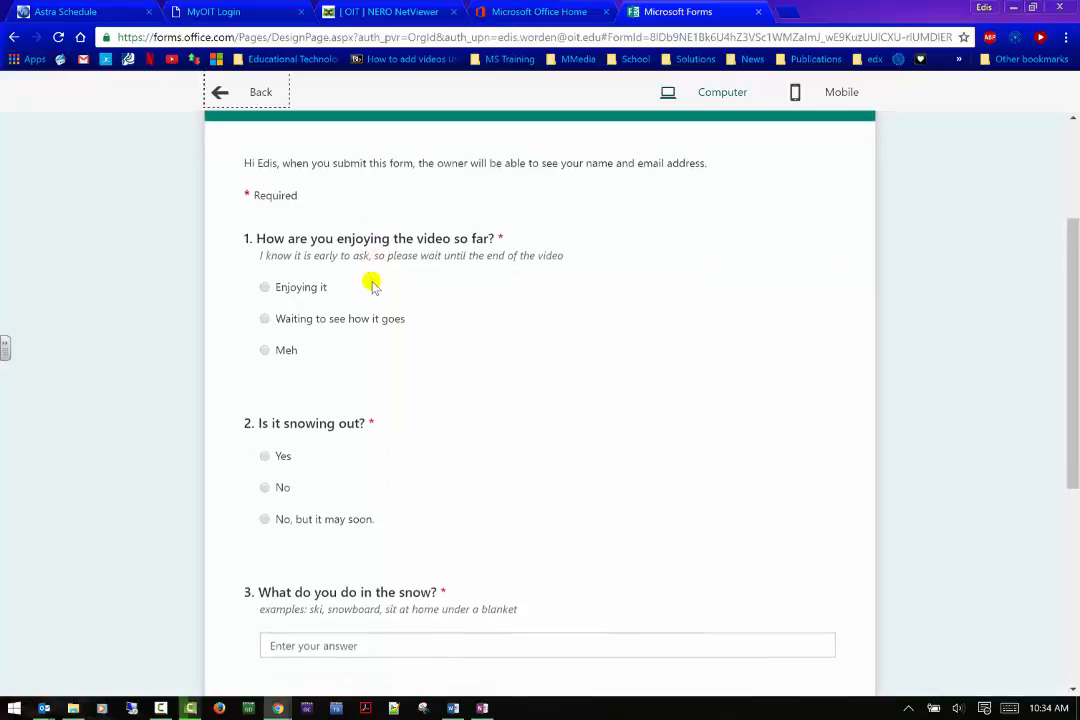
{"action": "scroll", "scroll_direction": "down", "scroll_amount": 3}
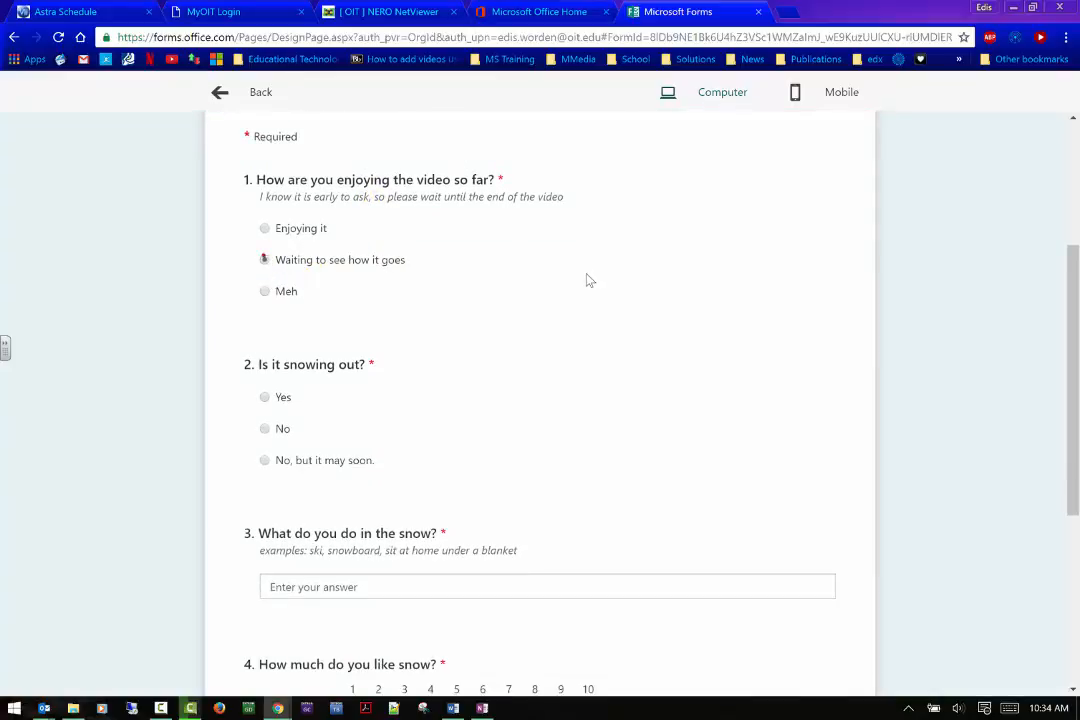
{"action": "scroll", "scroll_direction": "down", "scroll_amount": 3}
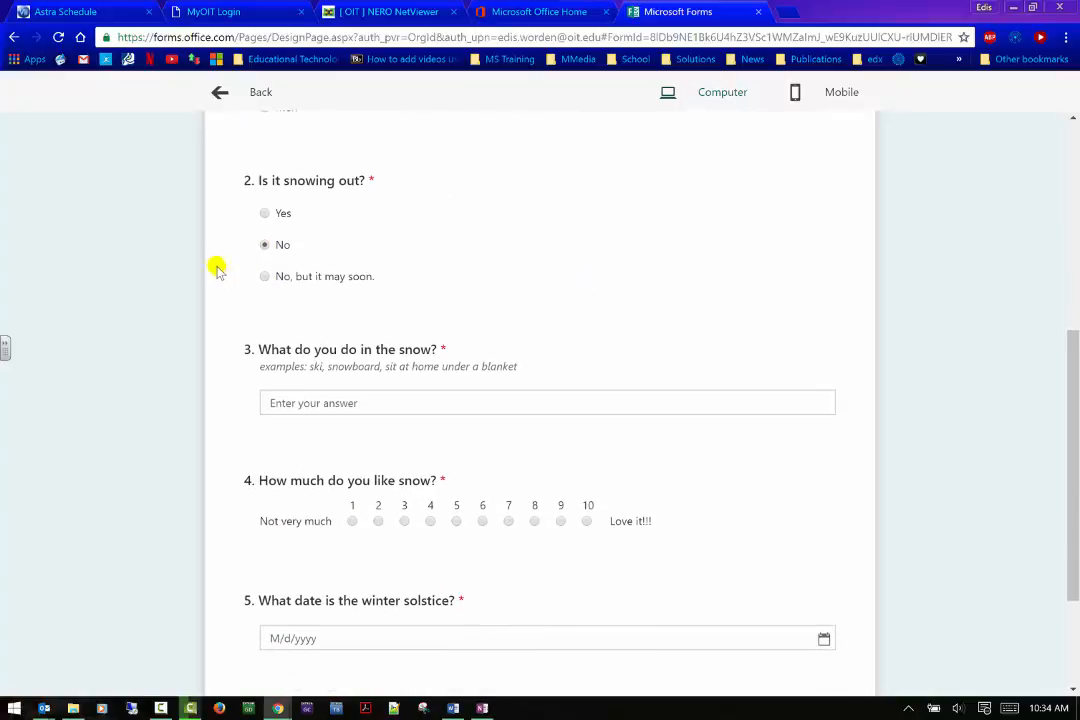
{"action": "left_click", "coordinate": [264, 213]}
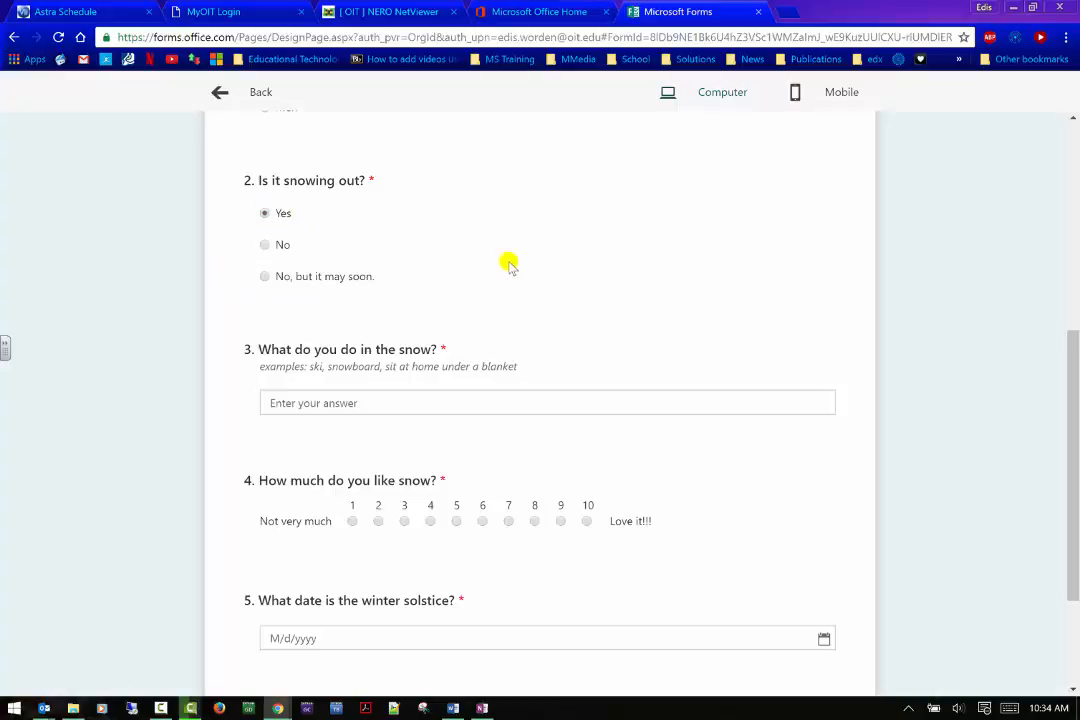
- Answer question 3 with 'at home under a blanket' and submit the trial response
{"action": "scroll", "scroll_direction": "down", "scroll_amount": 3}
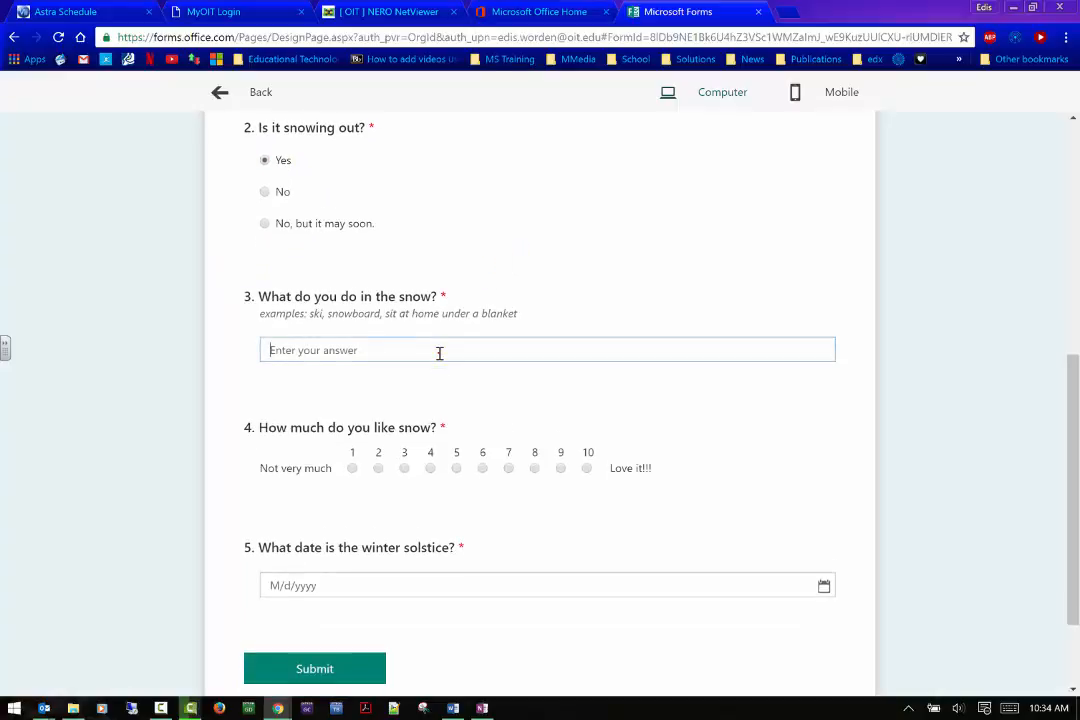
{"action": "type", "text": "U"}
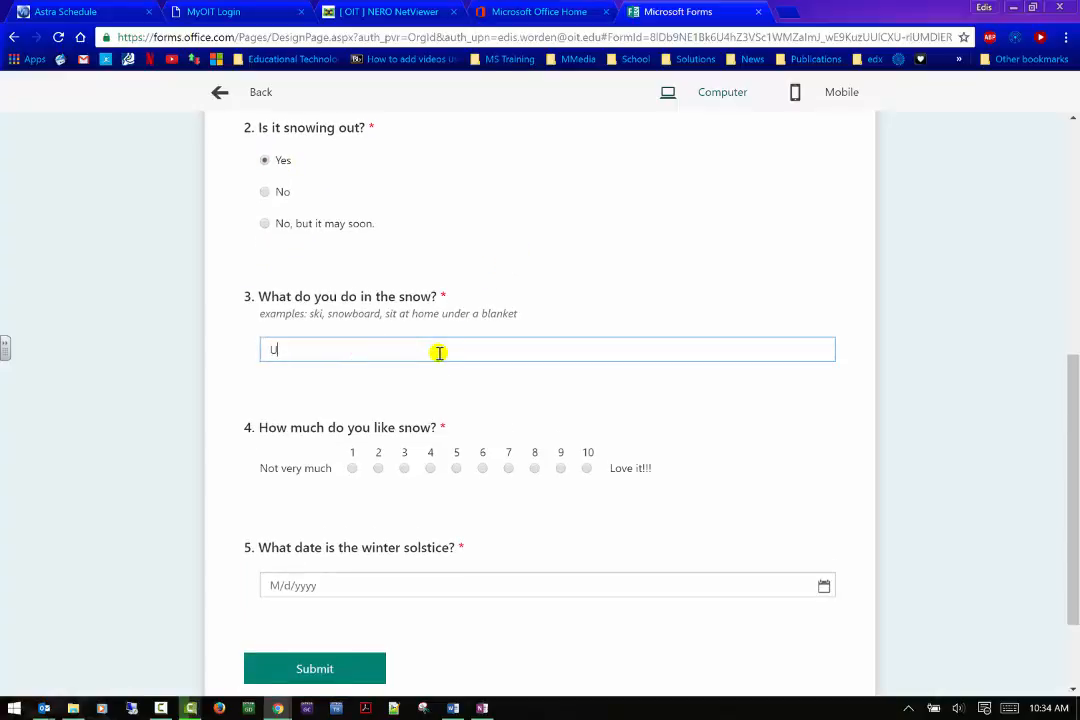
{"action": "type", "text": "at h"}
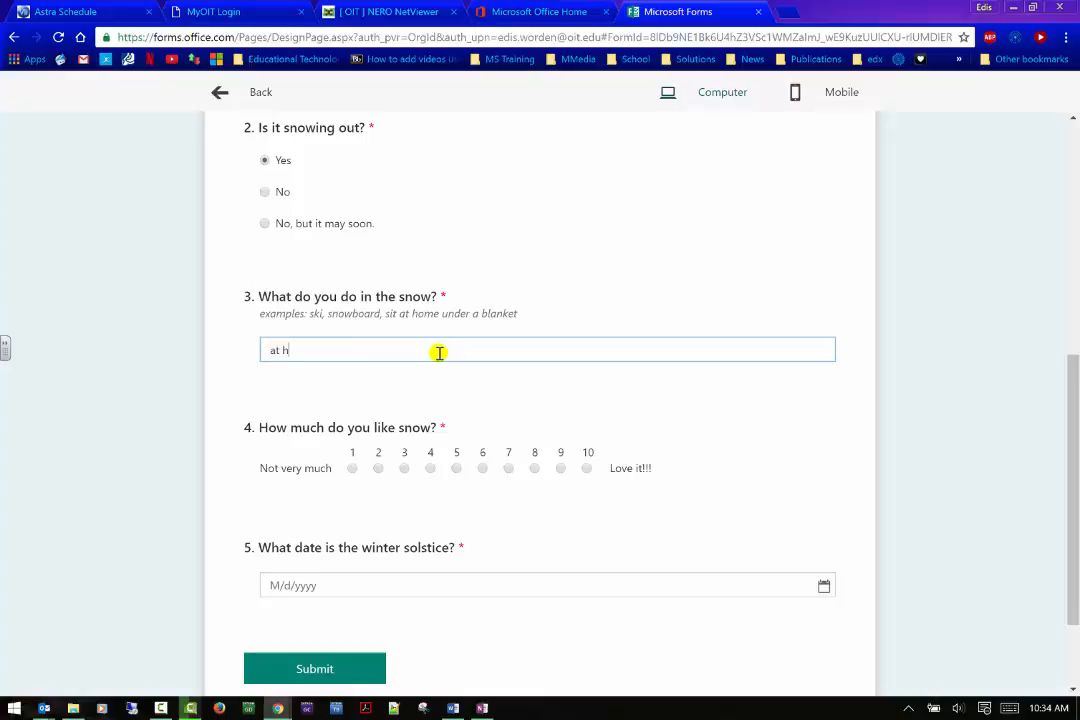
{"action": "type", "text": "ome under"}
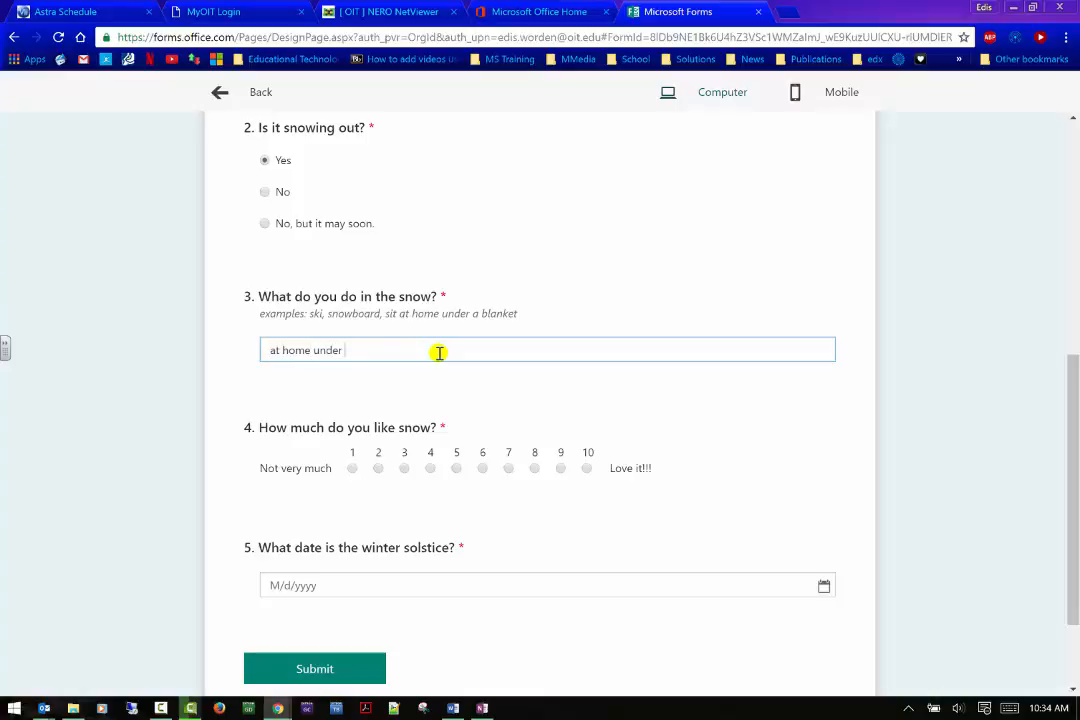
{"action": "type", "text": "a blanket"}
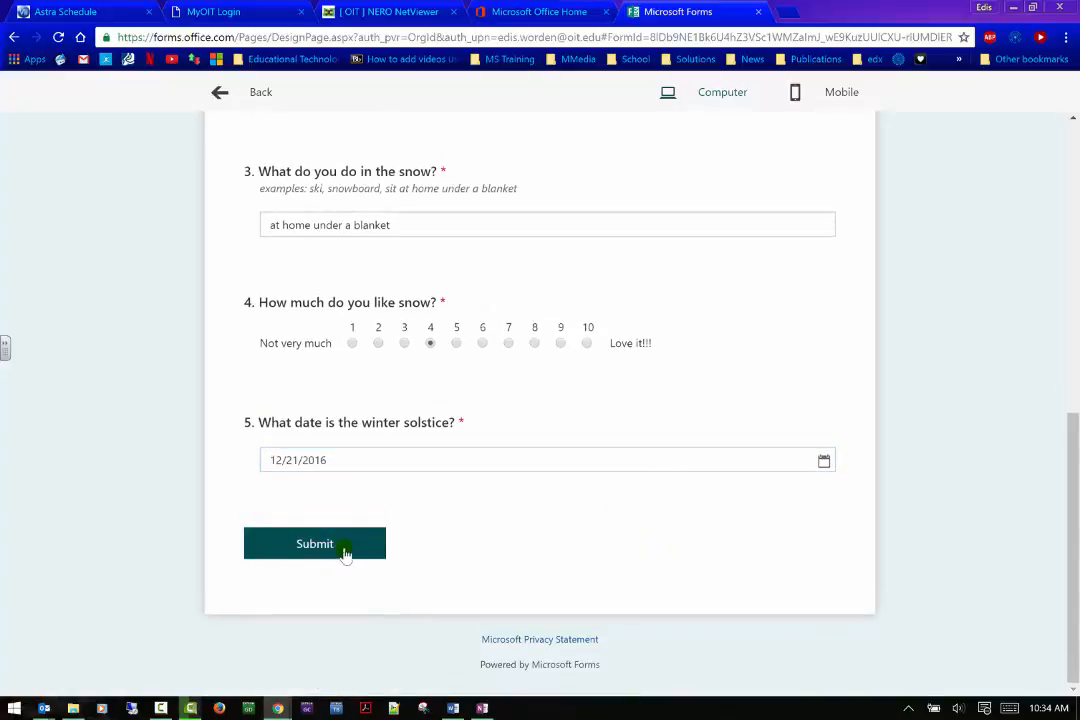
{"action": "left_click", "coordinate": [314, 543]}
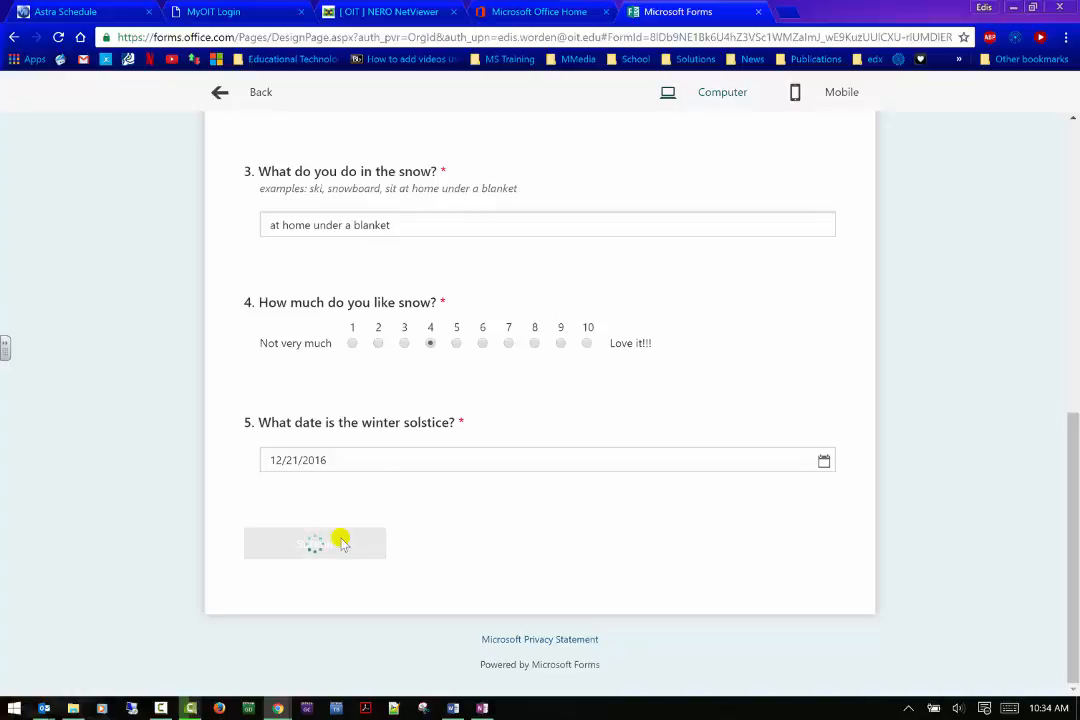
- Scroll back through the graded result, with question 2 marked wrong and No correct
{"action": "scroll", "scroll_direction": "up", "scroll_amount": 3}
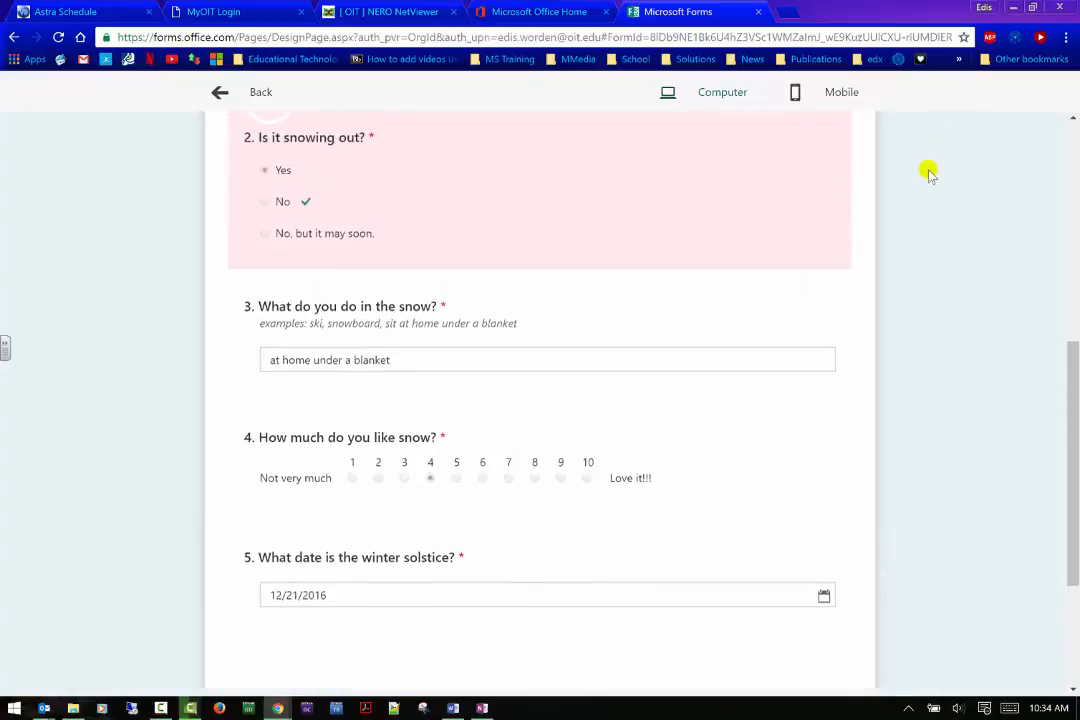
{"action": "scroll", "scroll_direction": "up", "scroll_amount": 3}
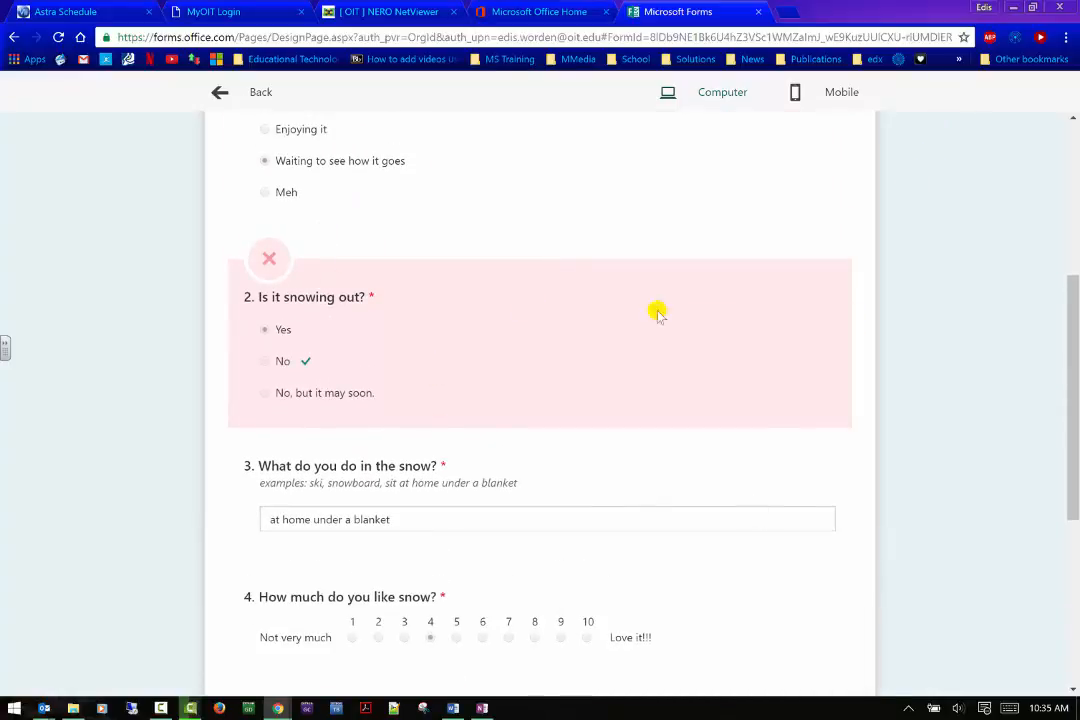
{"action": "mouse_move", "coordinate": [360, 277]}
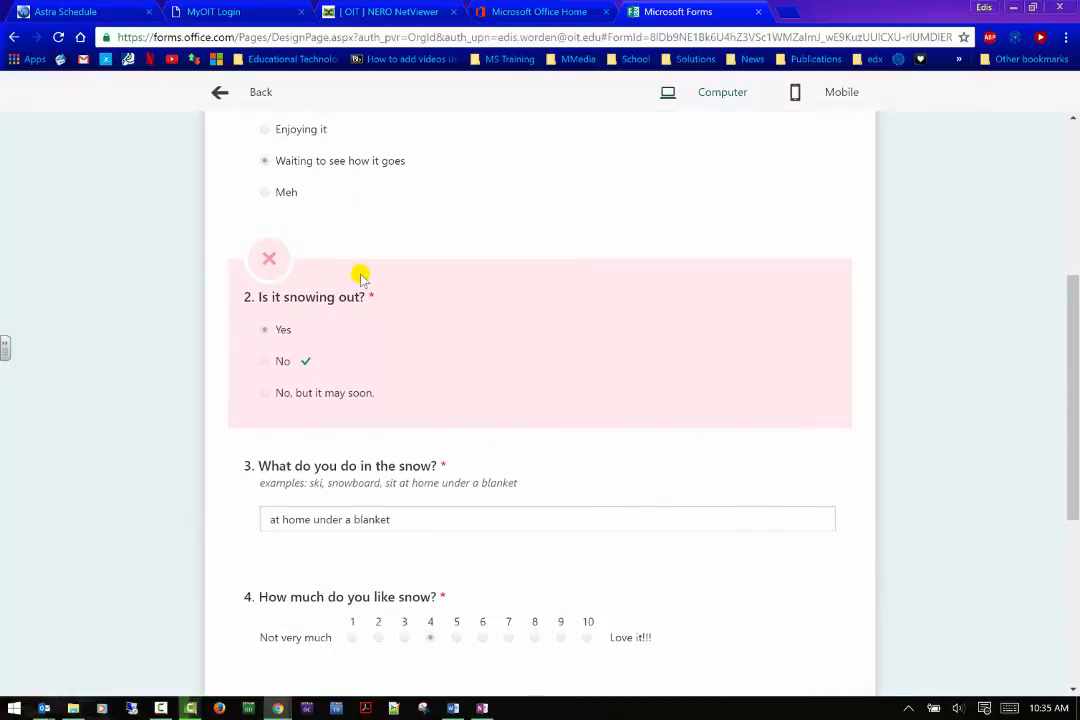
{"action": "mouse_move", "coordinate": [333, 405]}
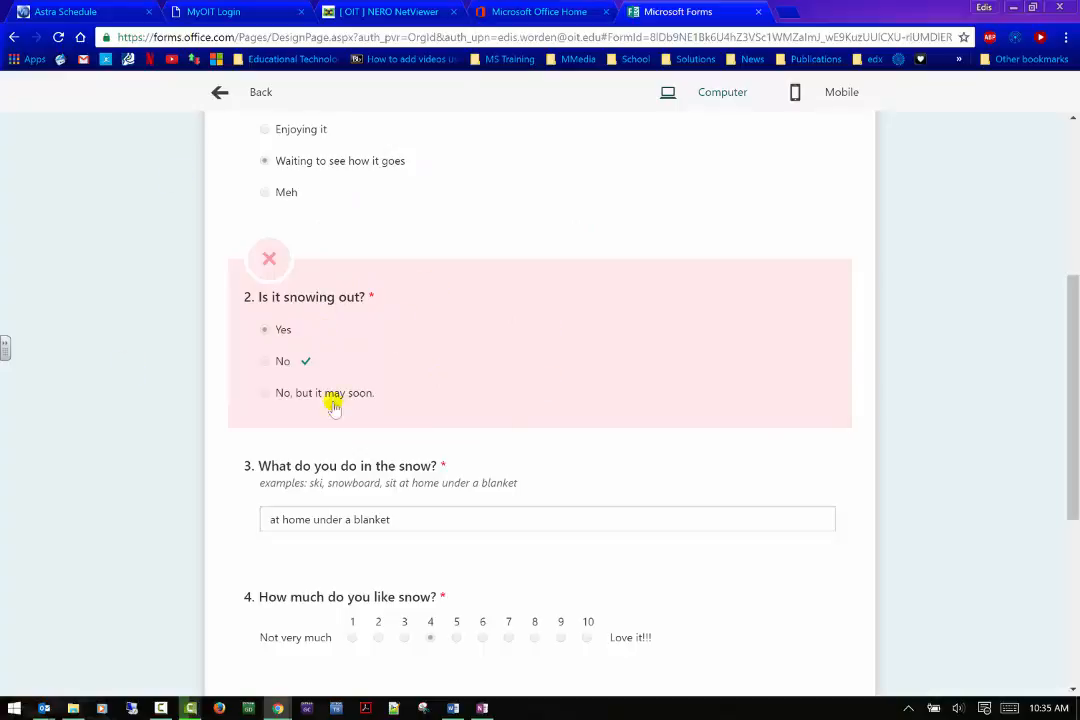
{"action": "mouse_move", "coordinate": [170, 205]}
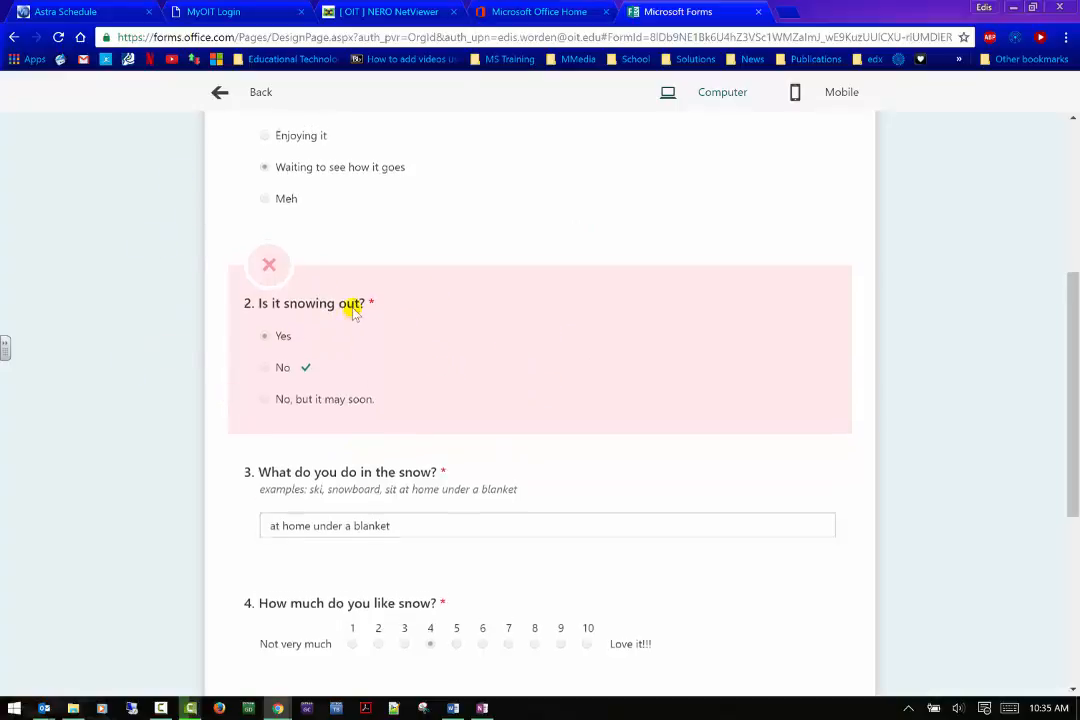
{"action": "scroll", "scroll_direction": "up", "scroll_amount": 3}
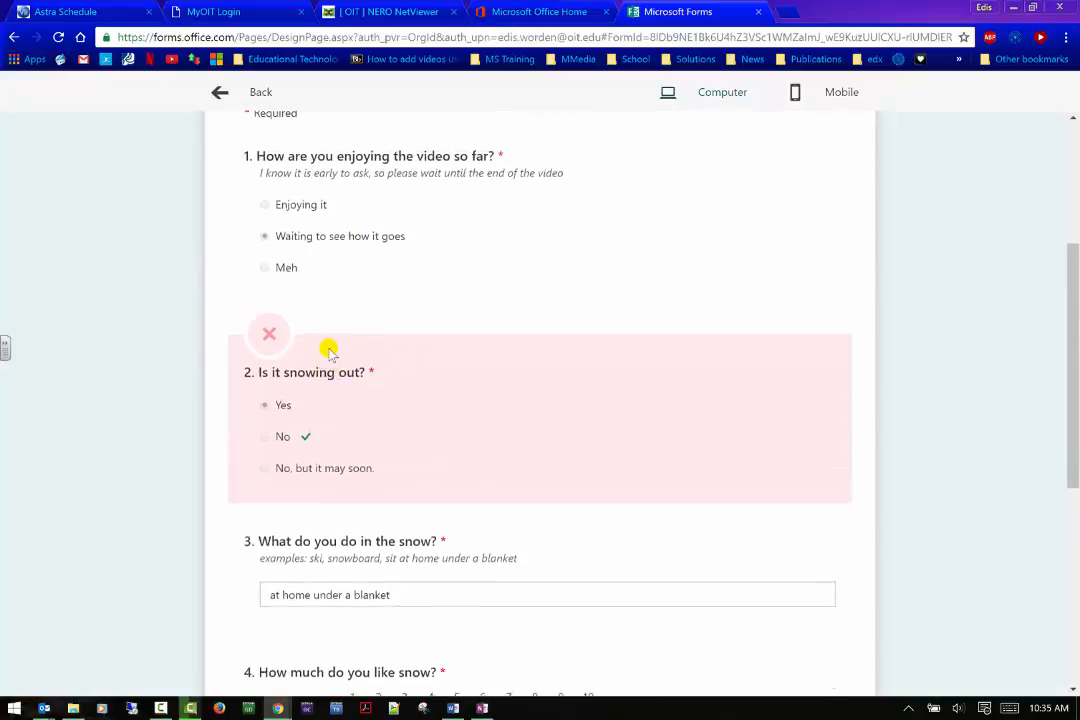
{"action": "scroll", "scroll_direction": "up", "scroll_amount": 3}
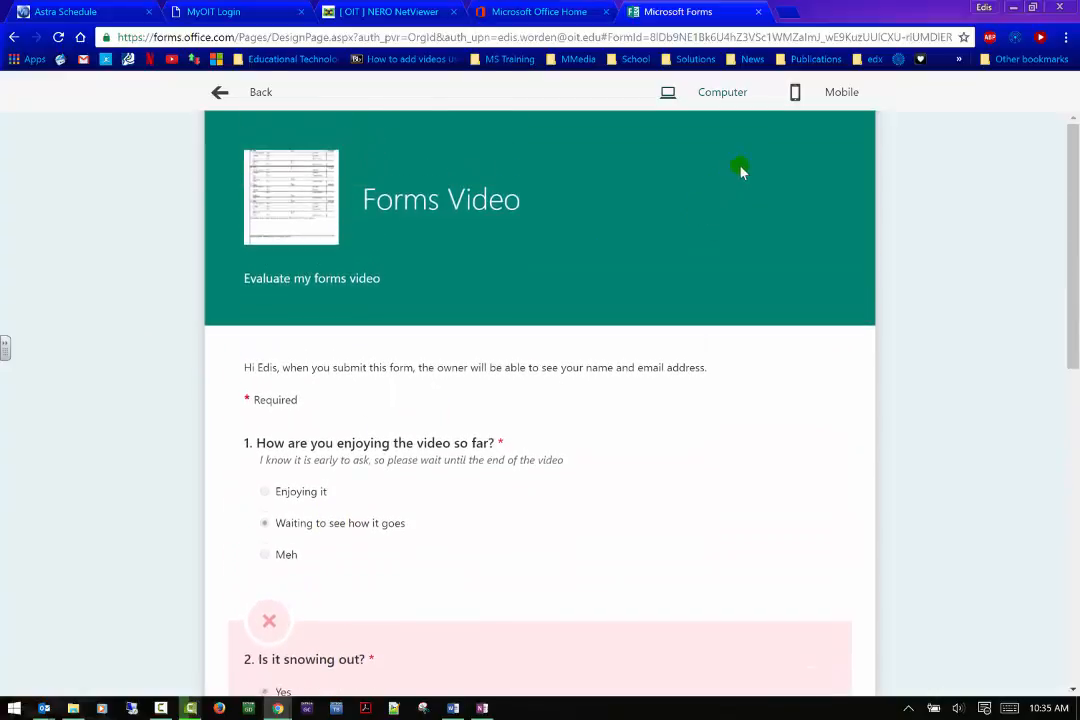
- Switch to the mobile preview and start a fresh blank response
{"action": "left_click", "coordinate": [841, 92]}
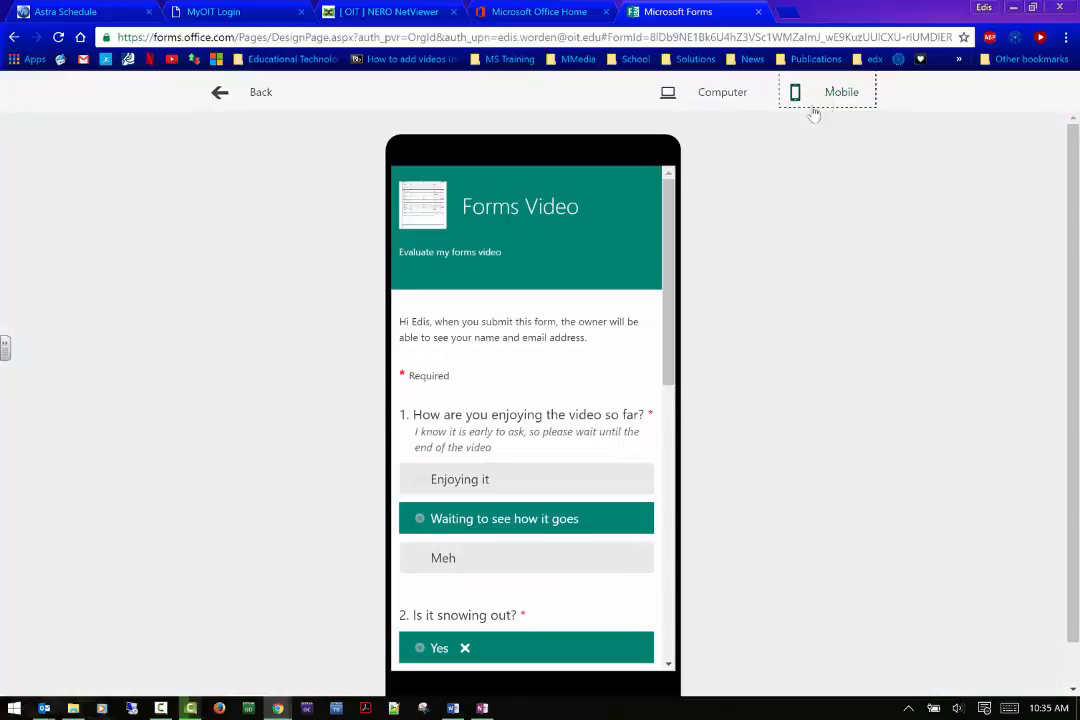
{"action": "scroll", "scroll_direction": "down", "scroll_amount": 3}
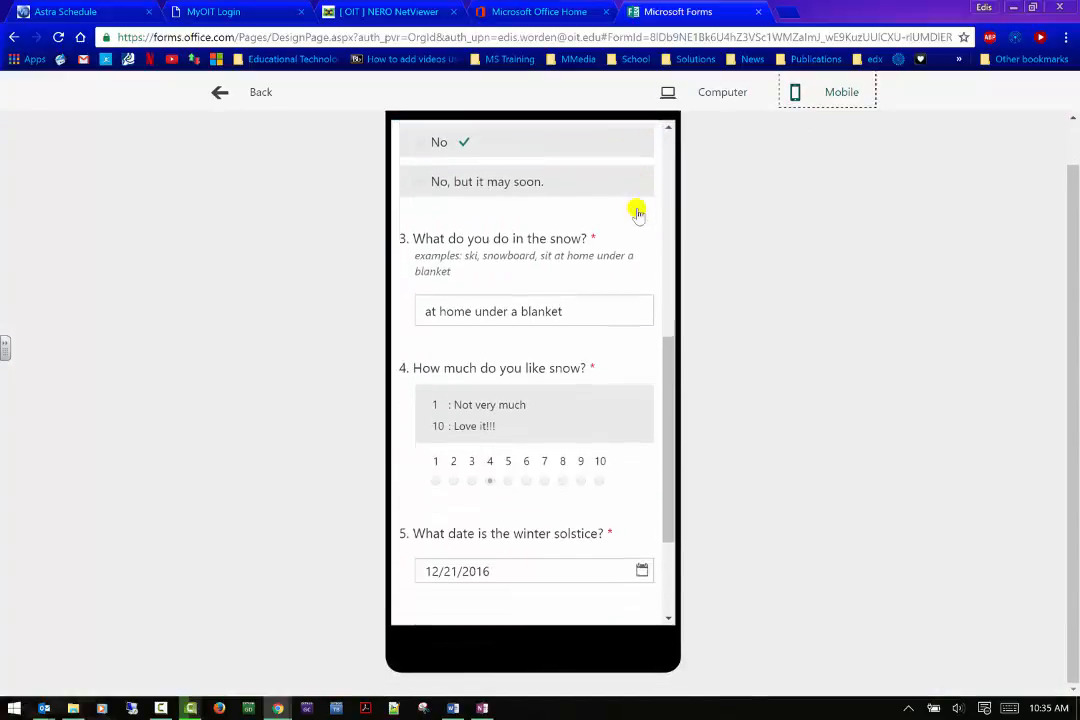
{"action": "scroll", "scroll_direction": "down", "scroll_amount": 3}
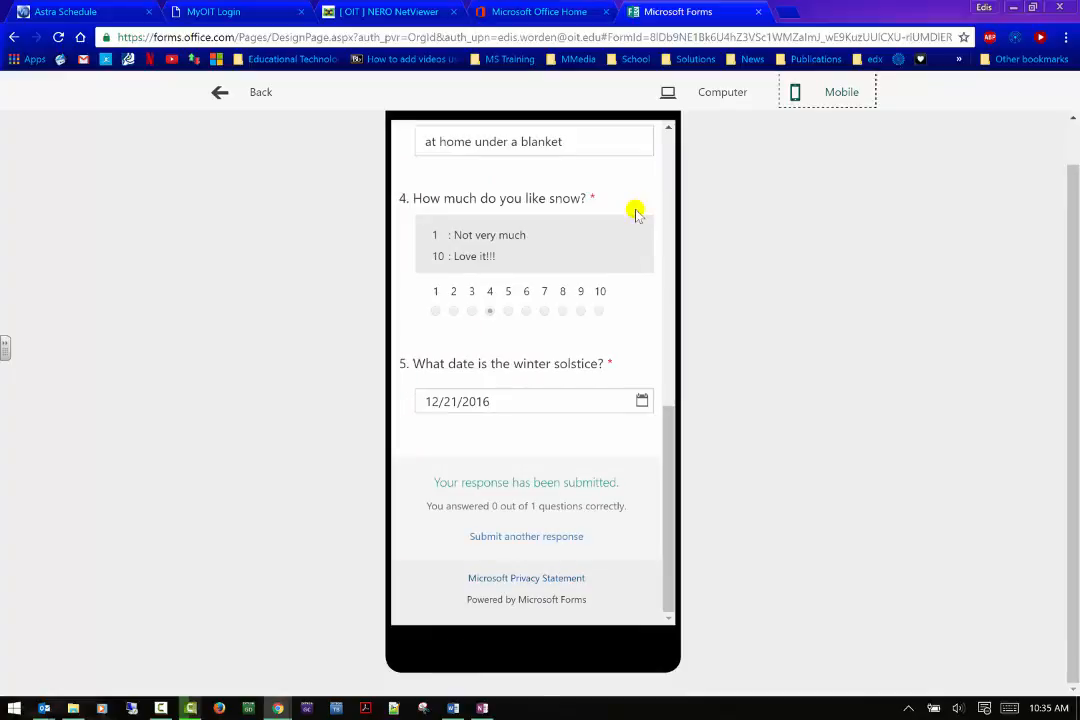
{"action": "mouse_move", "coordinate": [540, 541]}
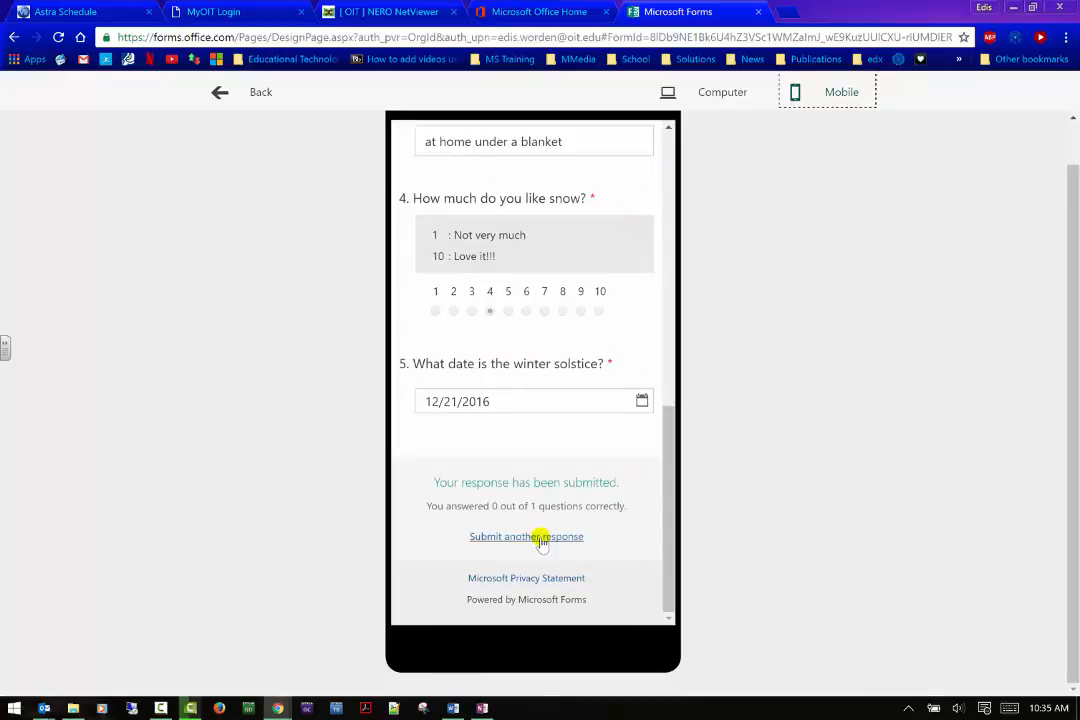
{"action": "left_click", "coordinate": [526, 536]}
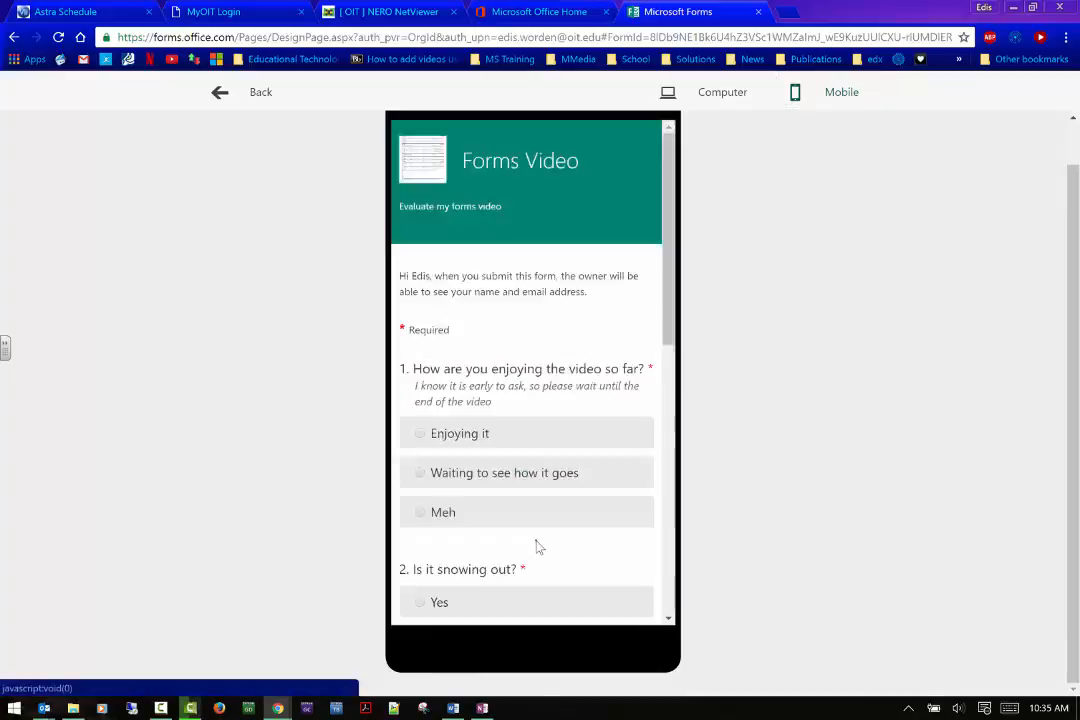
{"action": "mouse_move", "coordinate": [562, 413]}
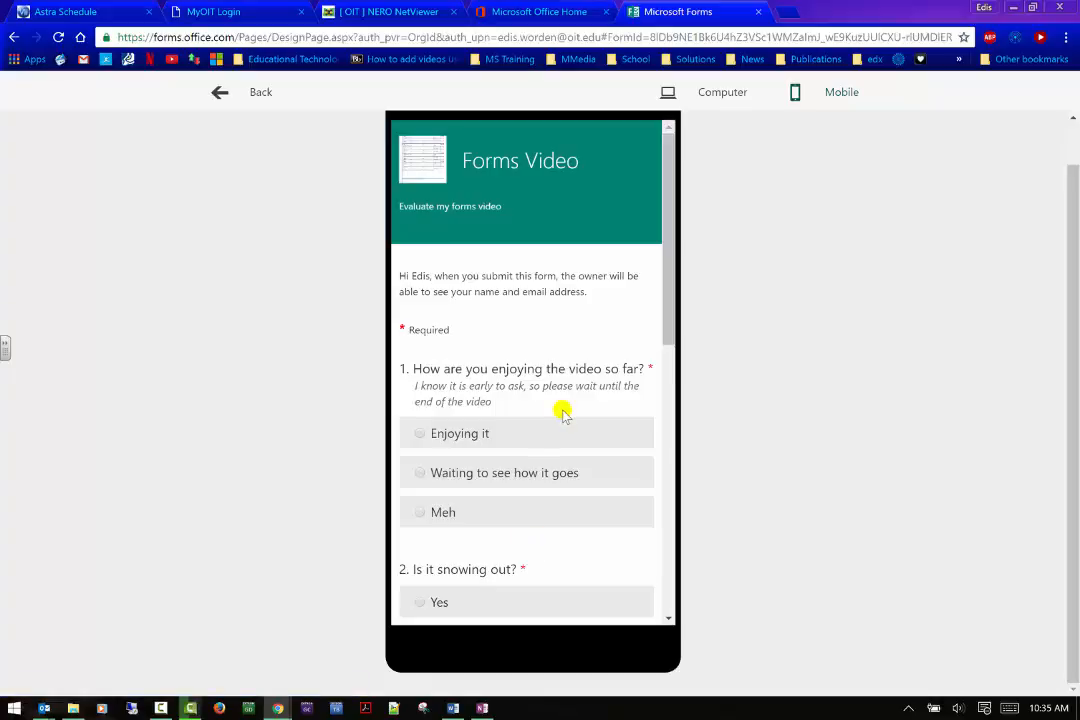
- Rate liking snow as 9 and submit the mobile response
{"action": "scroll", "scroll_direction": "up", "scroll_amount": 3}
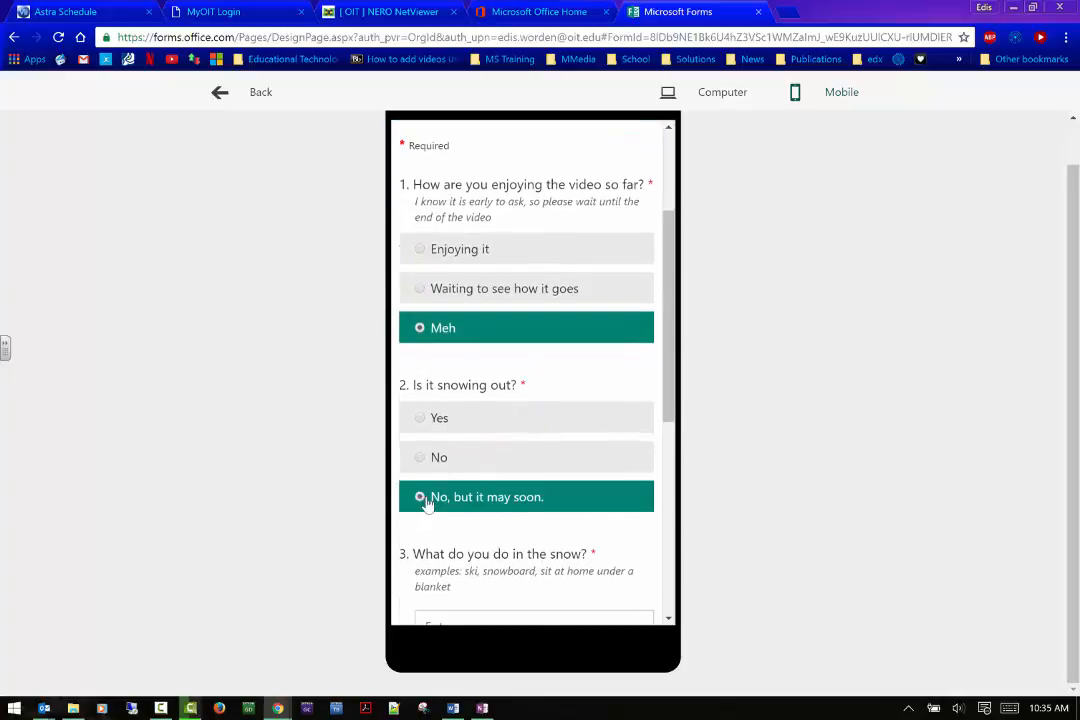
{"action": "scroll", "scroll_direction": "down", "scroll_amount": 3}
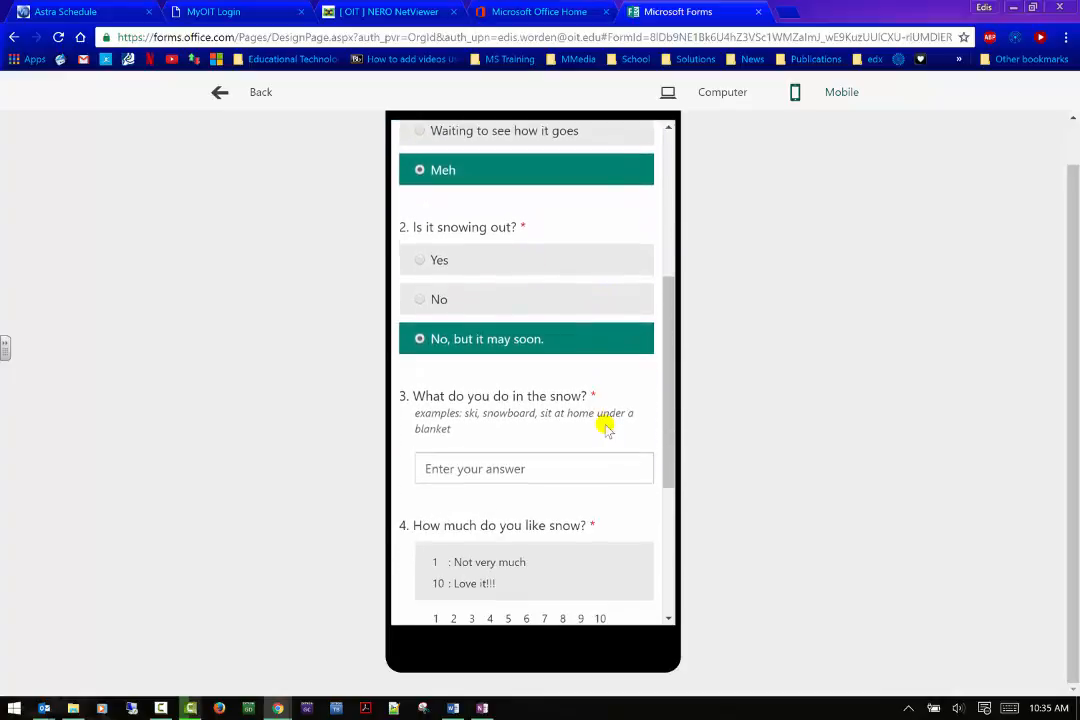
{"action": "scroll", "scroll_direction": "down", "scroll_amount": 3}
{"action": "type", "text": "ski"}
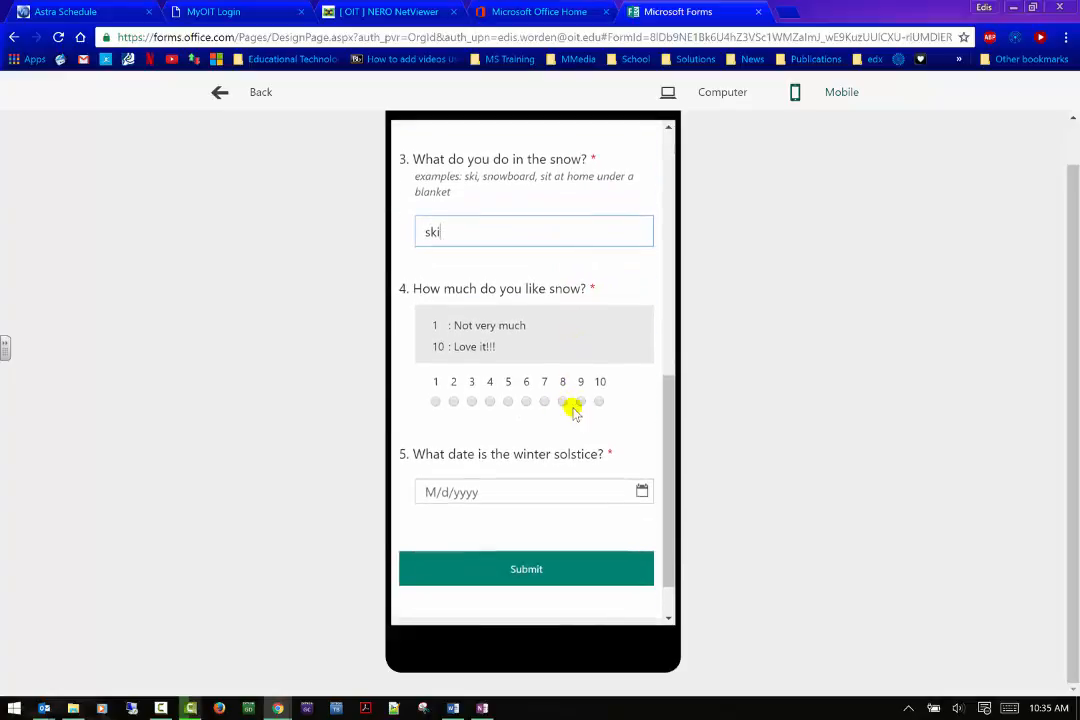
{"action": "left_click", "coordinate": [642, 491]}
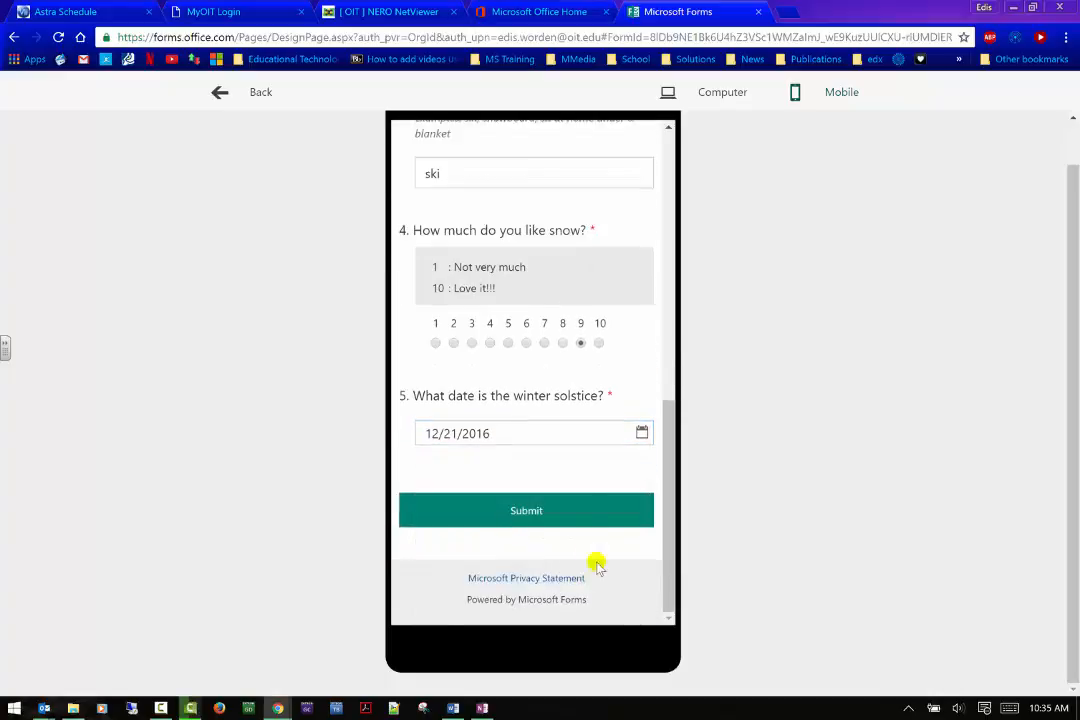
{"action": "left_click", "coordinate": [526, 510]}
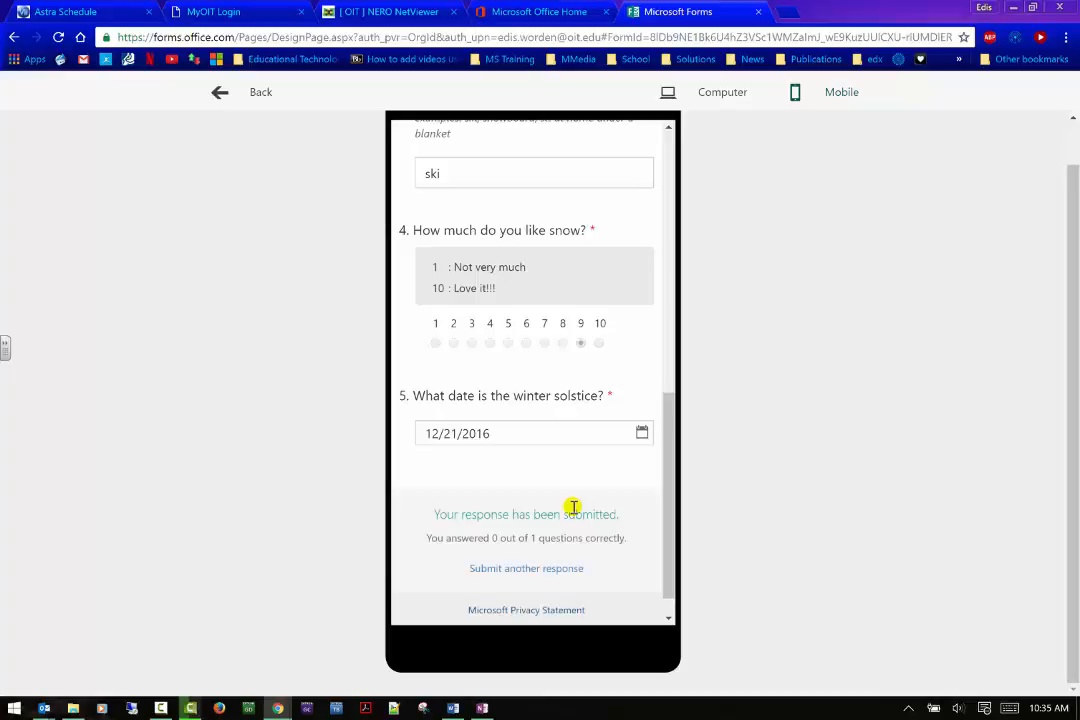
{"action": "left_click", "coordinate": [526, 568]}
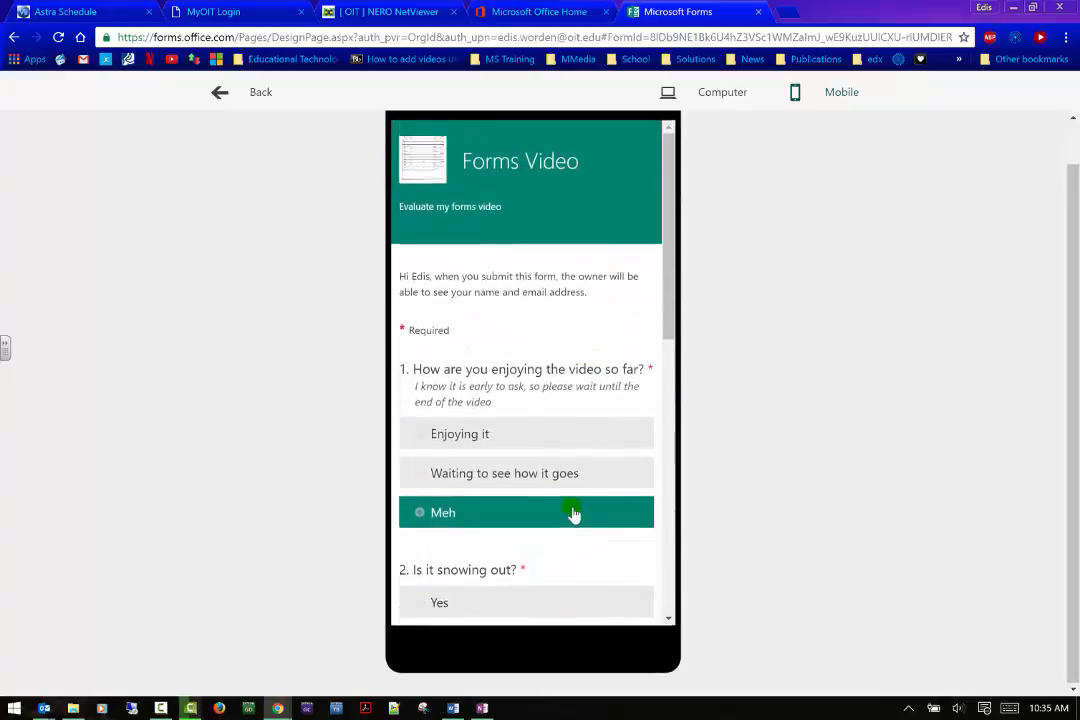
{"action": "scroll", "scroll_direction": "down", "scroll_amount": 3}
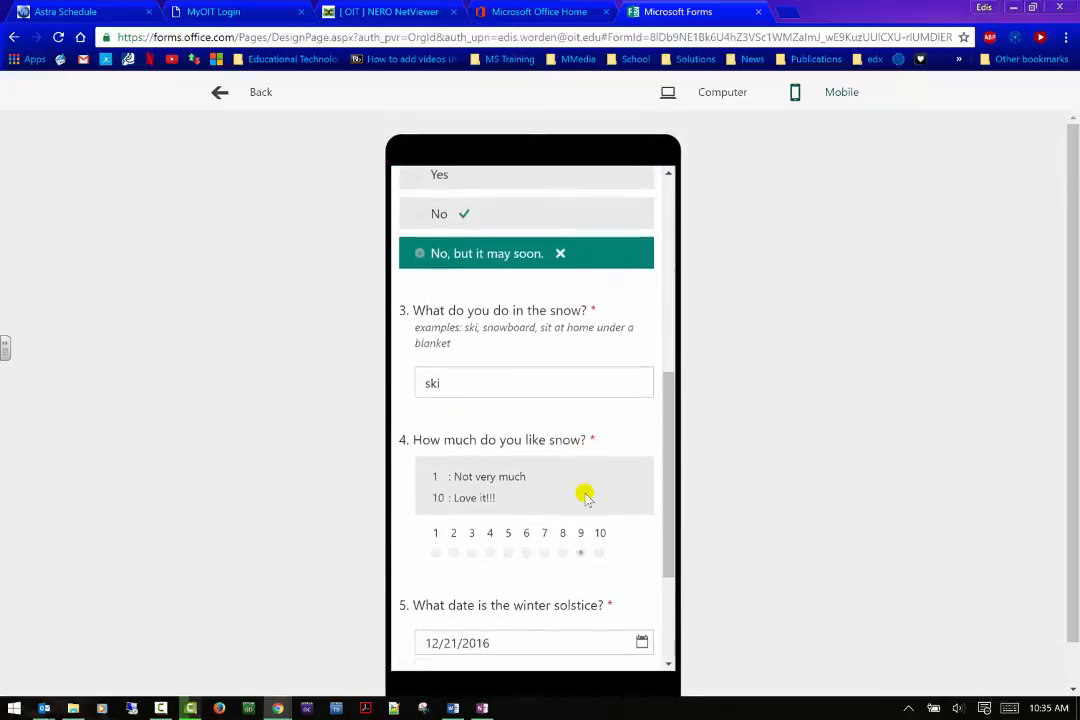
{"action": "mouse_move", "coordinate": [518, 259]}
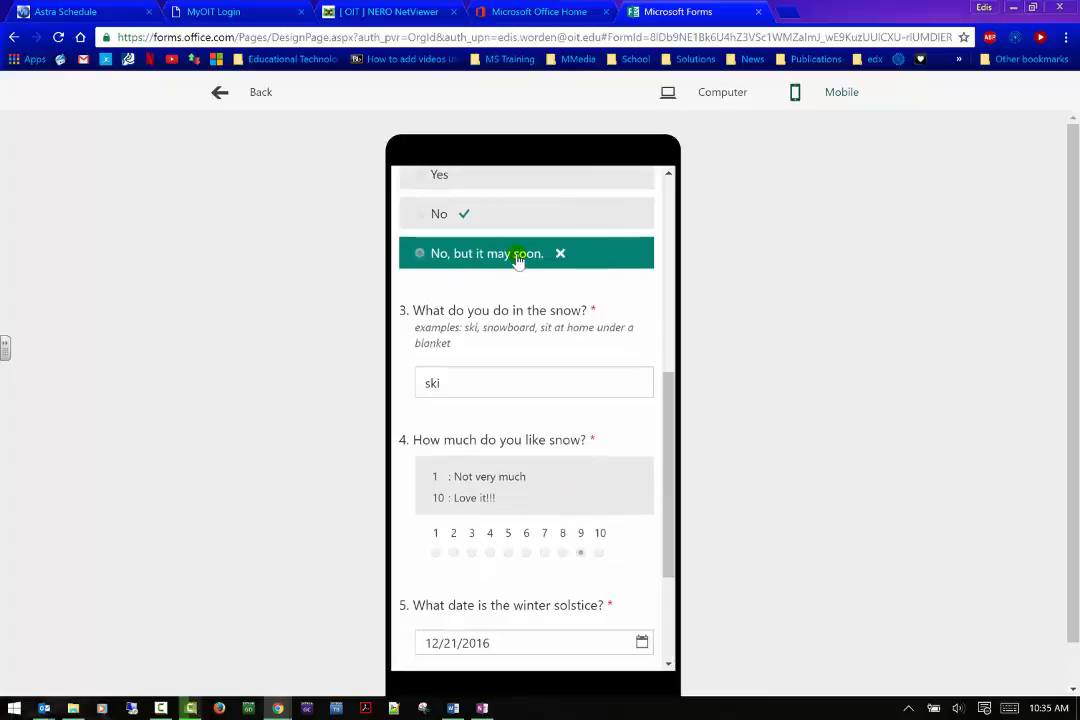
{"action": "mouse_move", "coordinate": [537, 218]}
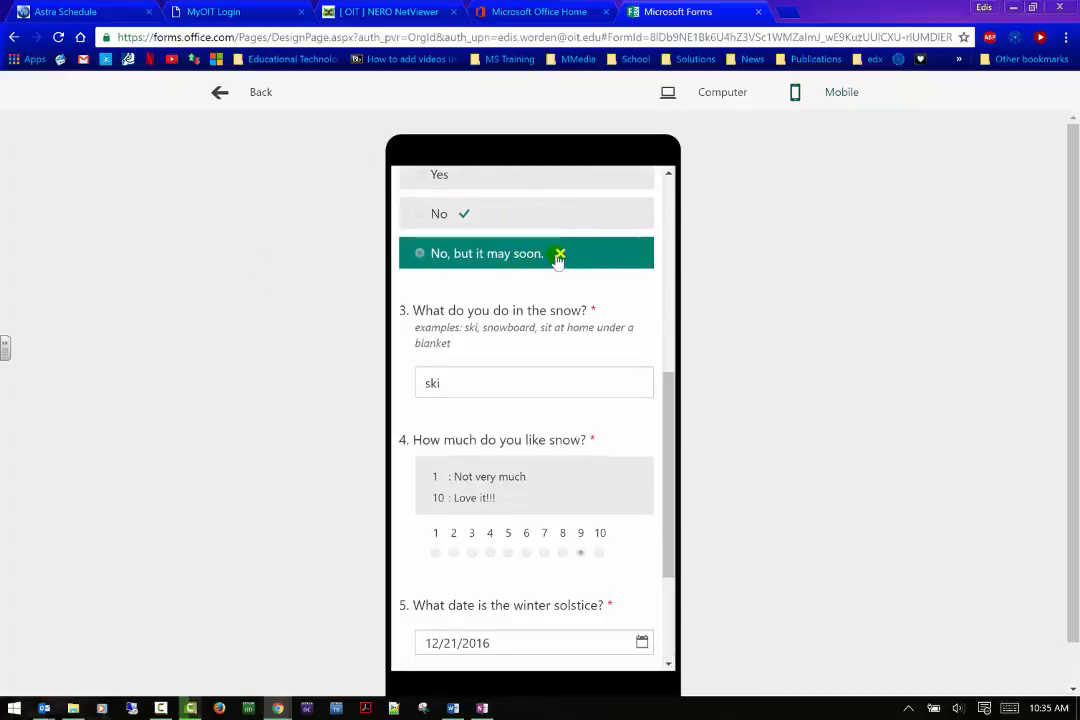
{"action": "mouse_move", "coordinate": [560, 253]}
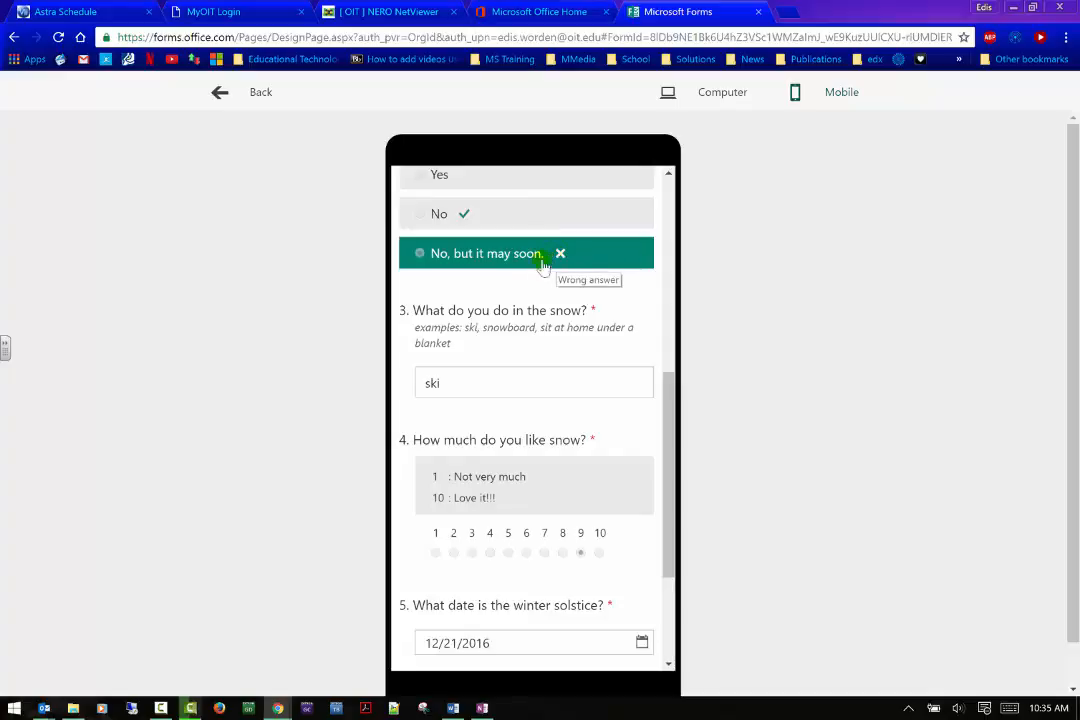
{"action": "mouse_move", "coordinate": [478, 263]}
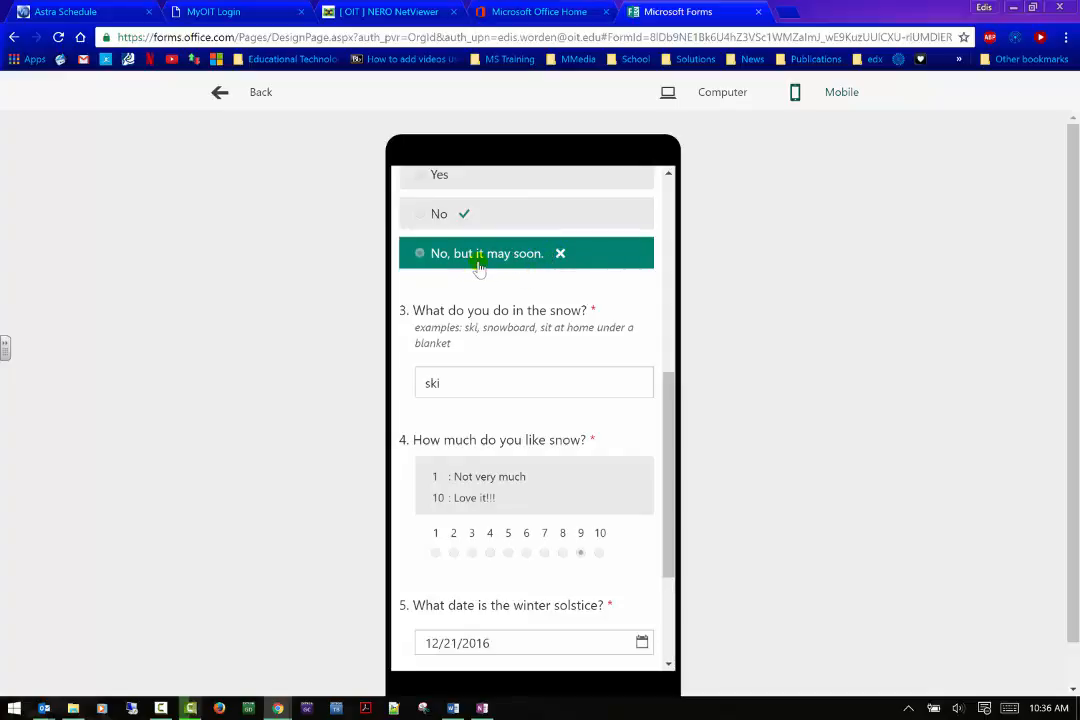
{"action": "mouse_move", "coordinate": [528, 272]}
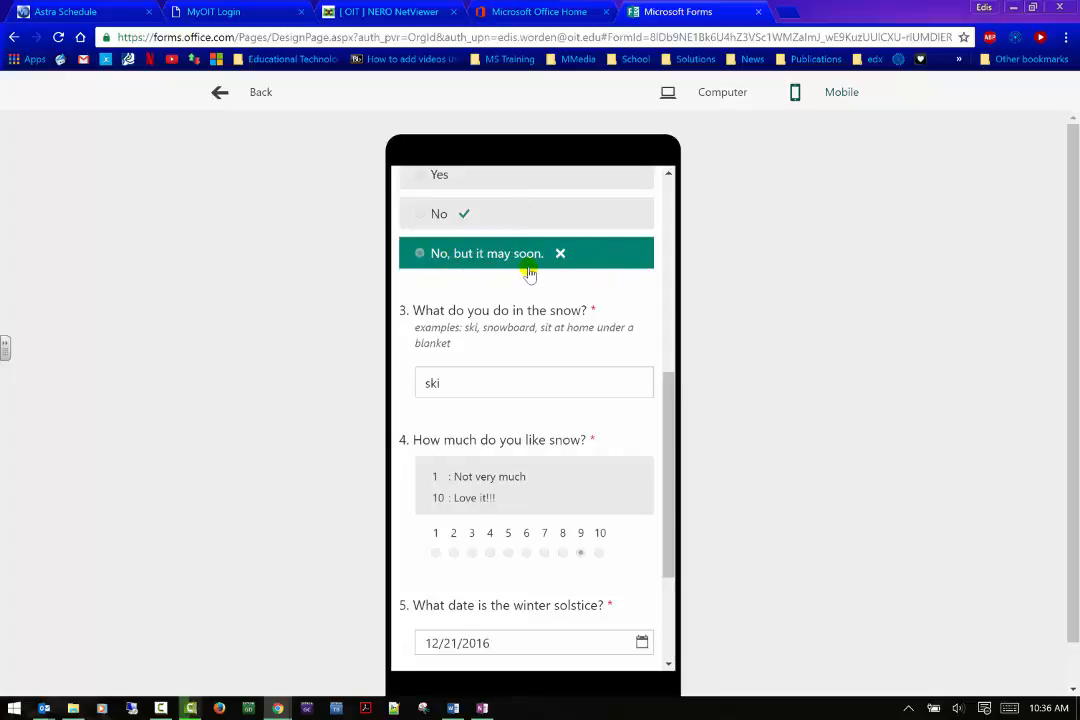
{"action": "scroll", "scroll_direction": "down", "scroll_amount": 3}
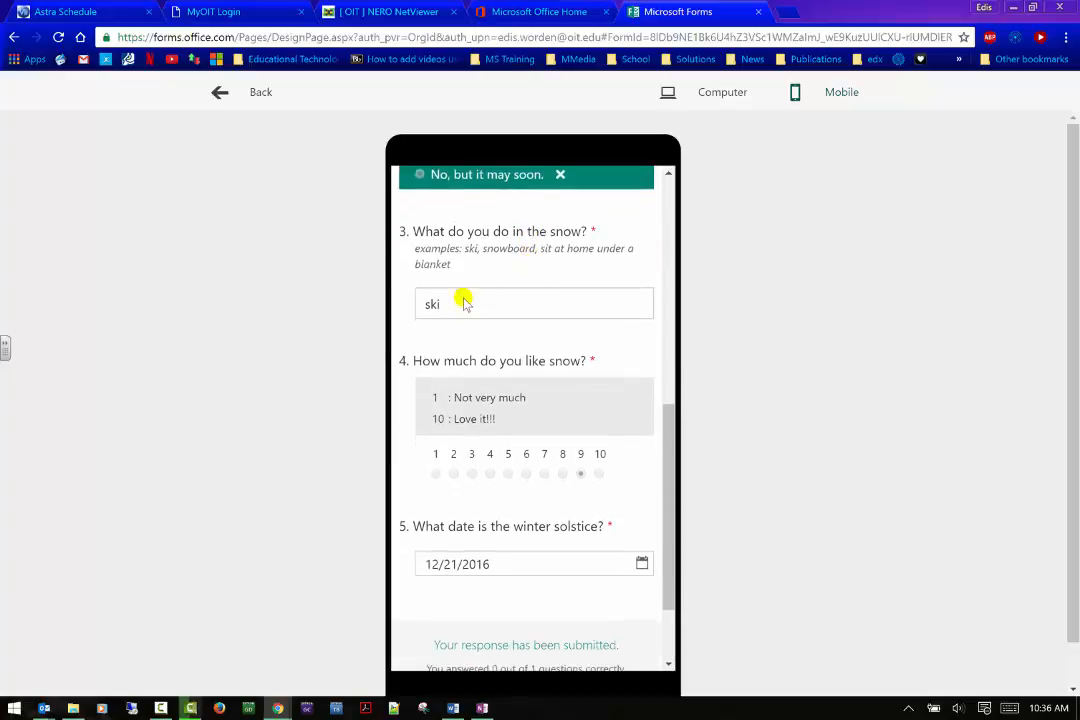
{"action": "scroll", "scroll_direction": "down", "scroll_amount": 3}
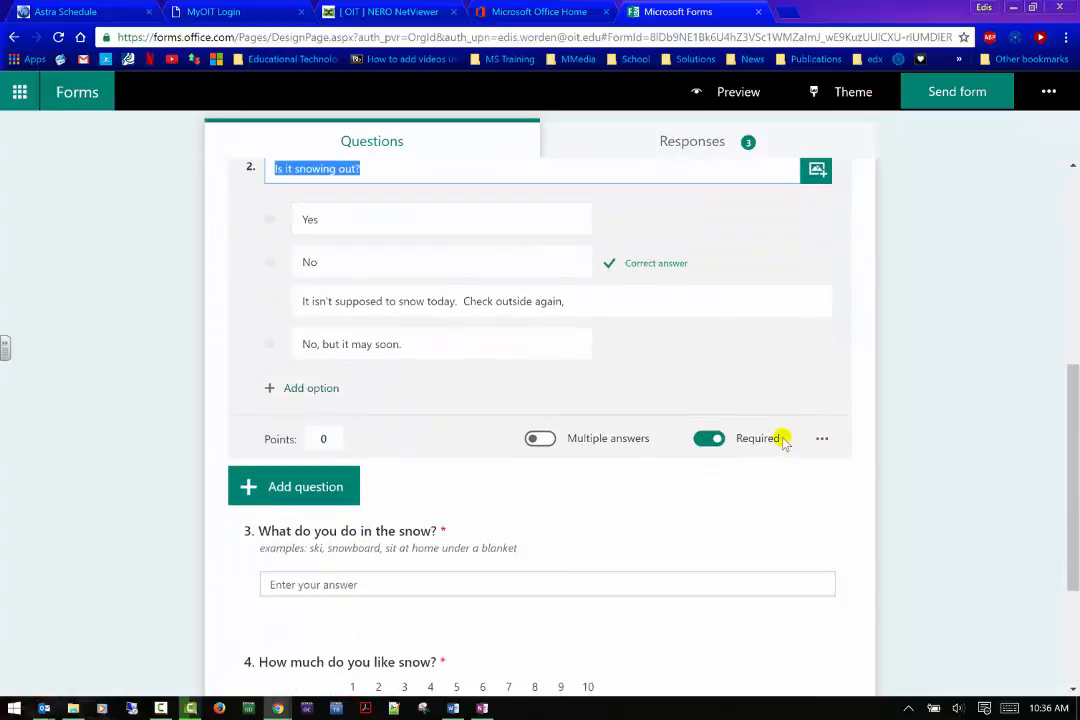
- Attach feedback 'The weatherman said no snow' to question 2's 'No, but it may soon.' choice
{"action": "left_click", "coordinate": [420, 344]}
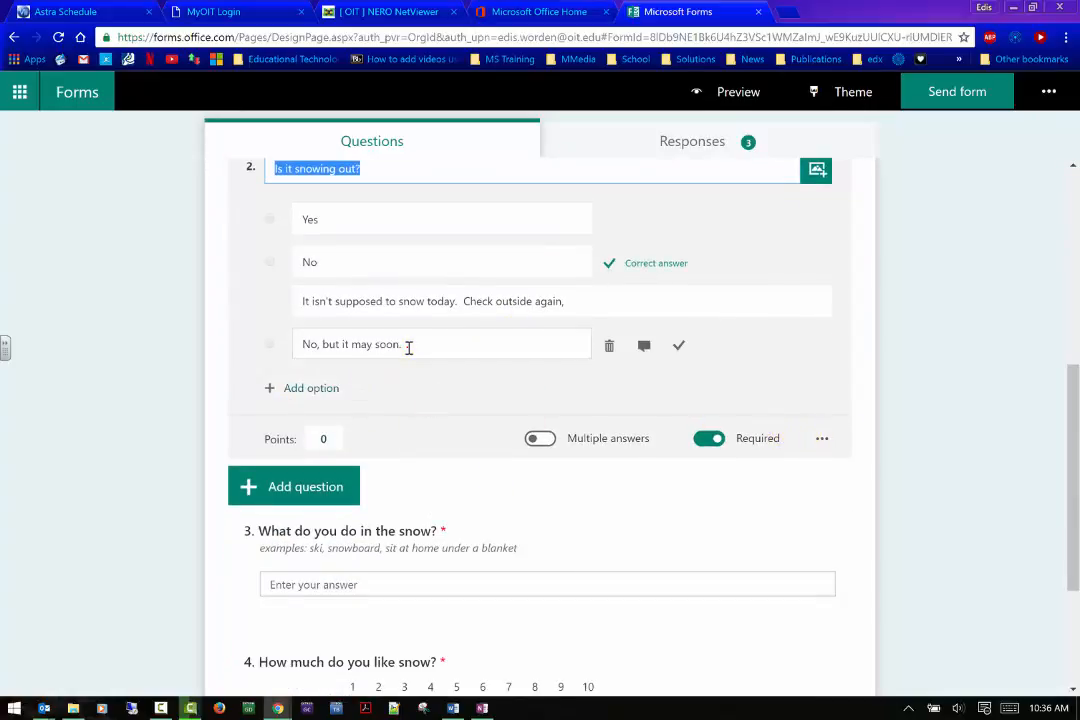
{"action": "left_click", "coordinate": [644, 346]}
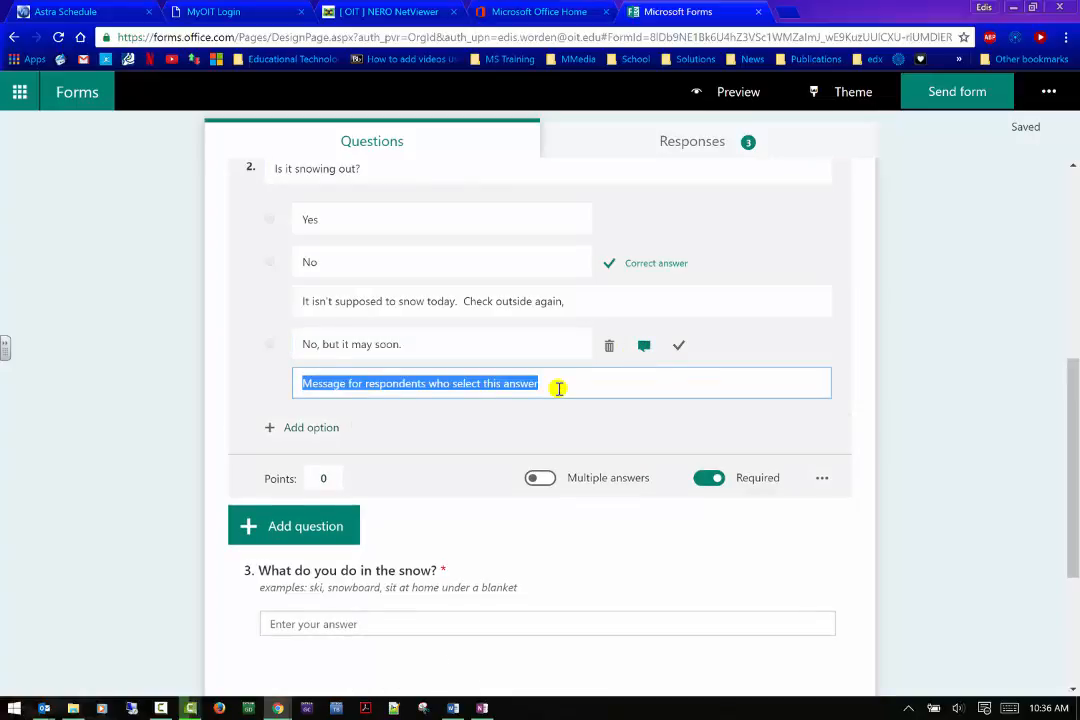
{"action": "type", "text": "This c"}
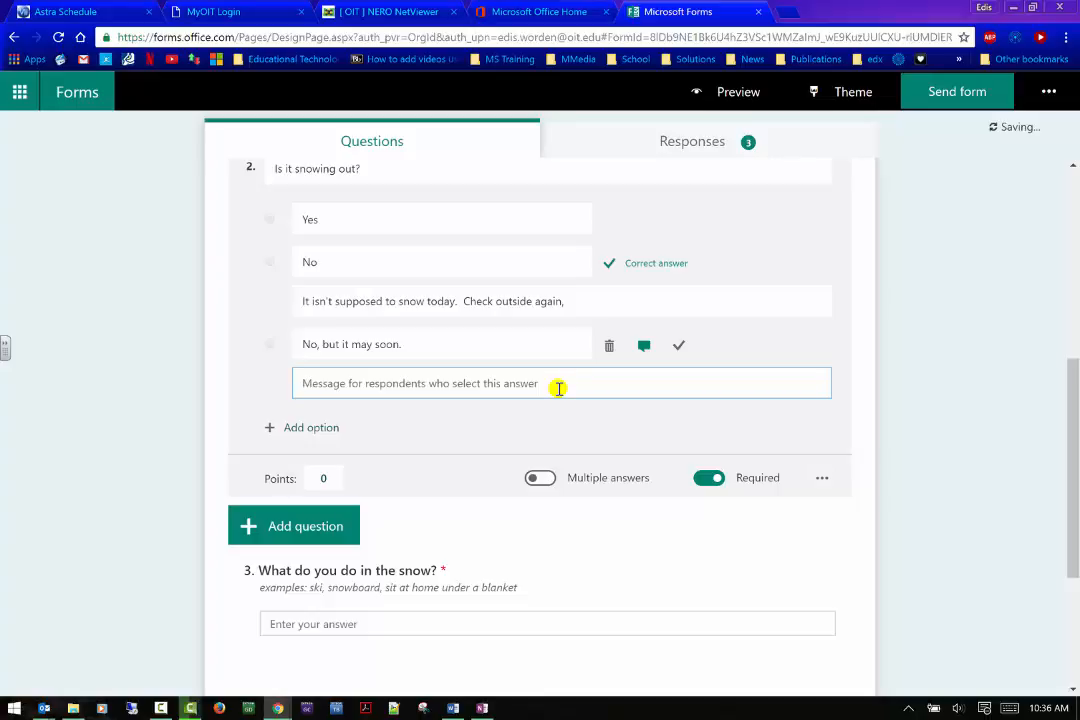
{"action": "type", "text": "The weather"}
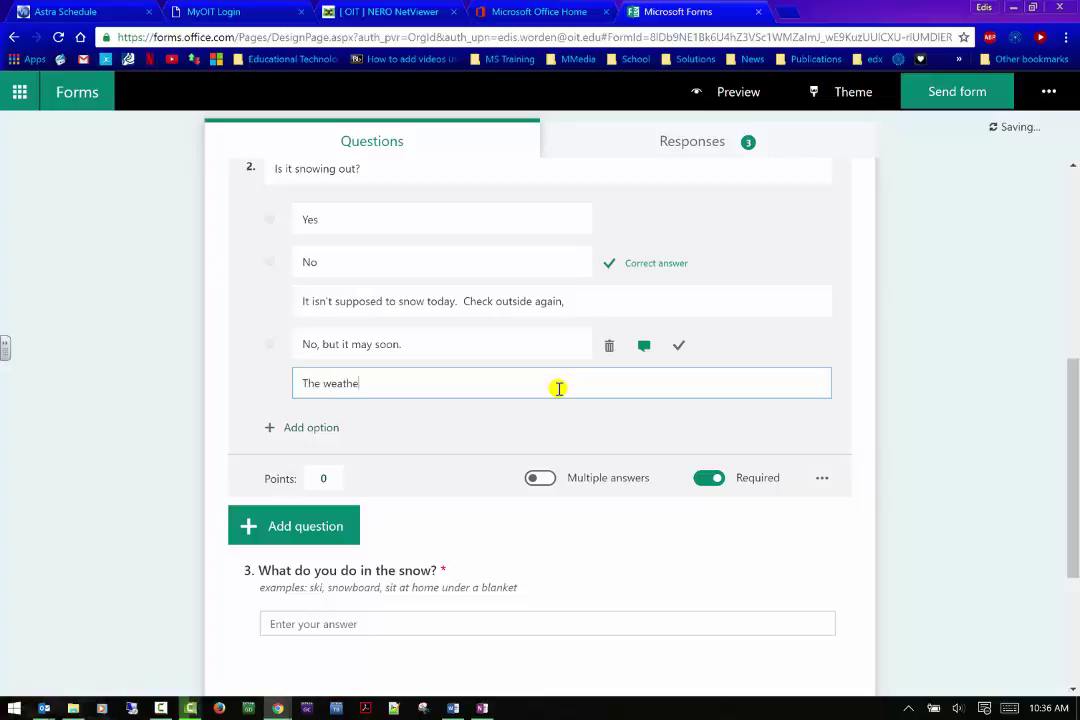
{"action": "type", "text": "rman said"}
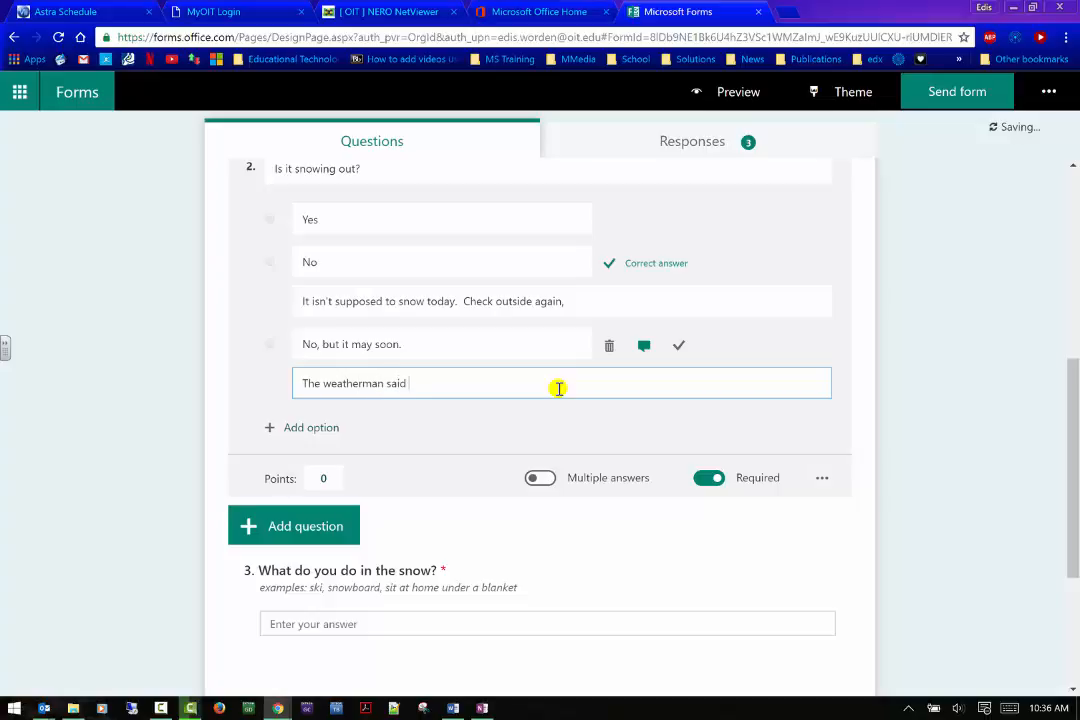
{"action": "type", "text": "no snow"}
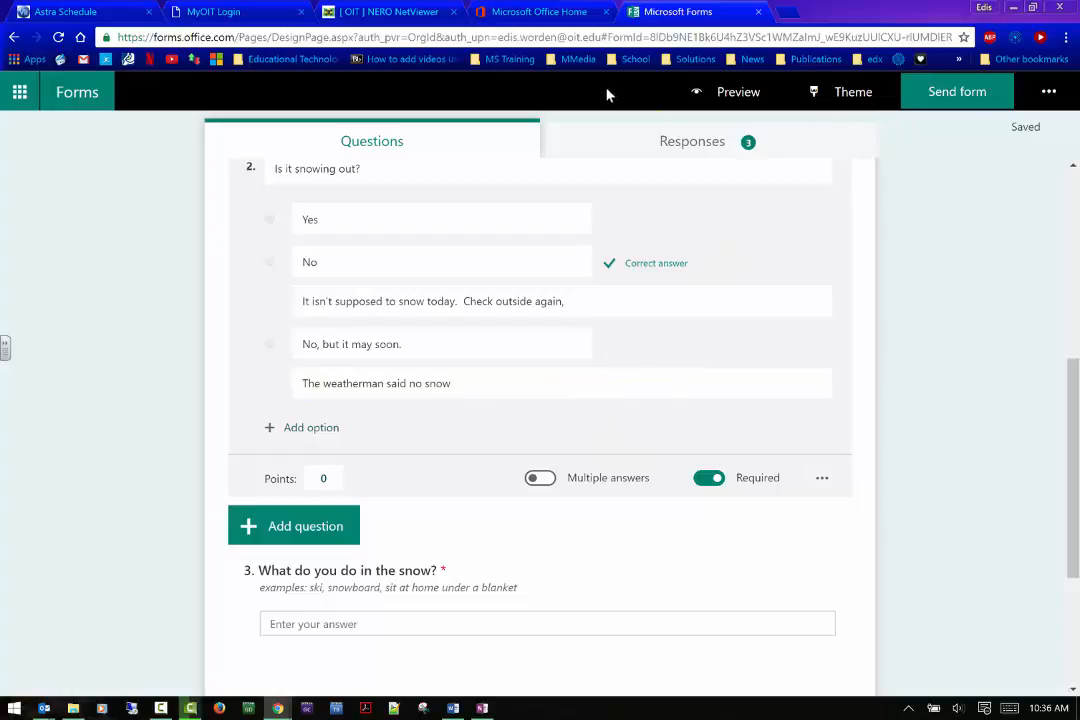
{"action": "mouse_move", "coordinate": [444, 502]}
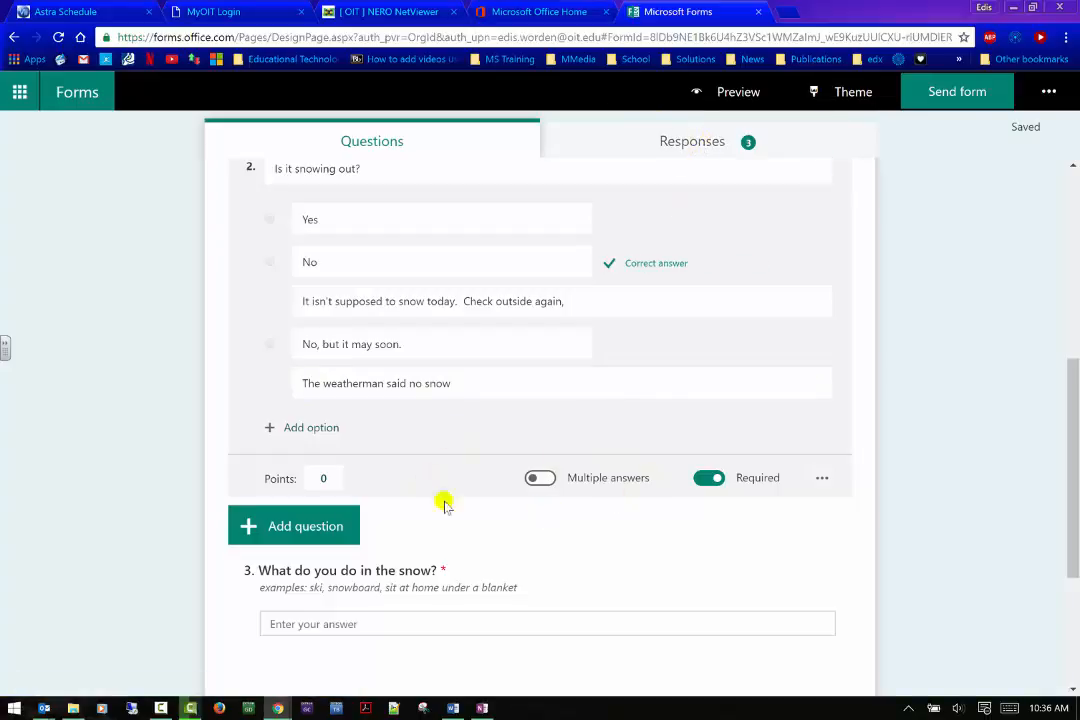
{"action": "scroll", "scroll_direction": "up", "scroll_amount": 3}
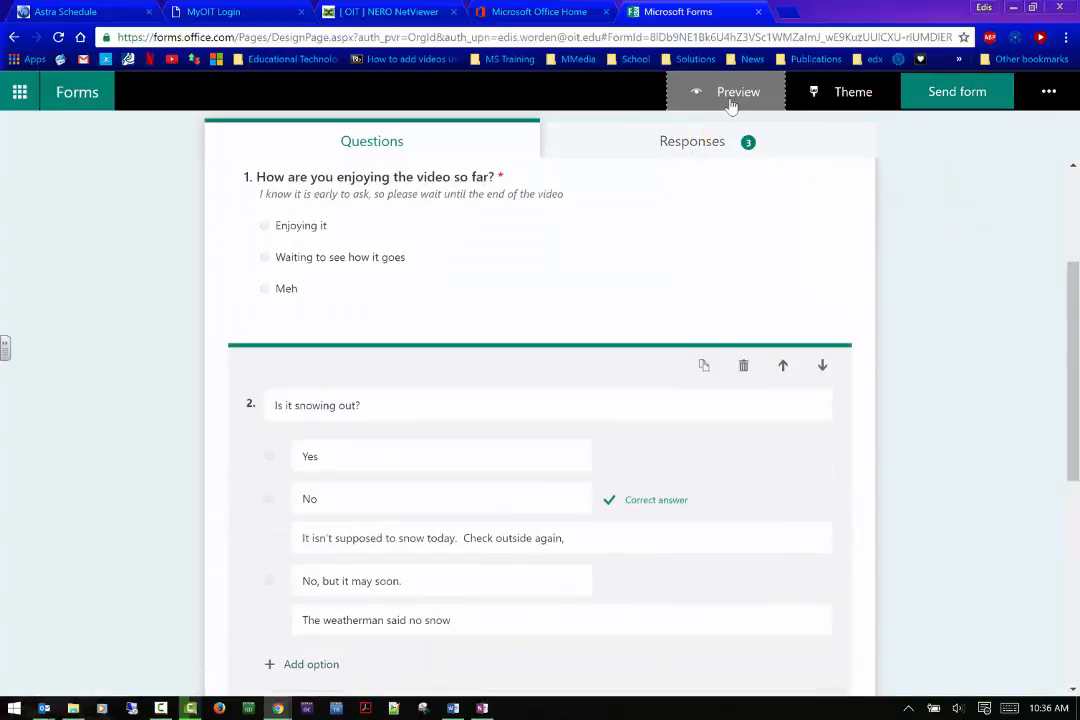
- In the full preview, answer 'snowboard' for question 3 and submit the response
{"action": "left_click", "coordinate": [738, 91]}
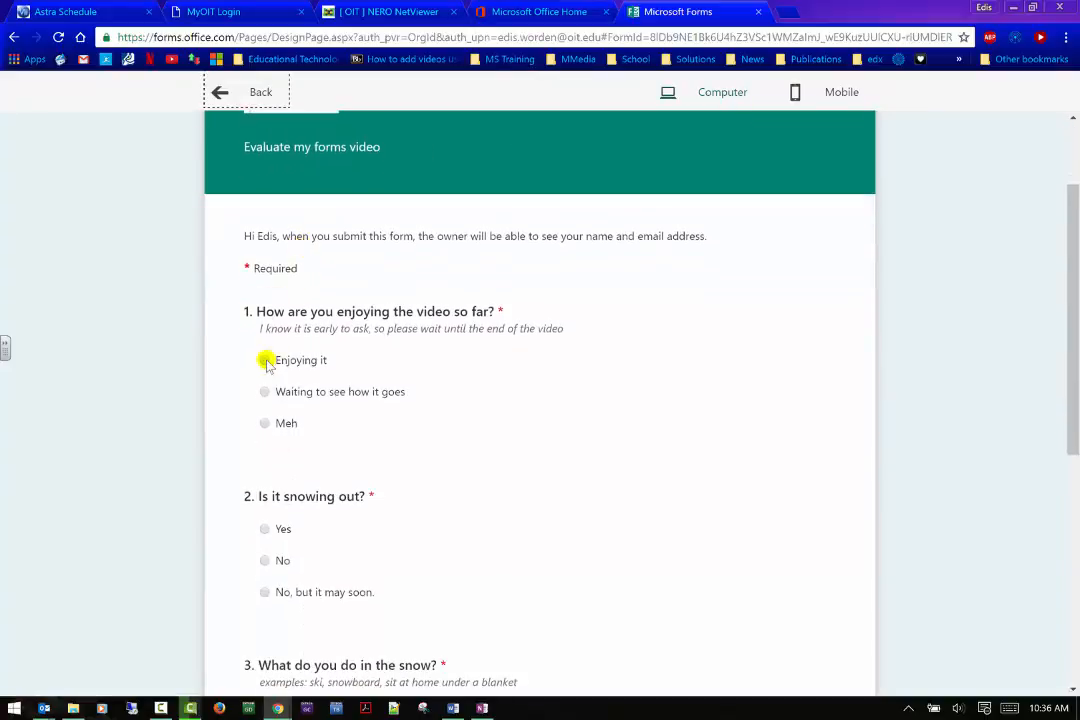
{"action": "scroll", "scroll_direction": "down", "scroll_amount": 3}
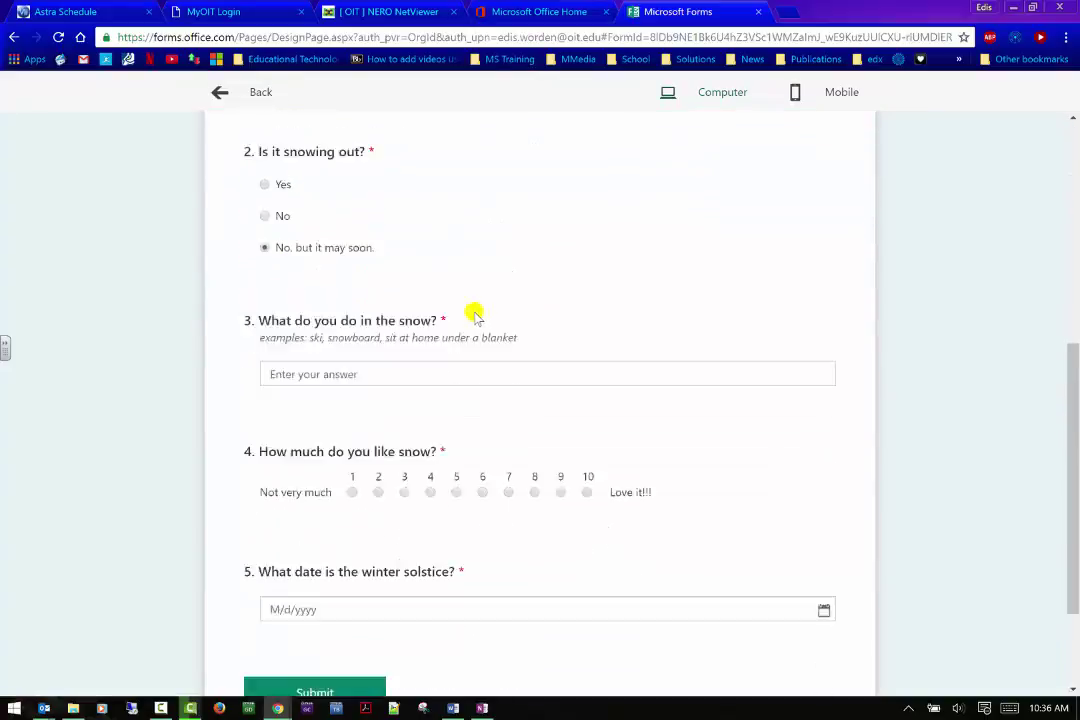
{"action": "type", "text": "snow"}
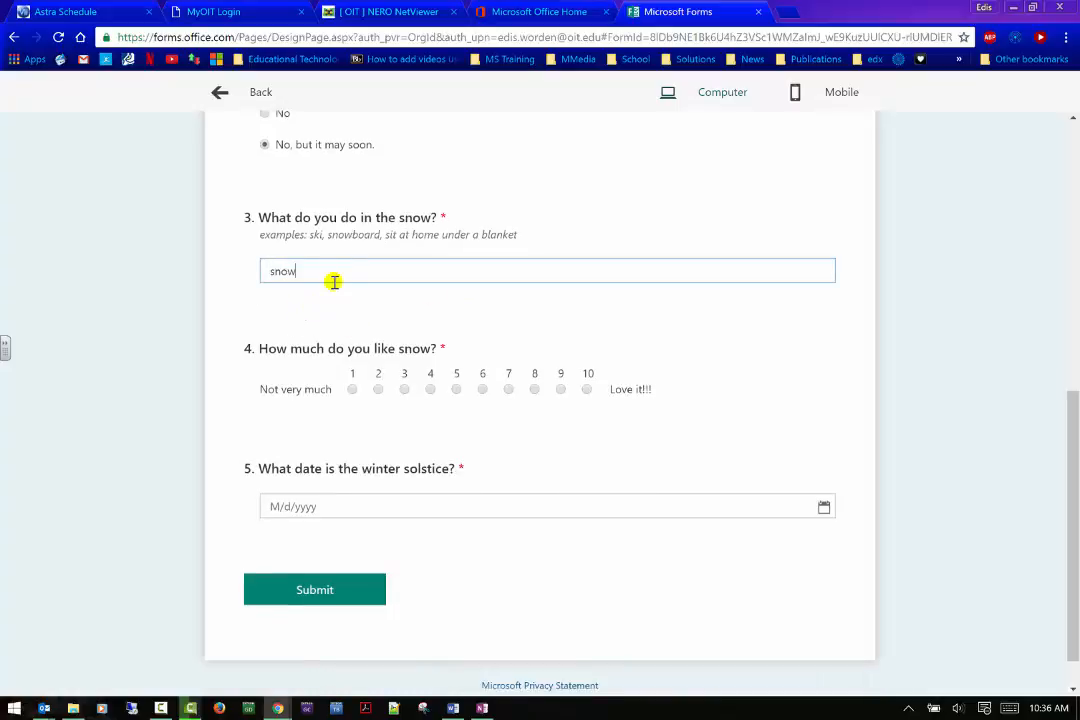
{"action": "type", "text": "board"}
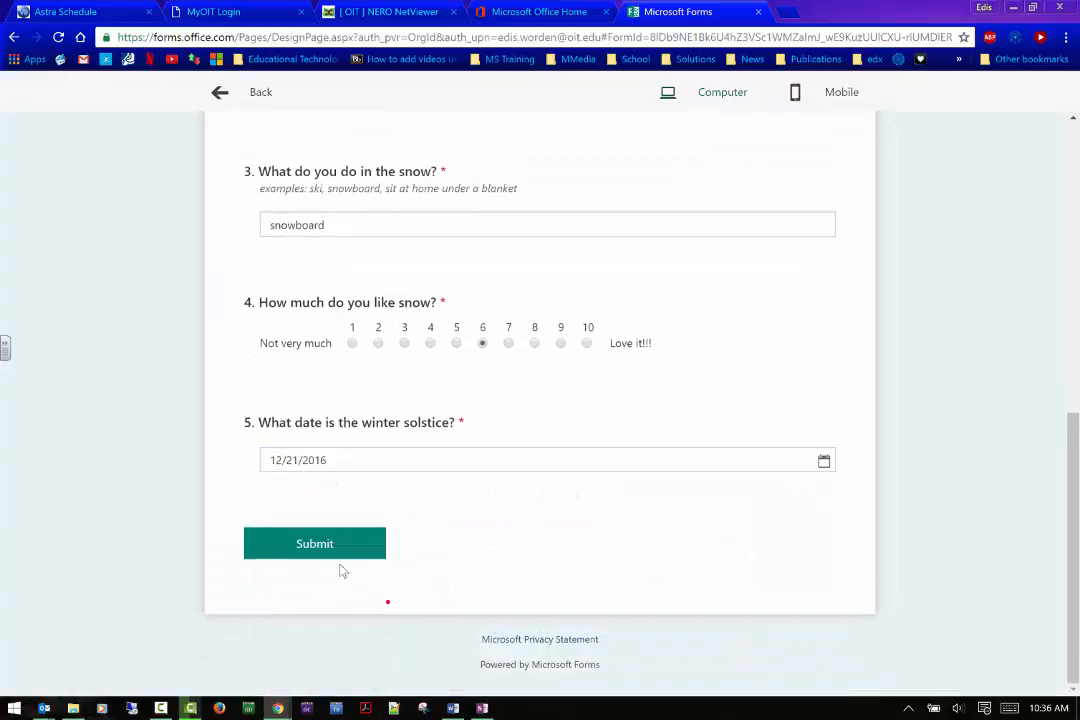
{"action": "left_click", "coordinate": [314, 543]}
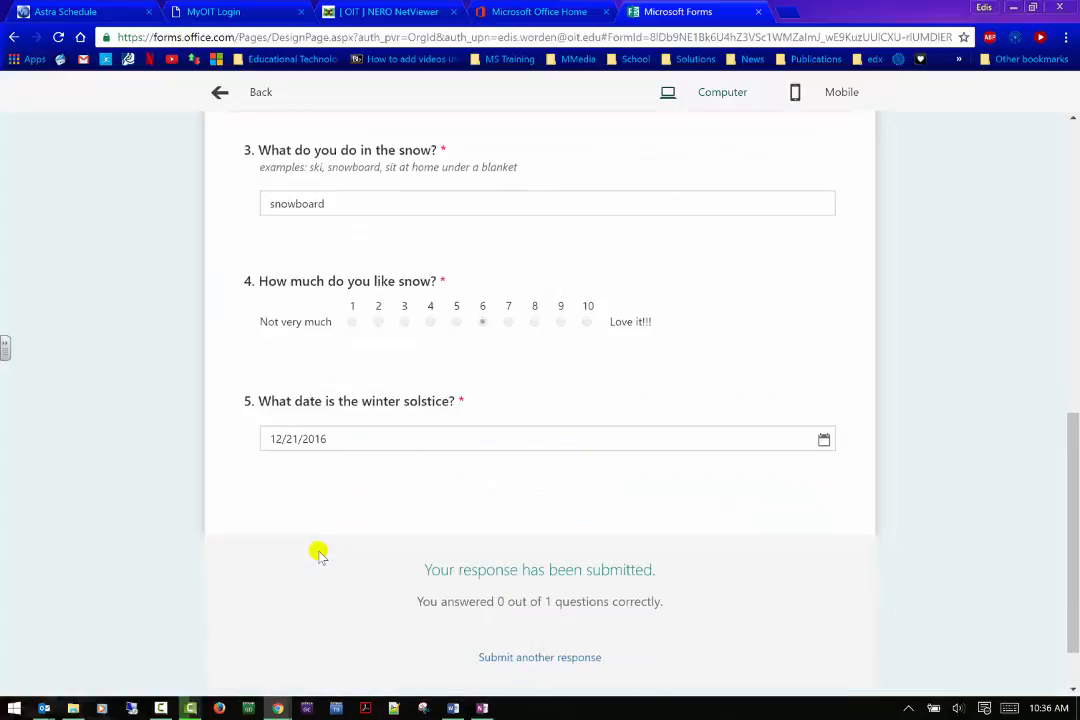
{"action": "mouse_move", "coordinate": [314, 550]}
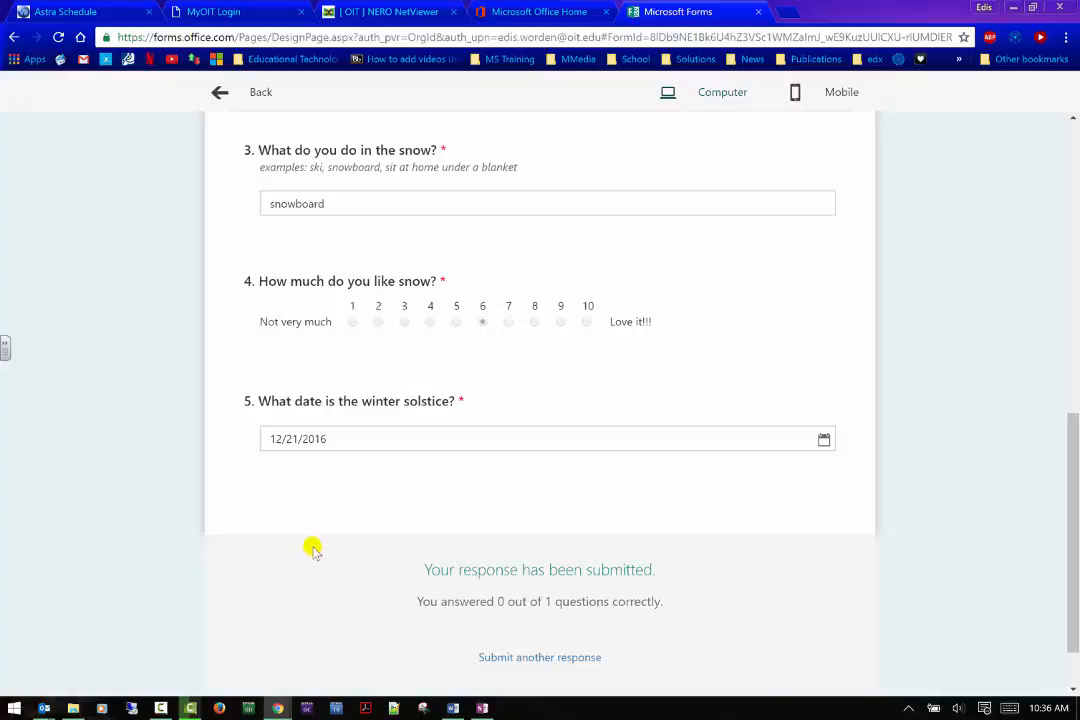
- Scroll up the graded preview showing question 2's 'The weatherman said no snow' feedback
{"action": "scroll", "scroll_direction": "up", "scroll_amount": 3}
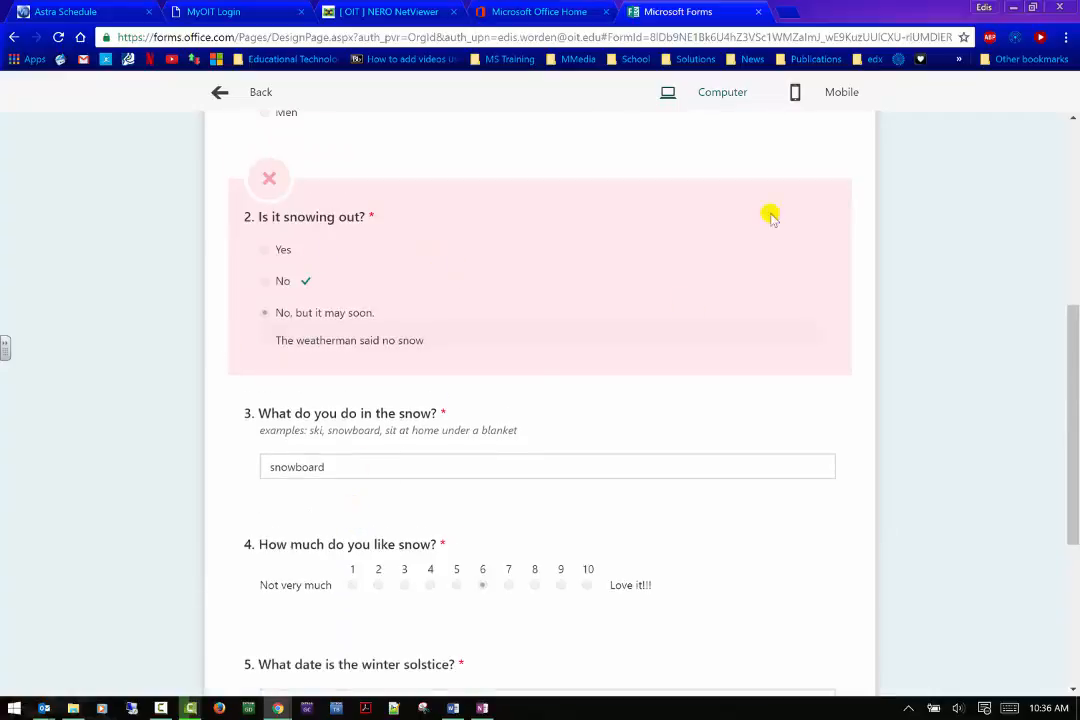
{"action": "mouse_move", "coordinate": [347, 343]}
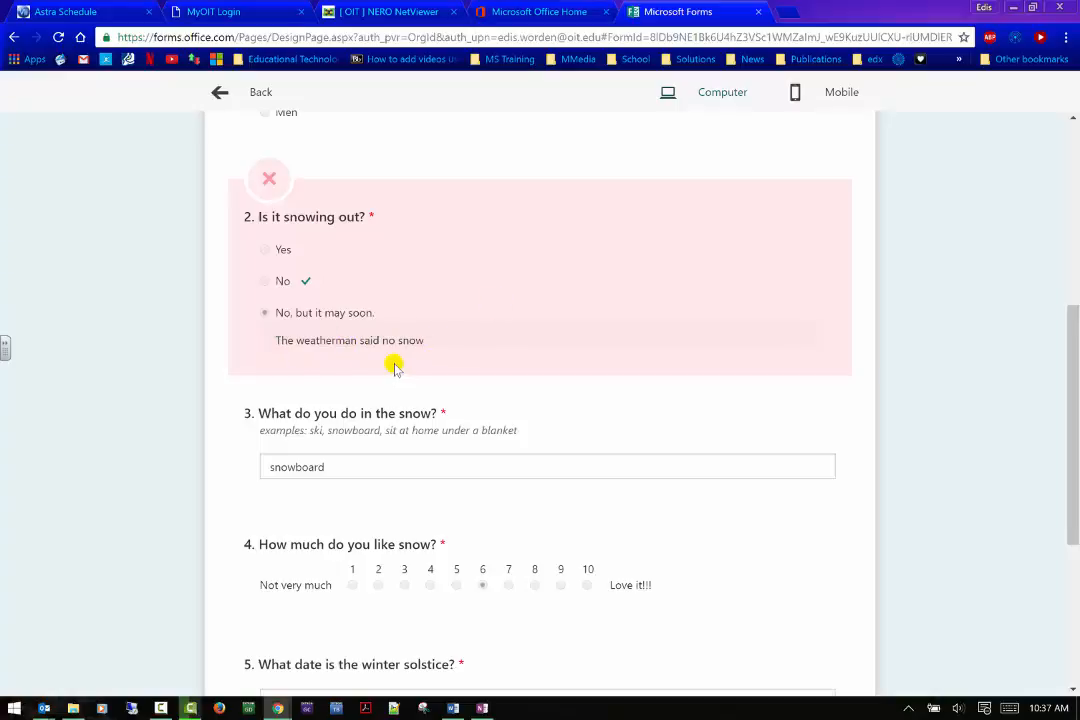
{"action": "mouse_move", "coordinate": [375, 375]}
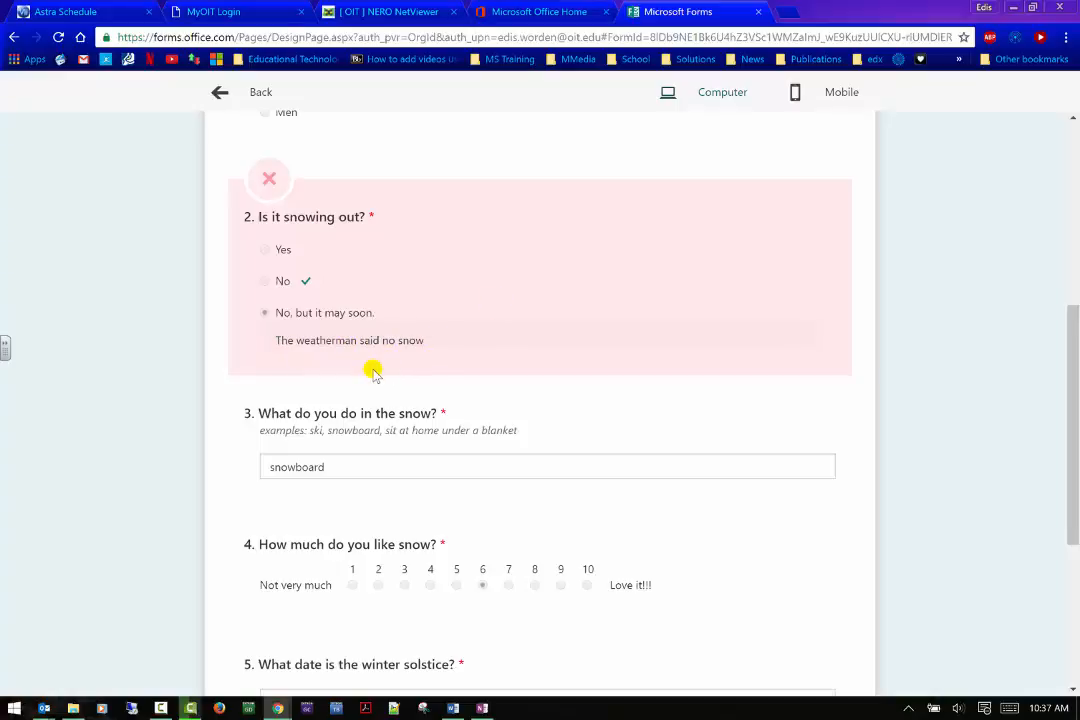
{"action": "scroll", "scroll_direction": "up", "scroll_amount": 3}
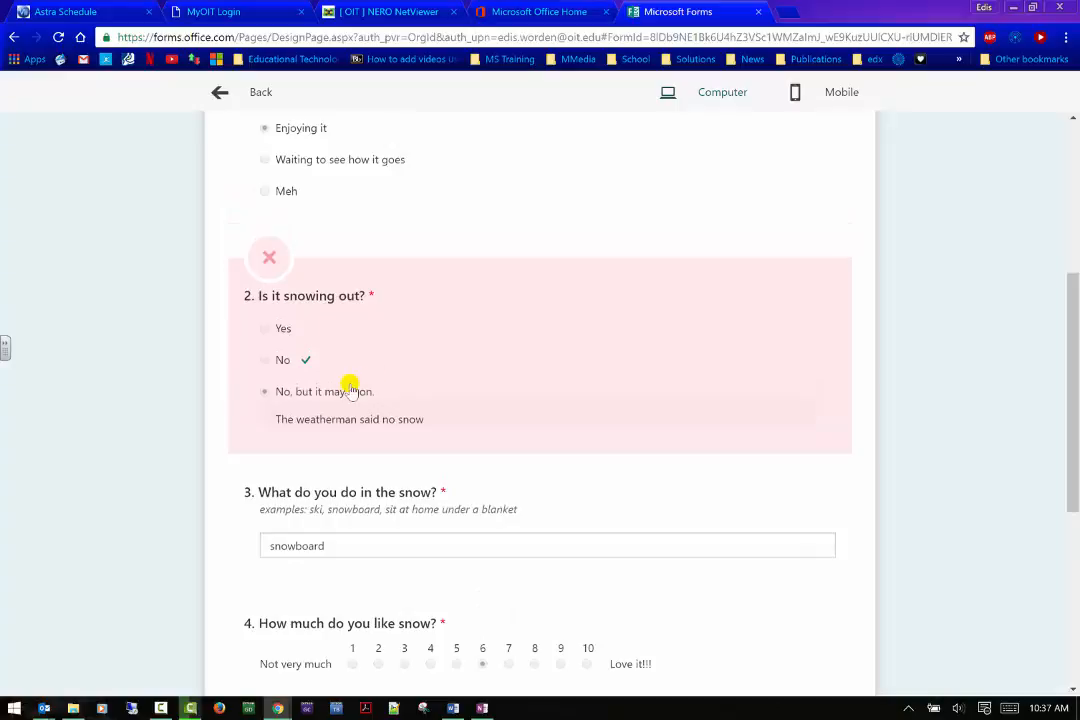
{"action": "scroll", "scroll_direction": "up", "scroll_amount": 3}
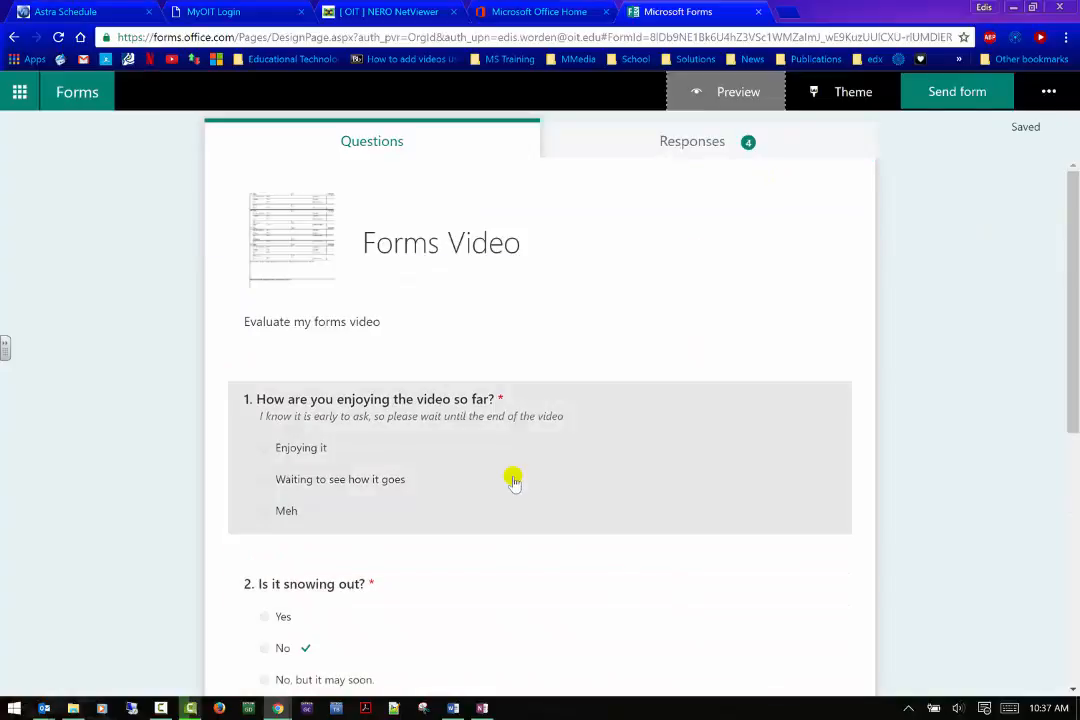
{"action": "mouse_move", "coordinate": [685, 141]}
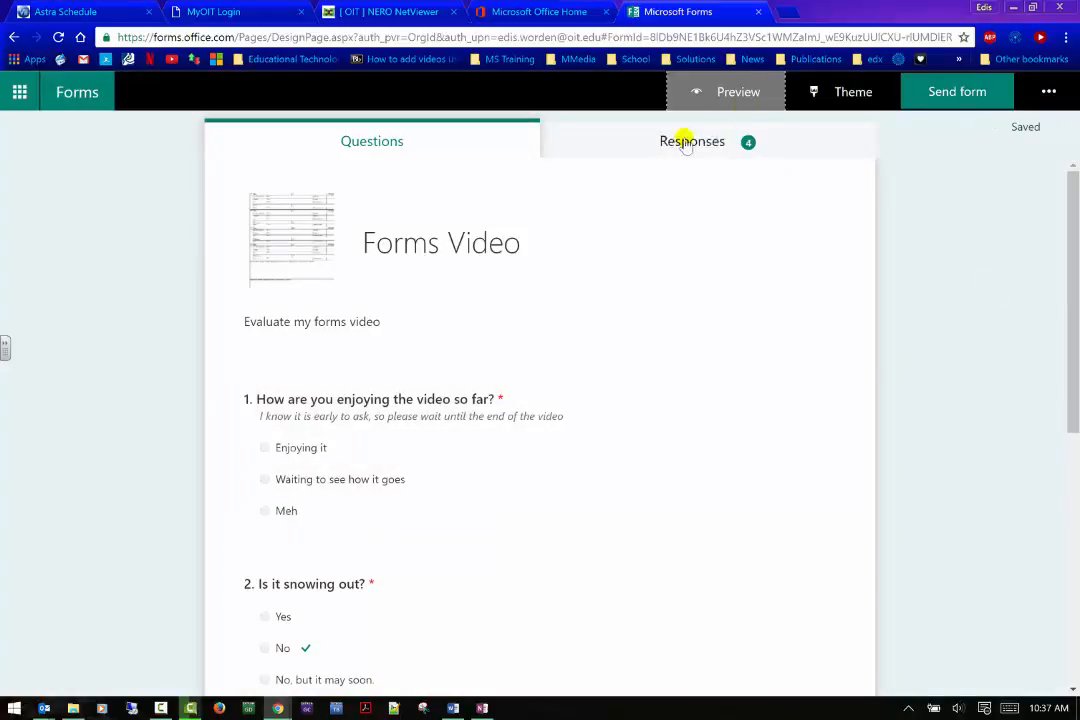
- Scroll the Responses summary: 4 responses, 00:28 average, 0 of 4 correct on question 2, 5.75 average rating
{"action": "left_click", "coordinate": [692, 141]}
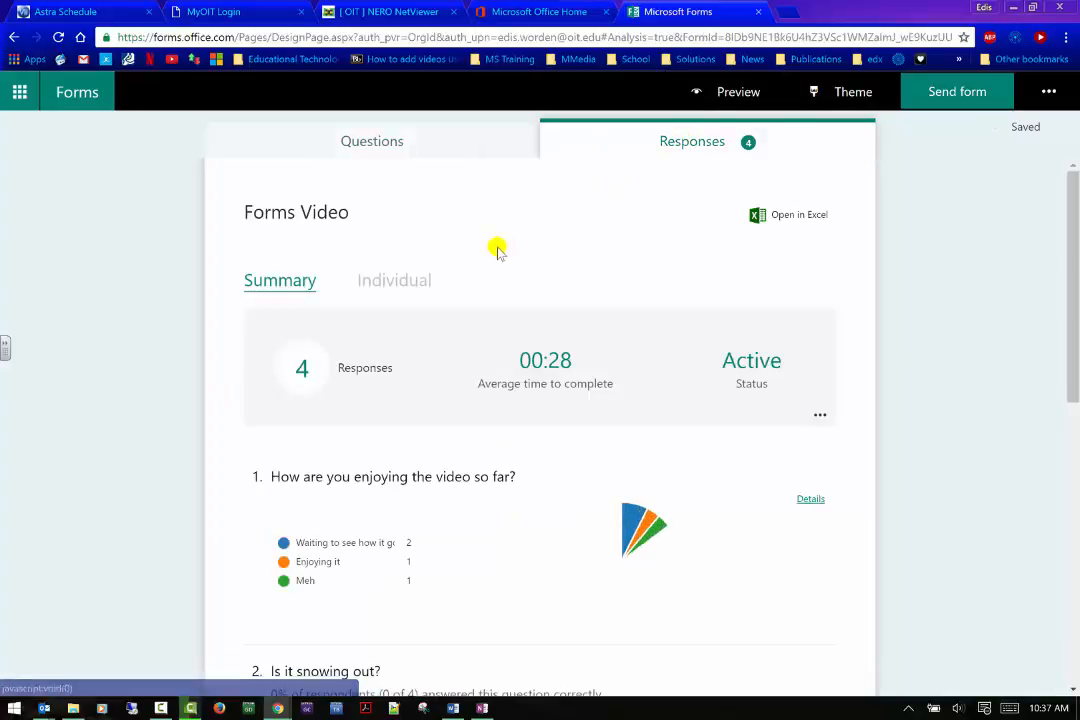
{"action": "scroll", "scroll_direction": "down", "scroll_amount": 3}
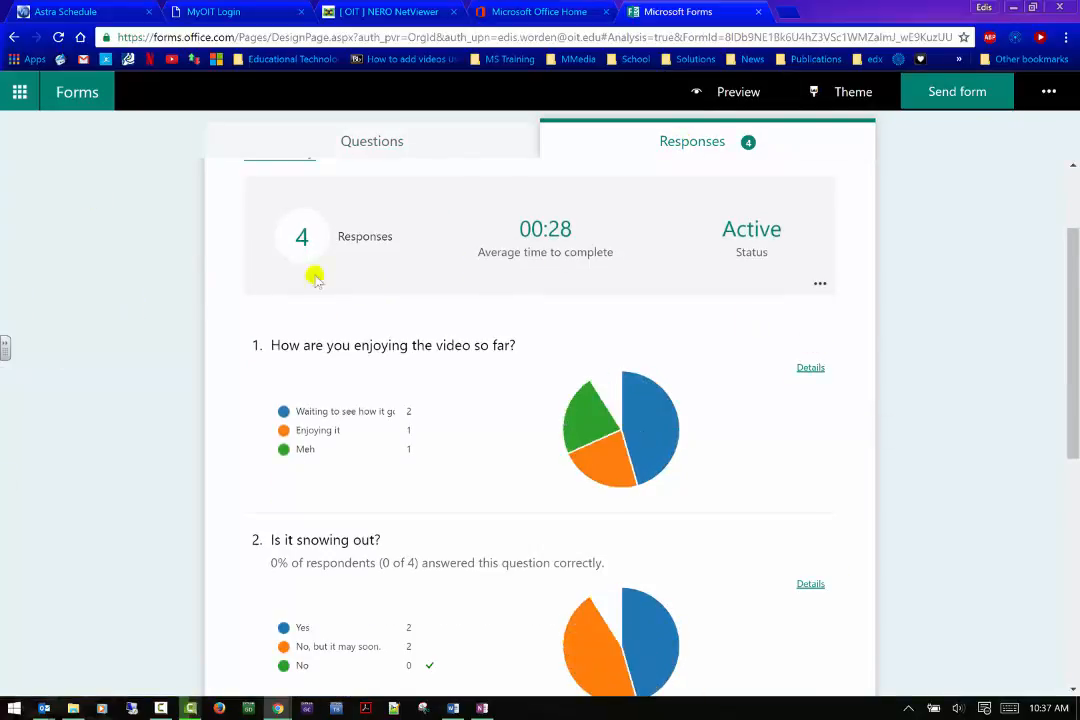
{"action": "scroll", "scroll_direction": "down", "scroll_amount": 3}
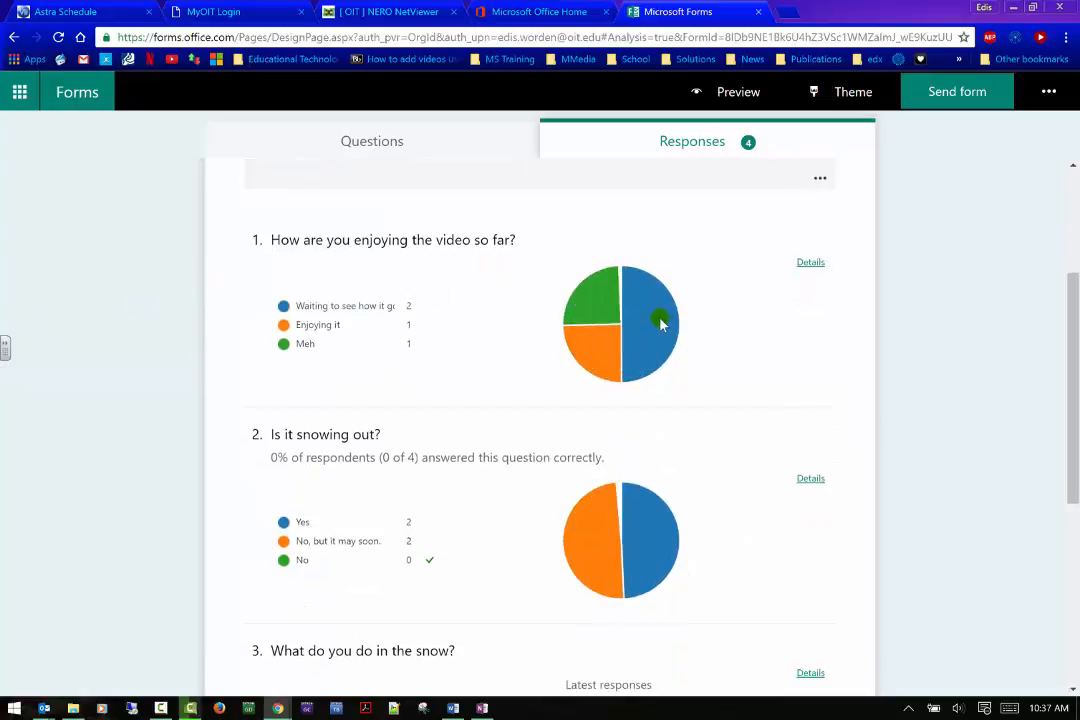
{"action": "scroll", "scroll_direction": "down", "scroll_amount": 3}
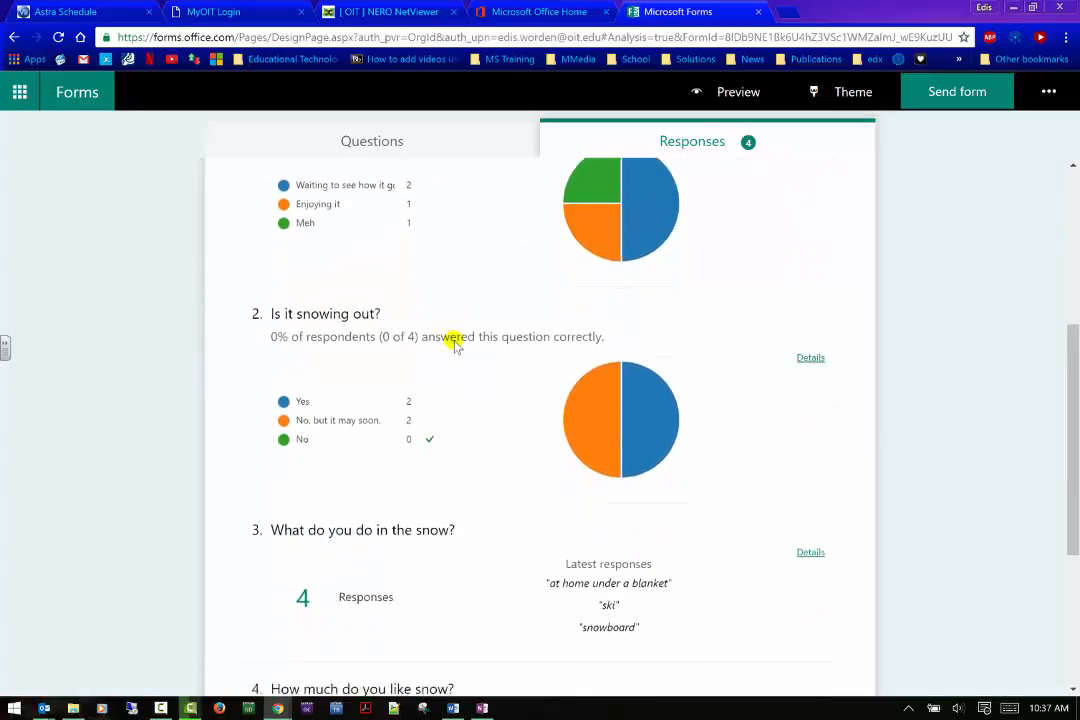
{"action": "scroll", "scroll_direction": "down", "scroll_amount": 3}
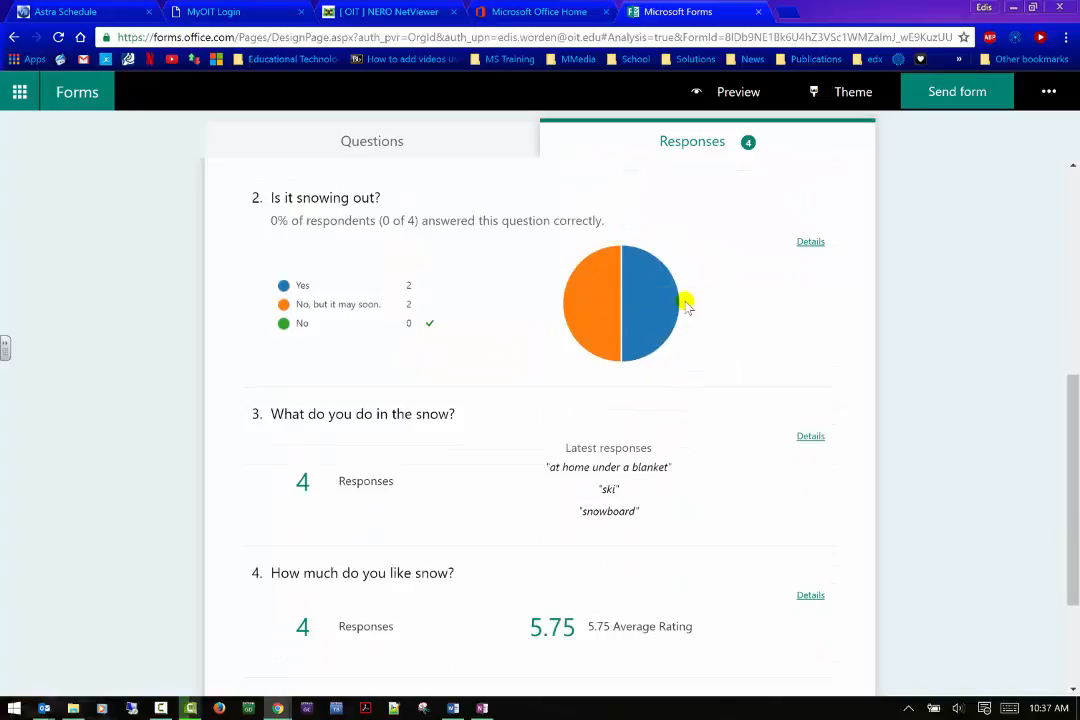
{"action": "scroll", "scroll_direction": "down", "scroll_amount": 3}
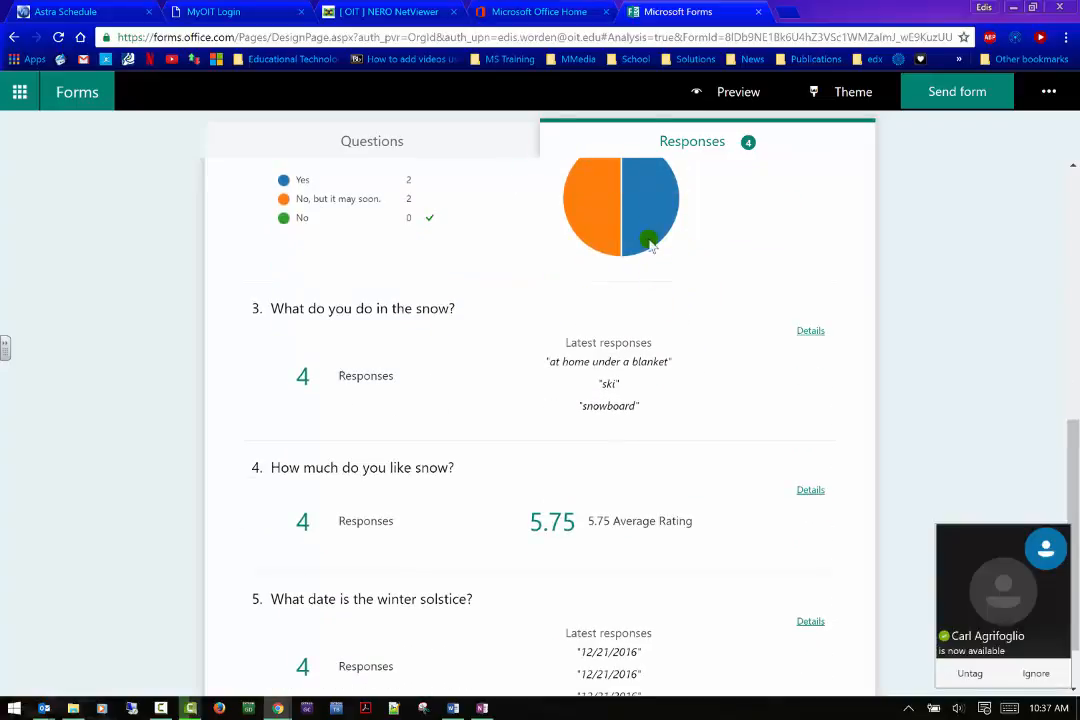
{"action": "scroll", "scroll_direction": "down", "scroll_amount": 3}
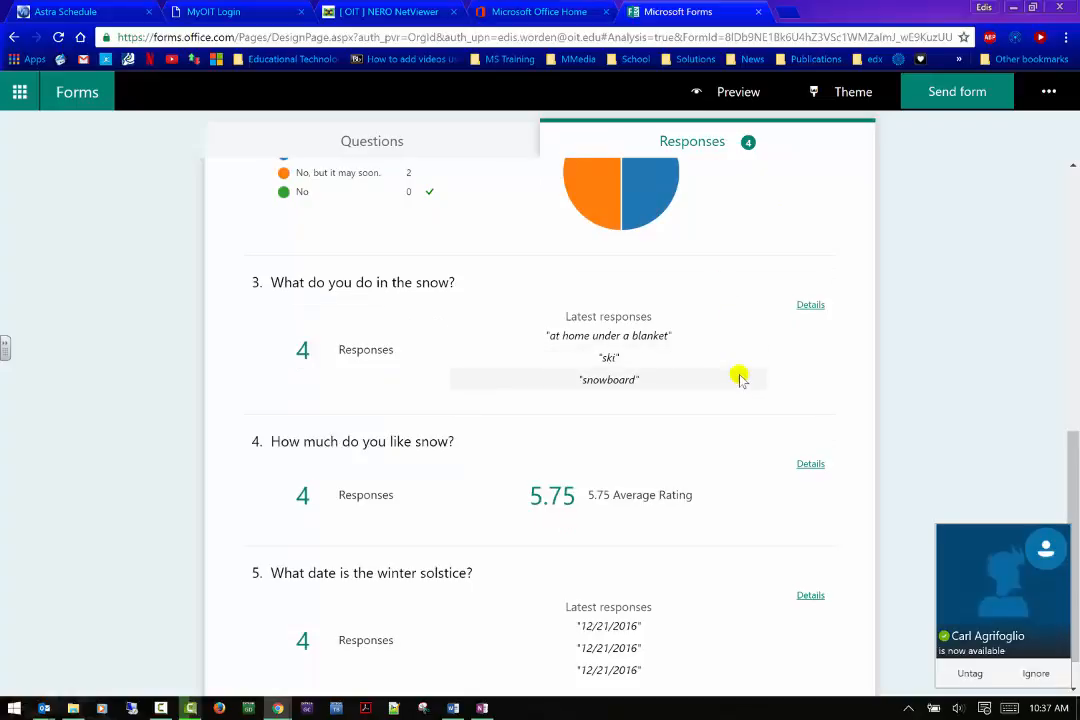
{"action": "scroll", "scroll_direction": "down", "scroll_amount": 3}
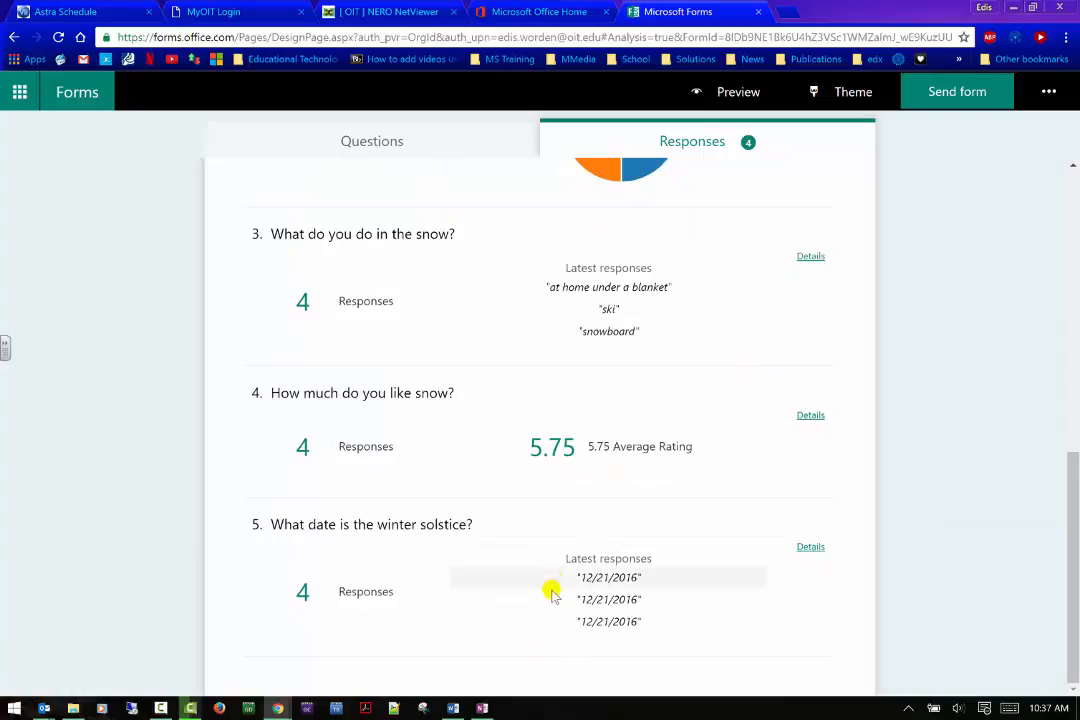
{"action": "left_click", "coordinate": [810, 546]}
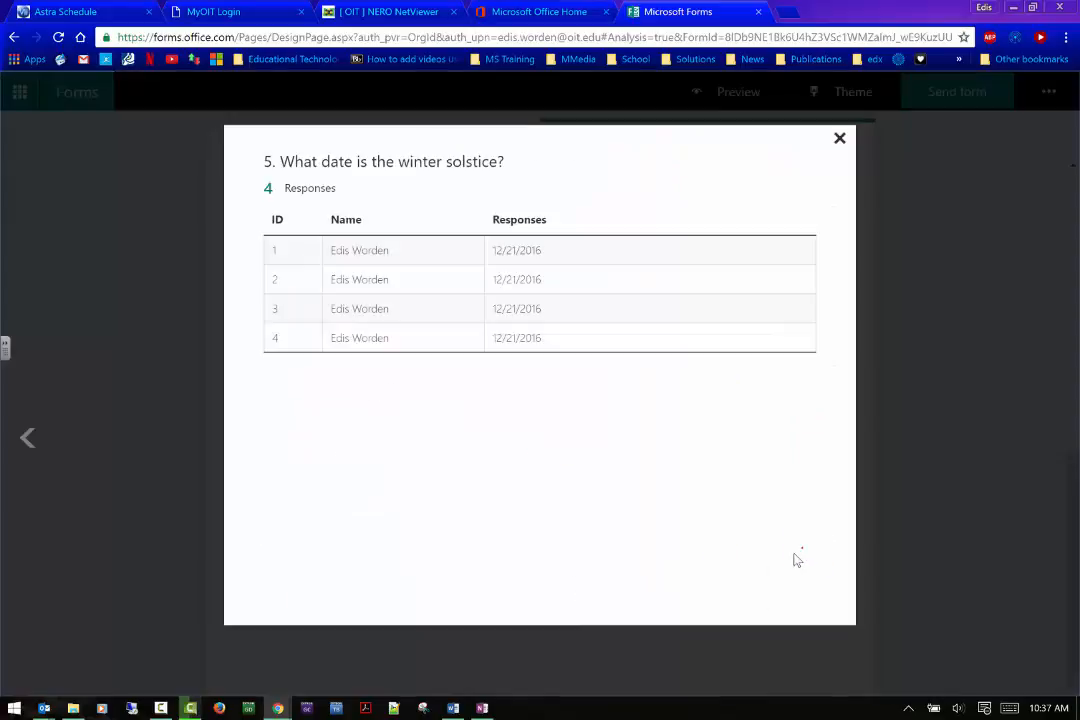
{"action": "mouse_move", "coordinate": [364, 364]}
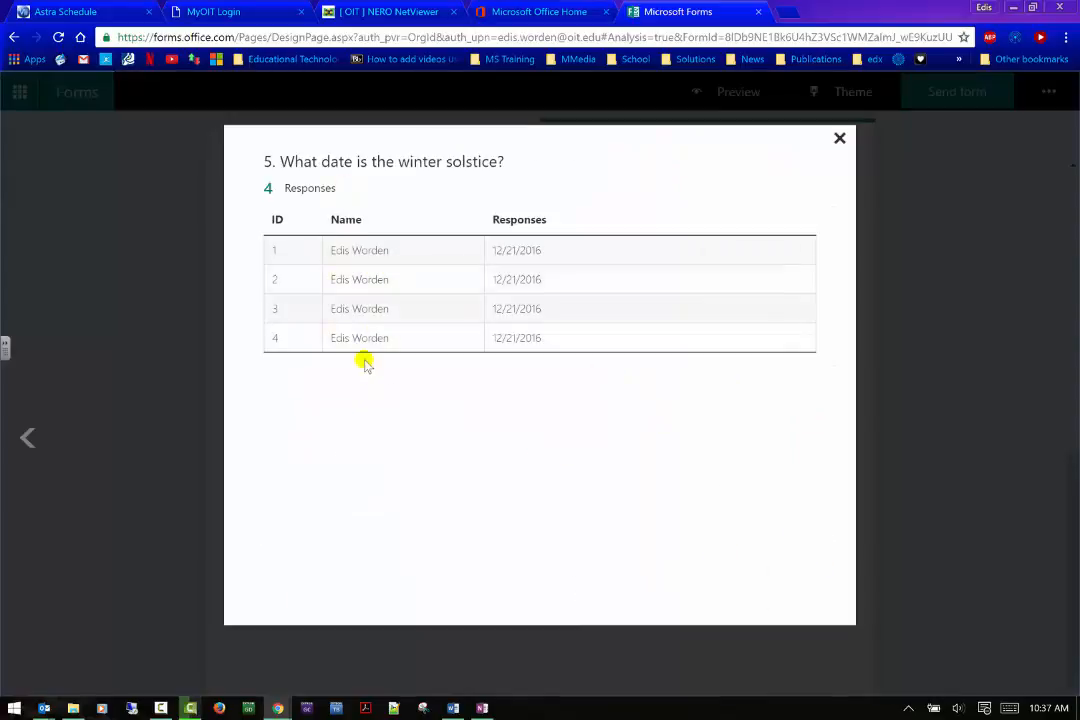
{"action": "mouse_move", "coordinate": [493, 275]}
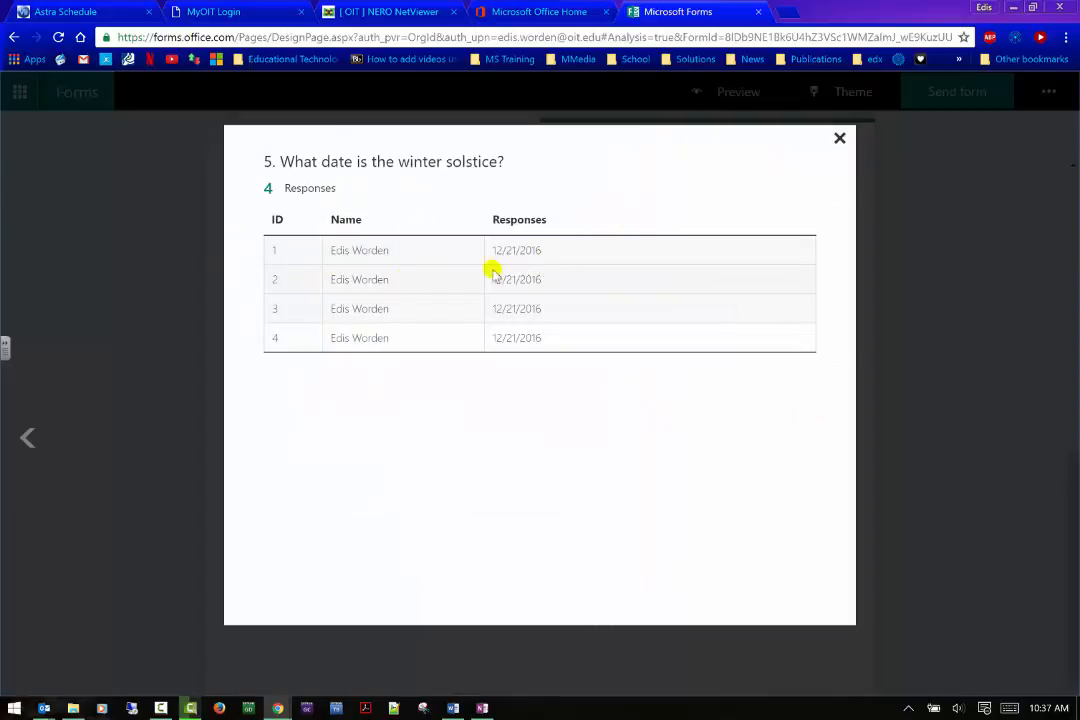
{"action": "mouse_move", "coordinate": [548, 358]}
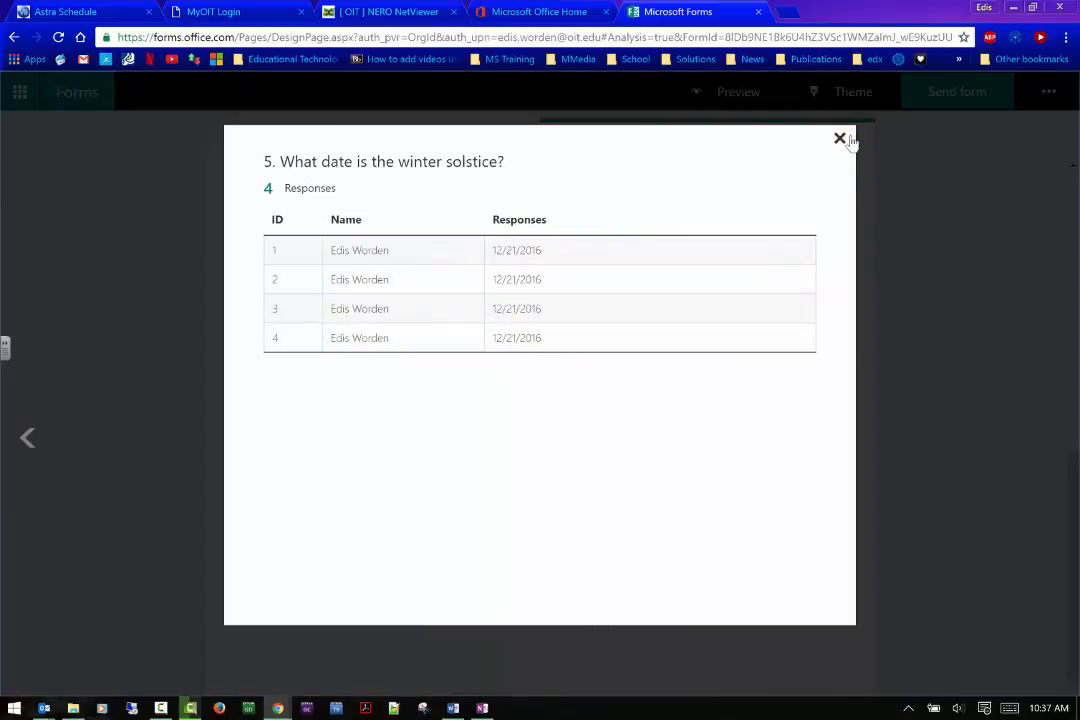
{"action": "left_click", "coordinate": [840, 138]}
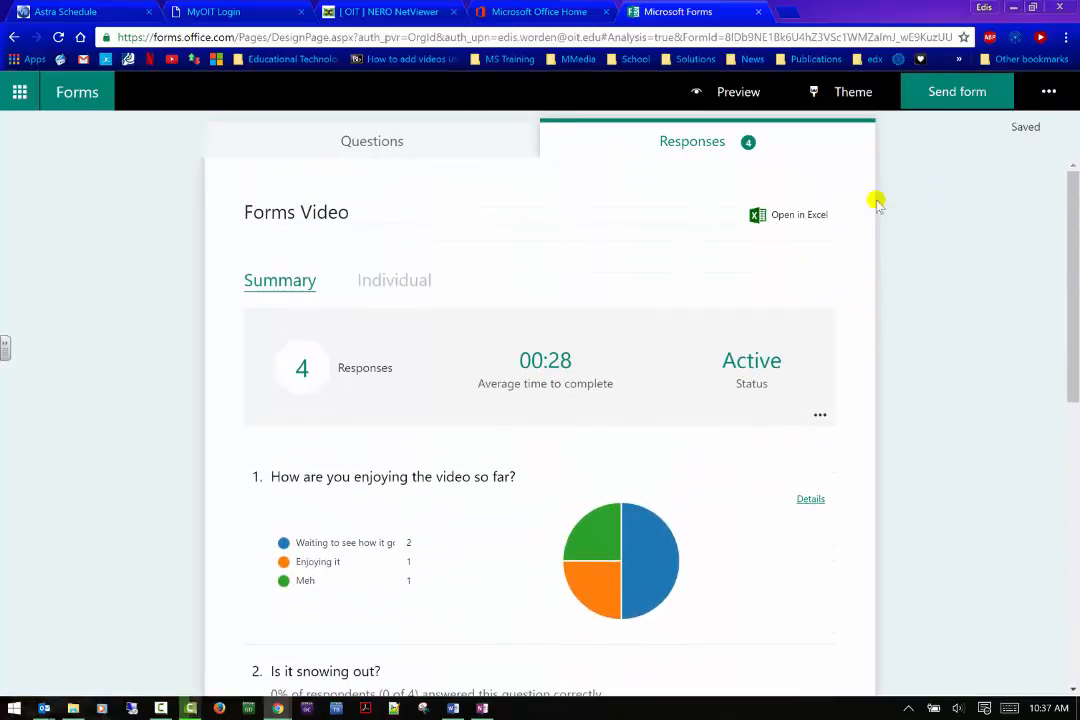
{"action": "mouse_move", "coordinate": [415, 551]}
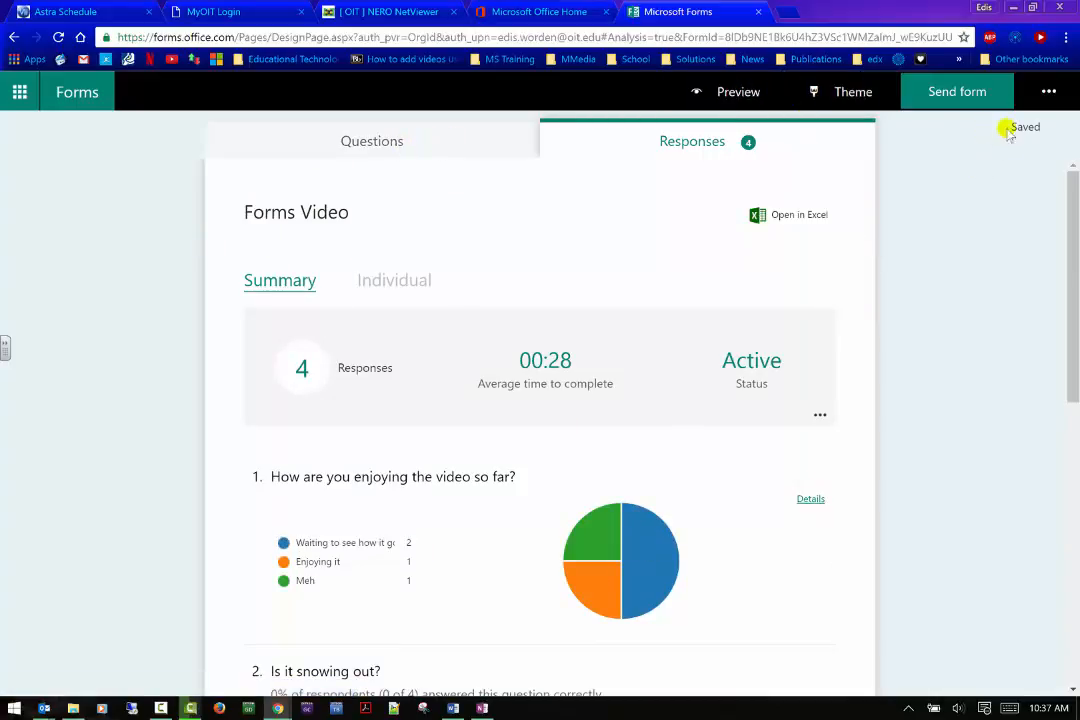
- Open the form's sharing options and copy its response link
{"action": "left_click", "coordinate": [1049, 91]}
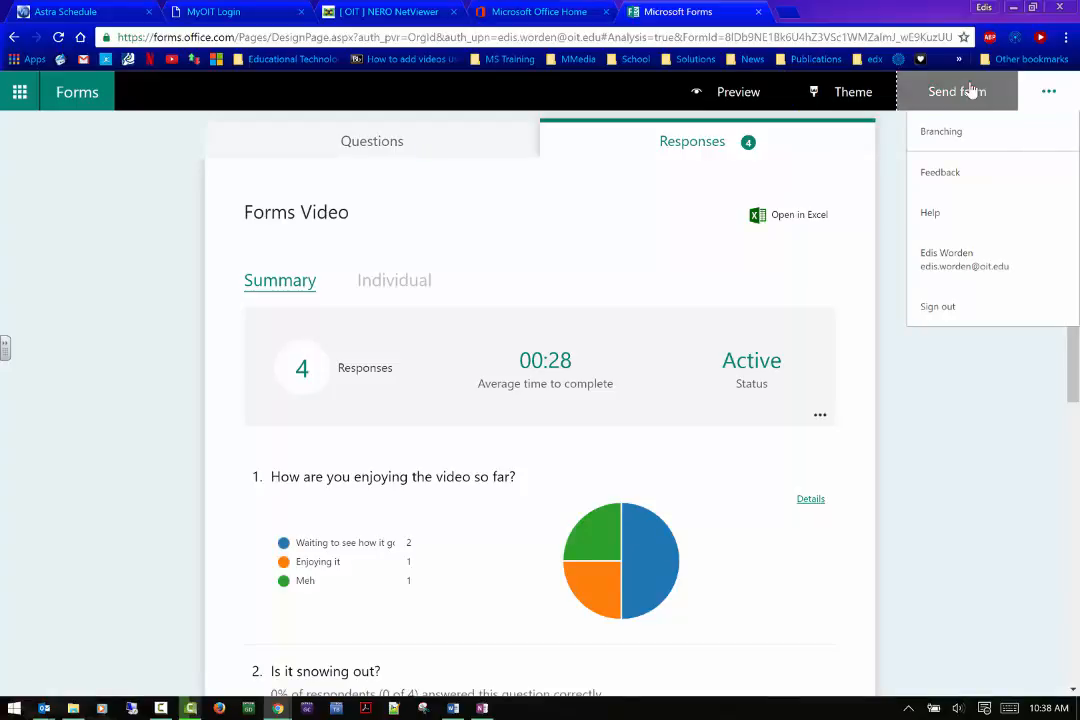
{"action": "left_click", "coordinate": [957, 91]}
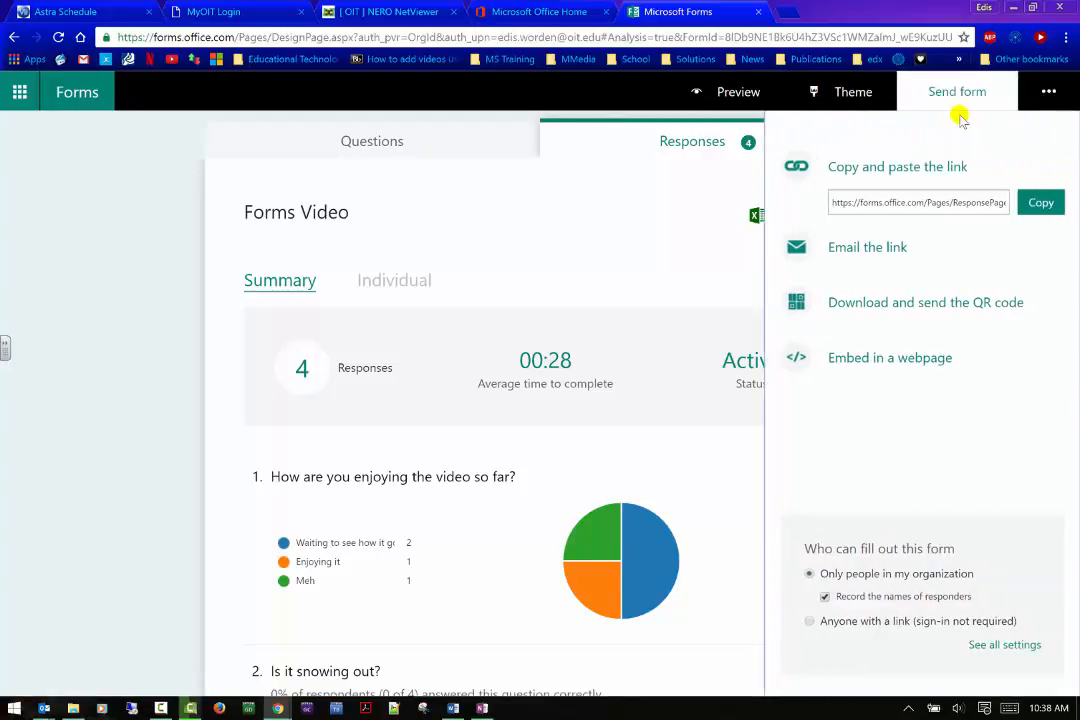
{"action": "mouse_move", "coordinate": [1012, 204]}
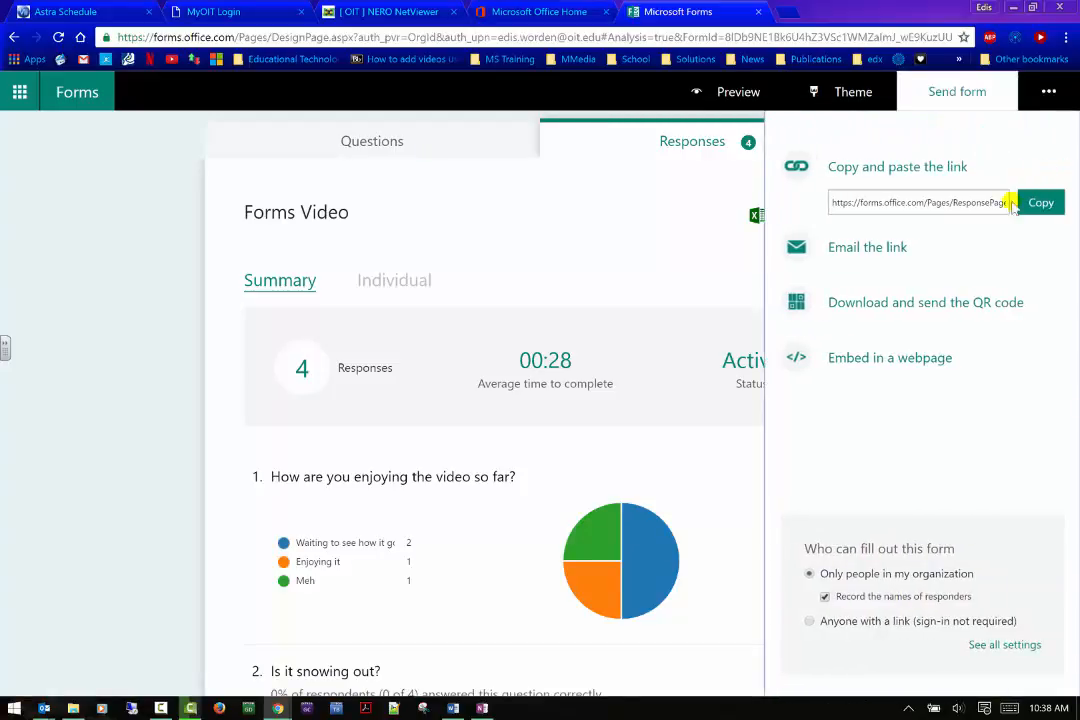
{"action": "left_click", "coordinate": [1040, 202]}
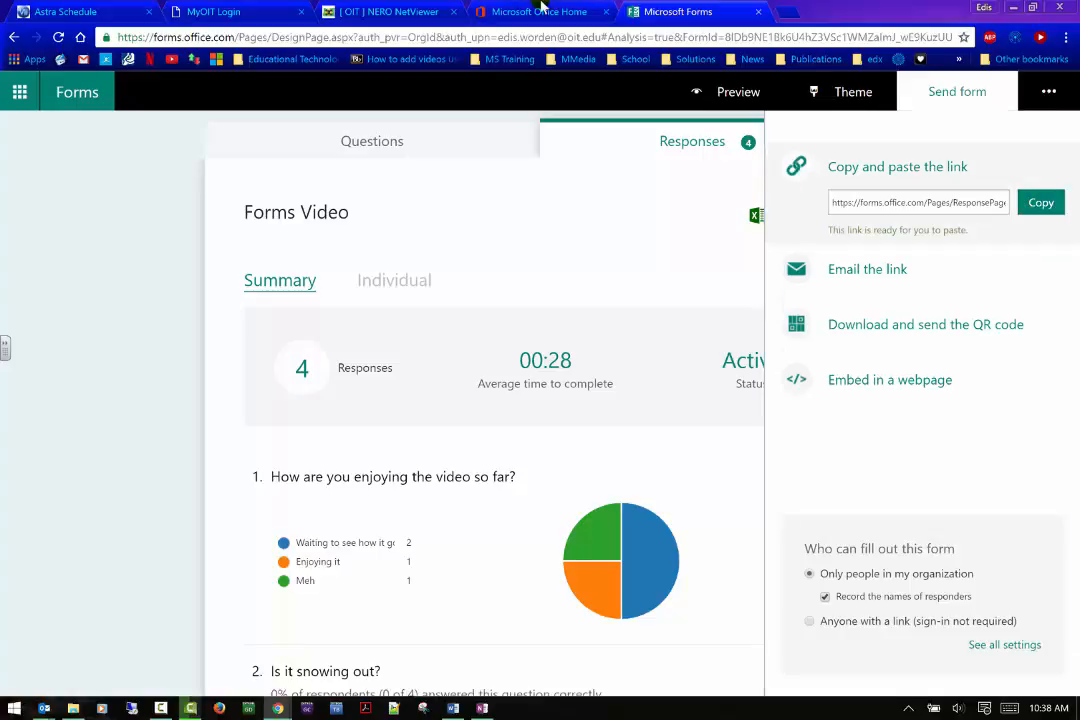
- From Office 365 home, open Class Notebook's Manage notebooks page listing AIM Class and OneNote Tutorial
{"action": "left_click", "coordinate": [540, 11]}
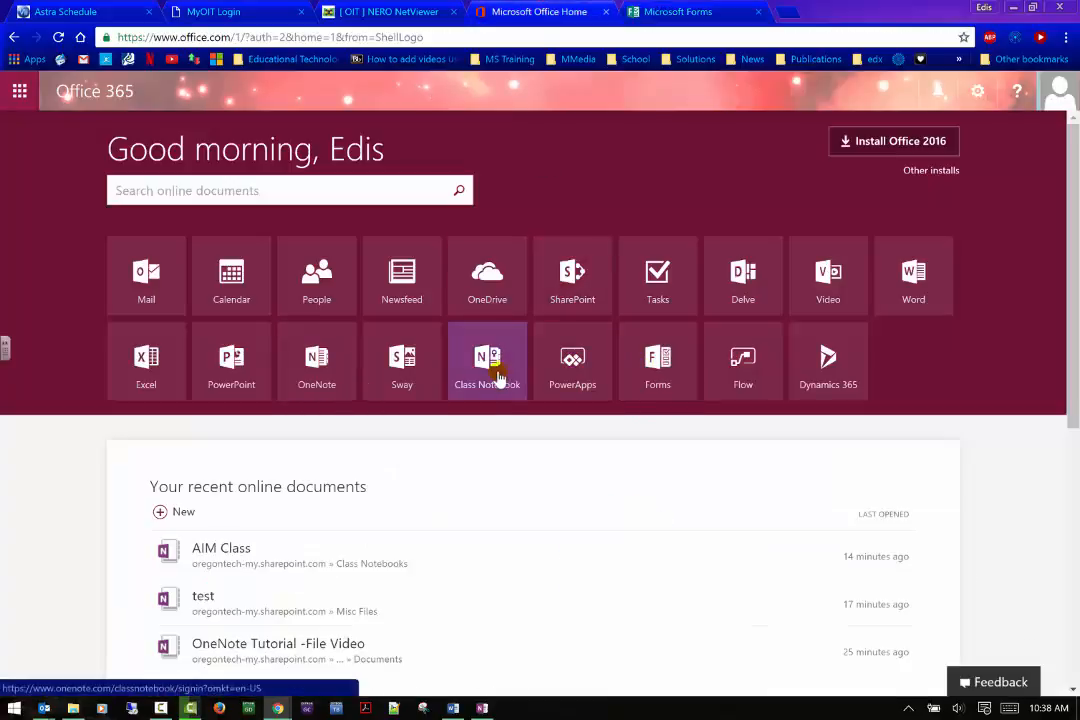
{"action": "left_click", "coordinate": [487, 360]}
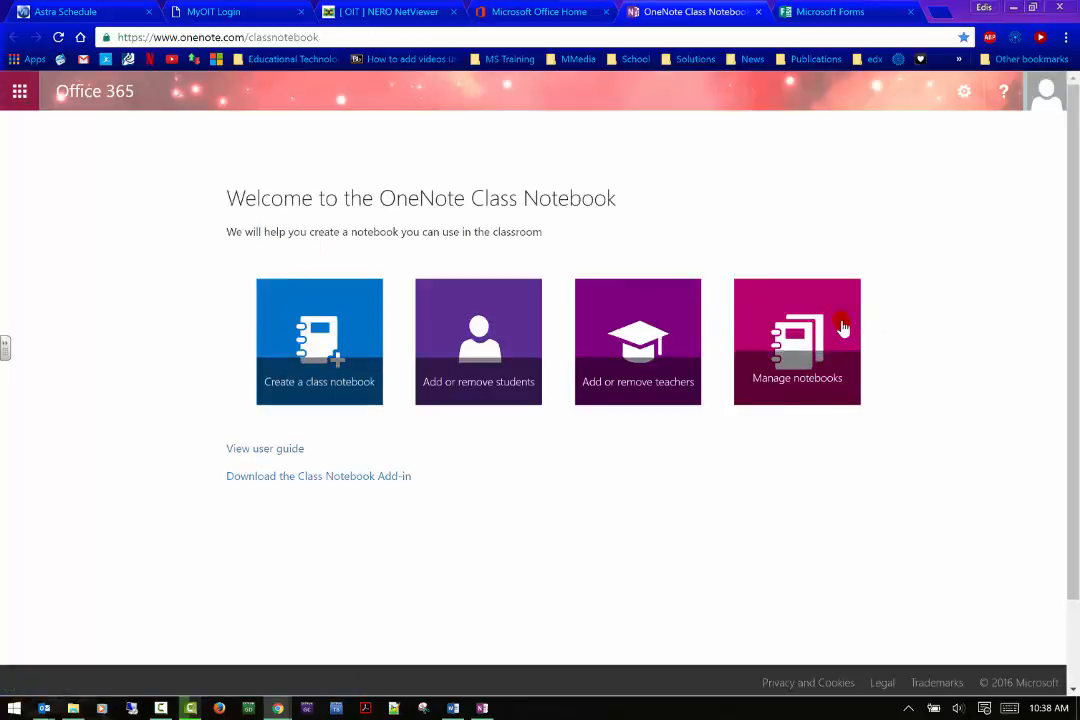
{"action": "left_click", "coordinate": [797, 341]}
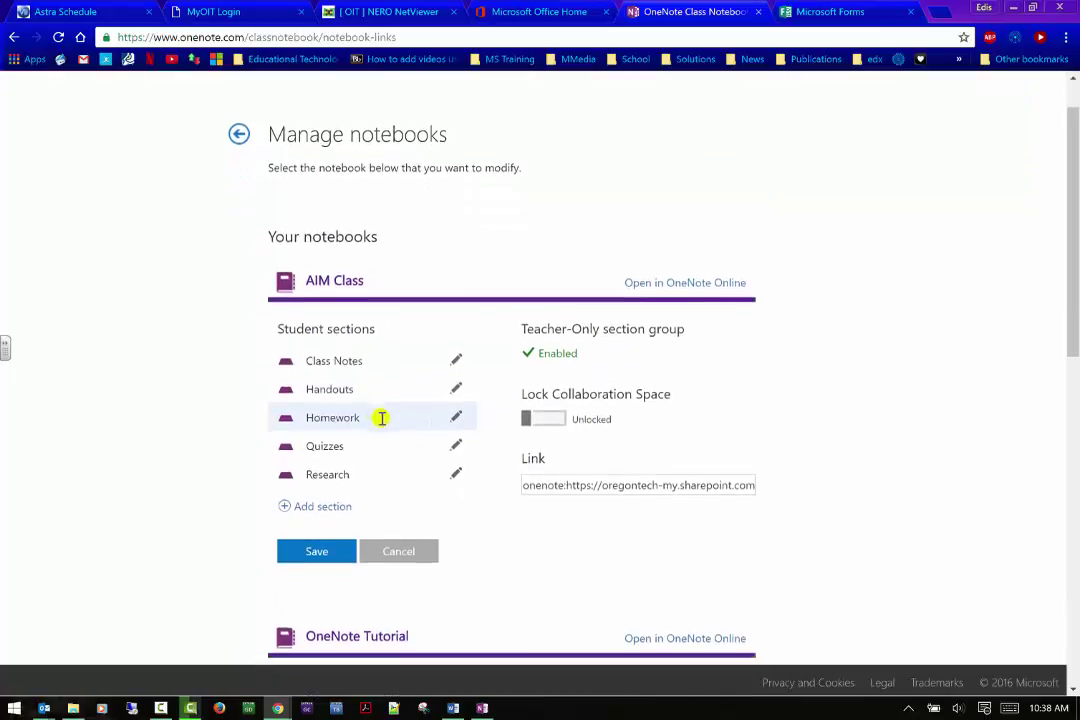
{"action": "scroll", "scroll_direction": "down", "scroll_amount": 3}
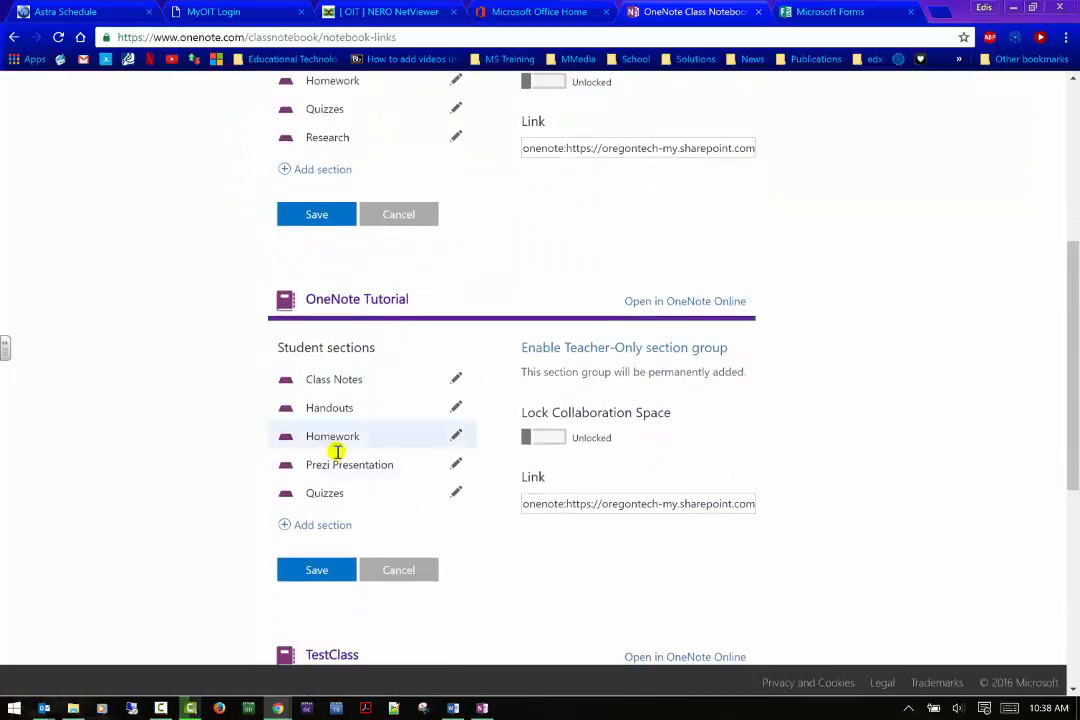
{"action": "mouse_move", "coordinate": [456, 493]}
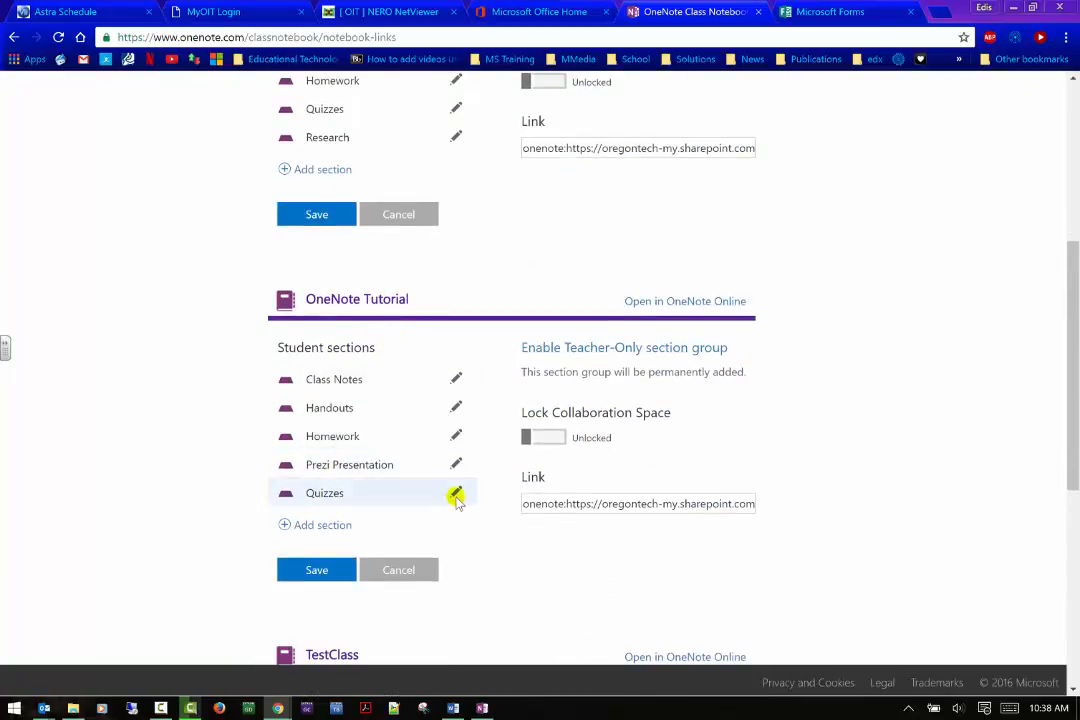
{"action": "mouse_move", "coordinate": [785, 276]}
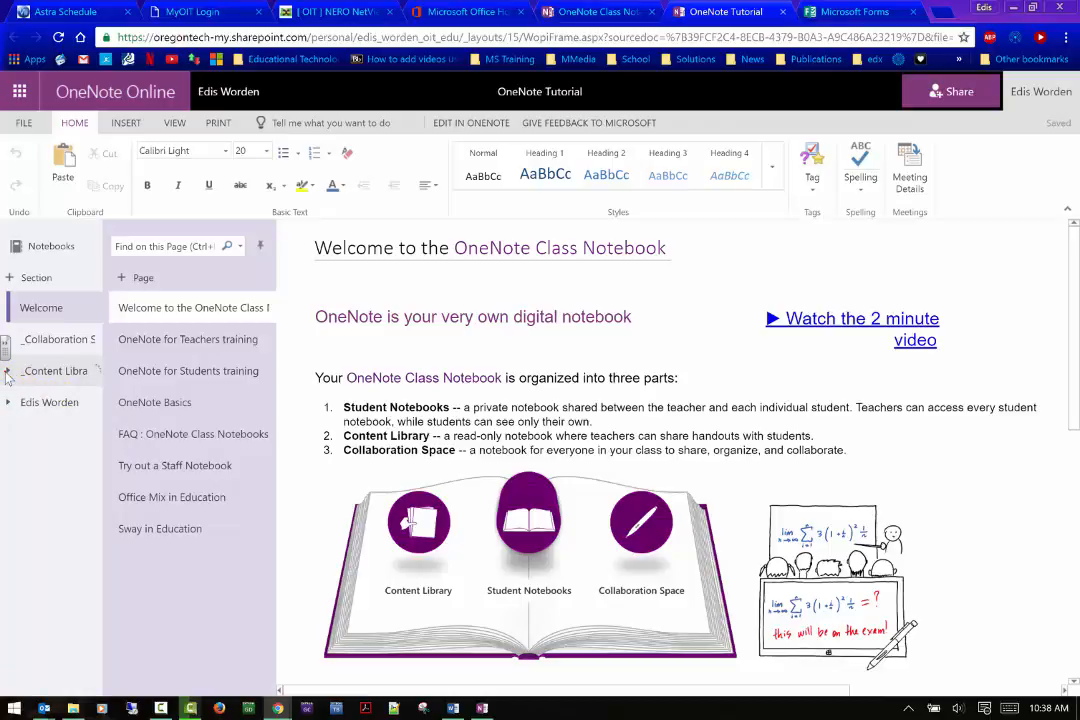
{"action": "mouse_move", "coordinate": [67, 375]}
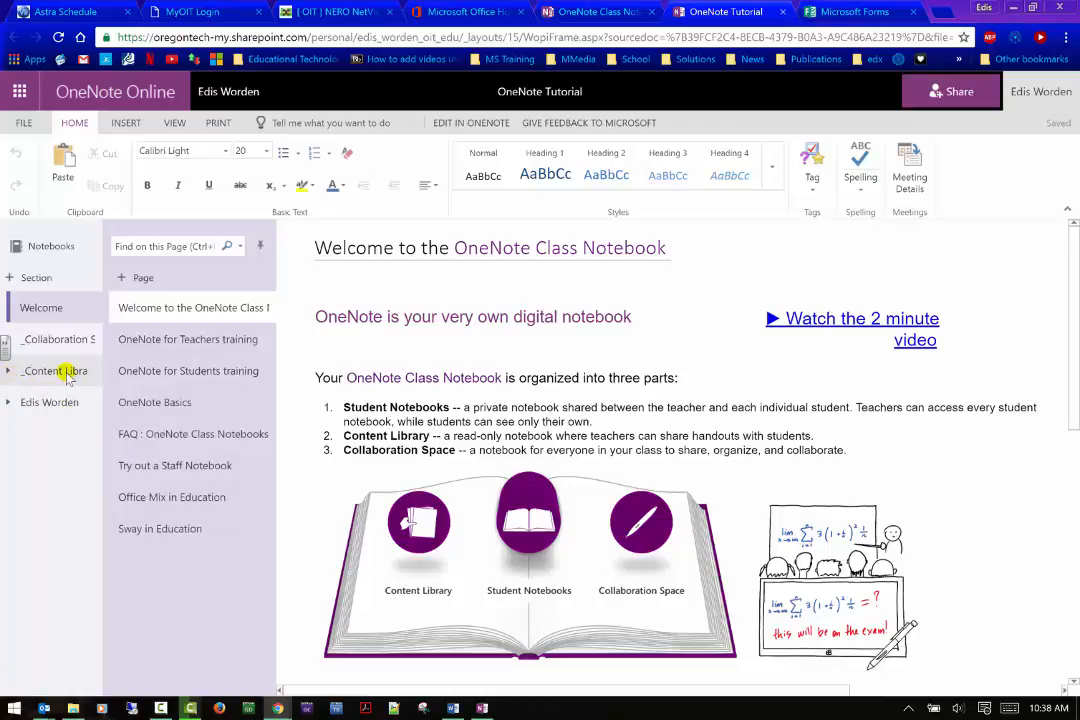